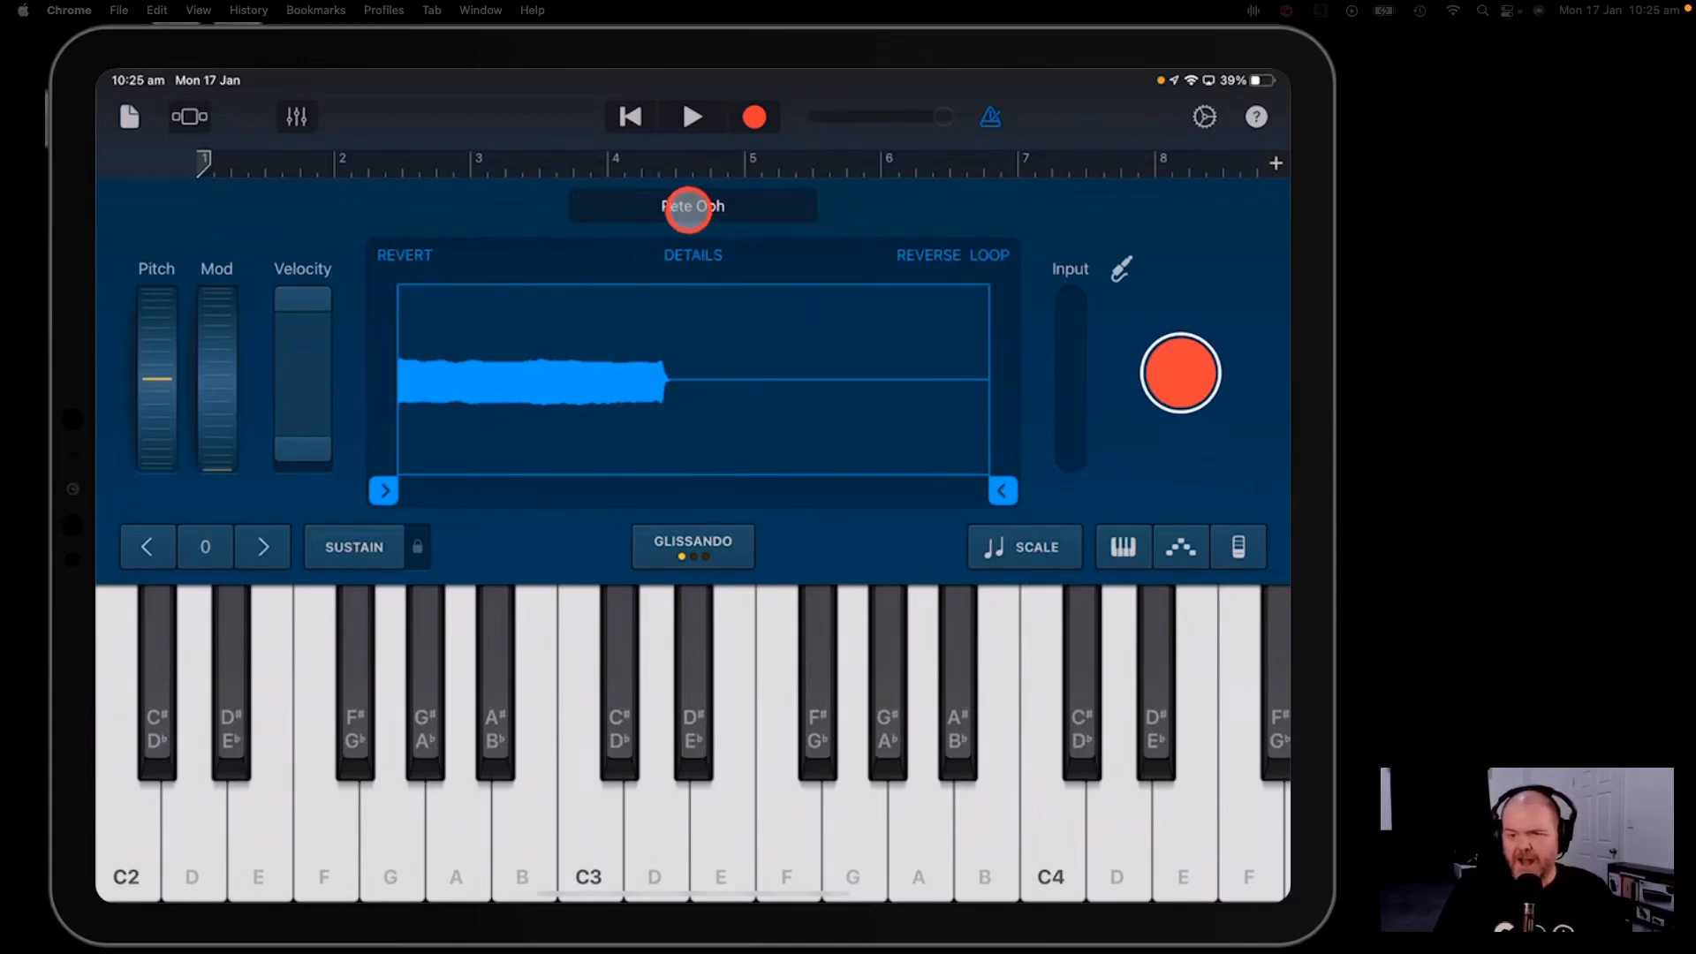
# - Leave the sampler and browse to the Keyboard instrument page for a new track
pyautogui.click(693, 205)
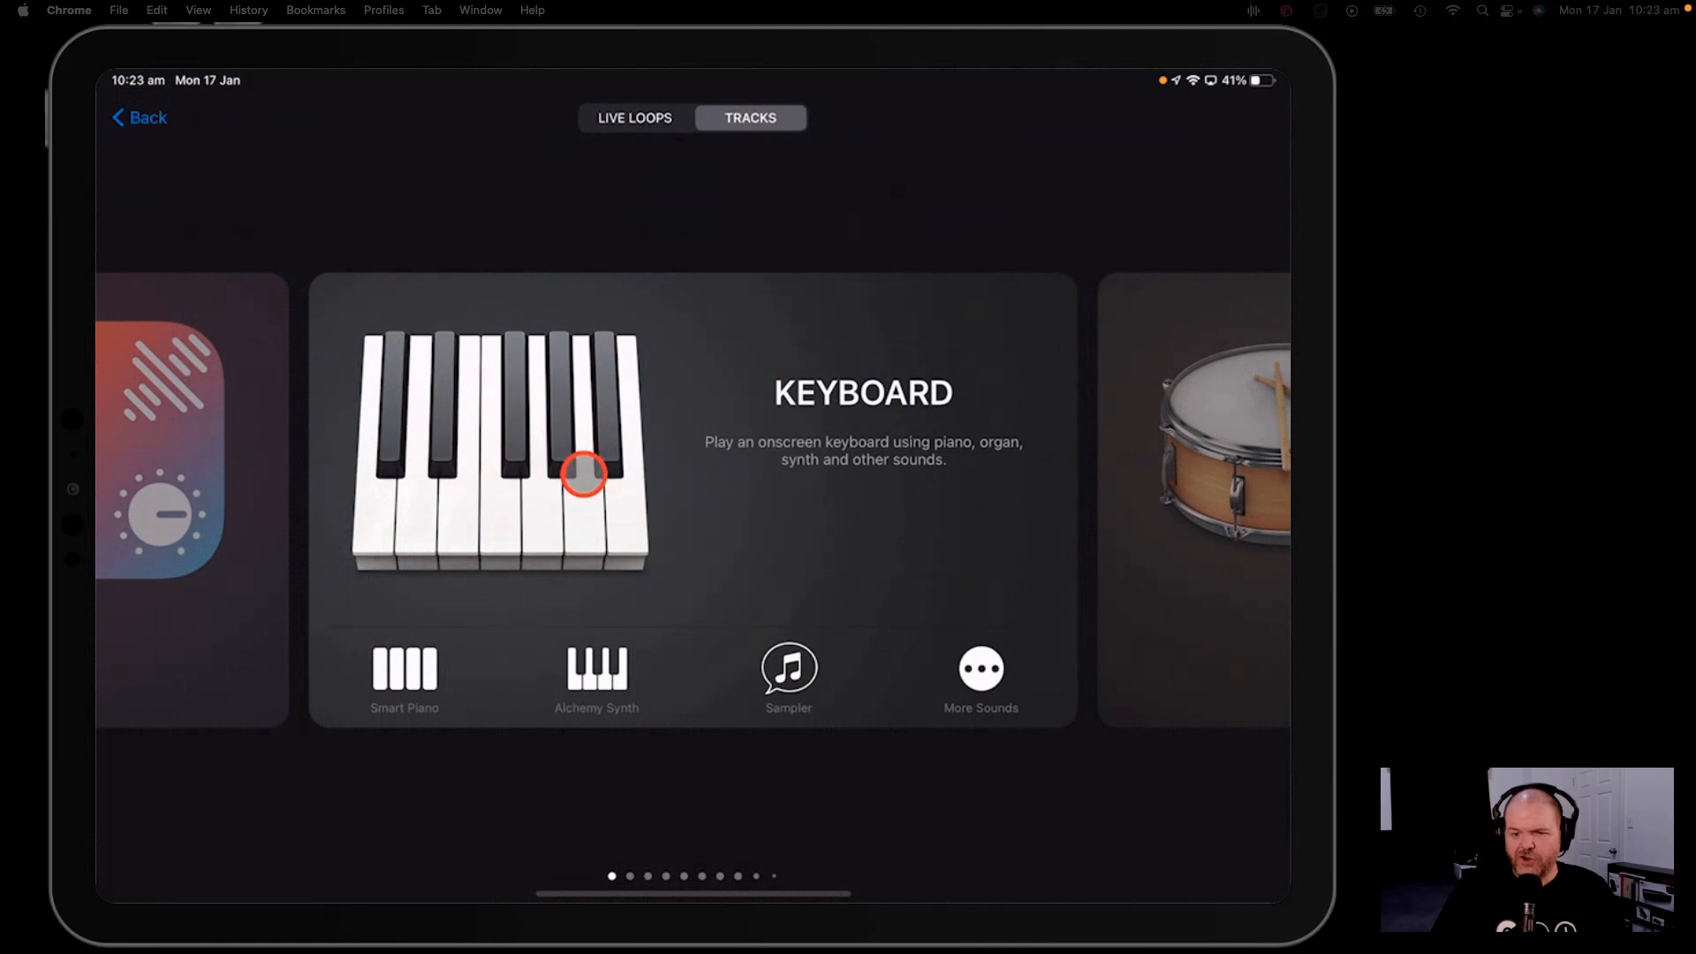
# - Create a new Sampler track with the Bark sample and audition it on G# and C3
pyautogui.click(788, 682)
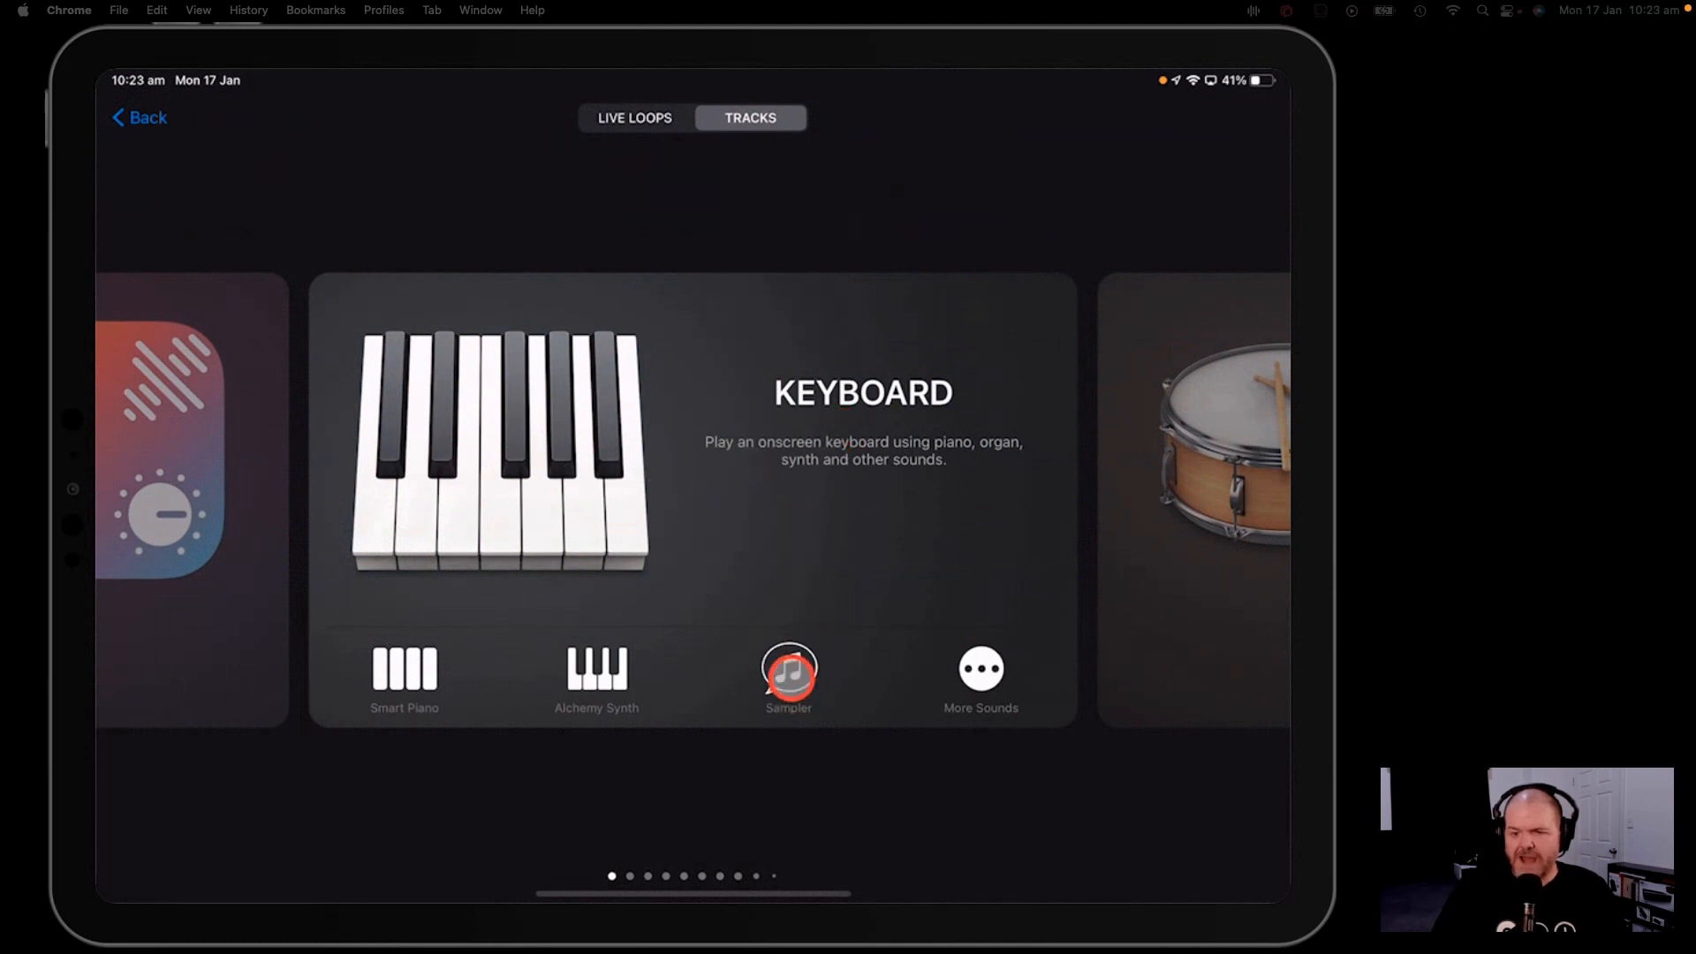
pyautogui.click(788, 675)
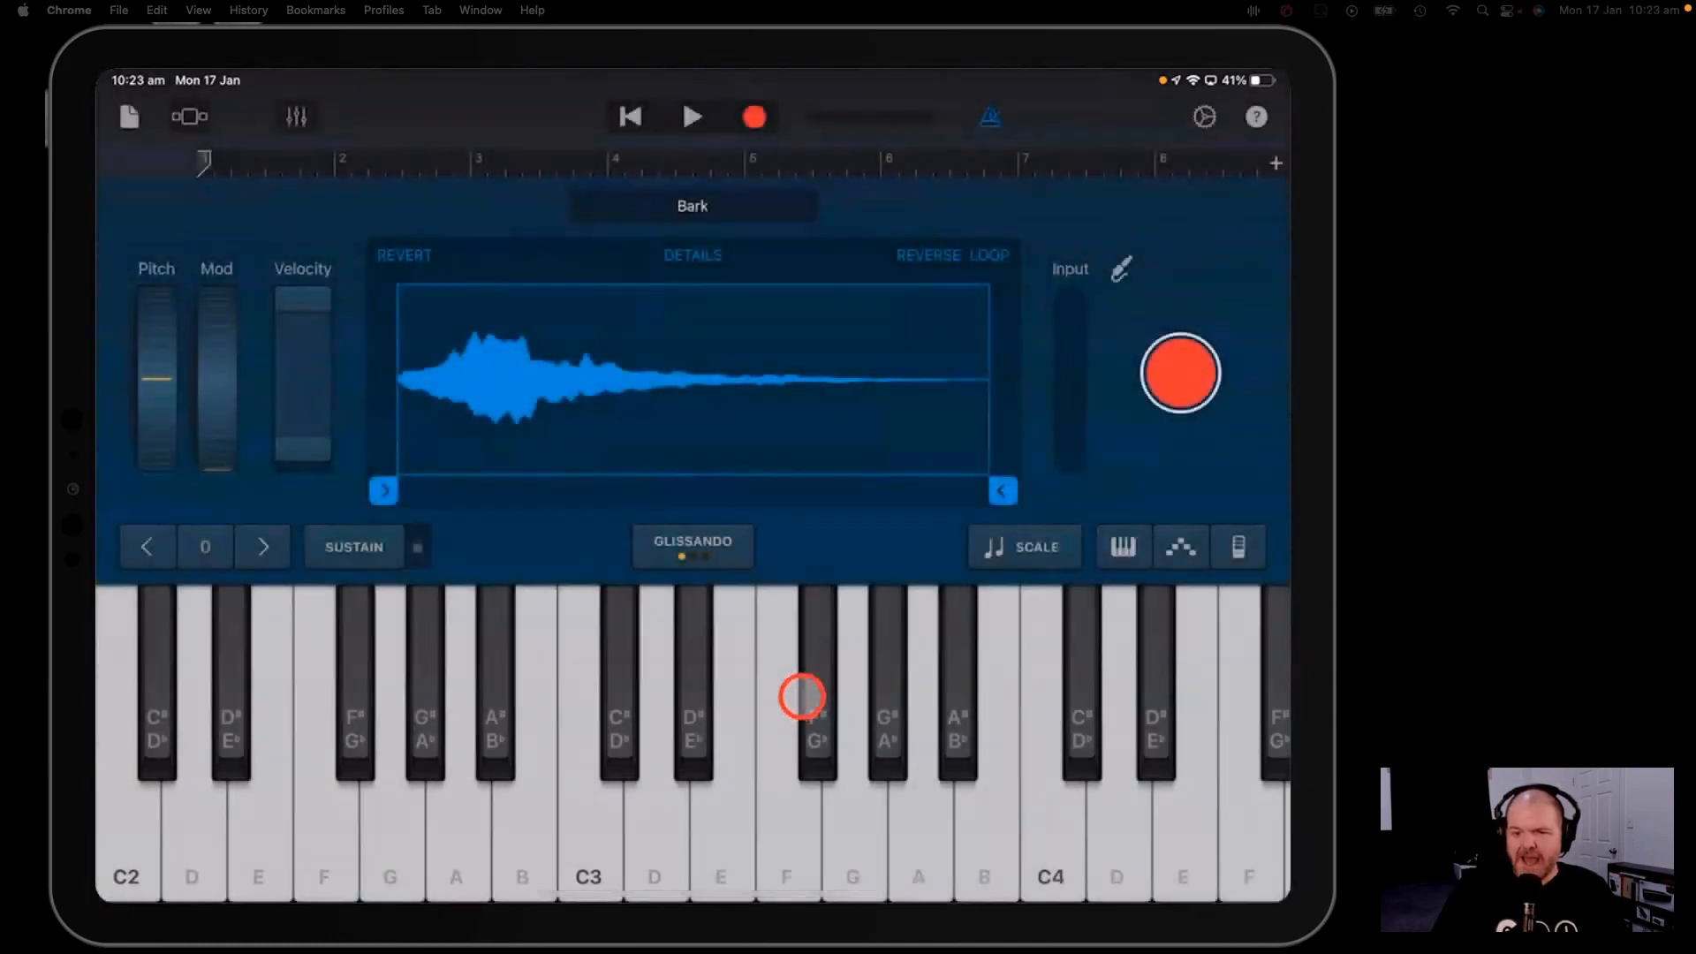
pyautogui.click(589, 848)
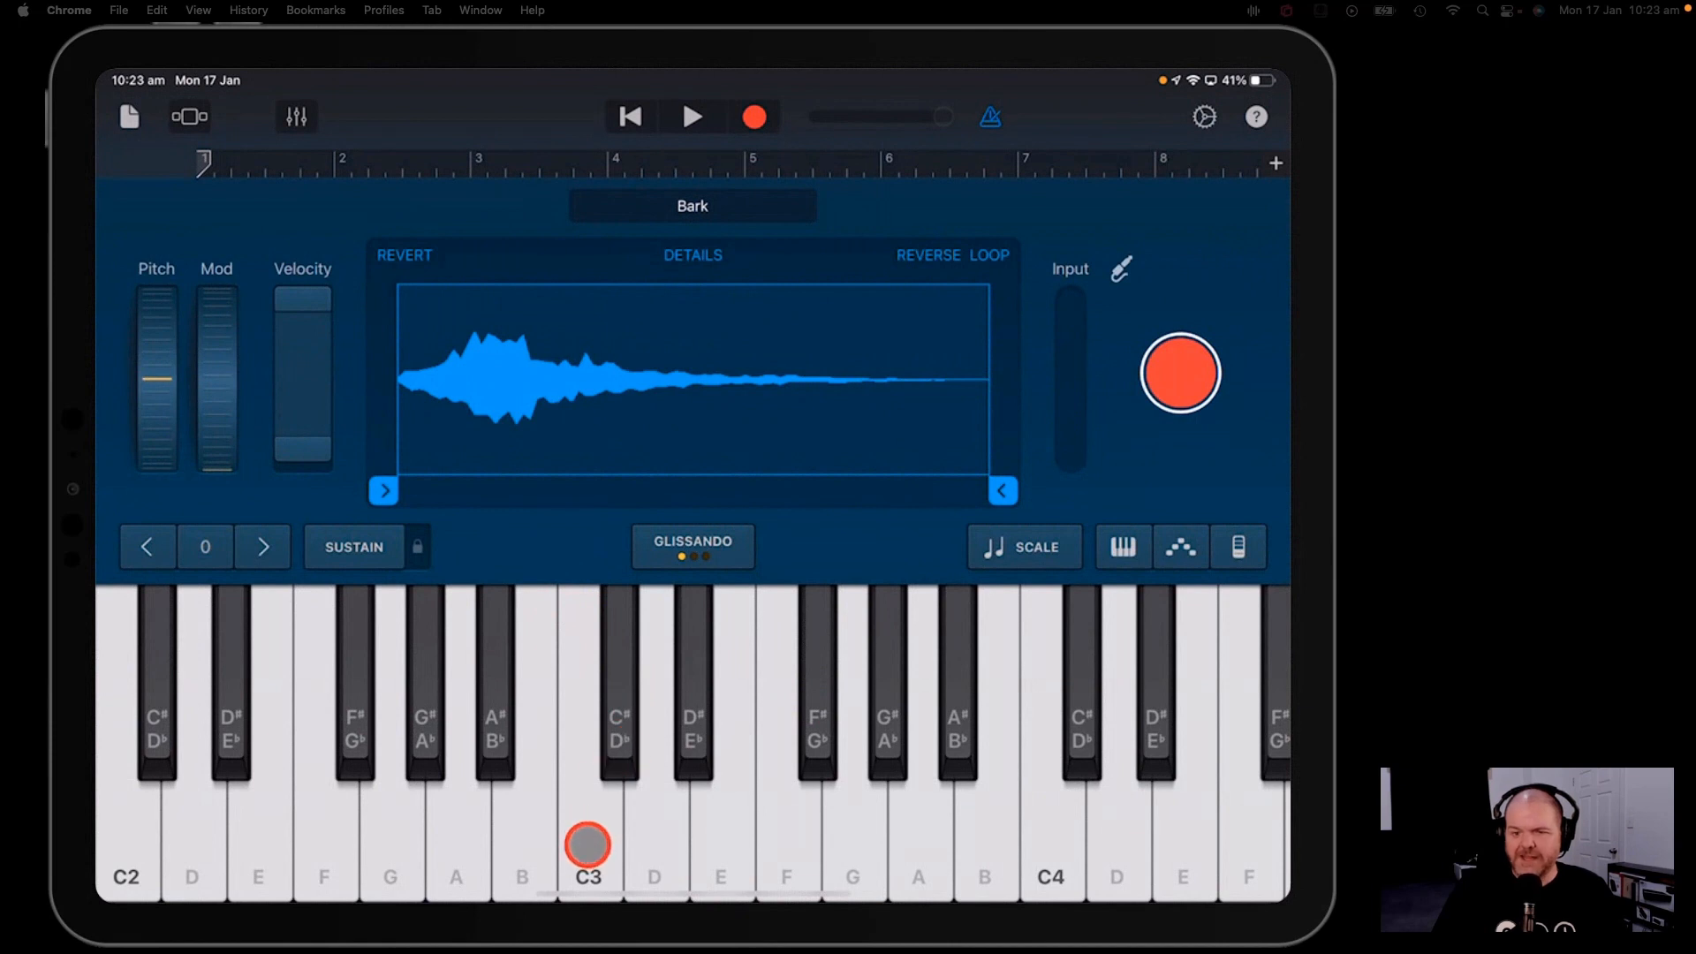
pyautogui.click(591, 852)
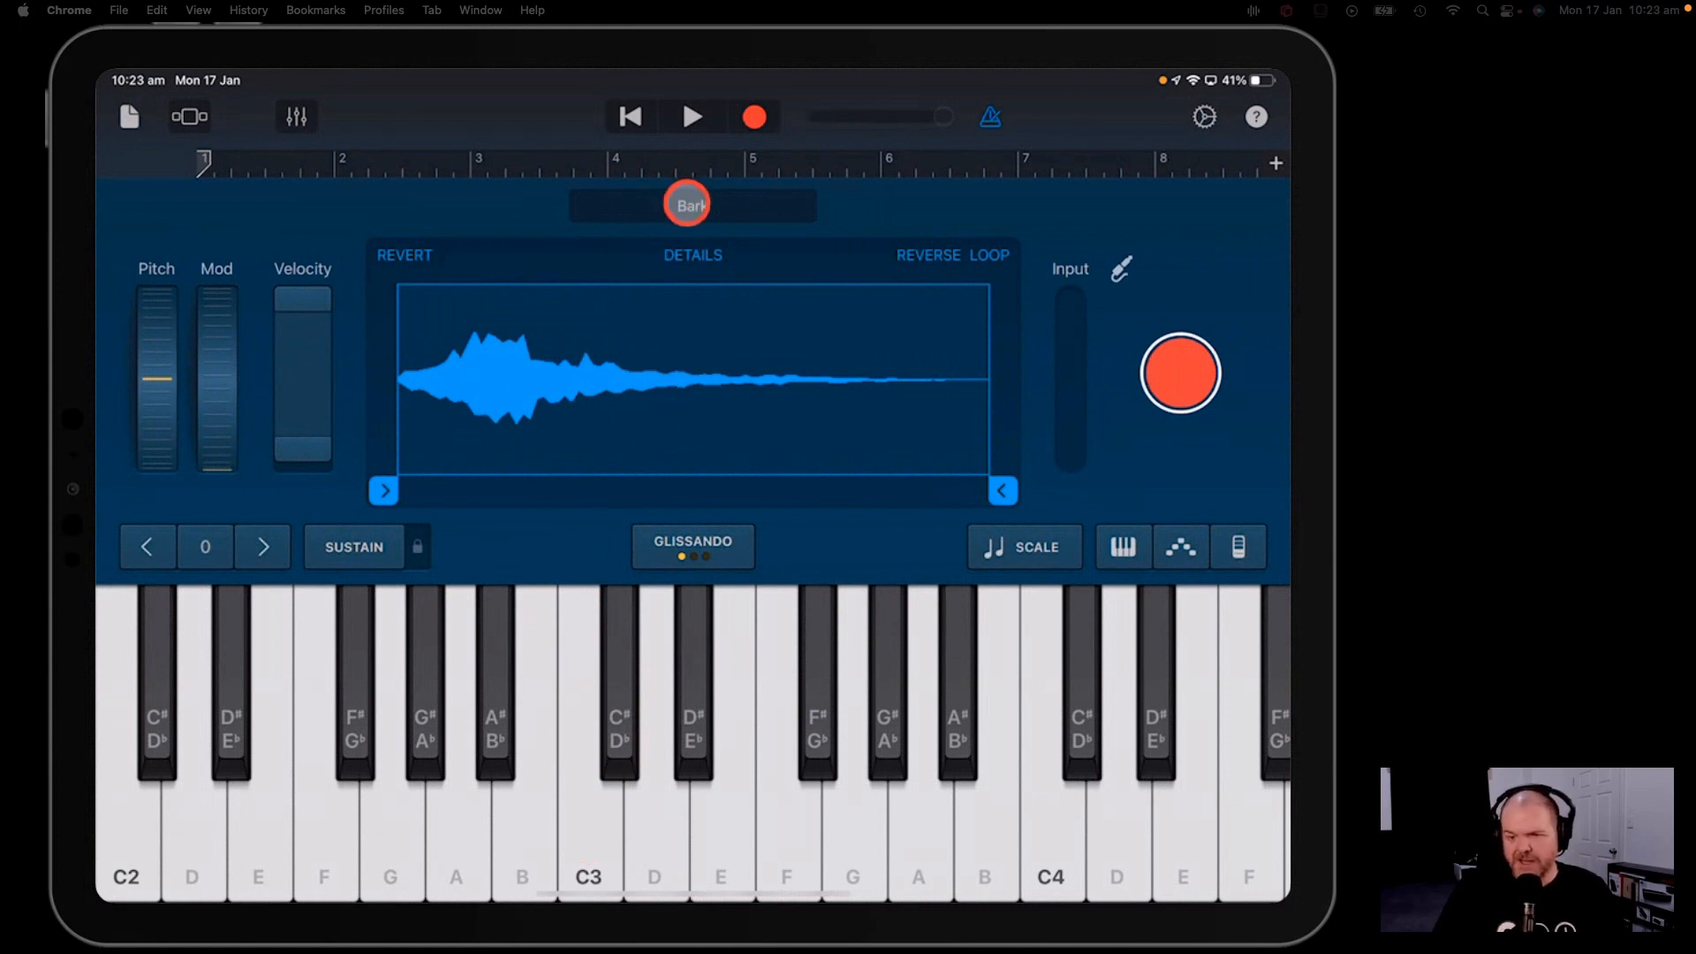
# - Load Ravenscroft275 1 from This Song's samples in place of Bark
pyautogui.click(692, 205)
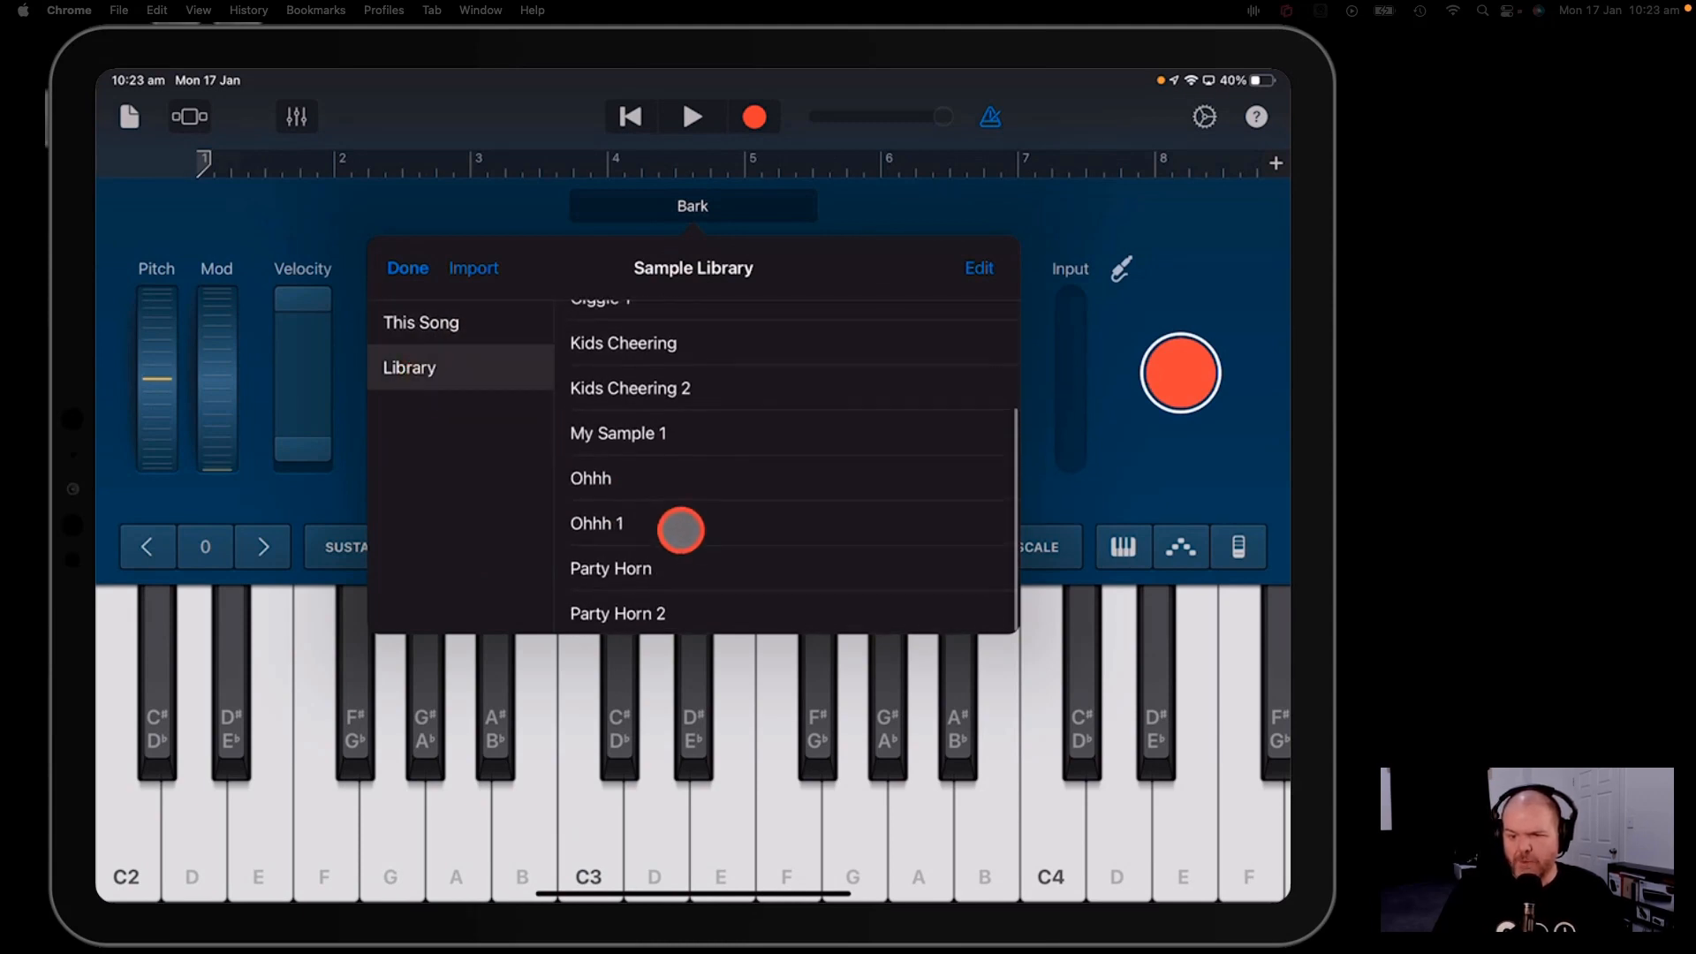
pyautogui.scroll(-3)
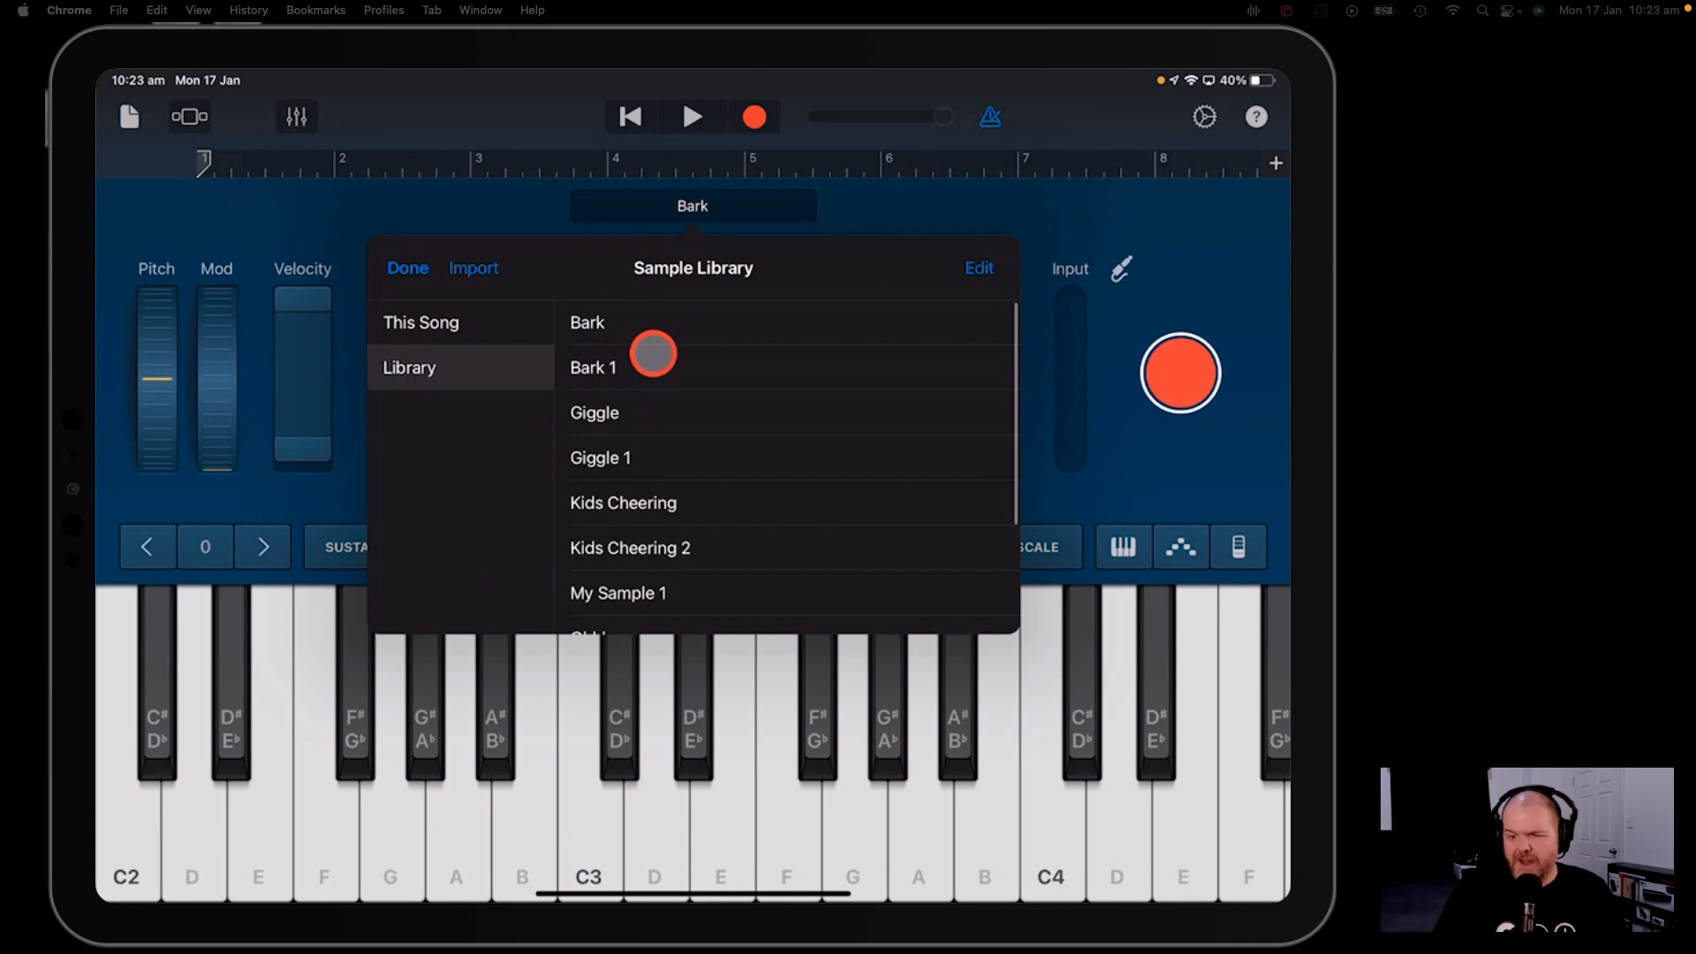
pyautogui.click(421, 322)
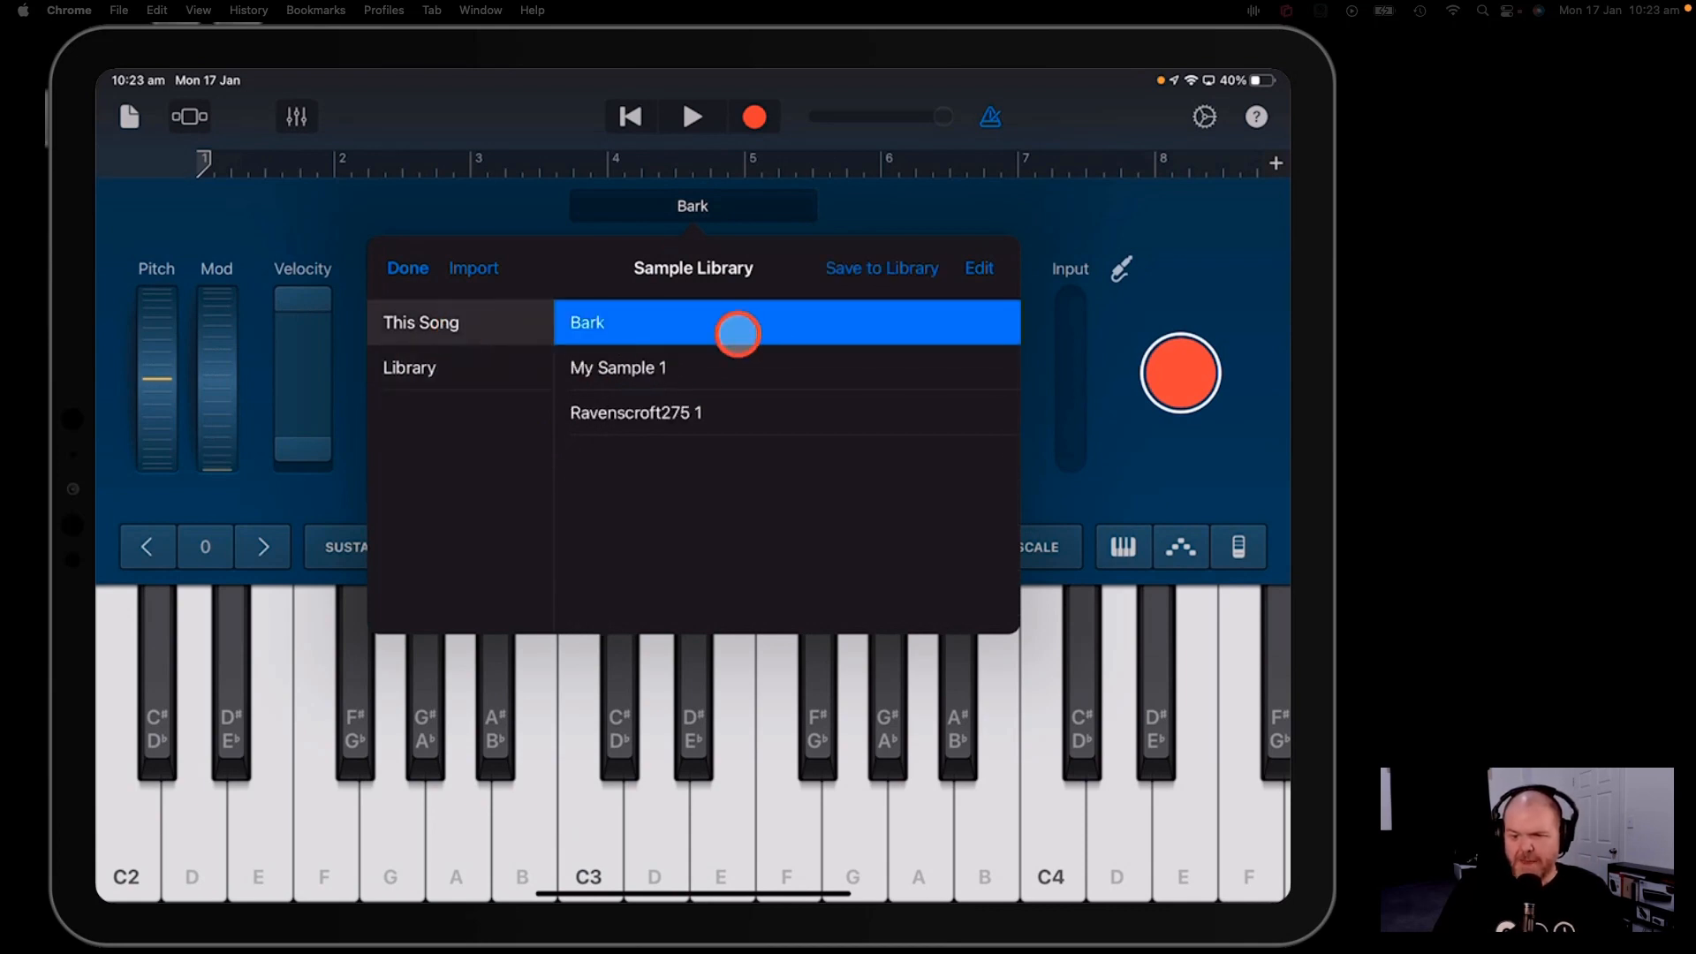
pyautogui.click(654, 414)
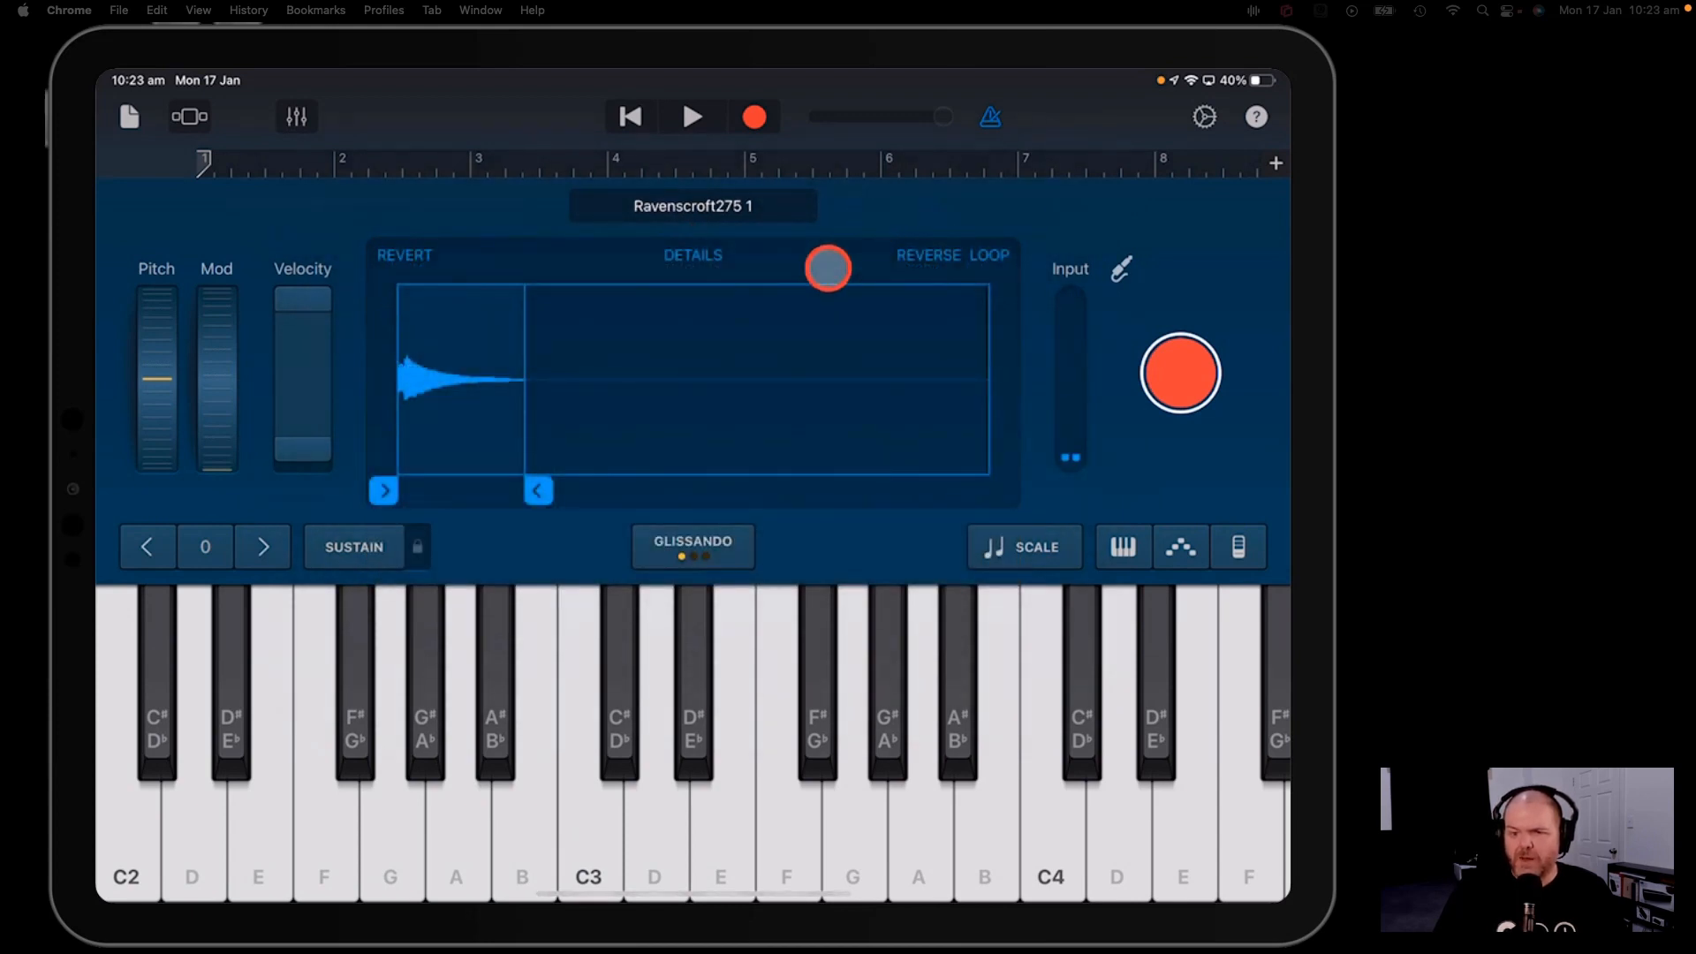
# - Play Ravenscroft275 1 at C3, then shift the keyboard down two octaves and play a low E
pyautogui.click(548, 622)
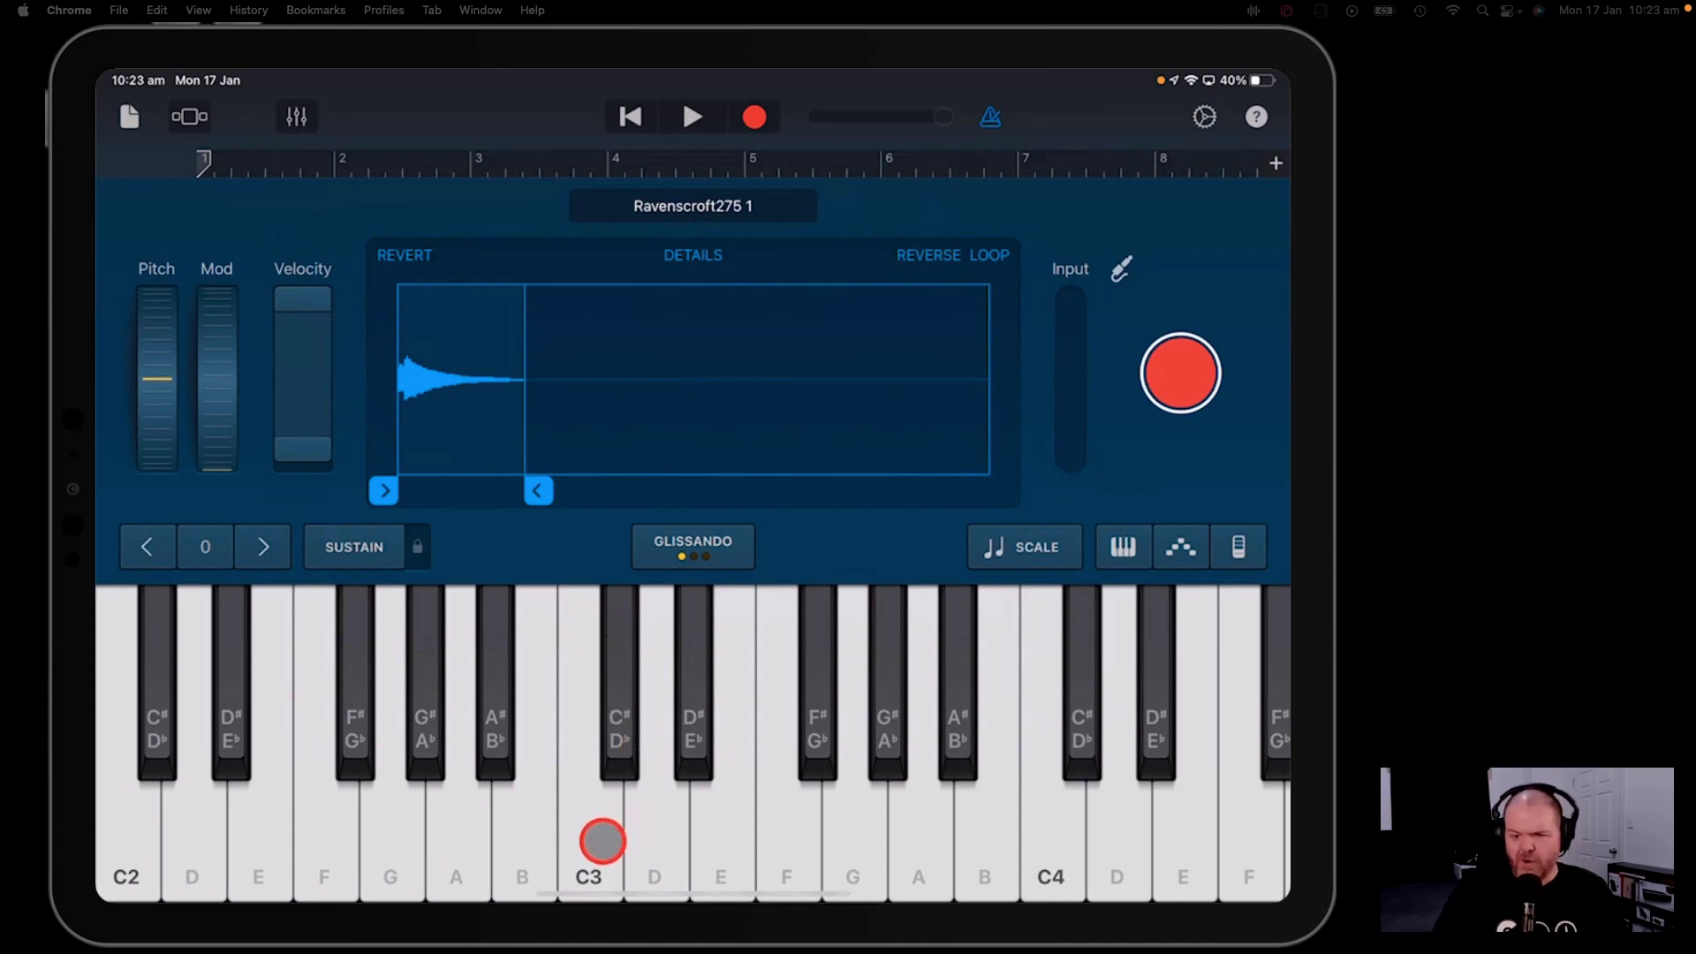
pyautogui.click(593, 842)
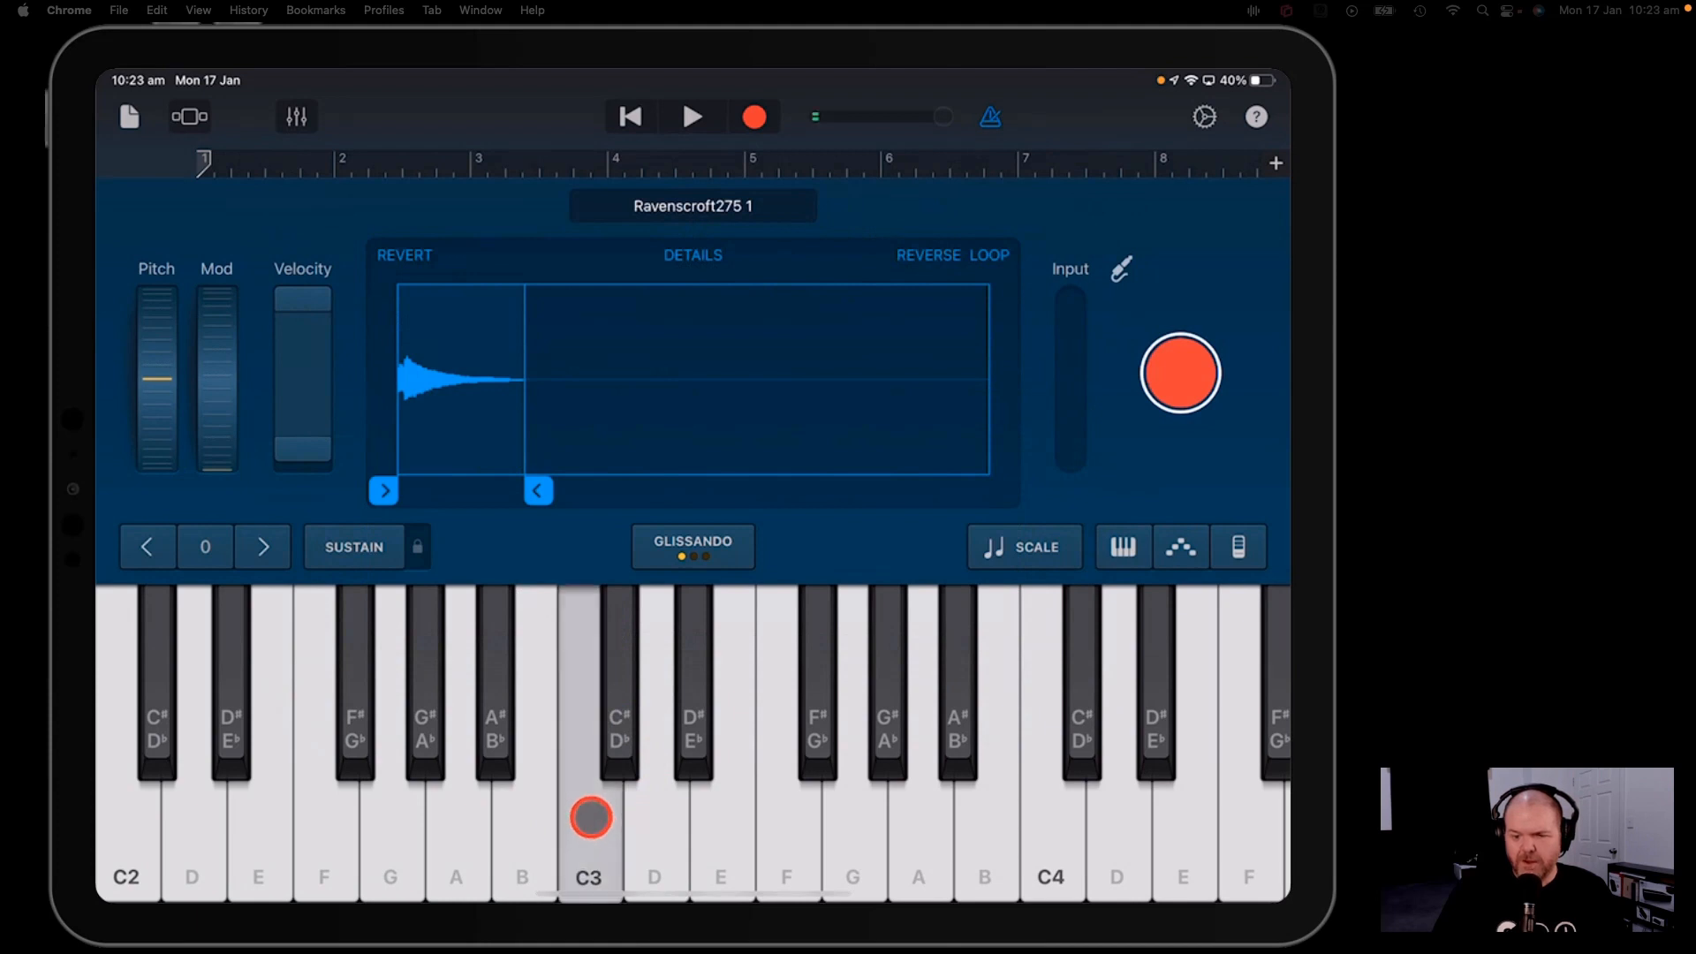
pyautogui.click(129, 849)
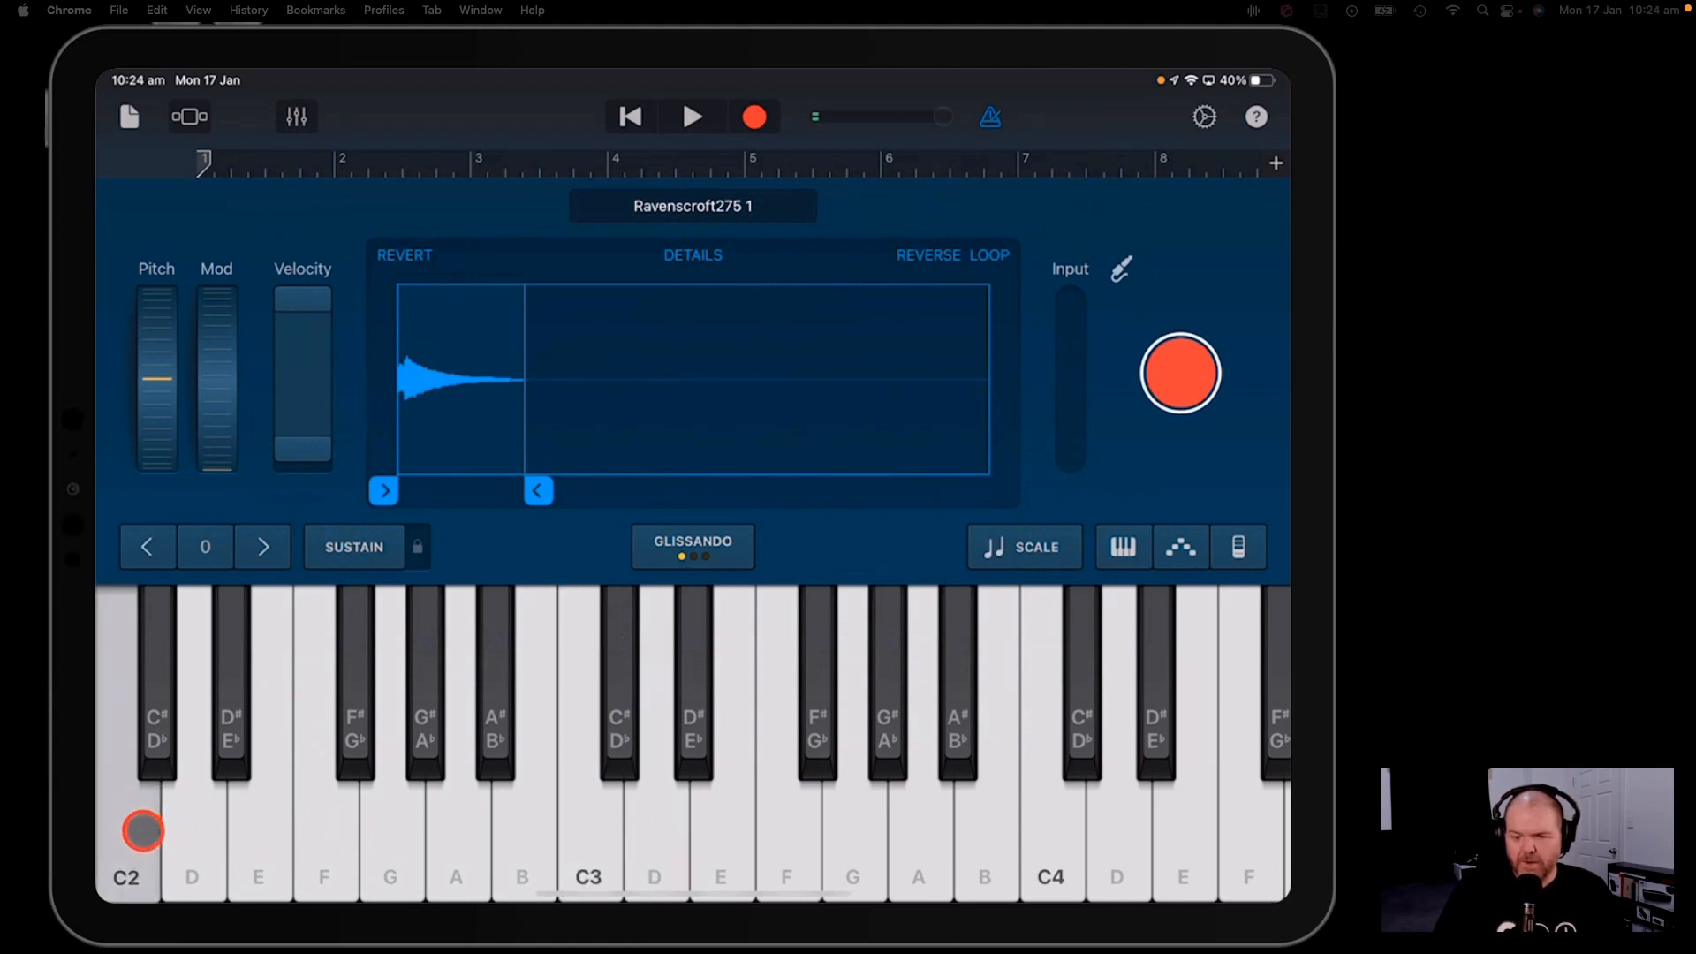
pyautogui.click(146, 546)
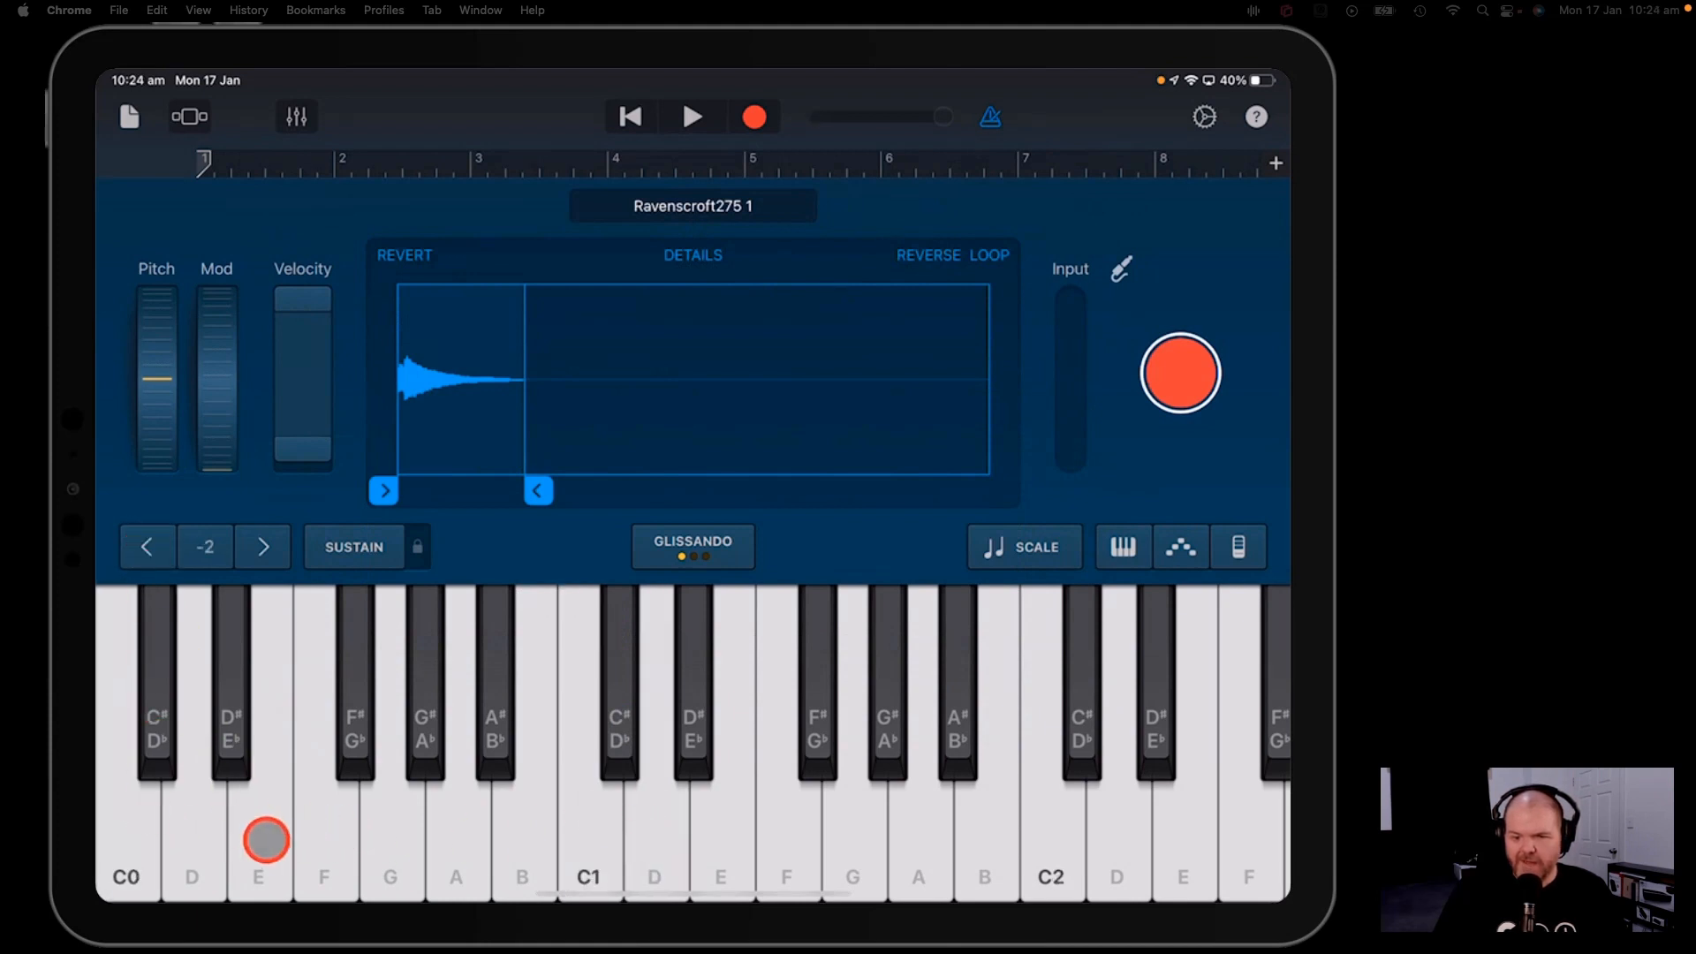
pyautogui.click(392, 830)
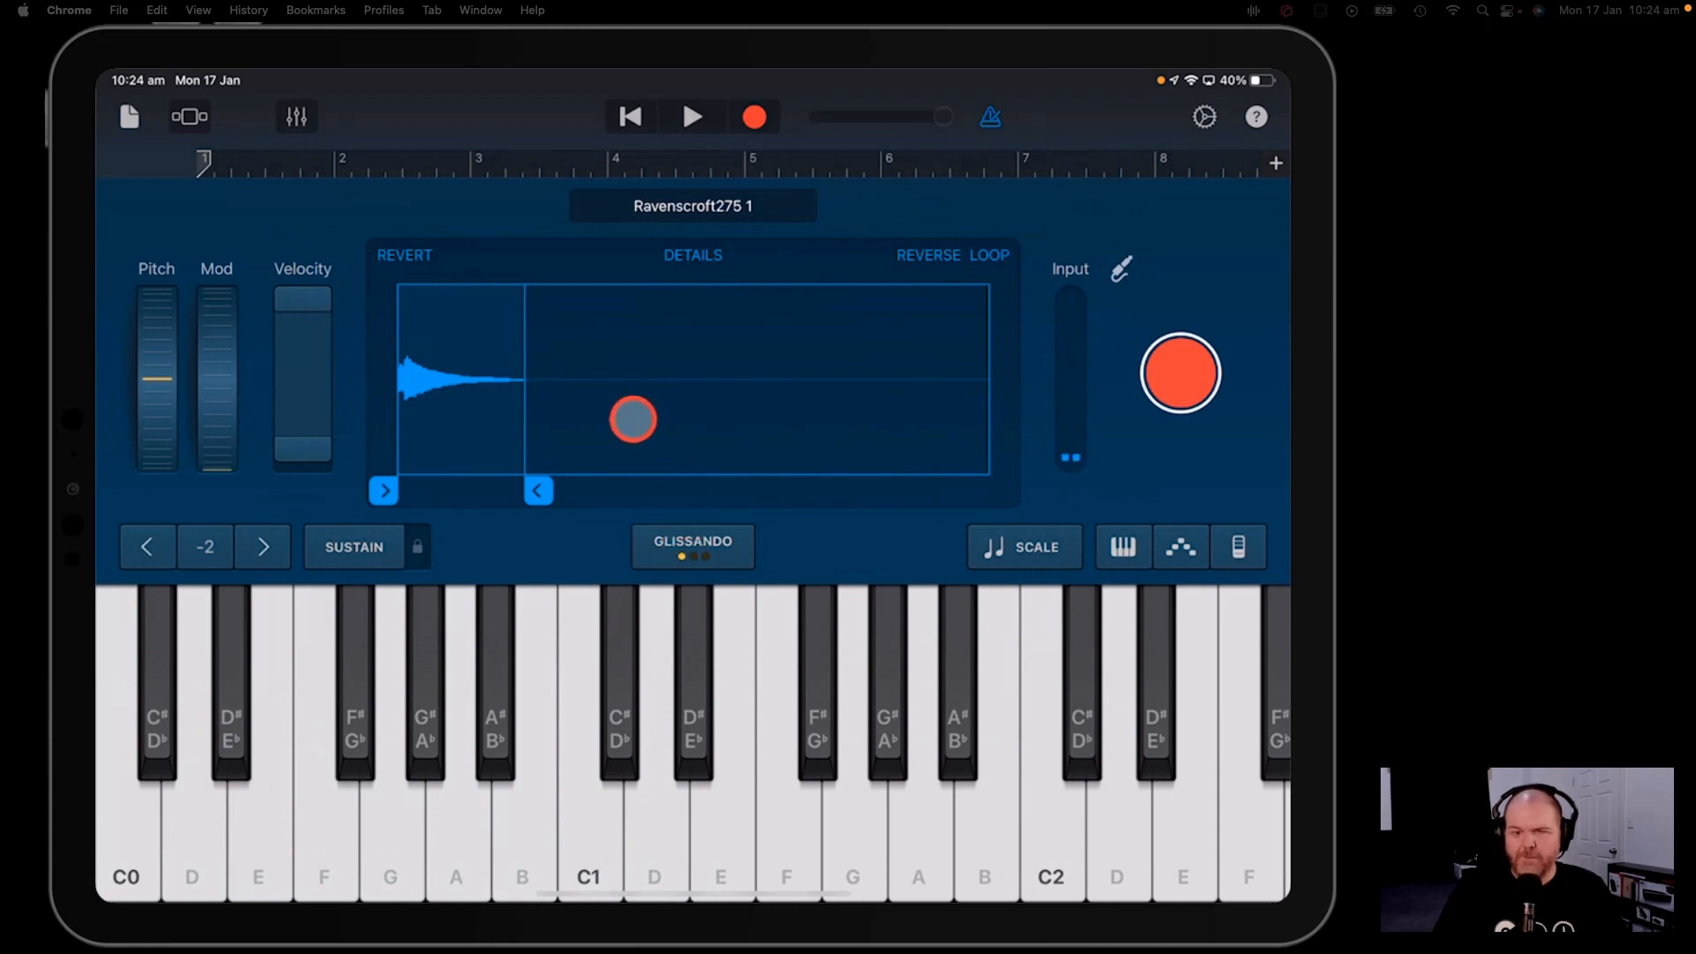
# - Adjust the sample's waveform handles in the sampler display
pyautogui.moveTo(633, 420); pyautogui.dragTo(696, 392)
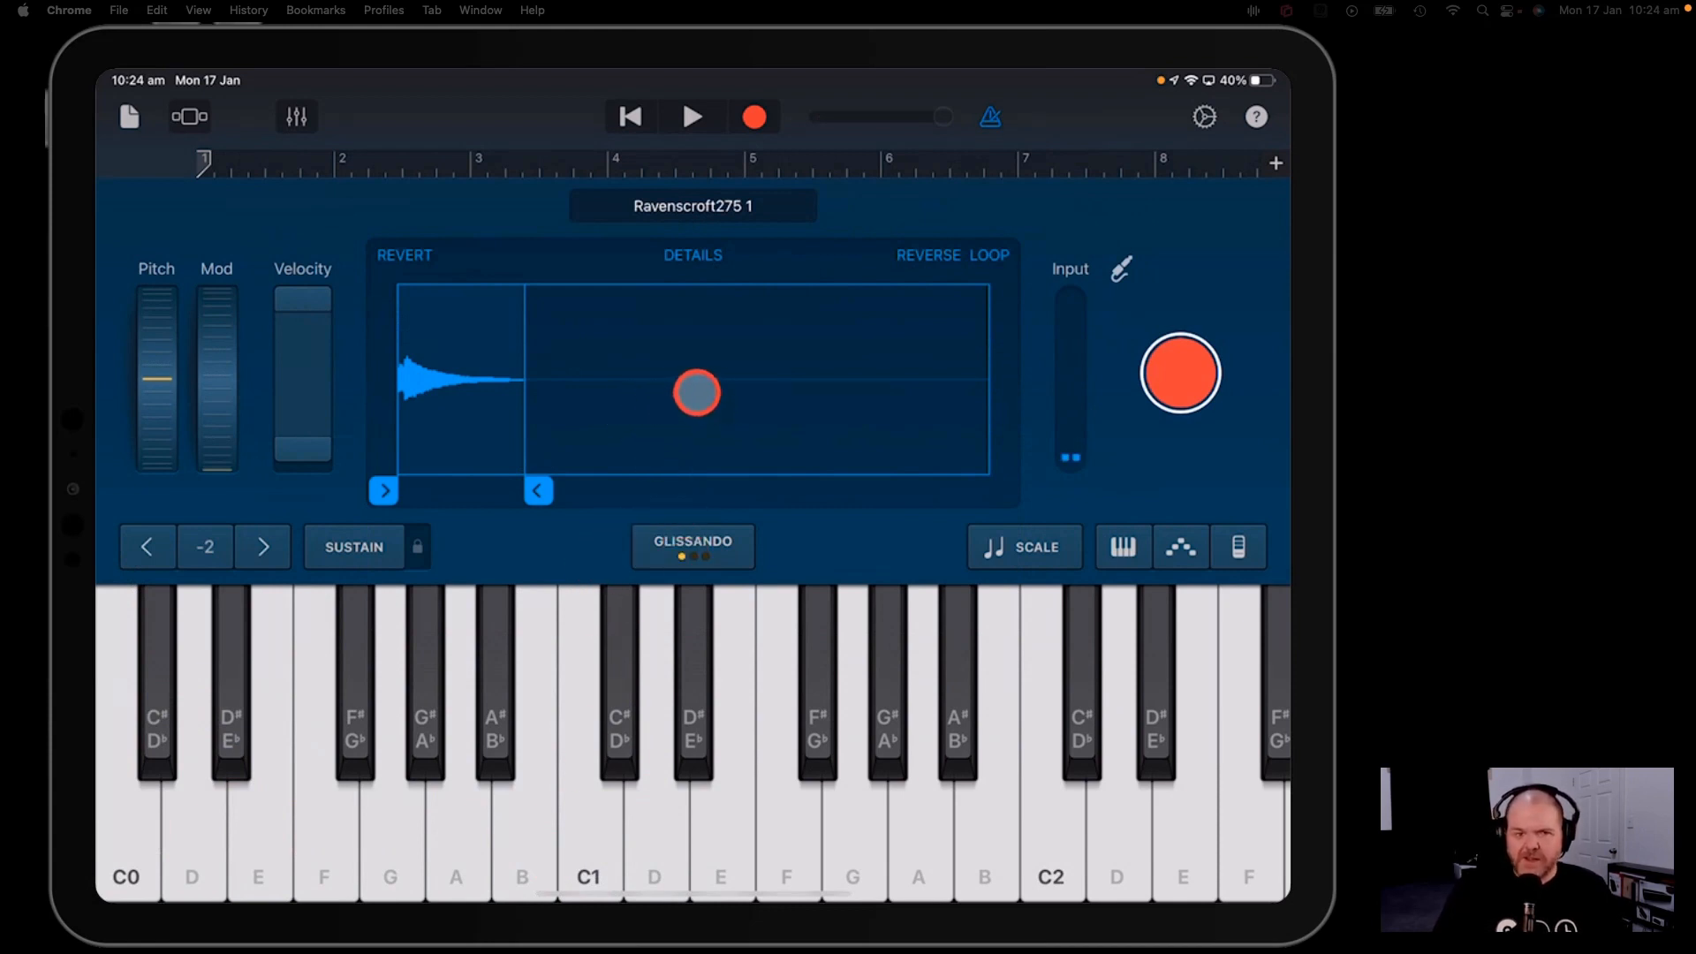
pyautogui.moveTo(696, 392); pyautogui.dragTo(564, 361)
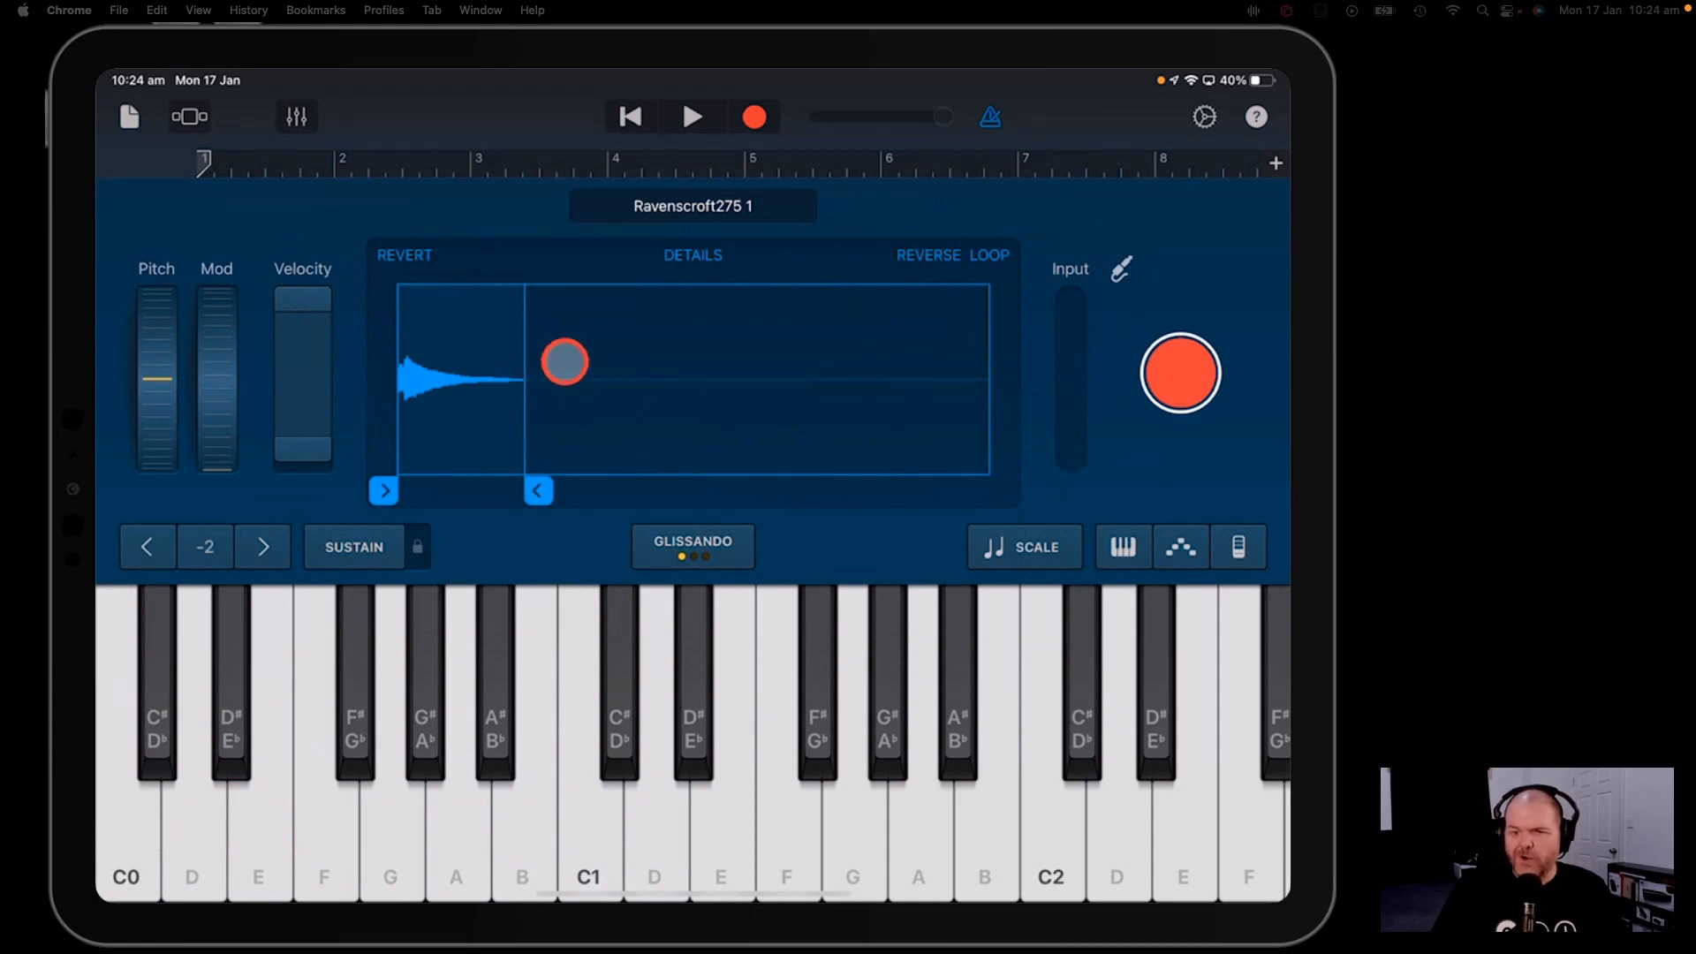
pyautogui.moveTo(564, 360); pyautogui.dragTo(1274, 392)
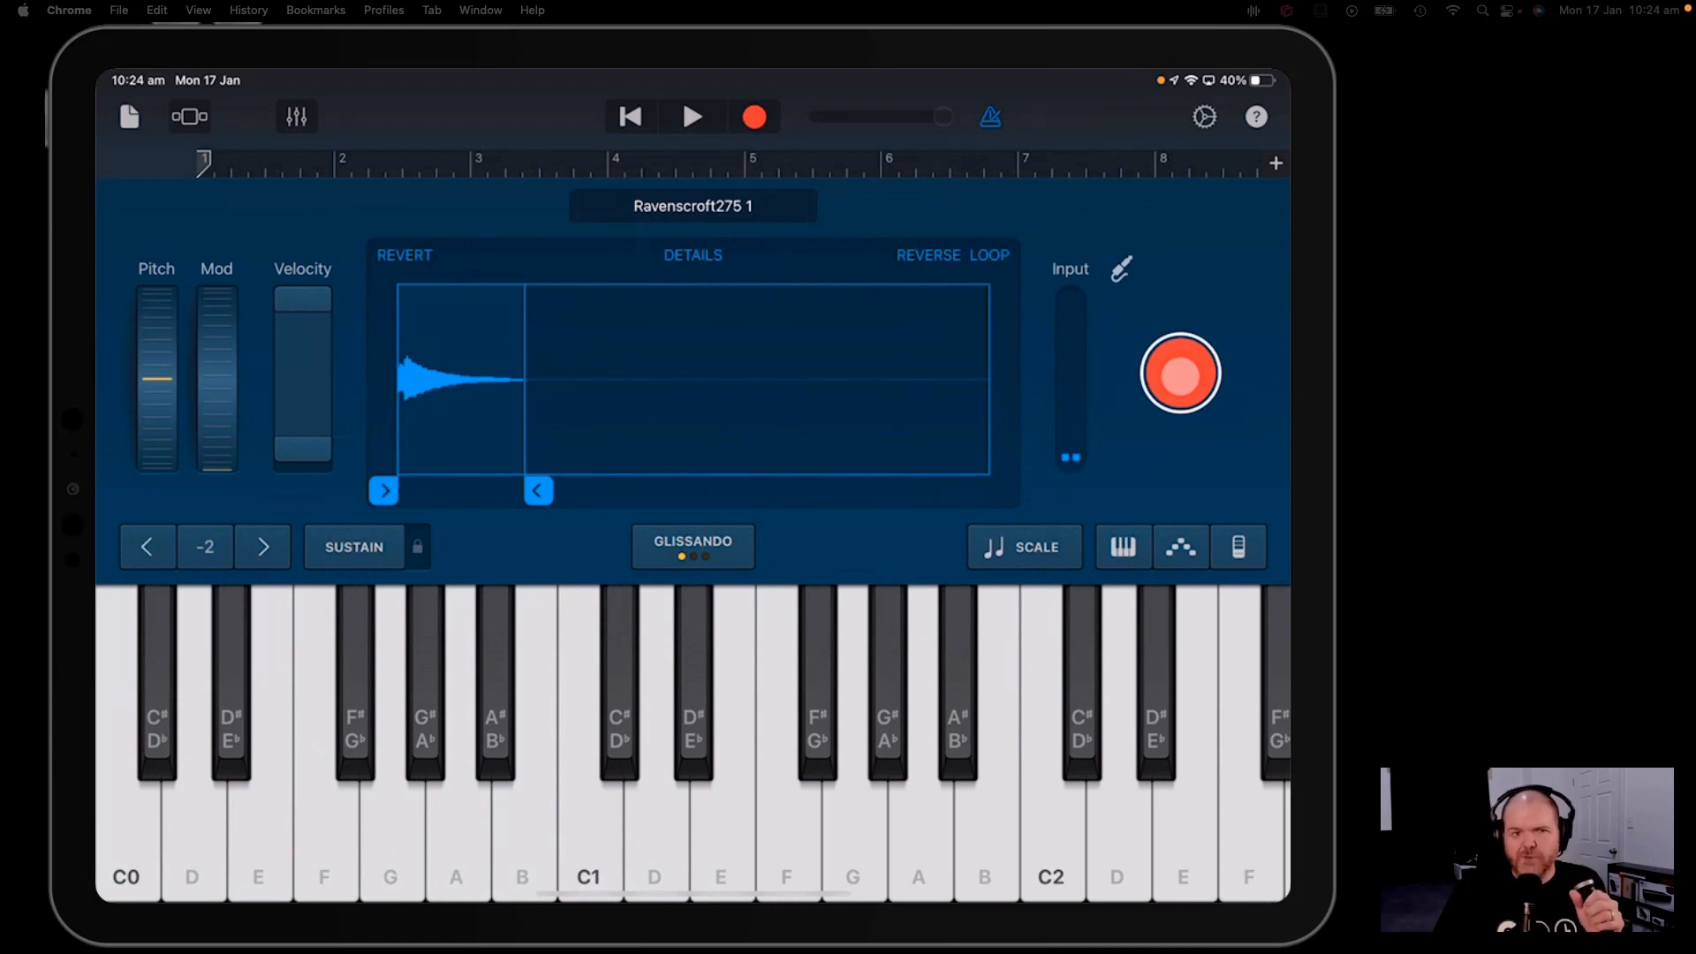
# - Record a sustained note as My Sample 2
pyautogui.click(1180, 375)
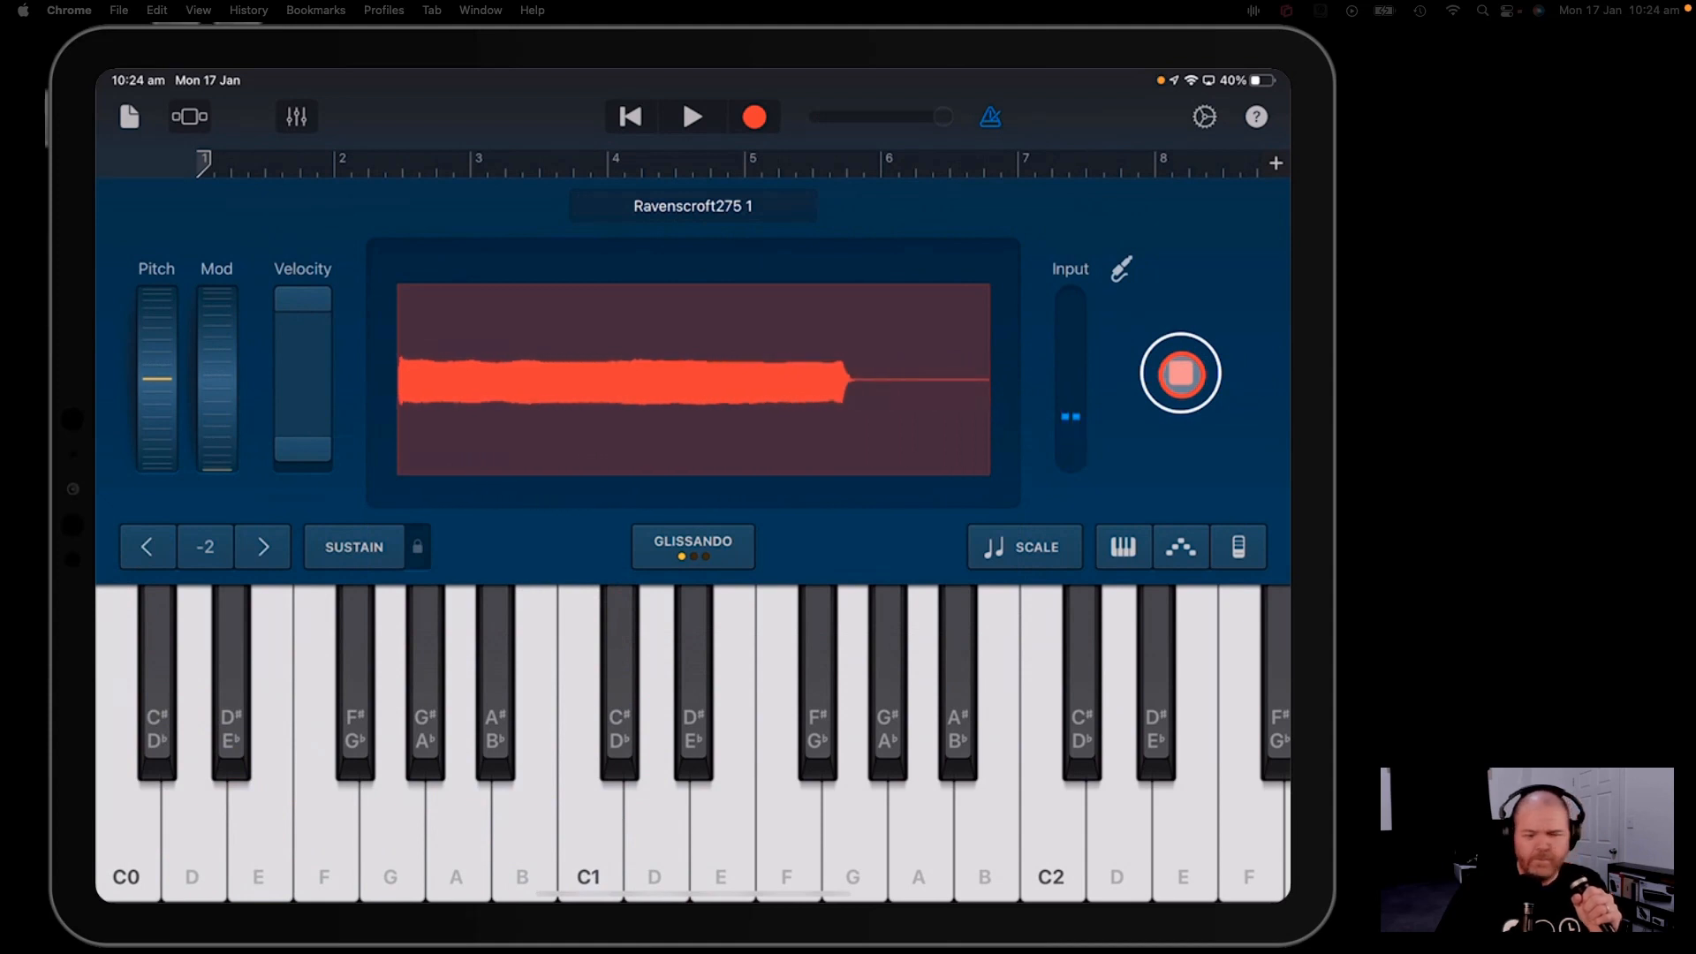
pyautogui.click(1181, 374)
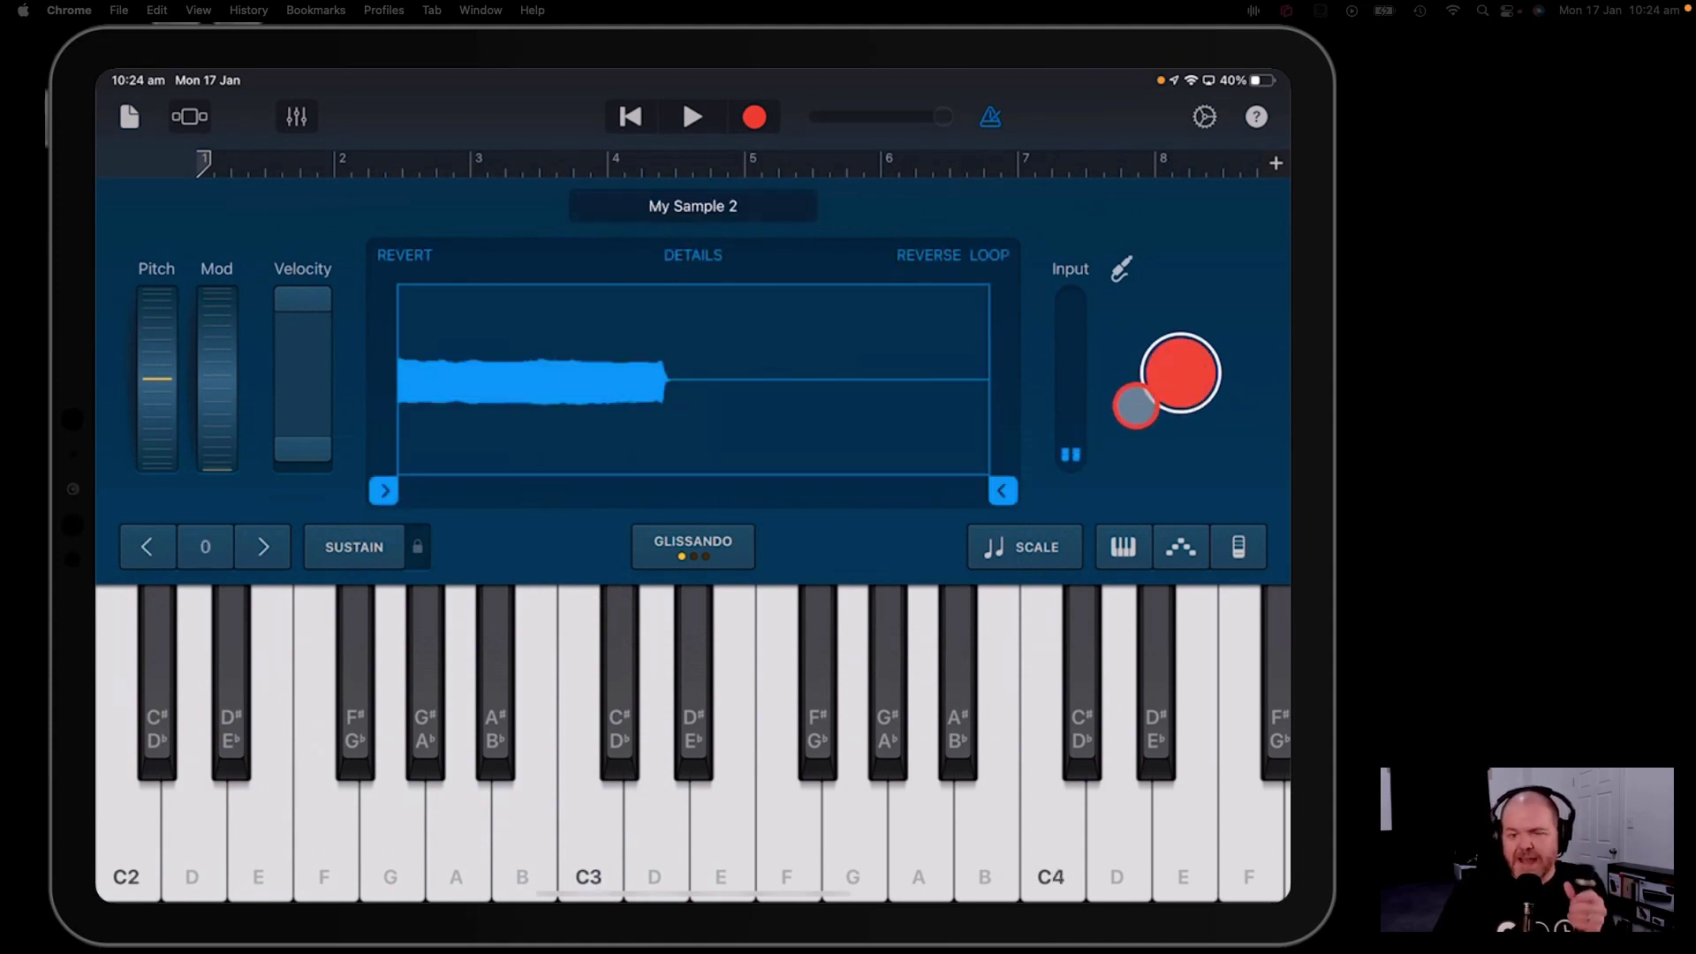
pyautogui.click(898, 630)
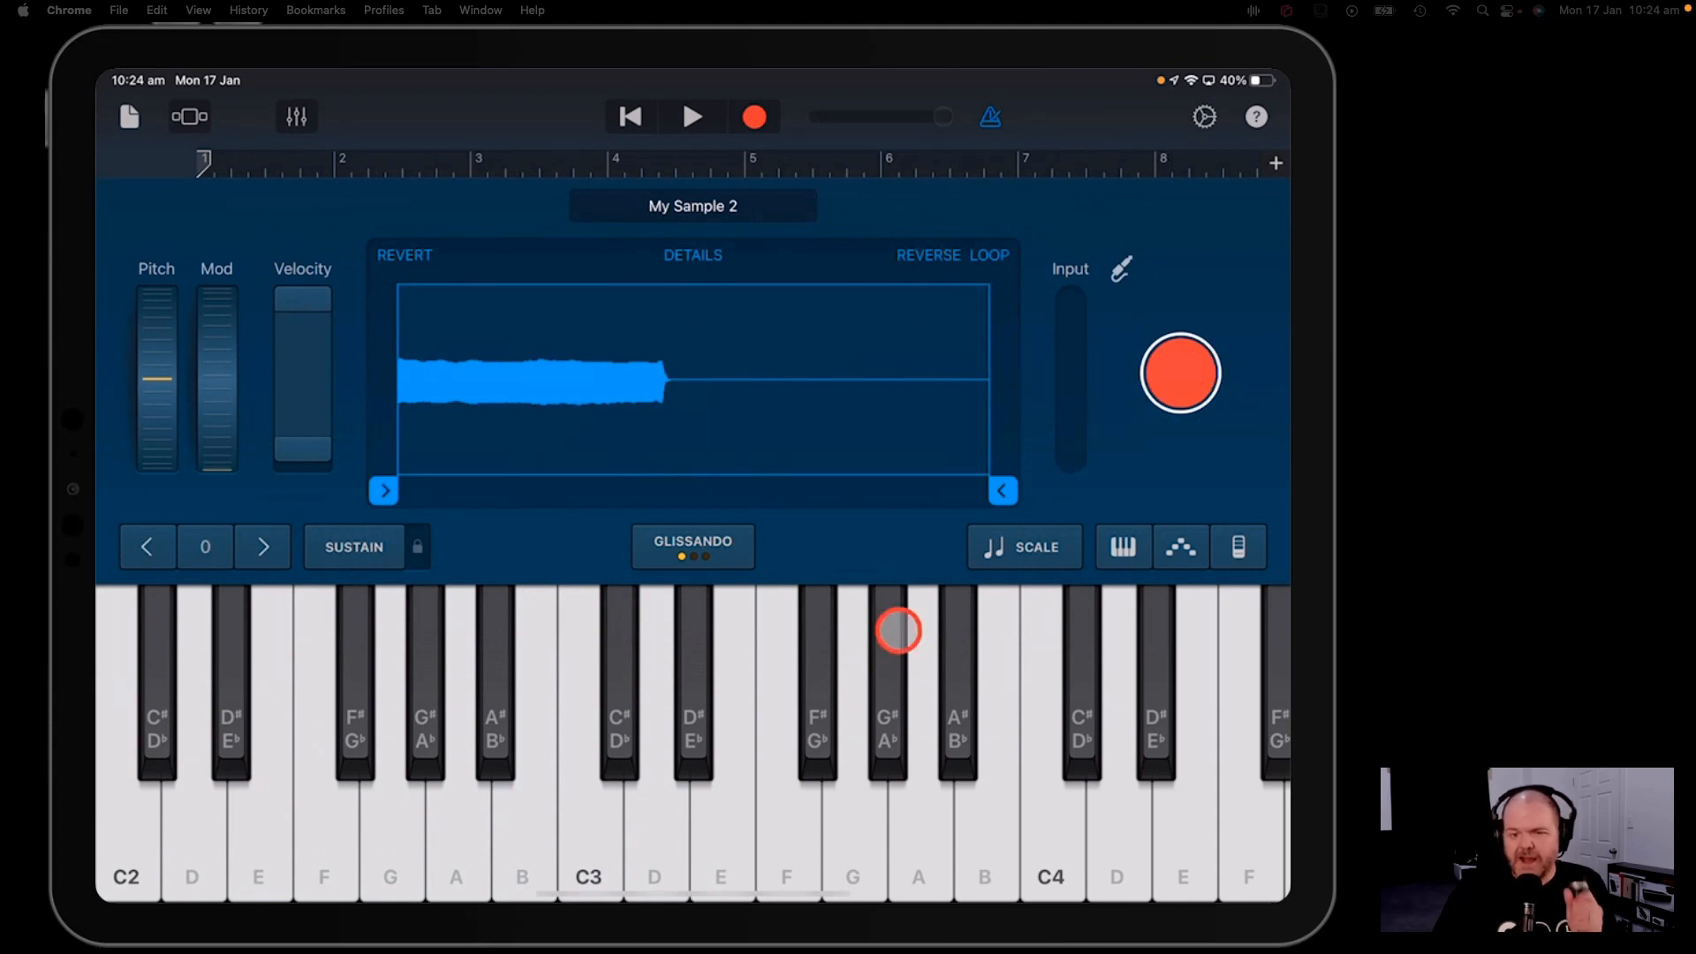
# - Audition My Sample 2 on G#, D, A and a lower G#
pyautogui.click(629, 855)
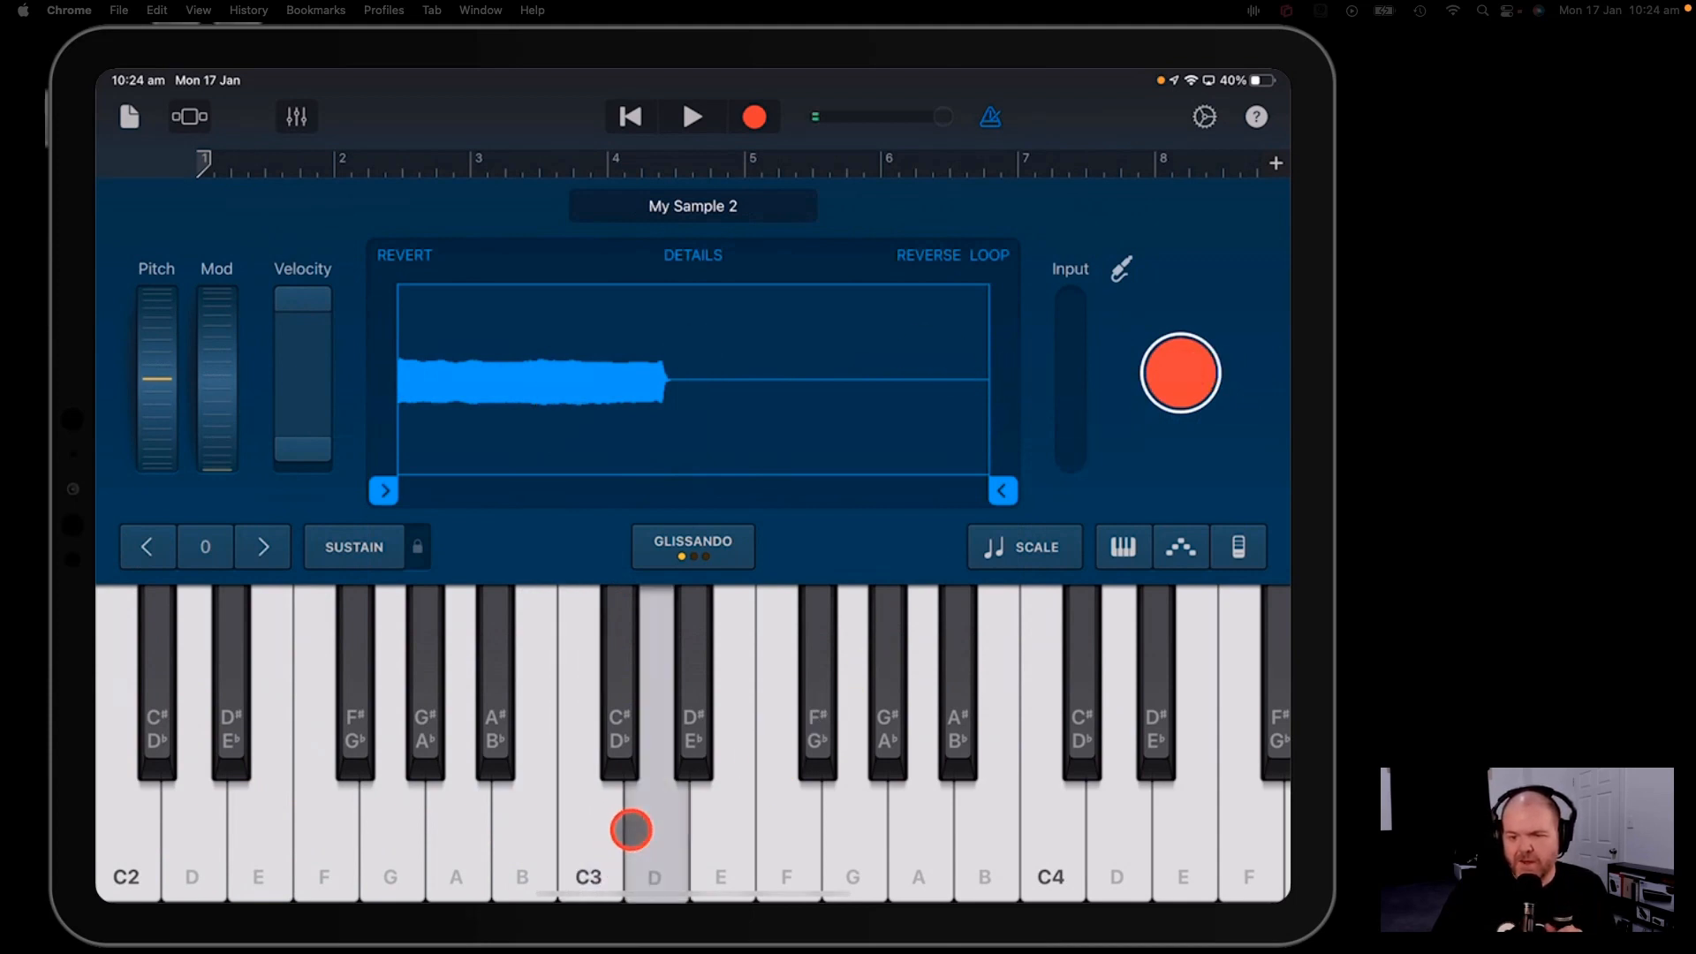
pyautogui.click(900, 829)
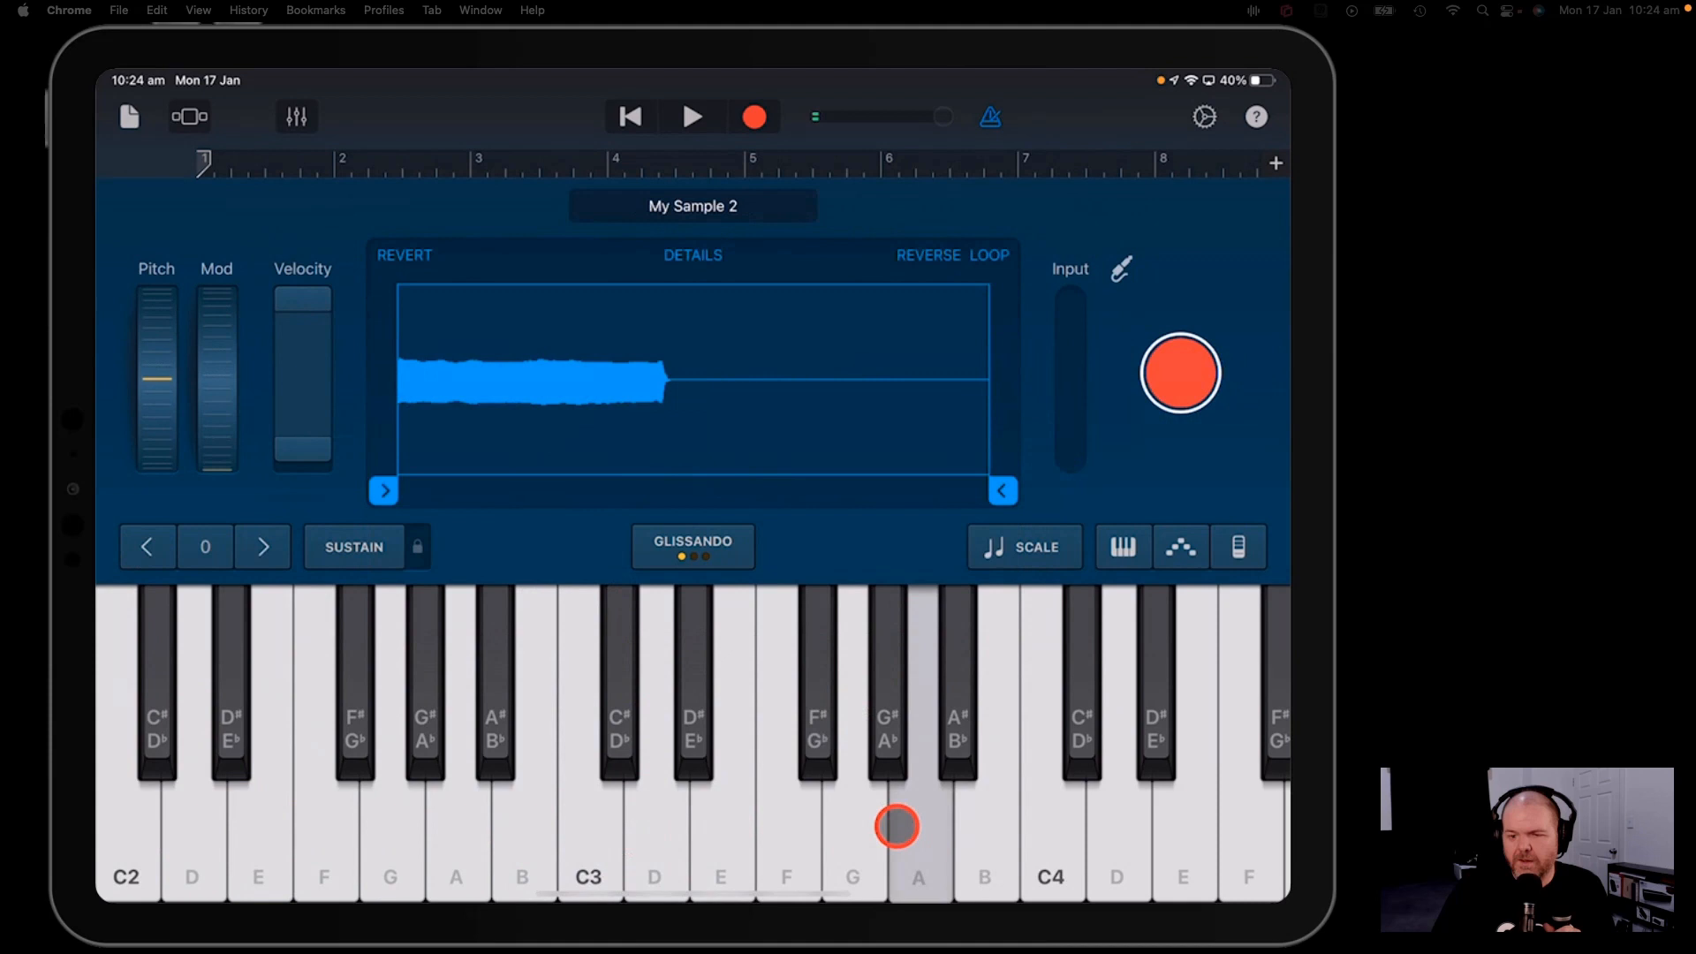
pyautogui.click(855, 849)
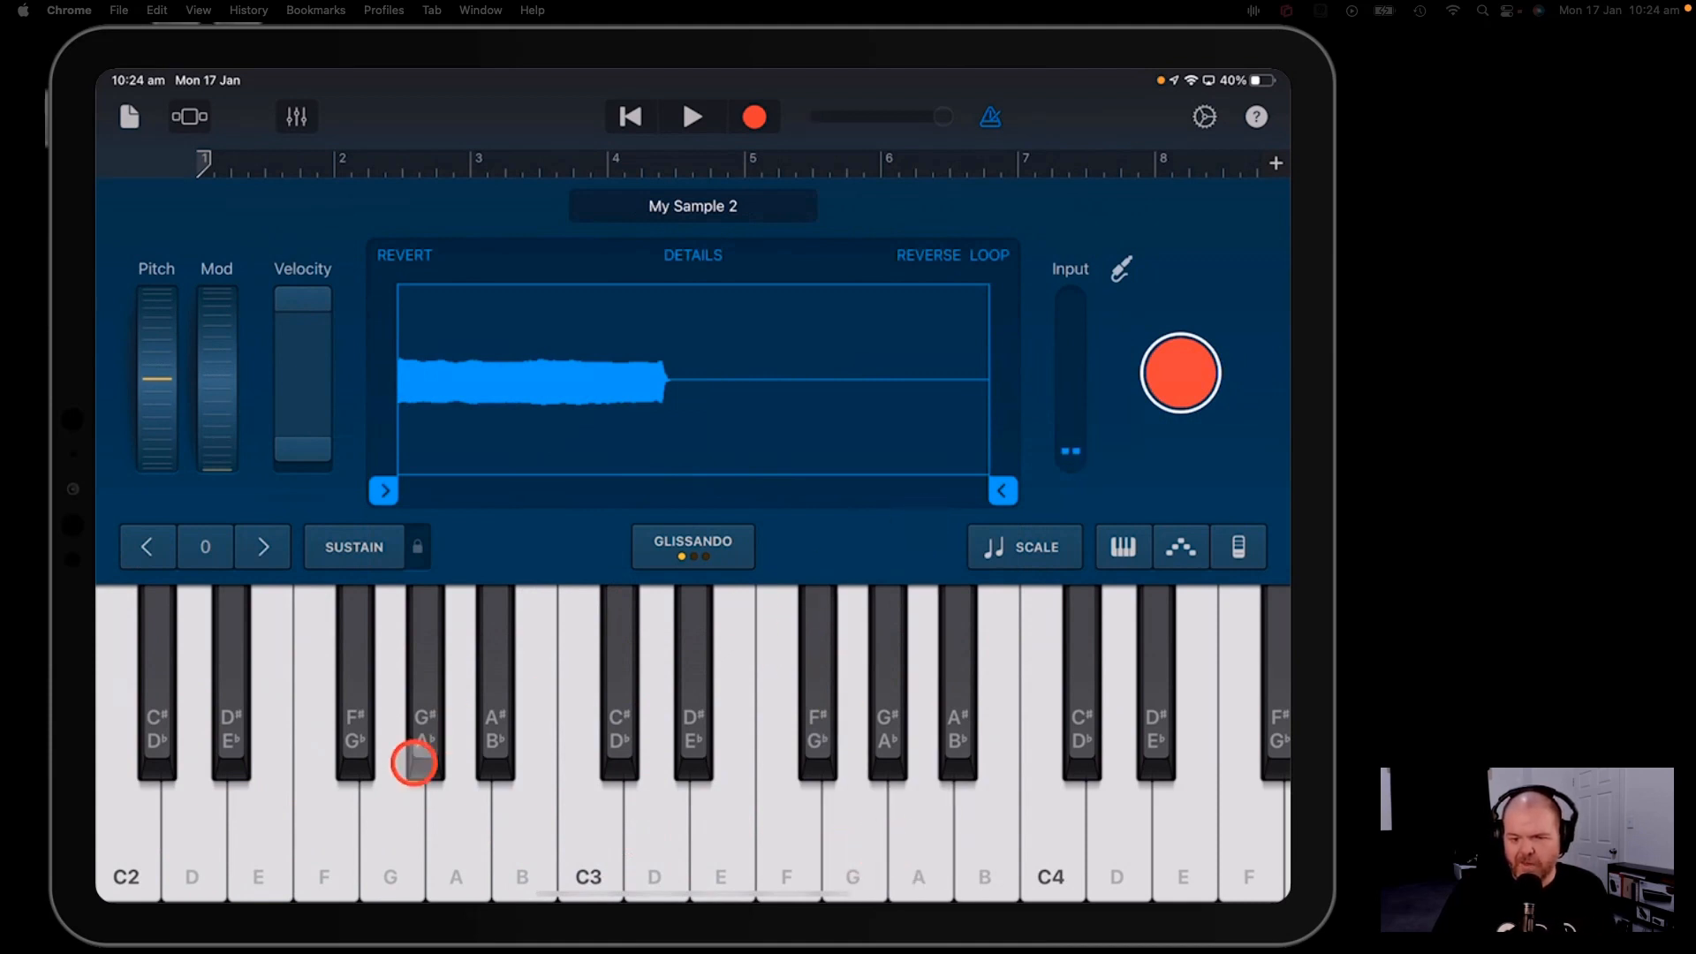
pyautogui.click(915, 828)
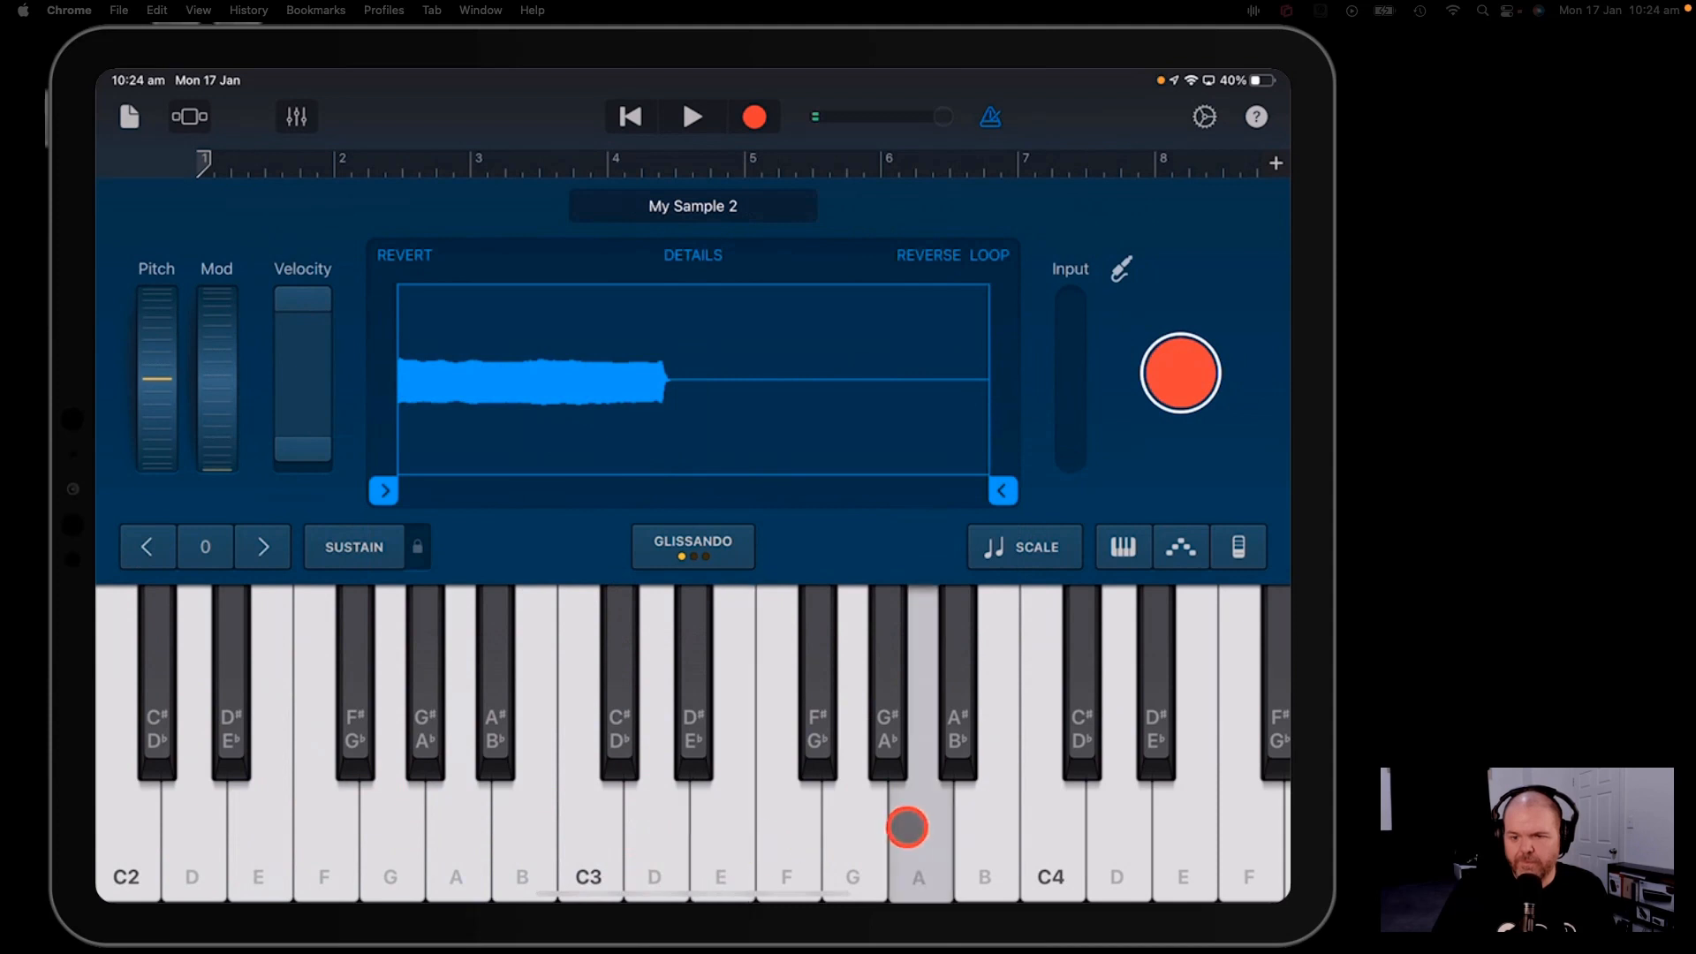
pyautogui.click(692, 205)
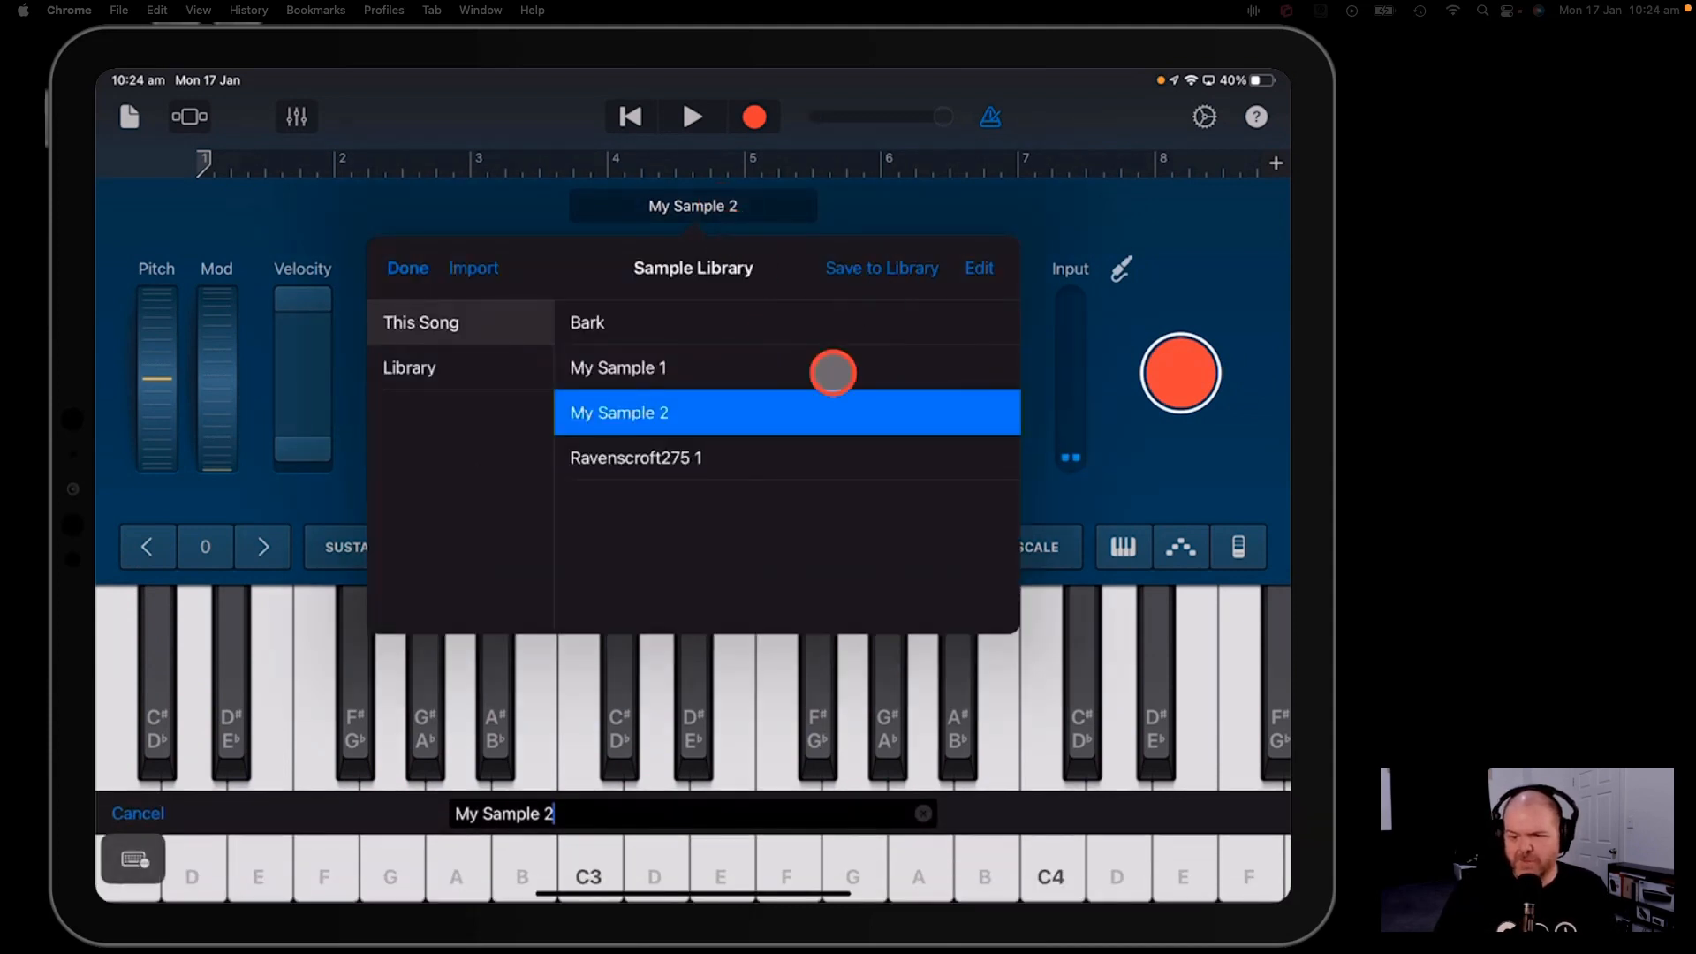
# - Rename the sample to Pete Ooh and check it appears in the saved Library
pyautogui.press('Backspace')
pyautogui.write('P')
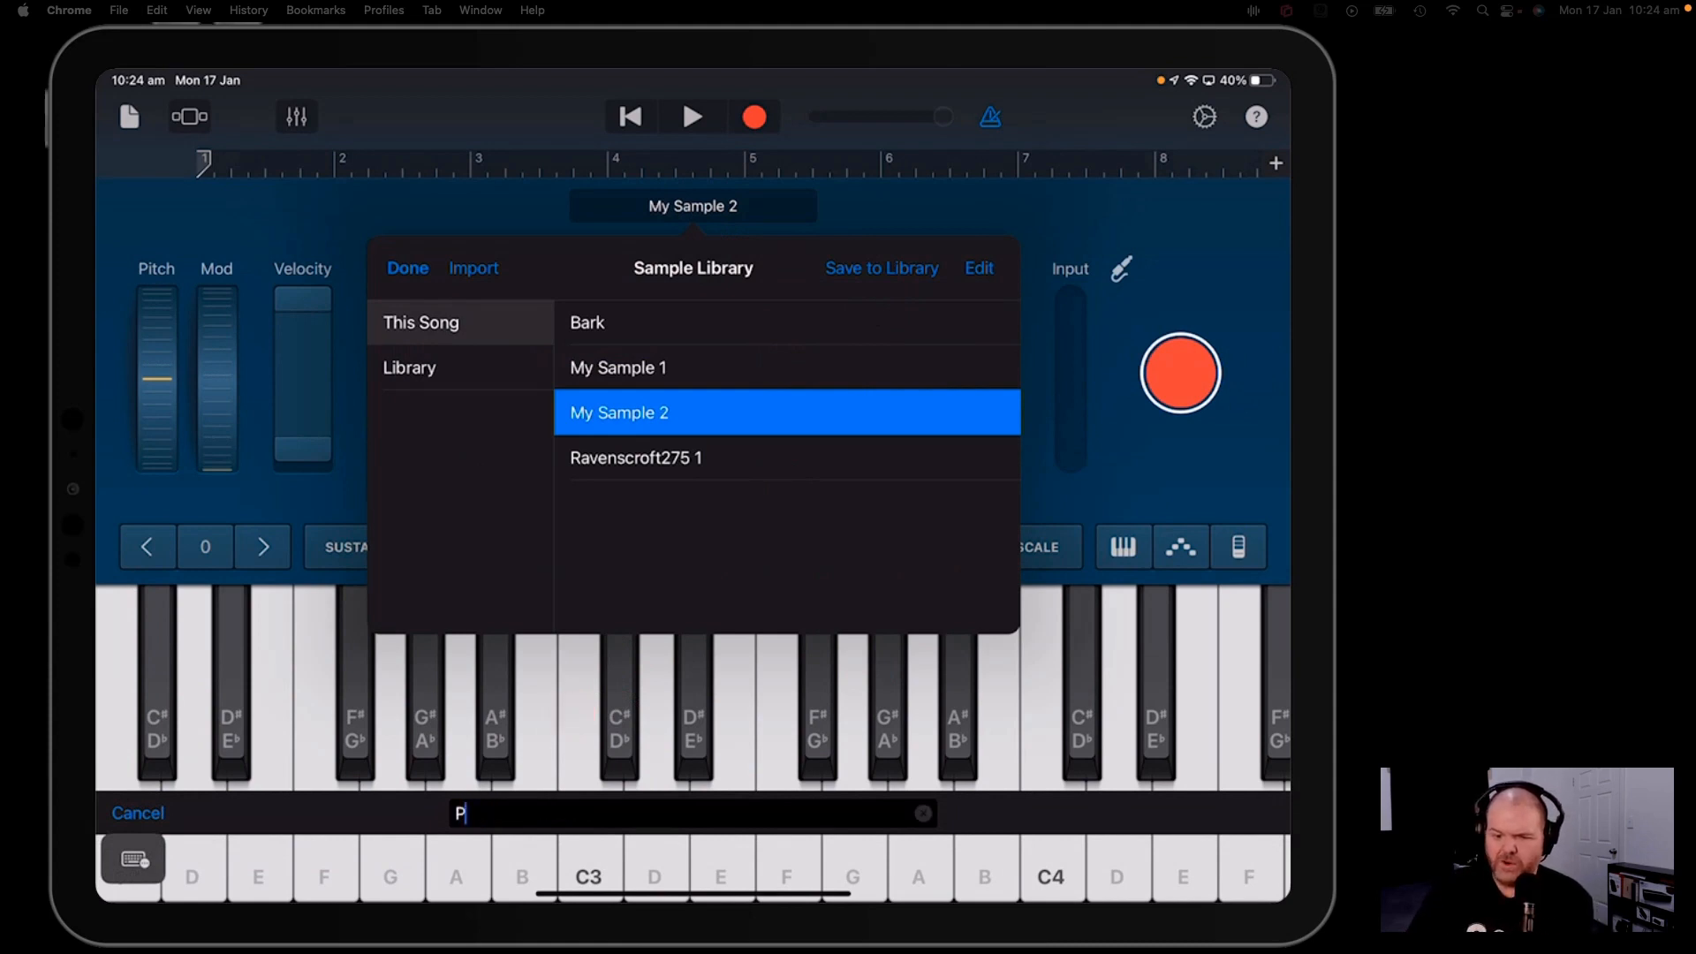
pyautogui.write('ete Ooh')
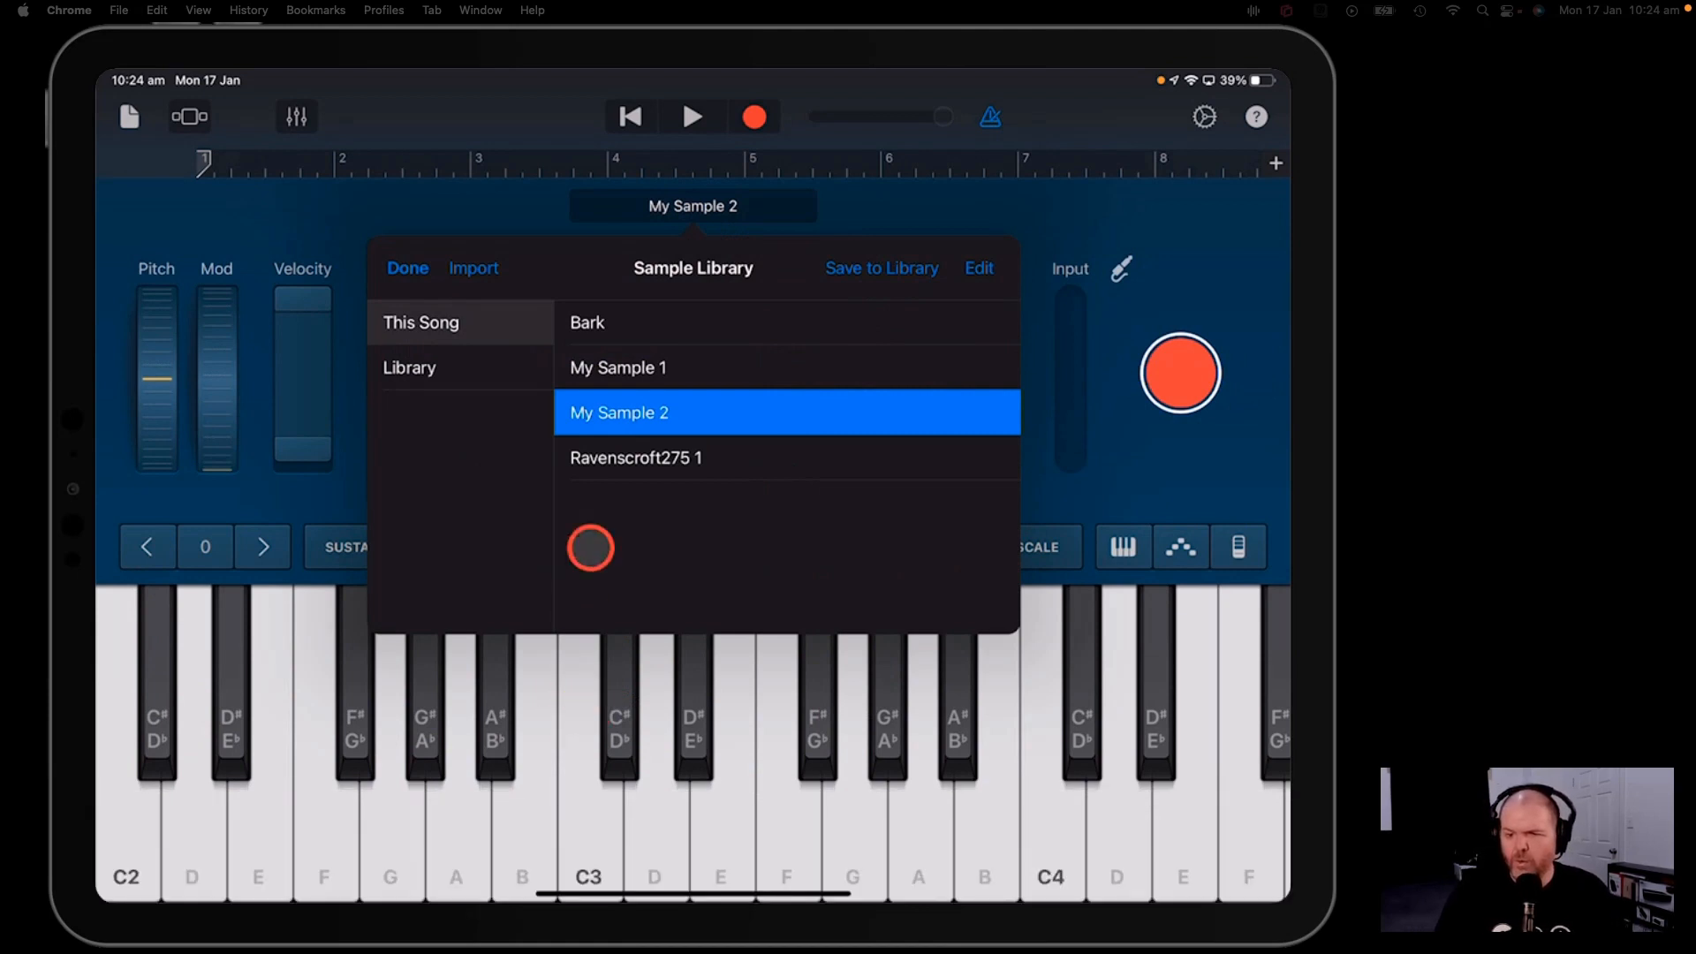
pyautogui.click(410, 368)
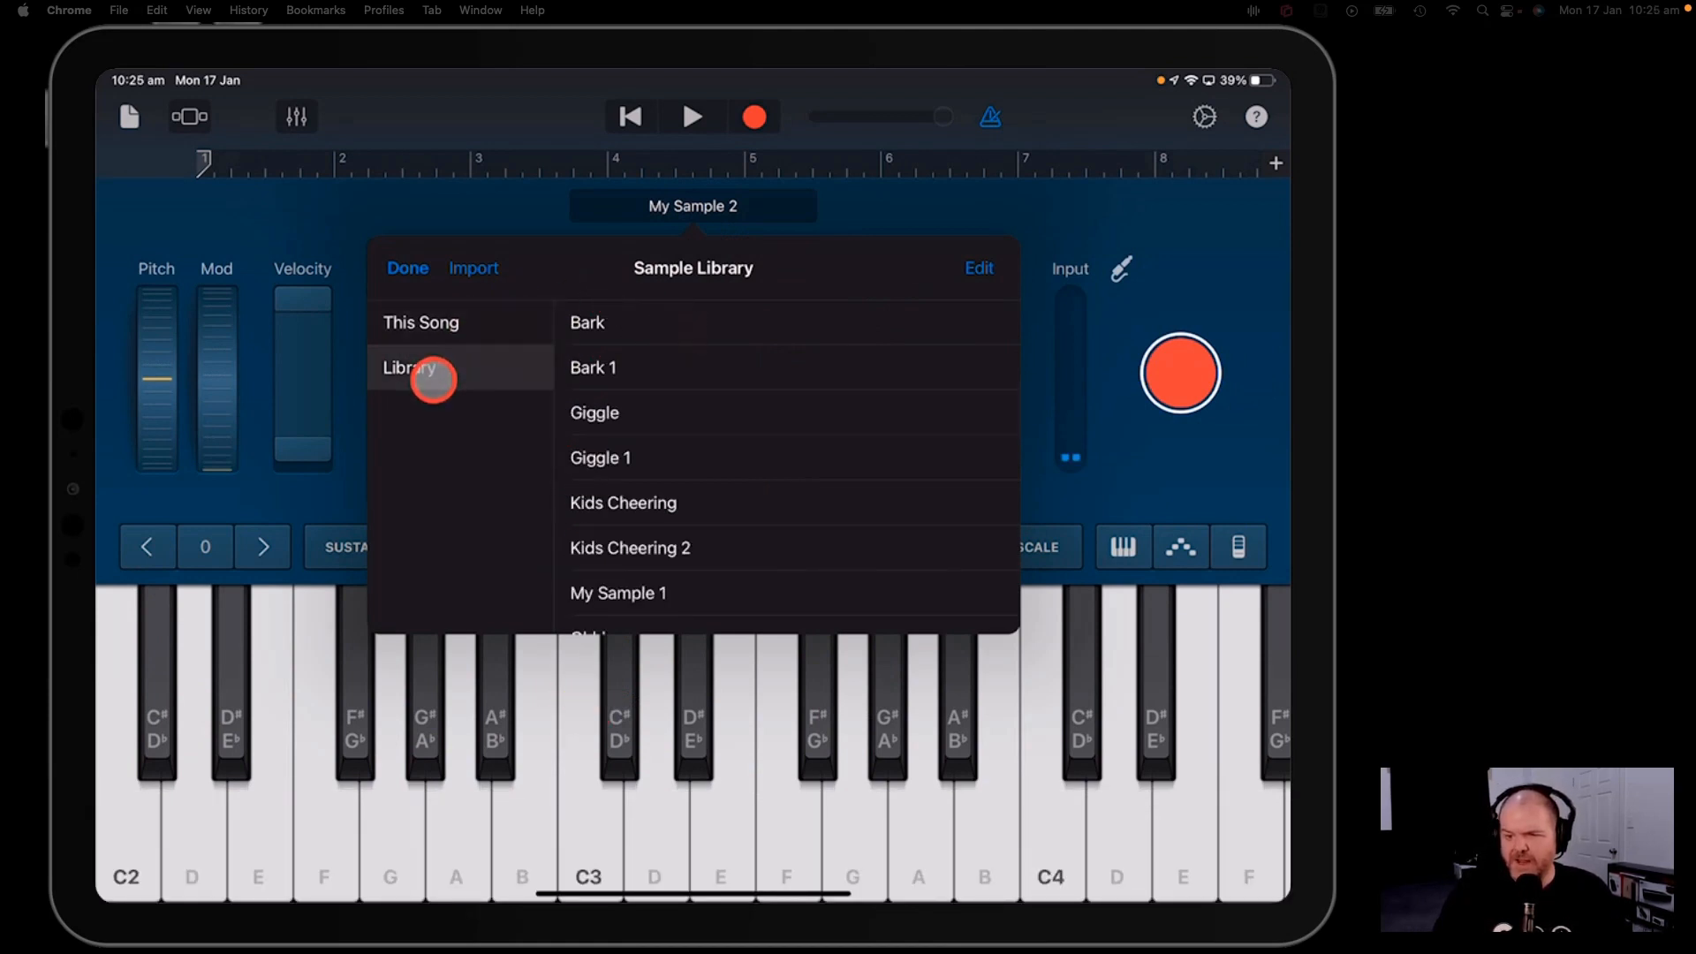
pyautogui.scroll(-3)
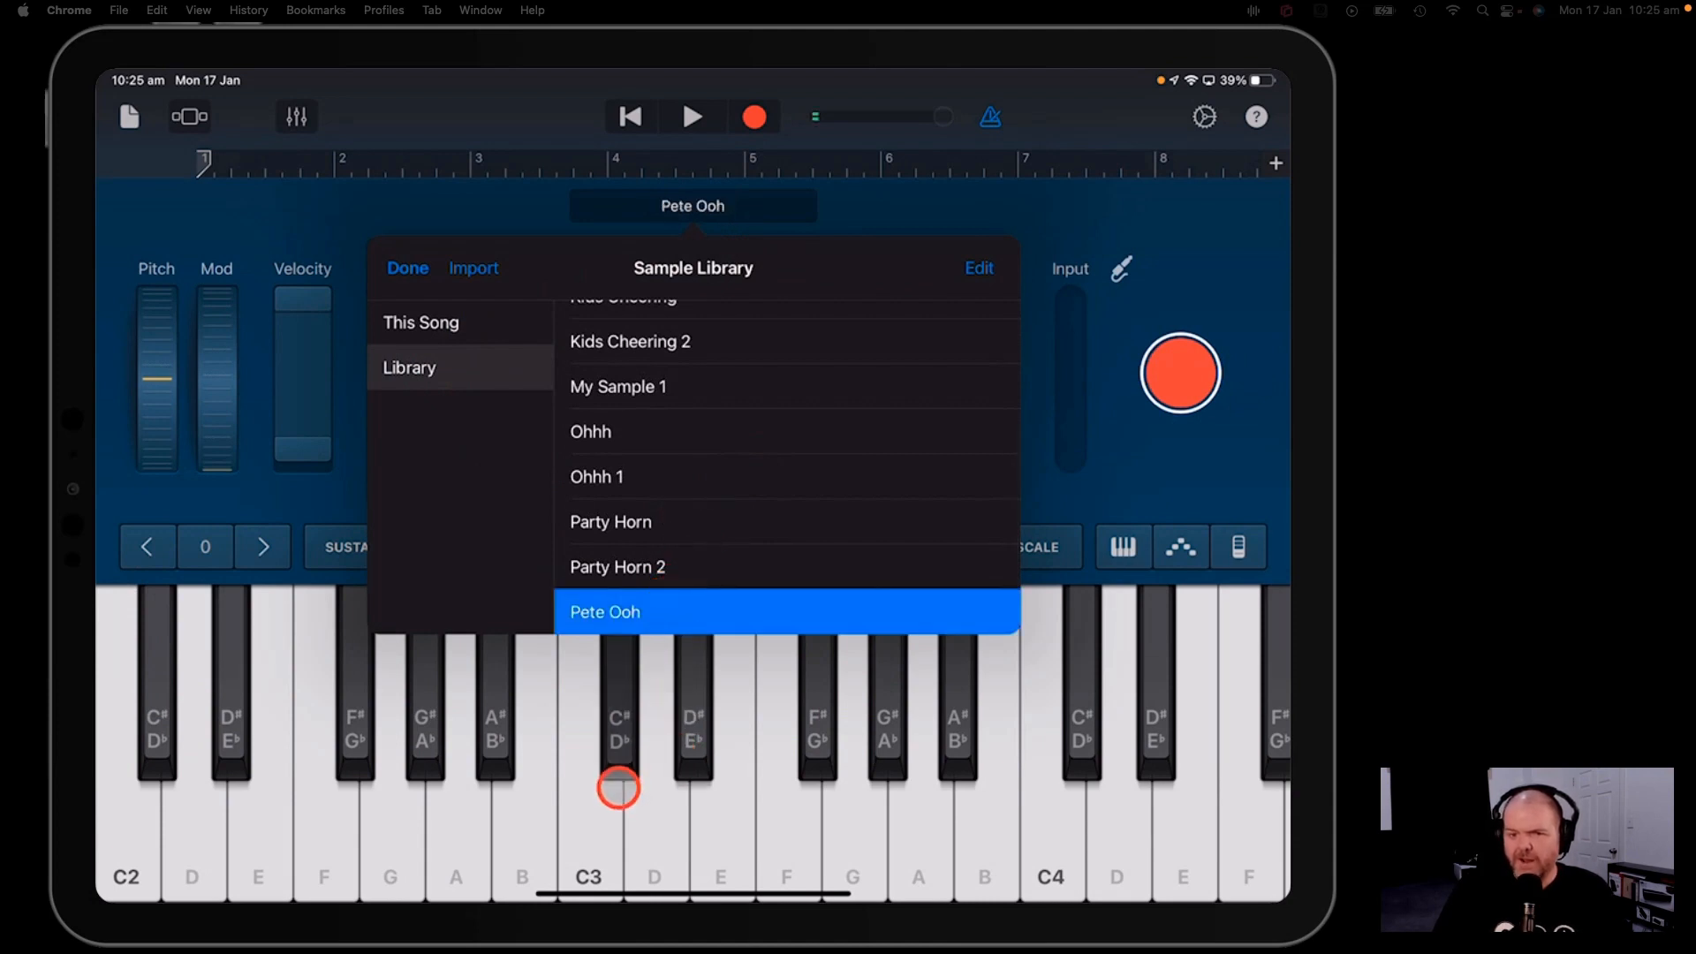
# - Play Pete Ooh on several keys and switch to chord playing
pyautogui.click(470, 800)
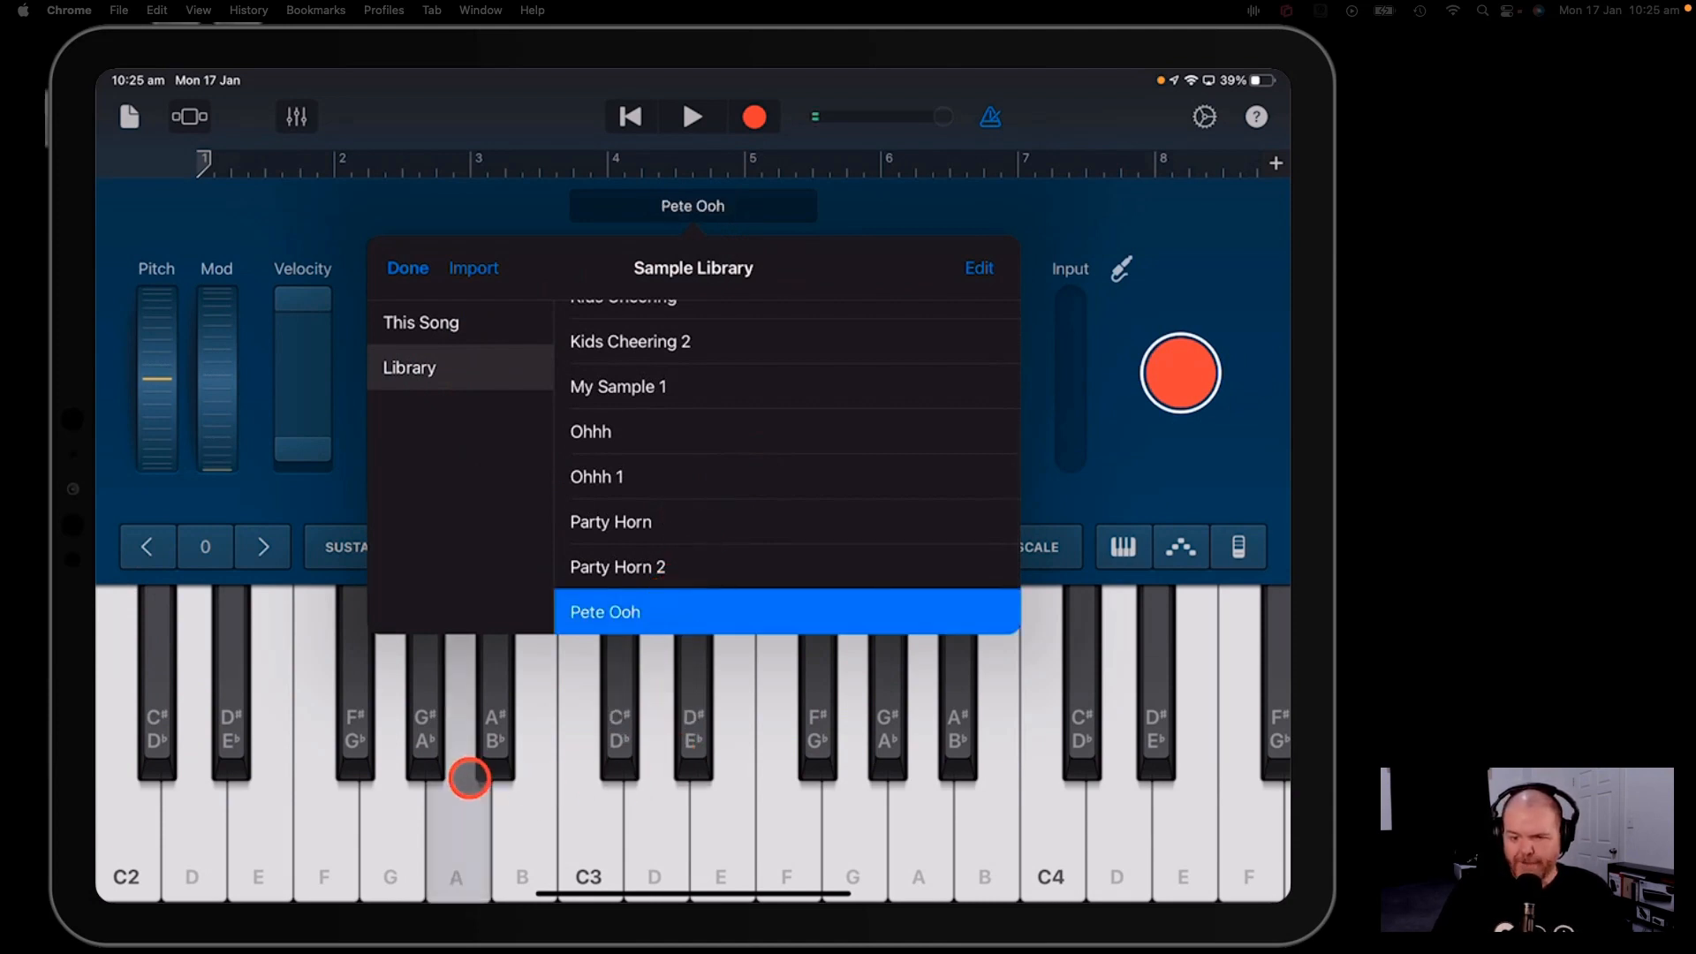
pyautogui.click(1180, 867)
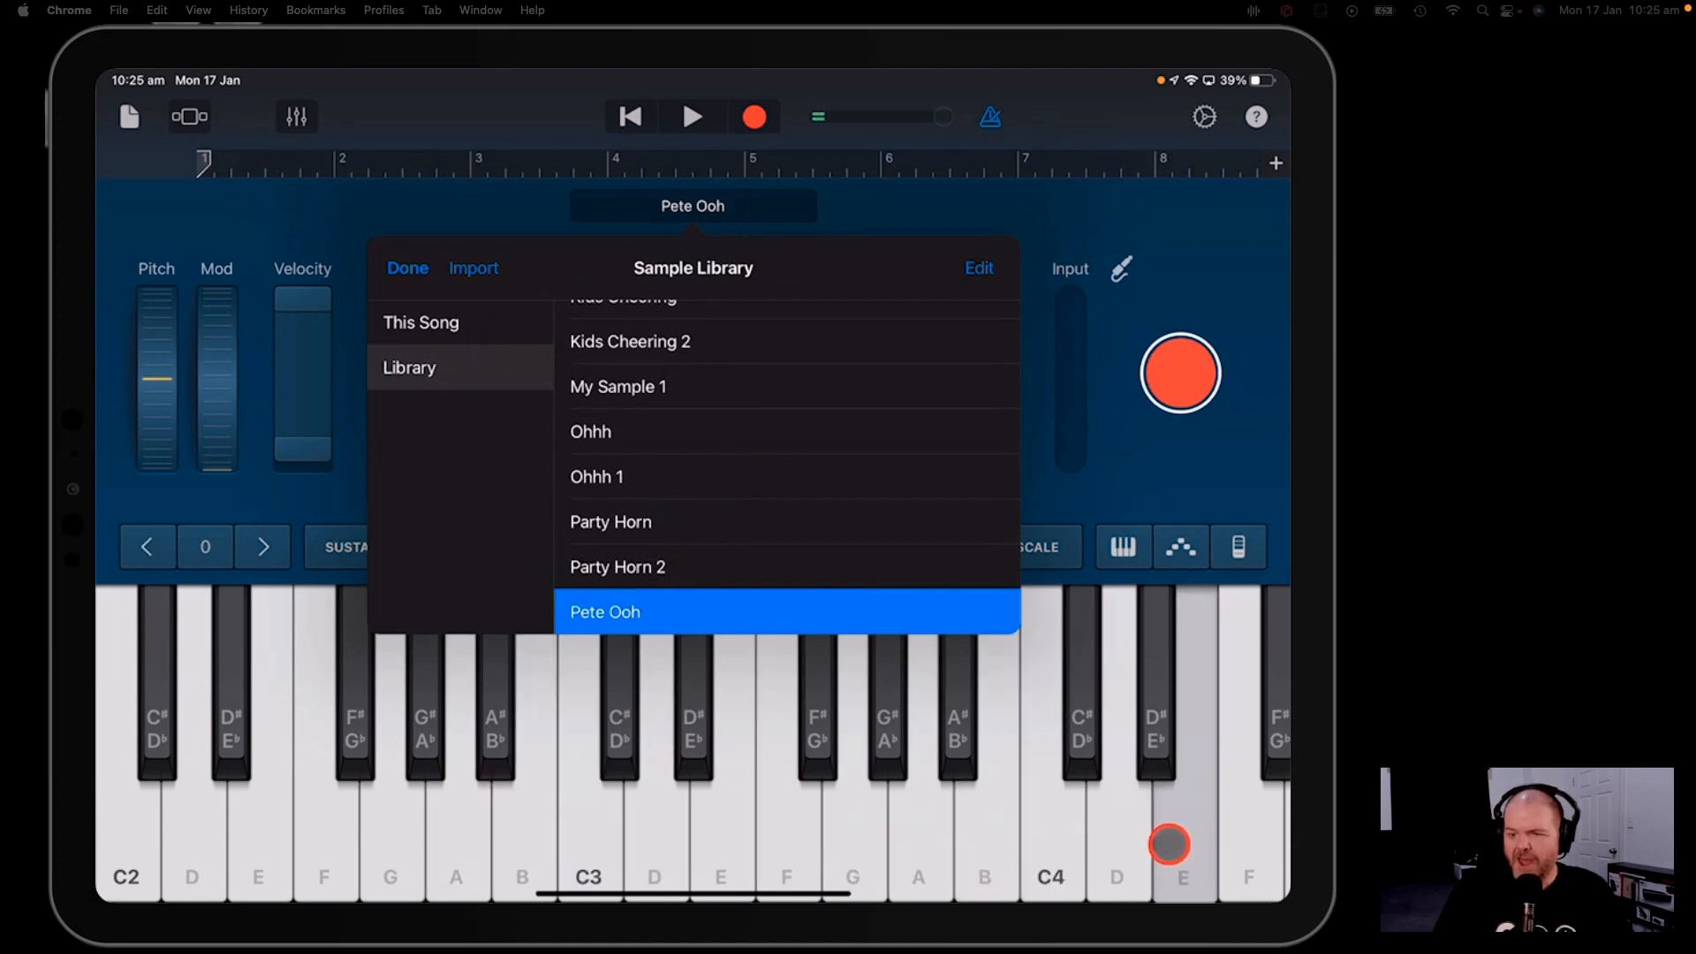
pyautogui.click(604, 611)
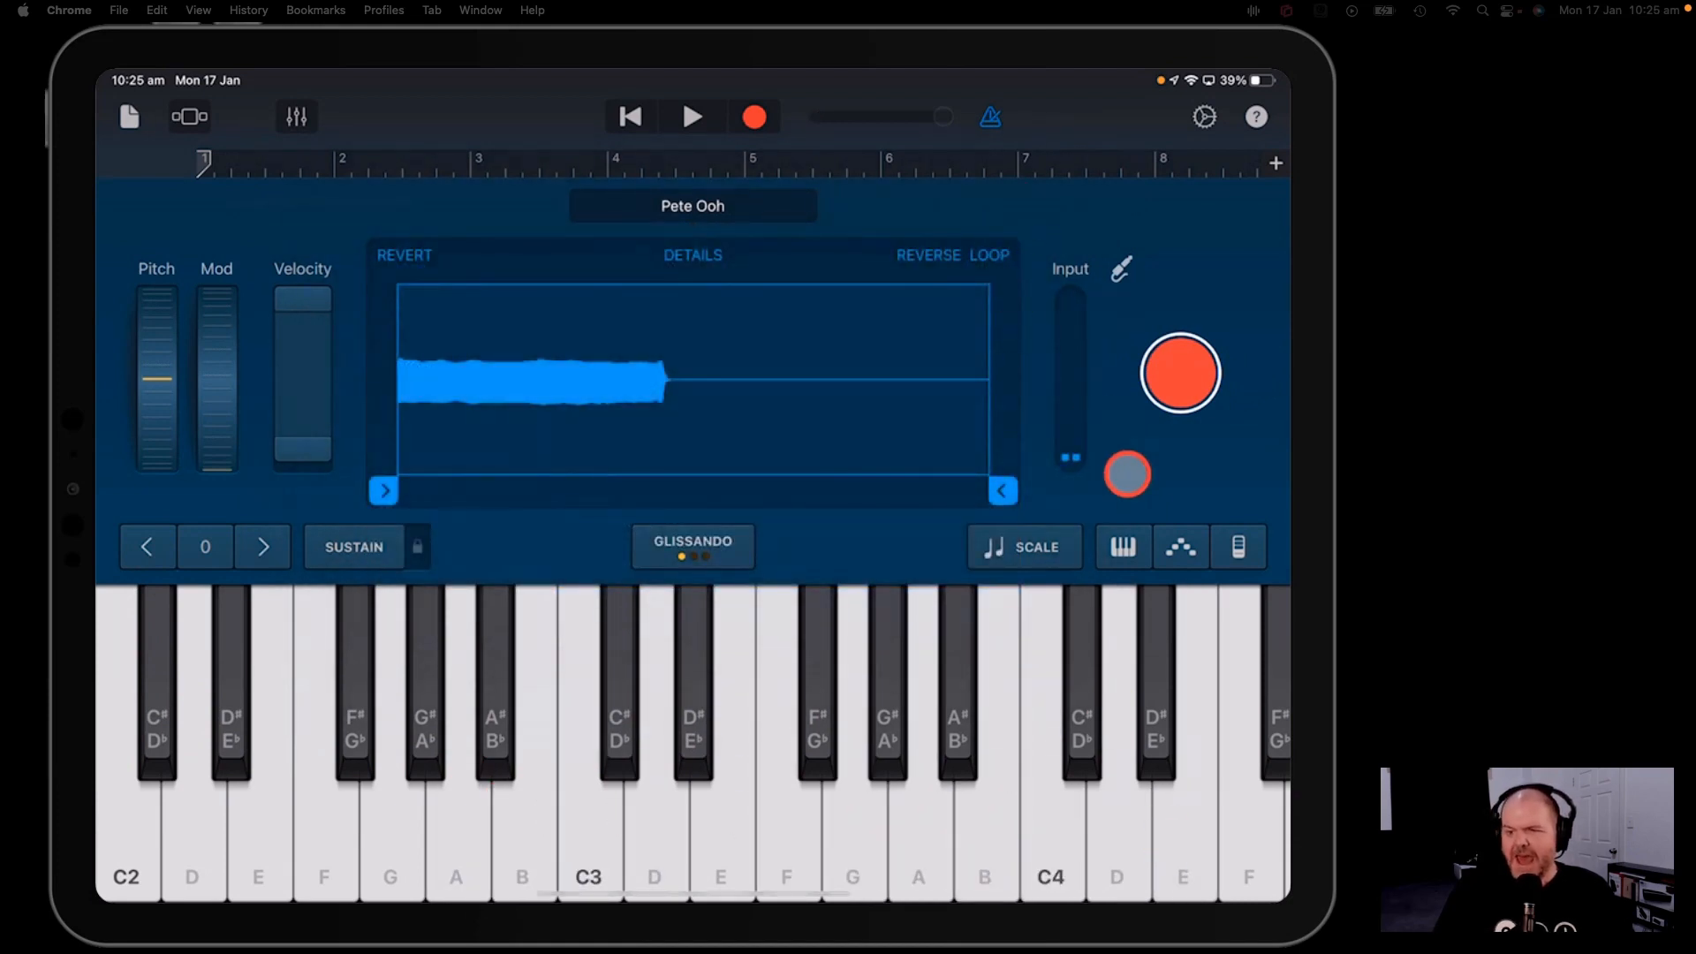
pyautogui.click(1239, 548)
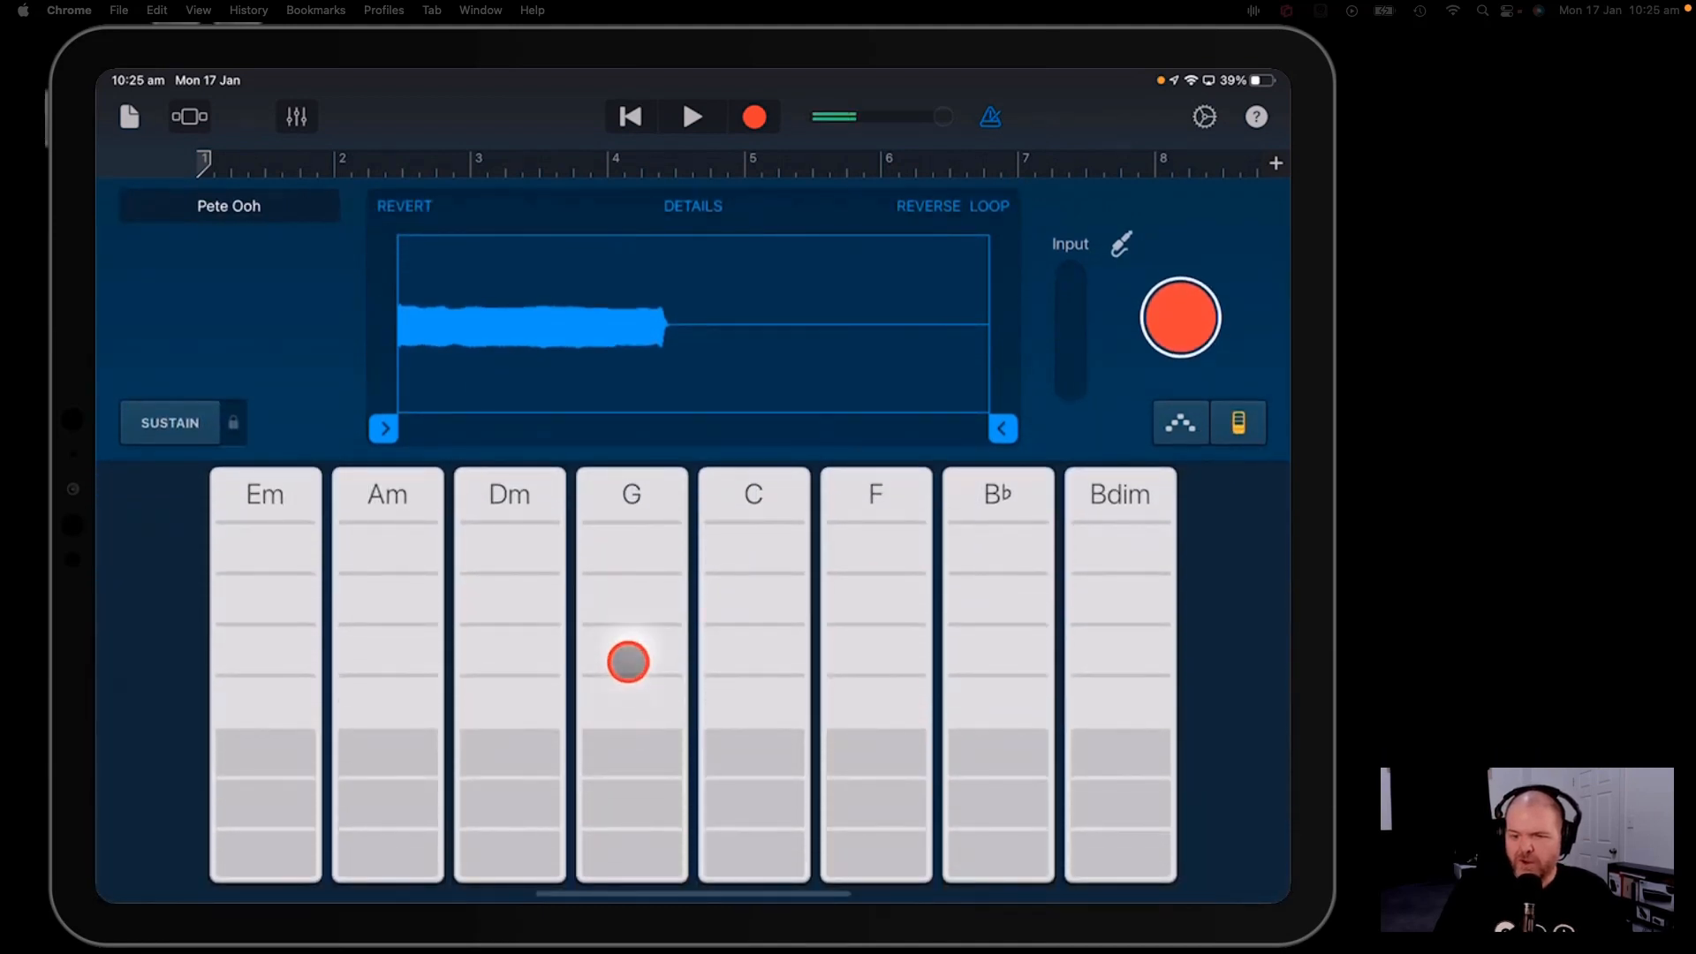
# - Play a G chord, then turn the arpeggiator's Run on
pyautogui.click(1180, 424)
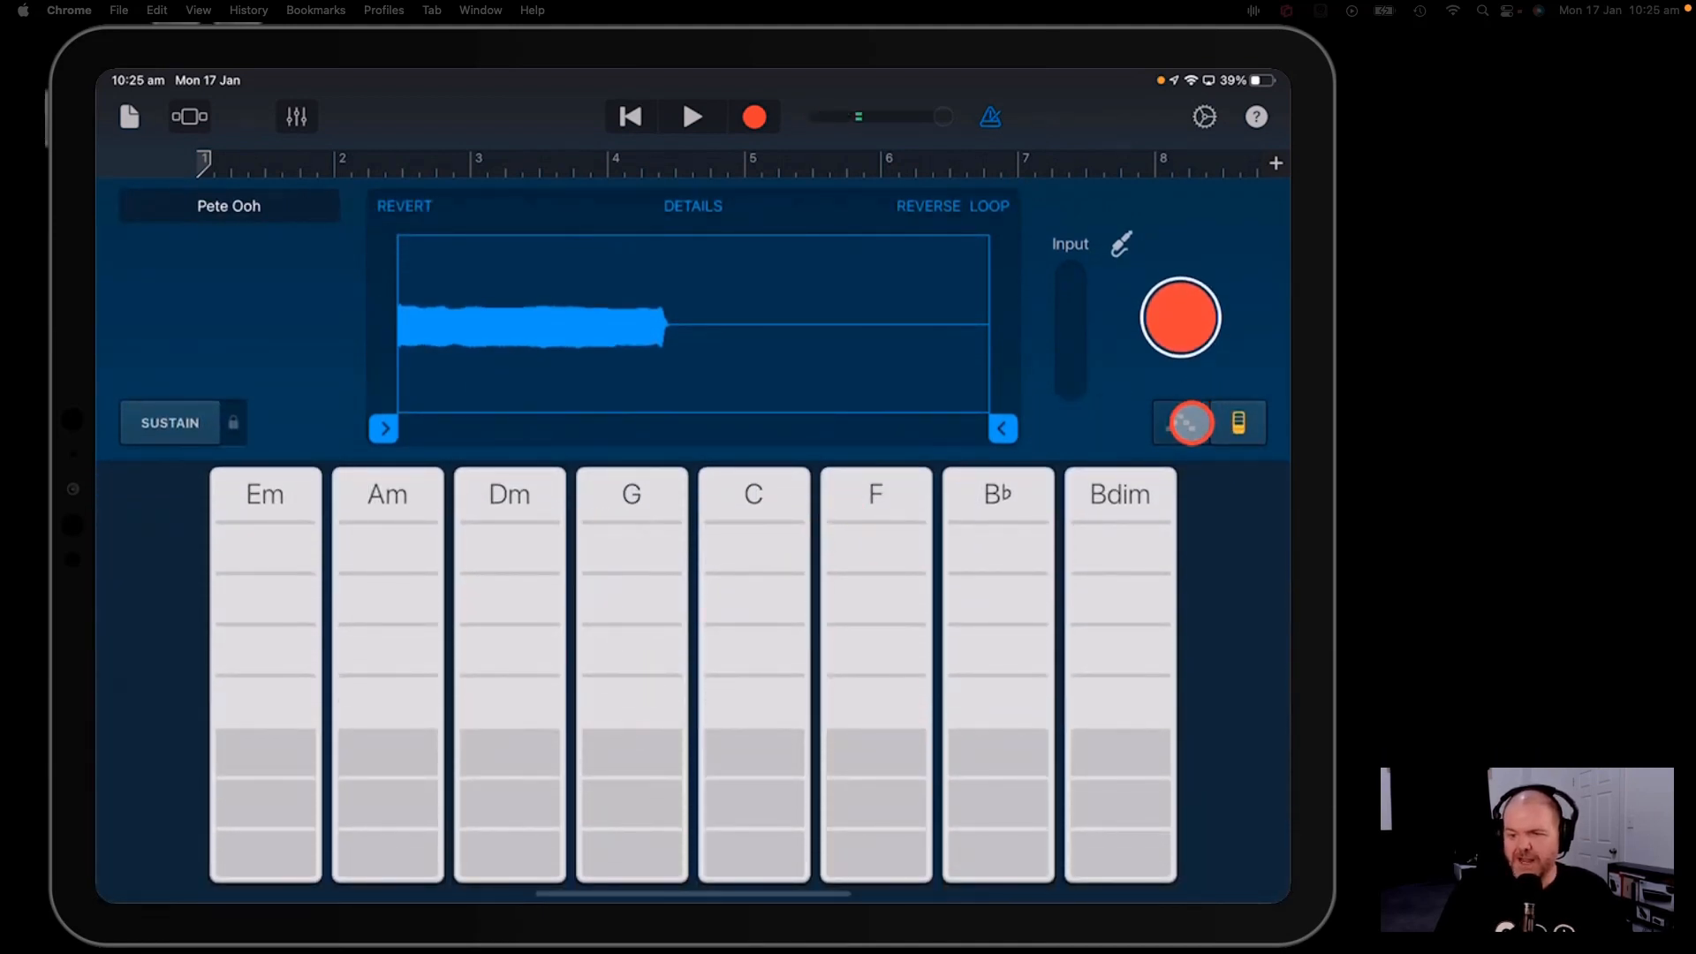
pyautogui.click(1180, 424)
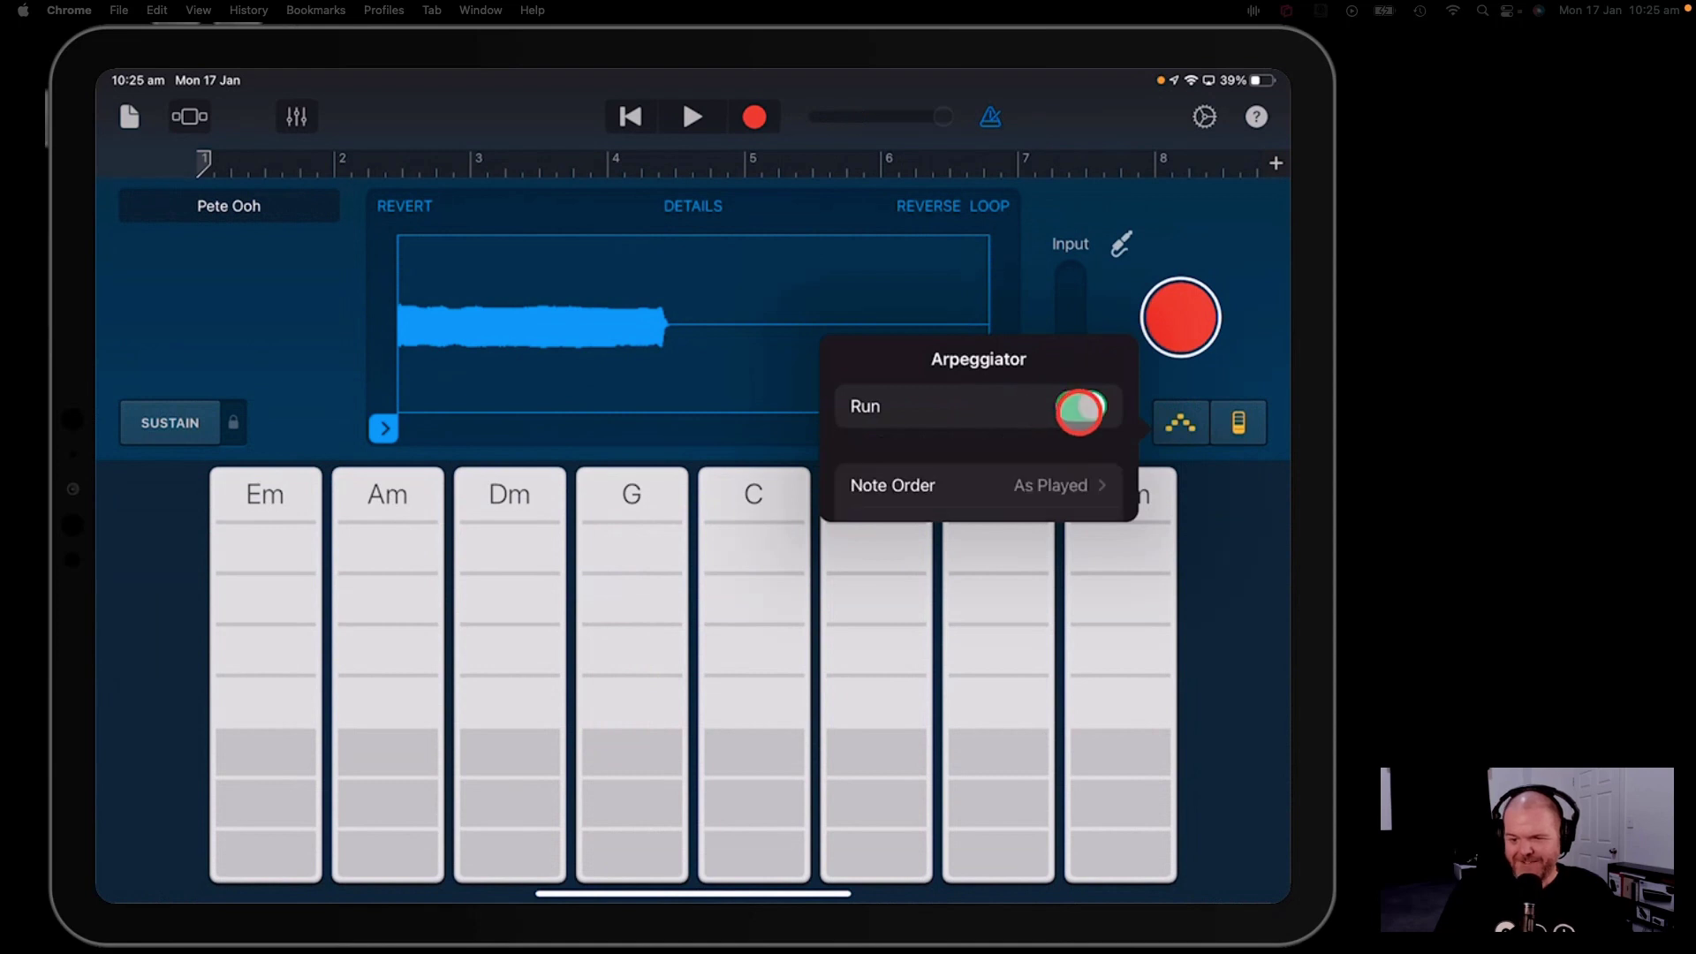
pyautogui.click(1082, 409)
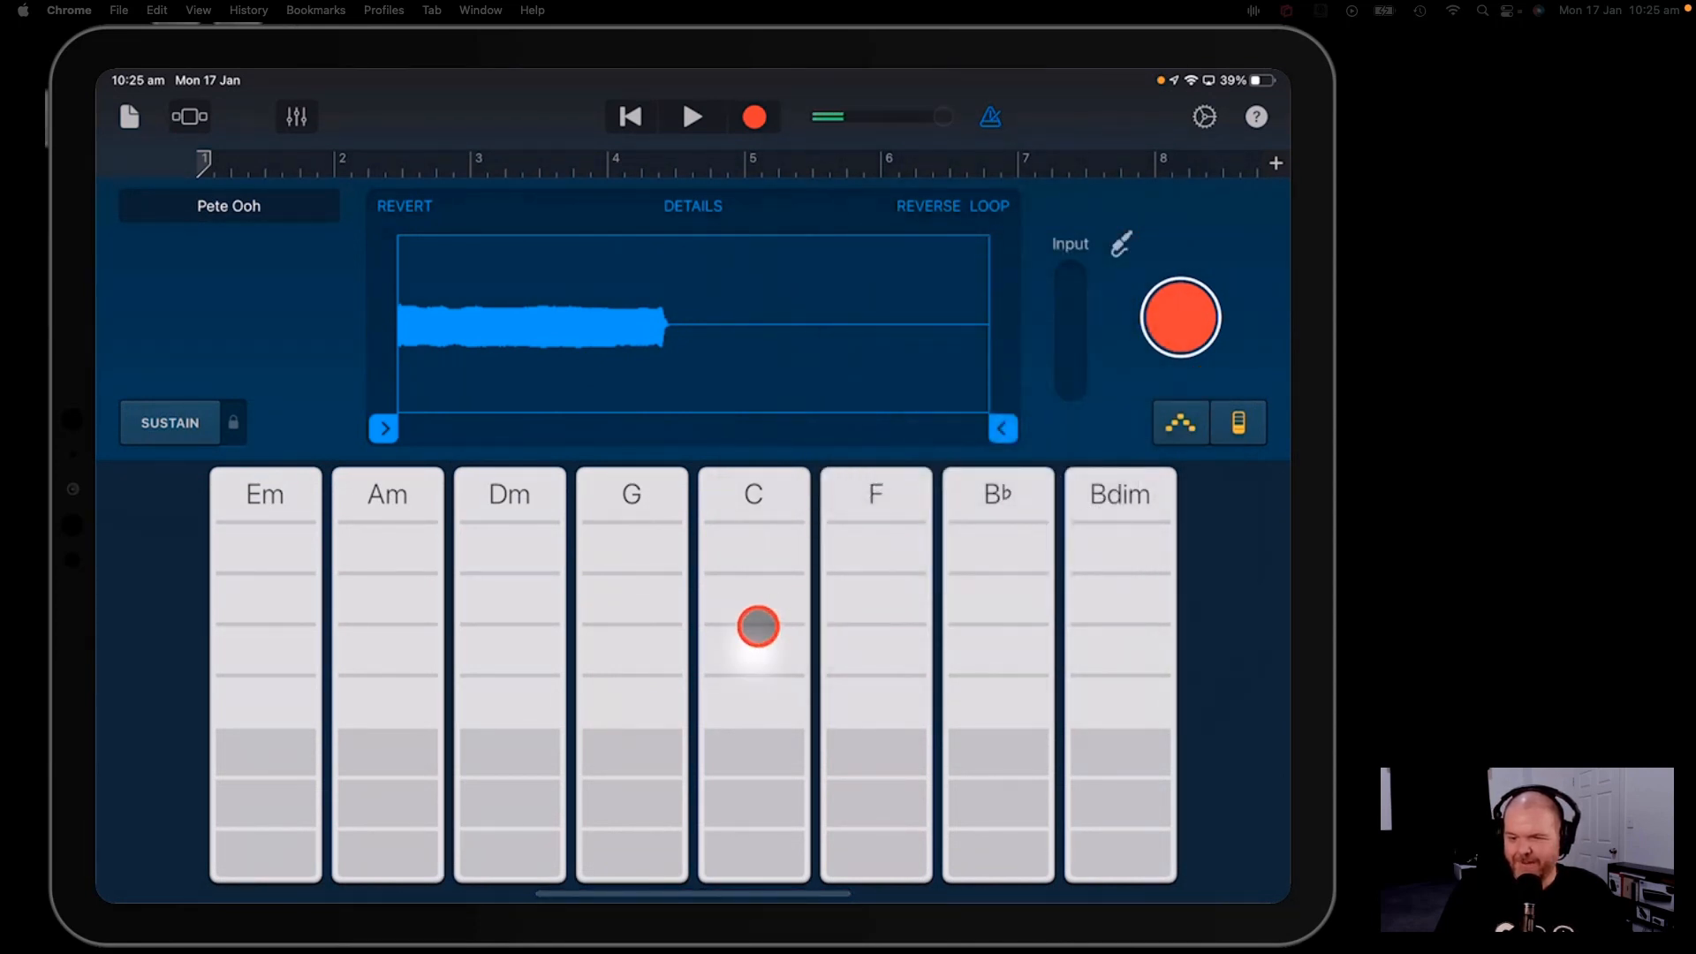
# - Play Pete Ooh as arpeggiated C and G chords
pyautogui.moveTo(758, 625); pyautogui.dragTo(758, 691)
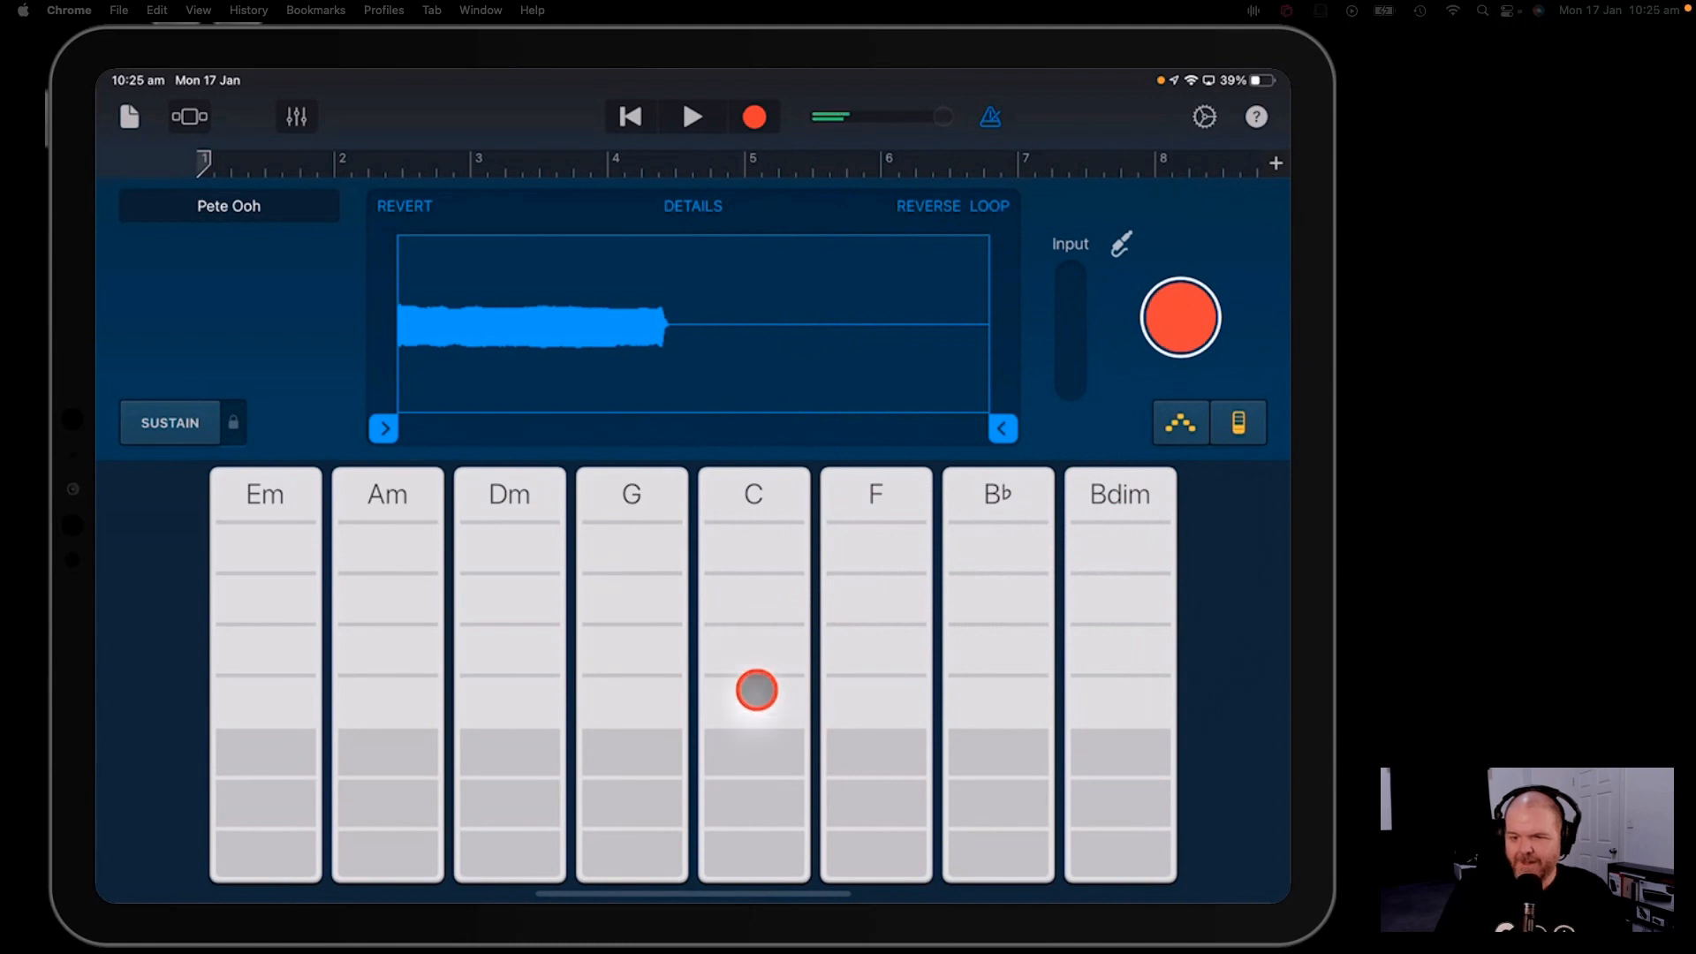
pyautogui.click(632, 699)
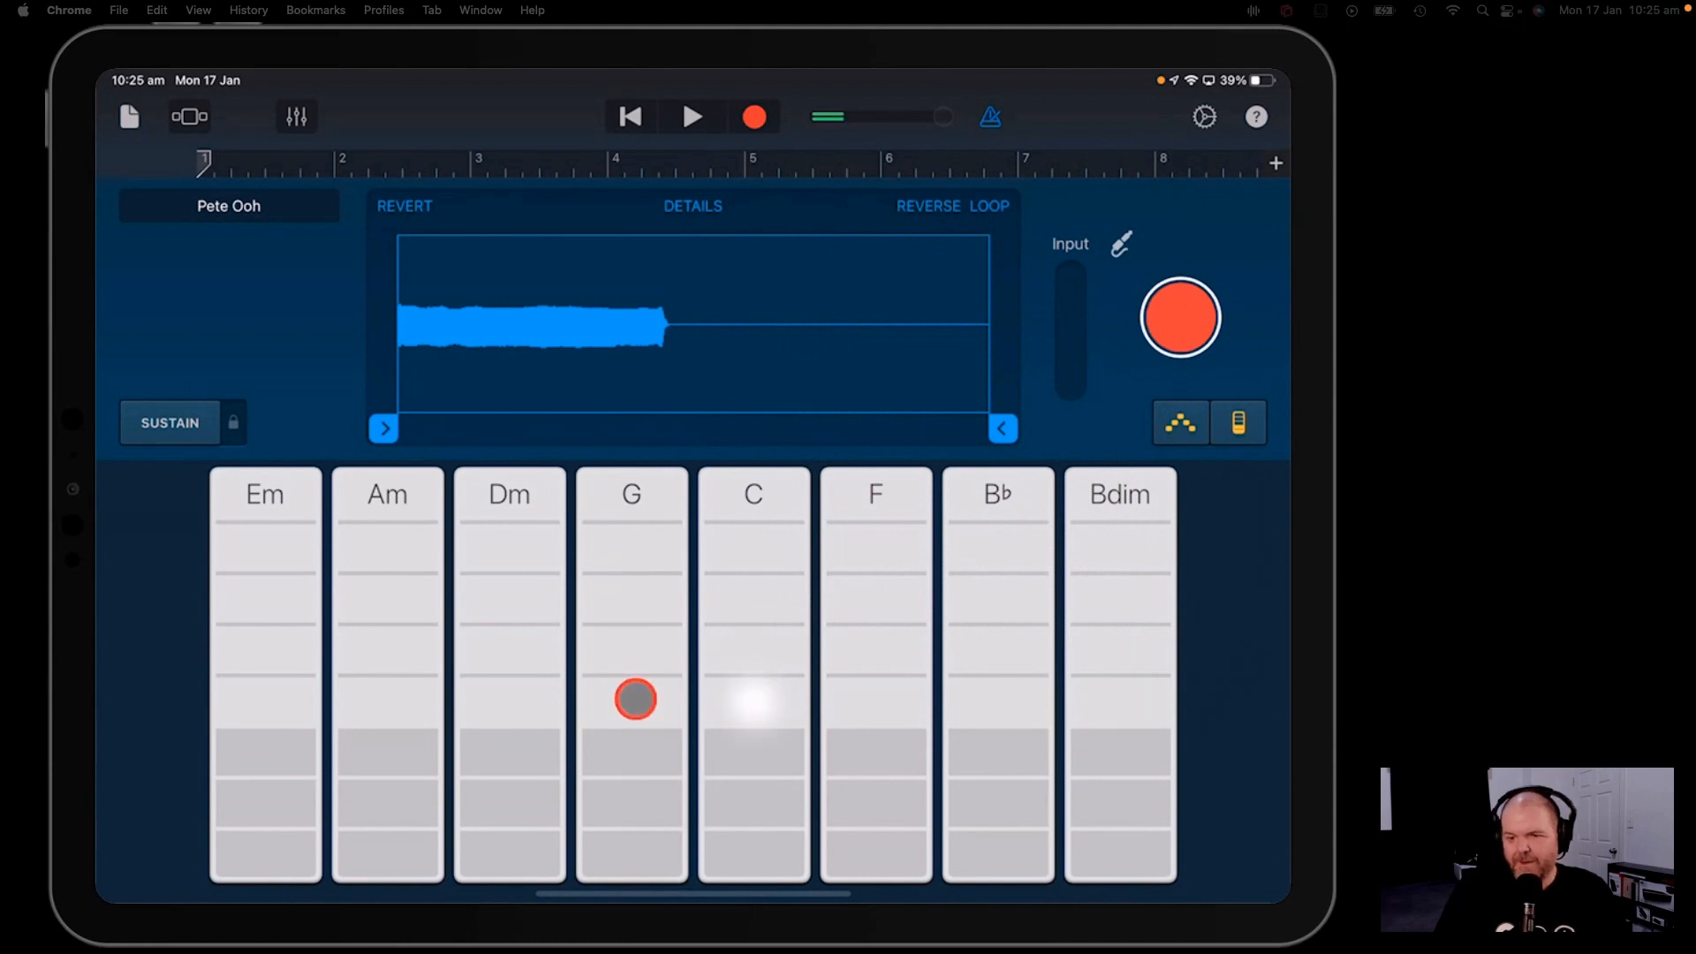
pyautogui.click(1238, 424)
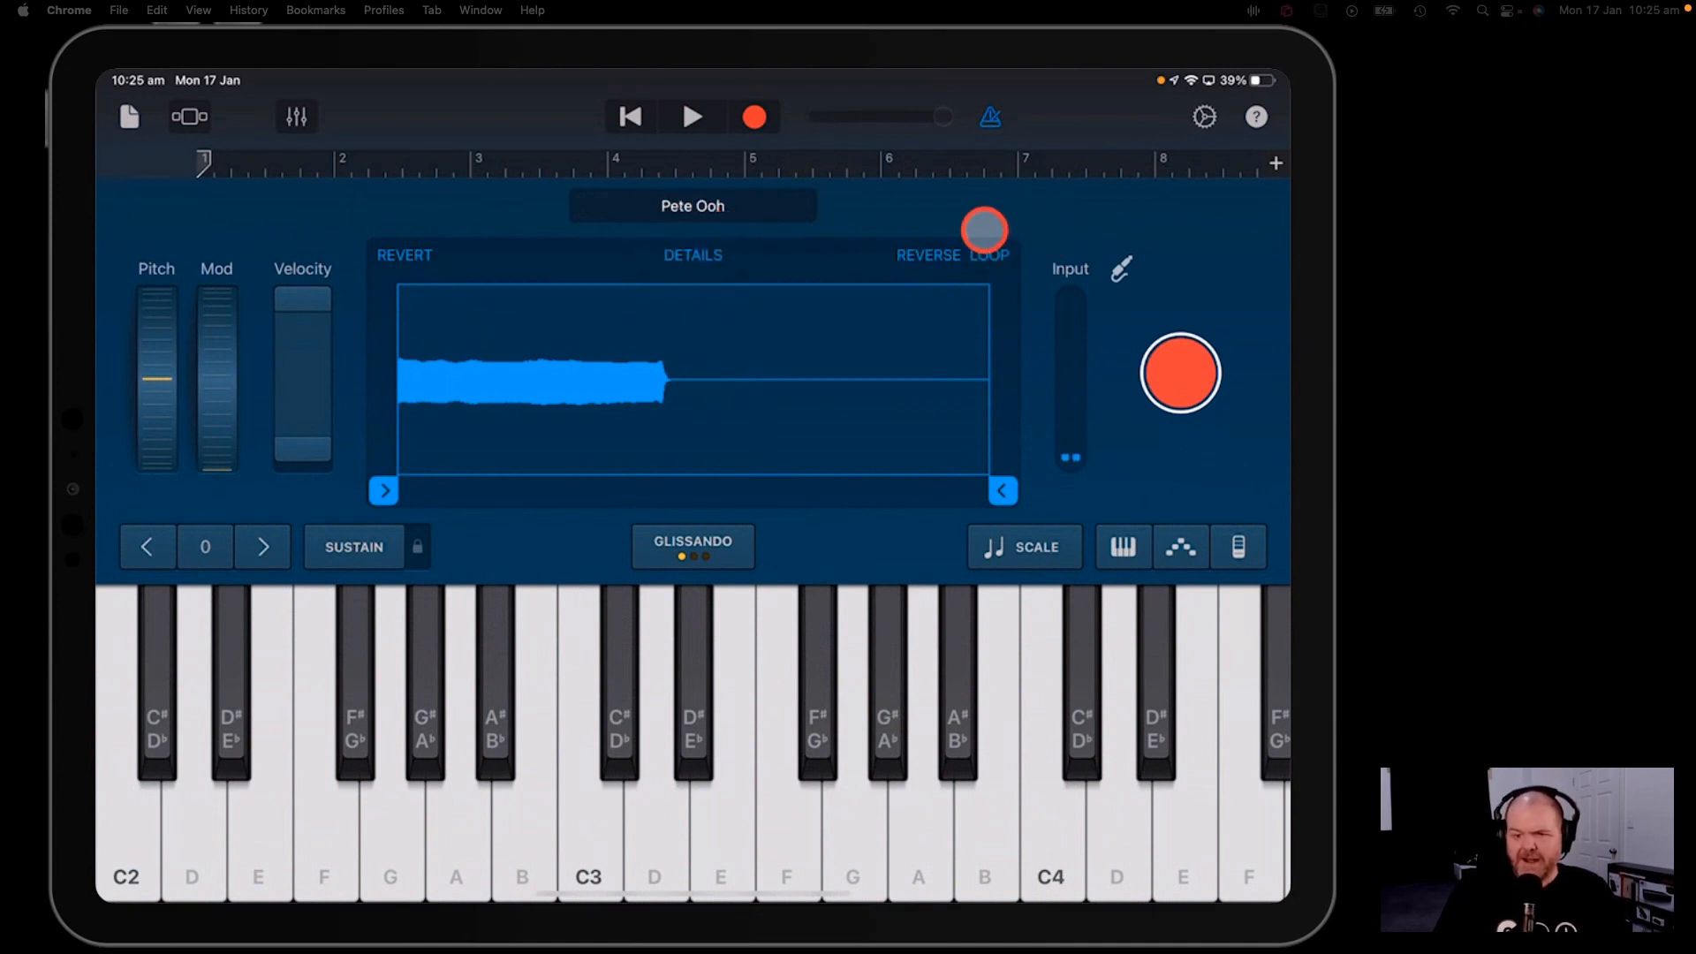
# - Return to the keyboard view and bring up the Sample Library for this song
pyautogui.moveTo(985, 230); pyautogui.dragTo(613, 295)
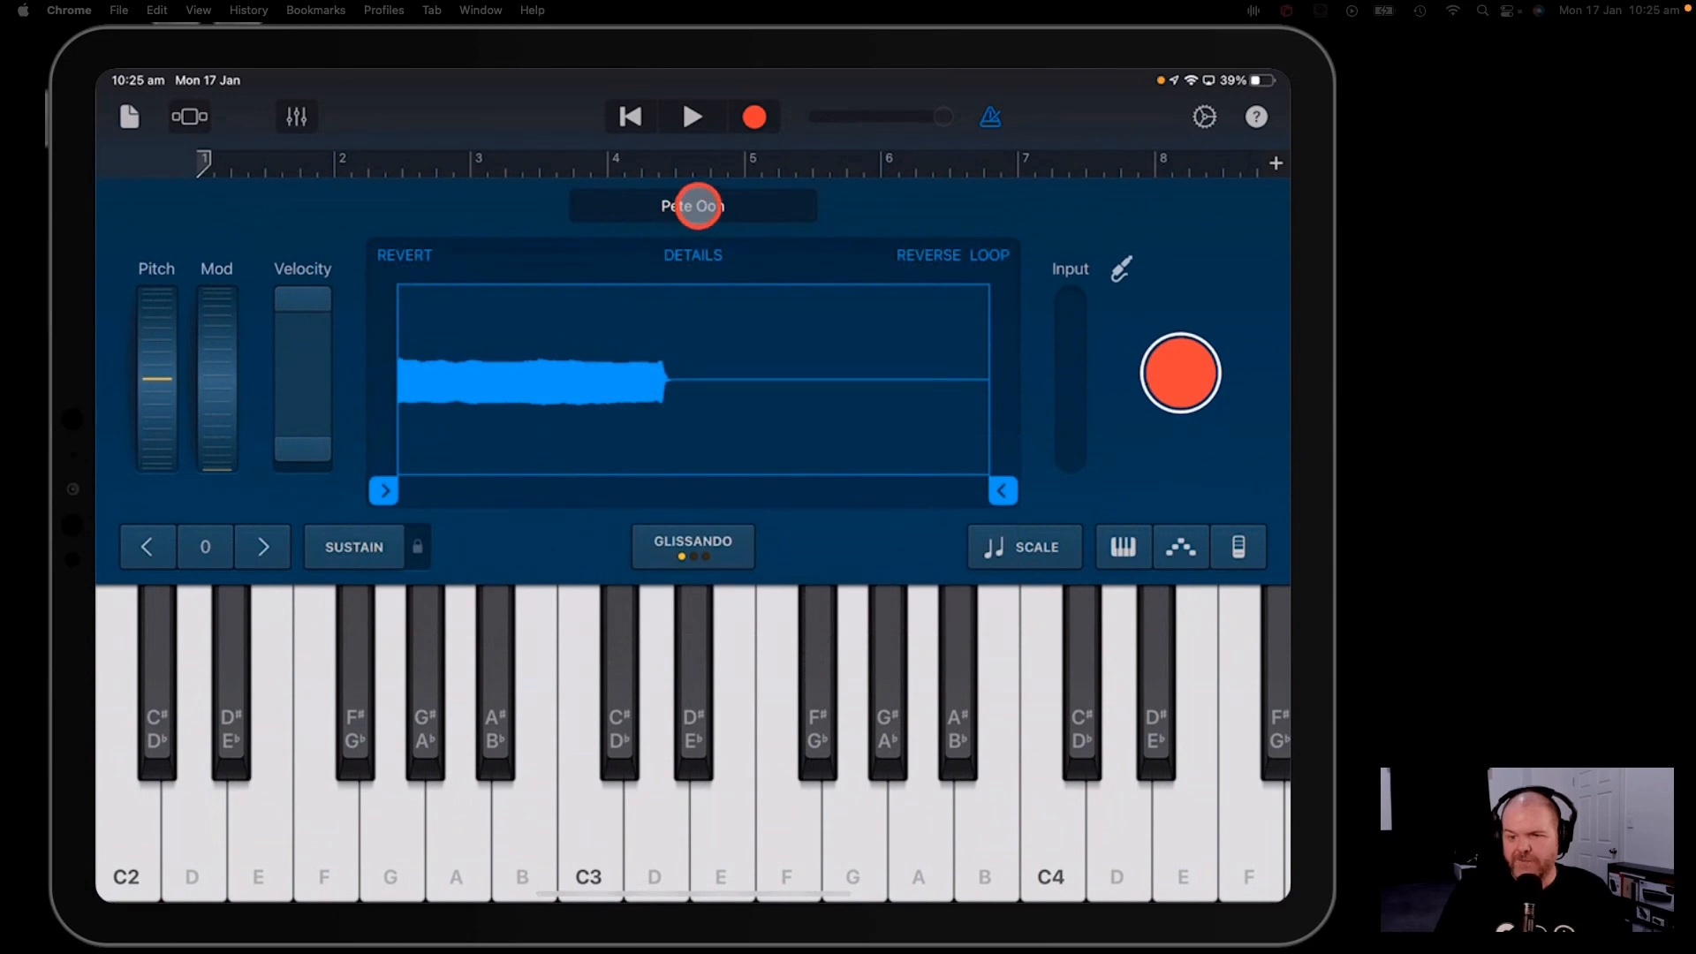
pyautogui.click(693, 205)
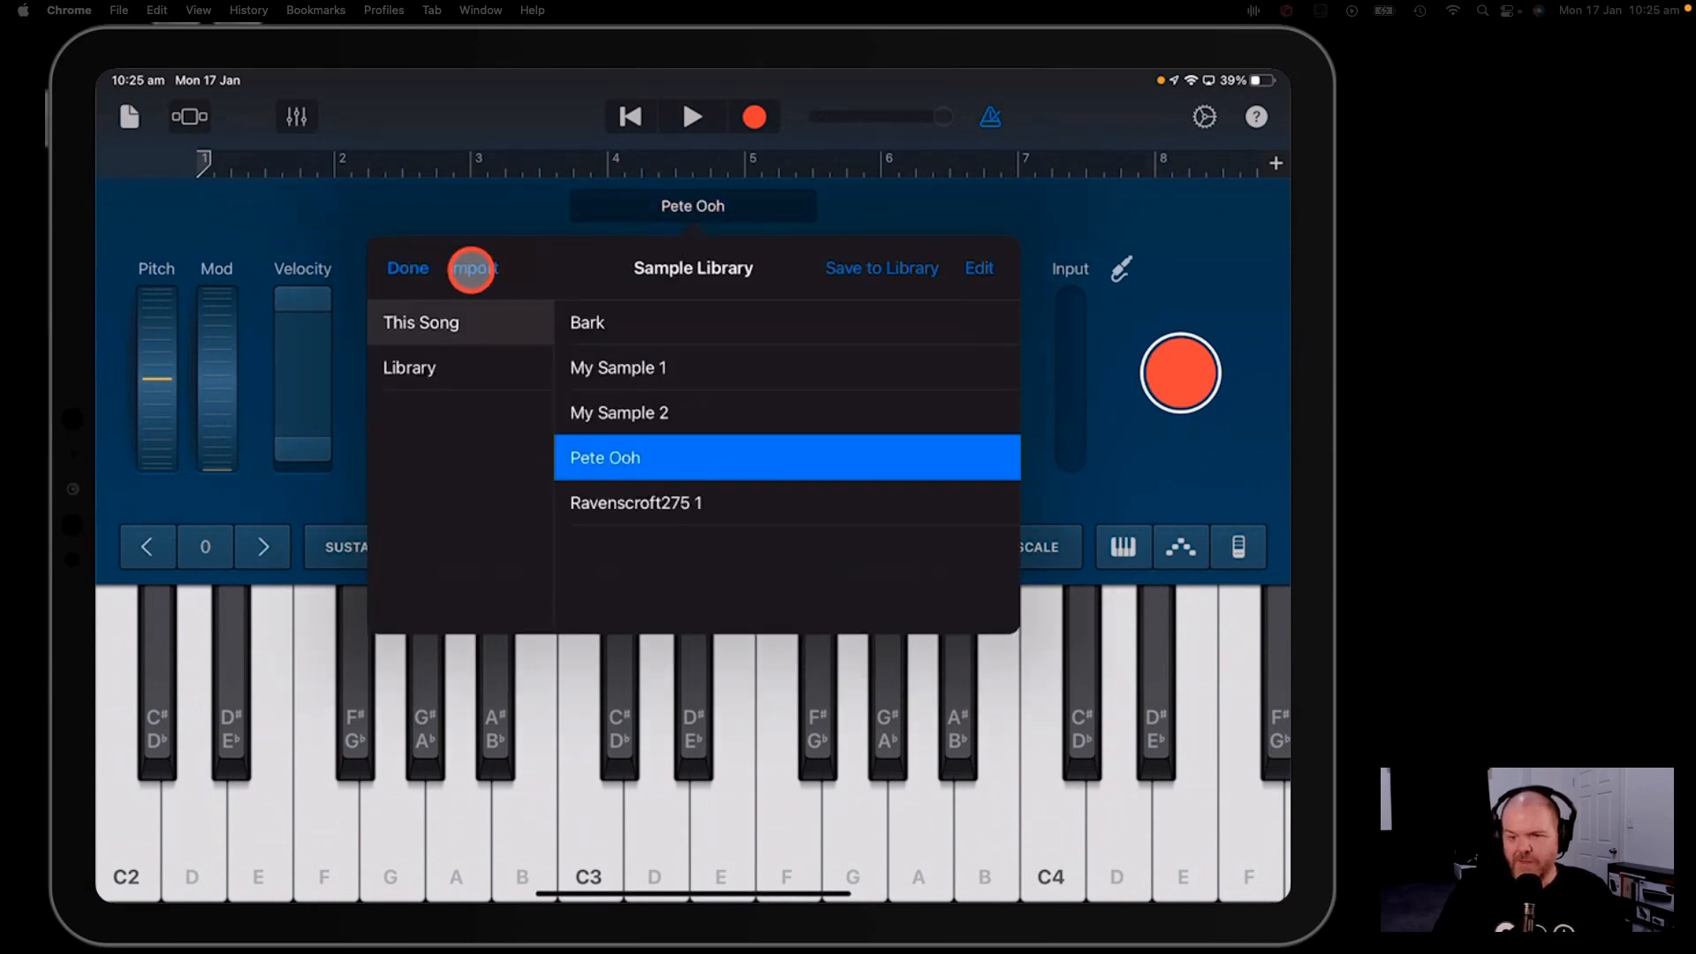
# - Show the import browser's Files list of audio files instead of Apple Loops
pyautogui.click(473, 269)
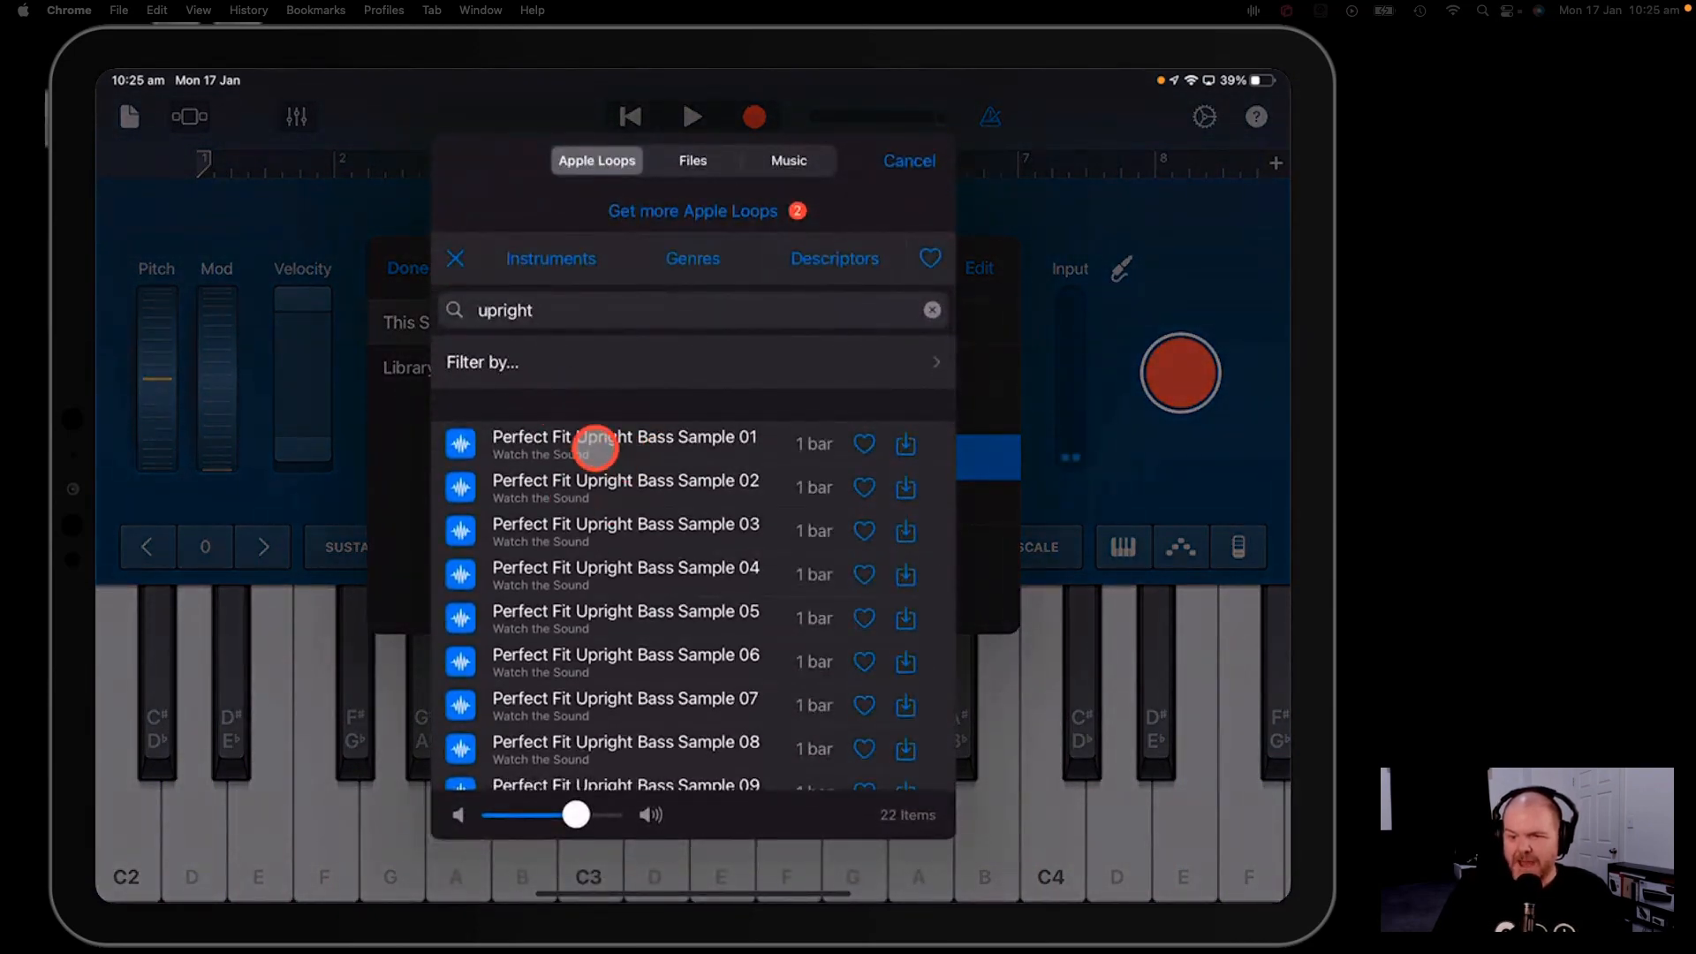
pyautogui.scroll(-3)
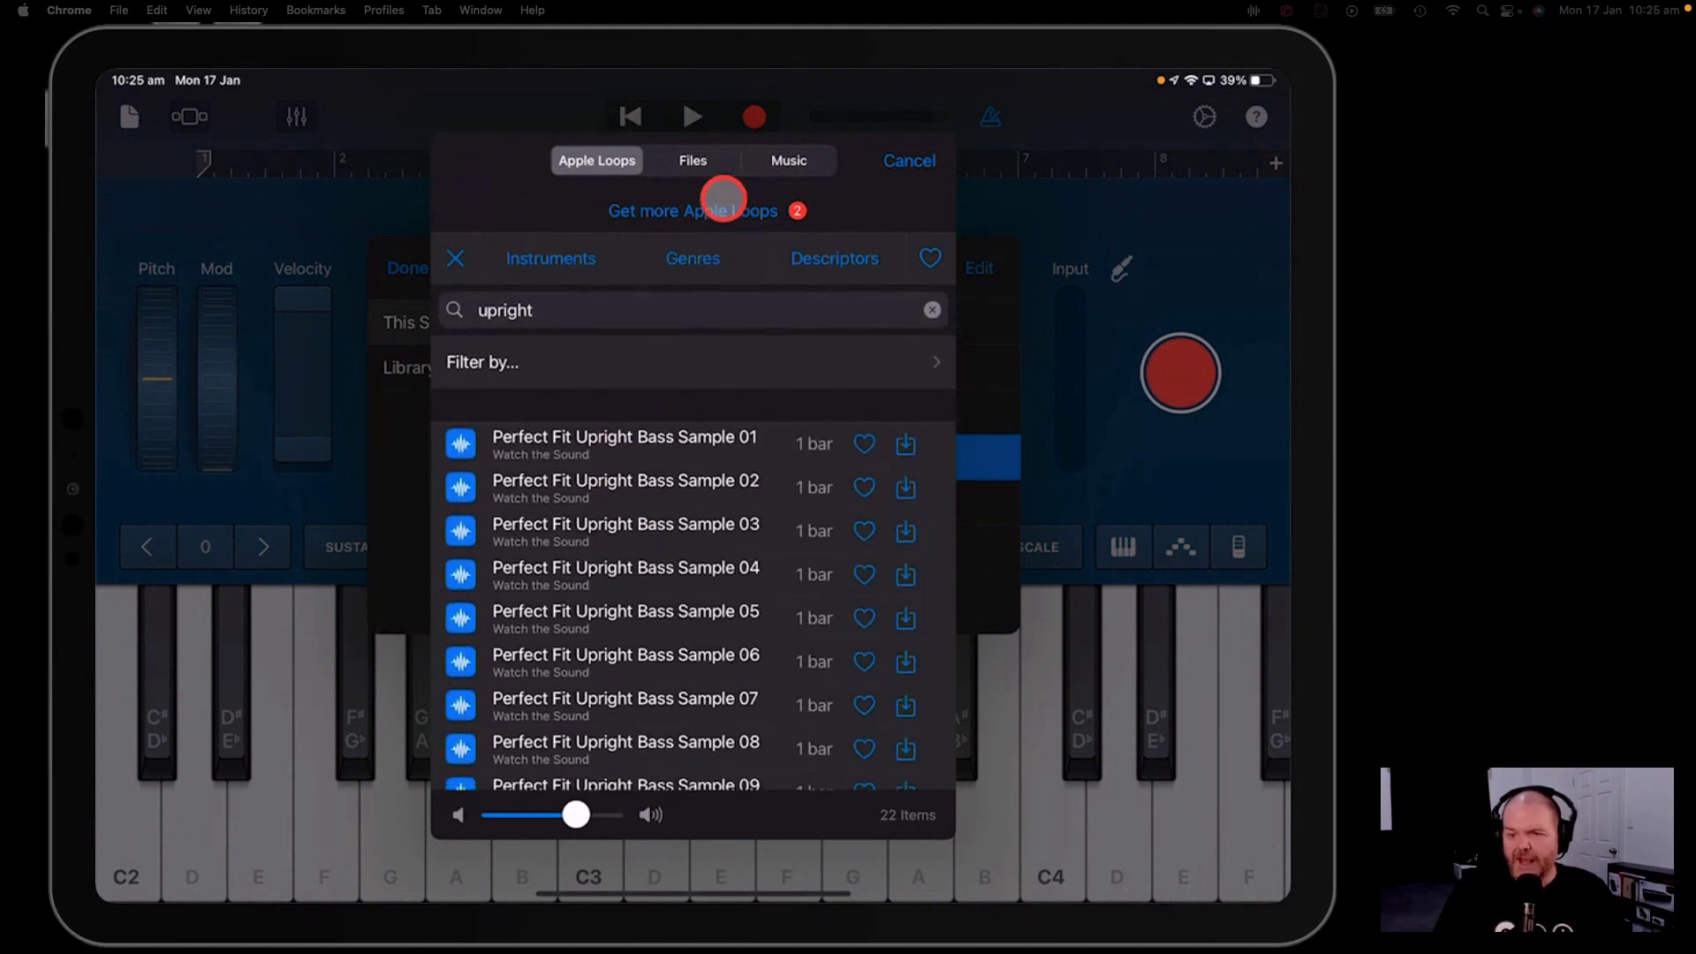
pyautogui.click(693, 159)
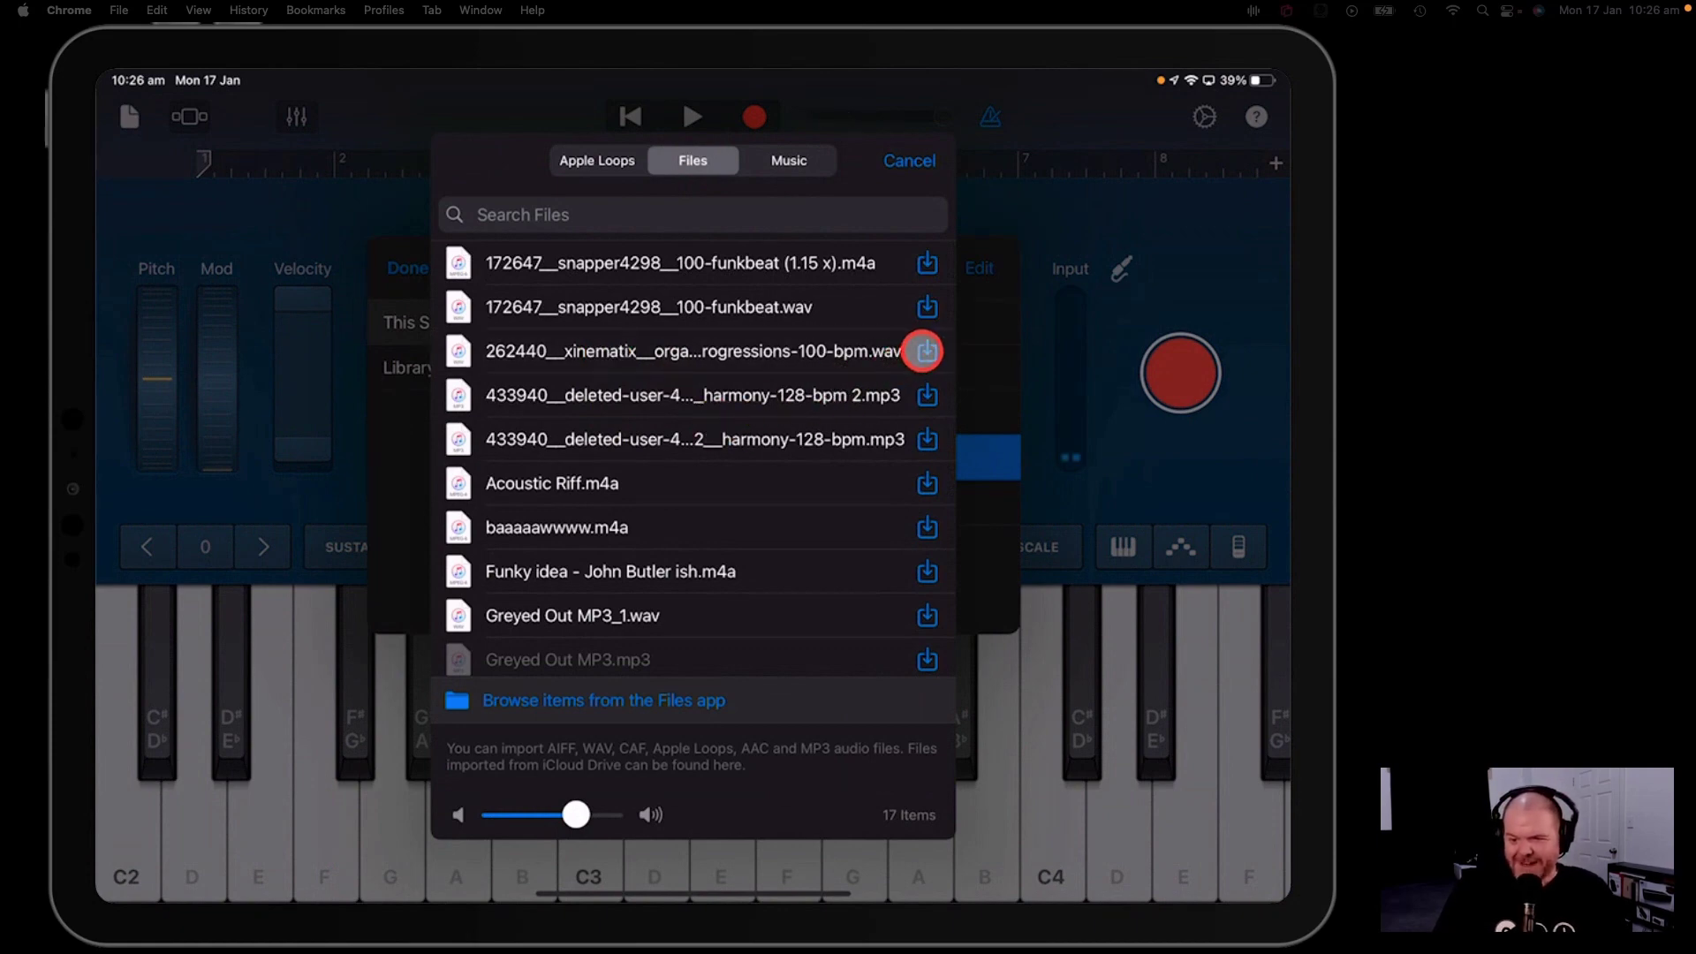
# - Import the organ chord-progression file as the sample, save it to the Library and return to the sampler
pyautogui.click(926, 350)
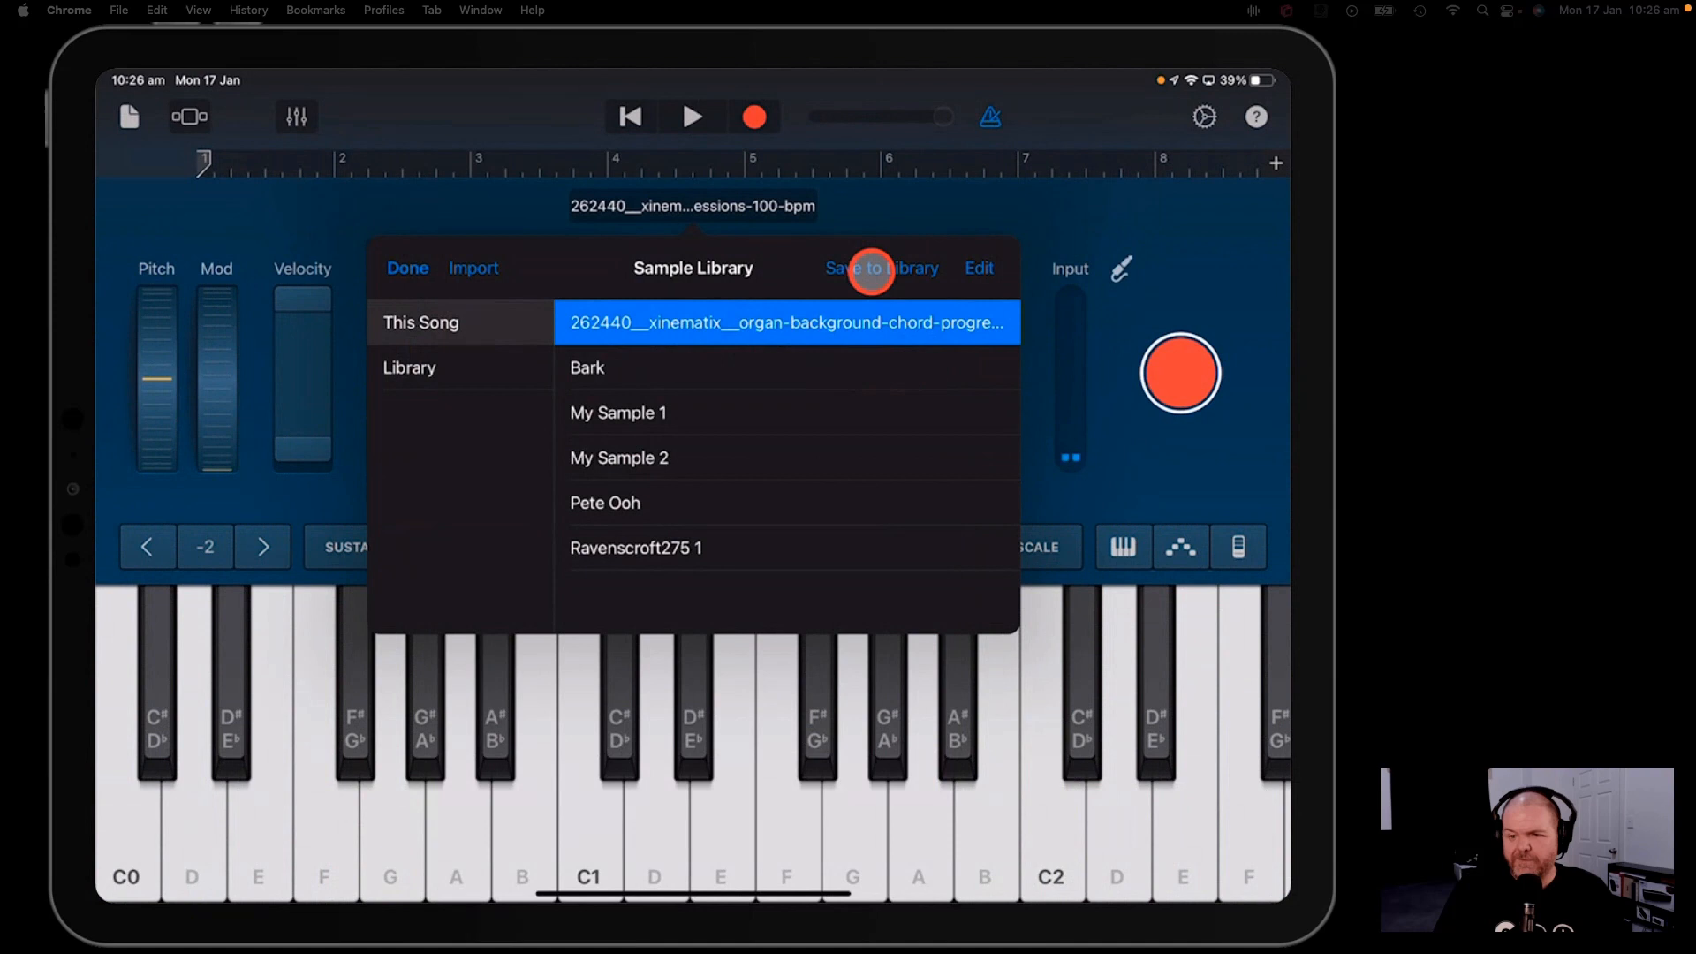
pyautogui.click(872, 269)
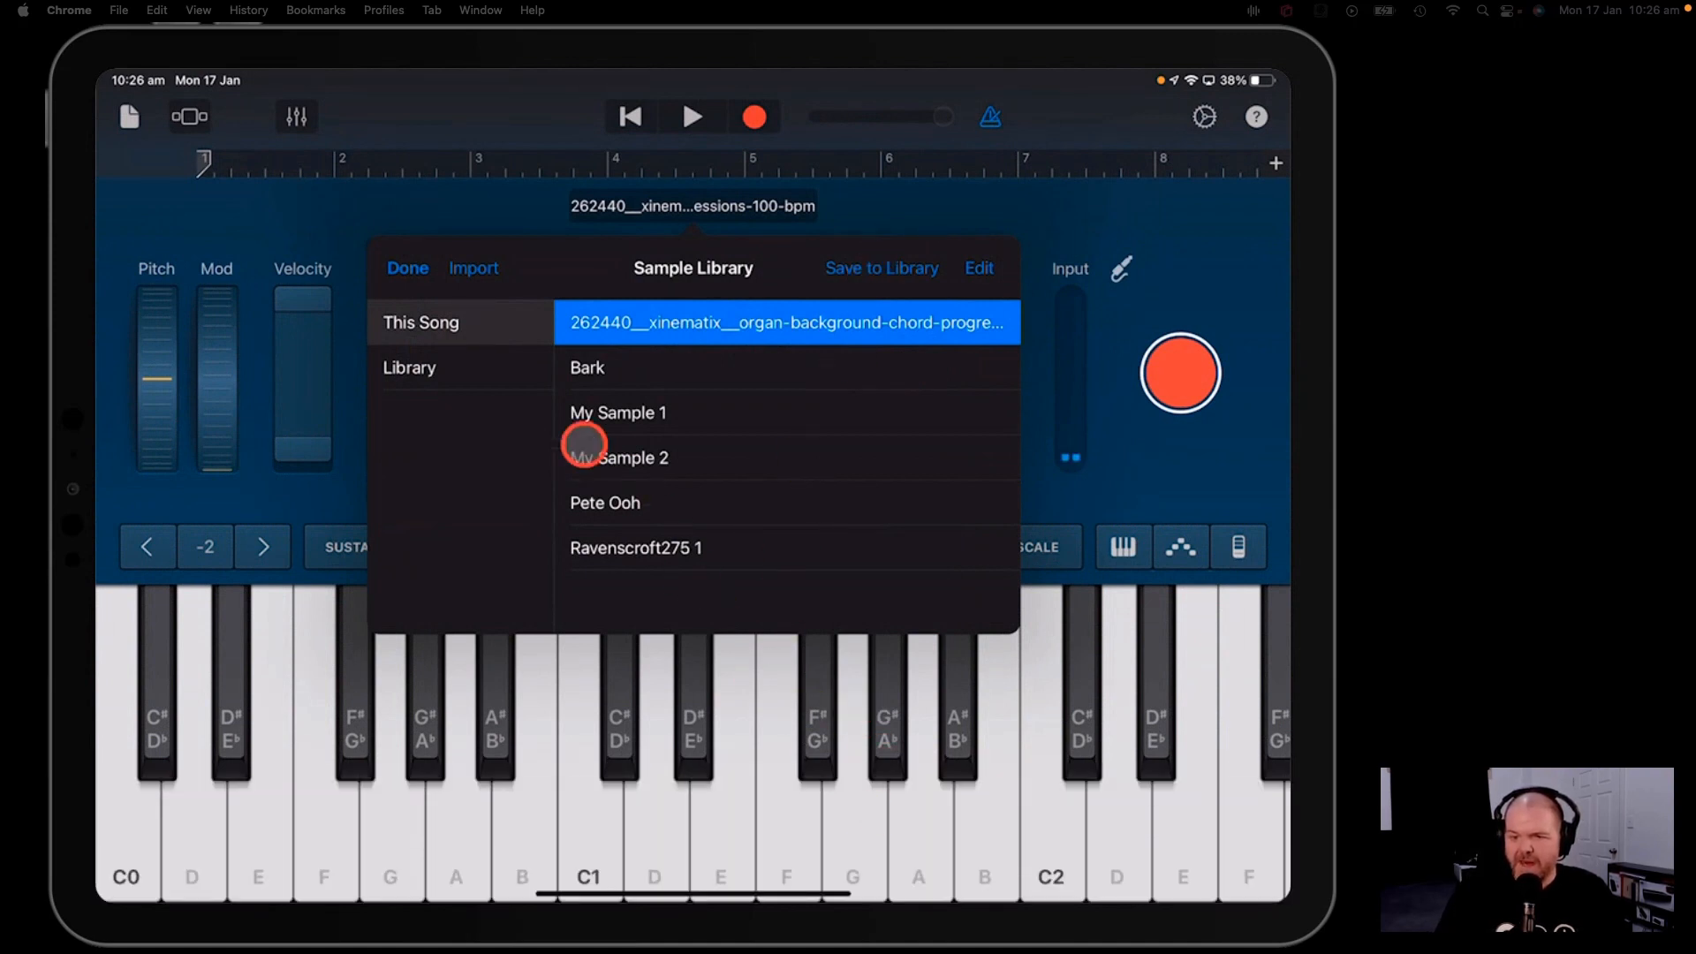
pyautogui.click(410, 368)
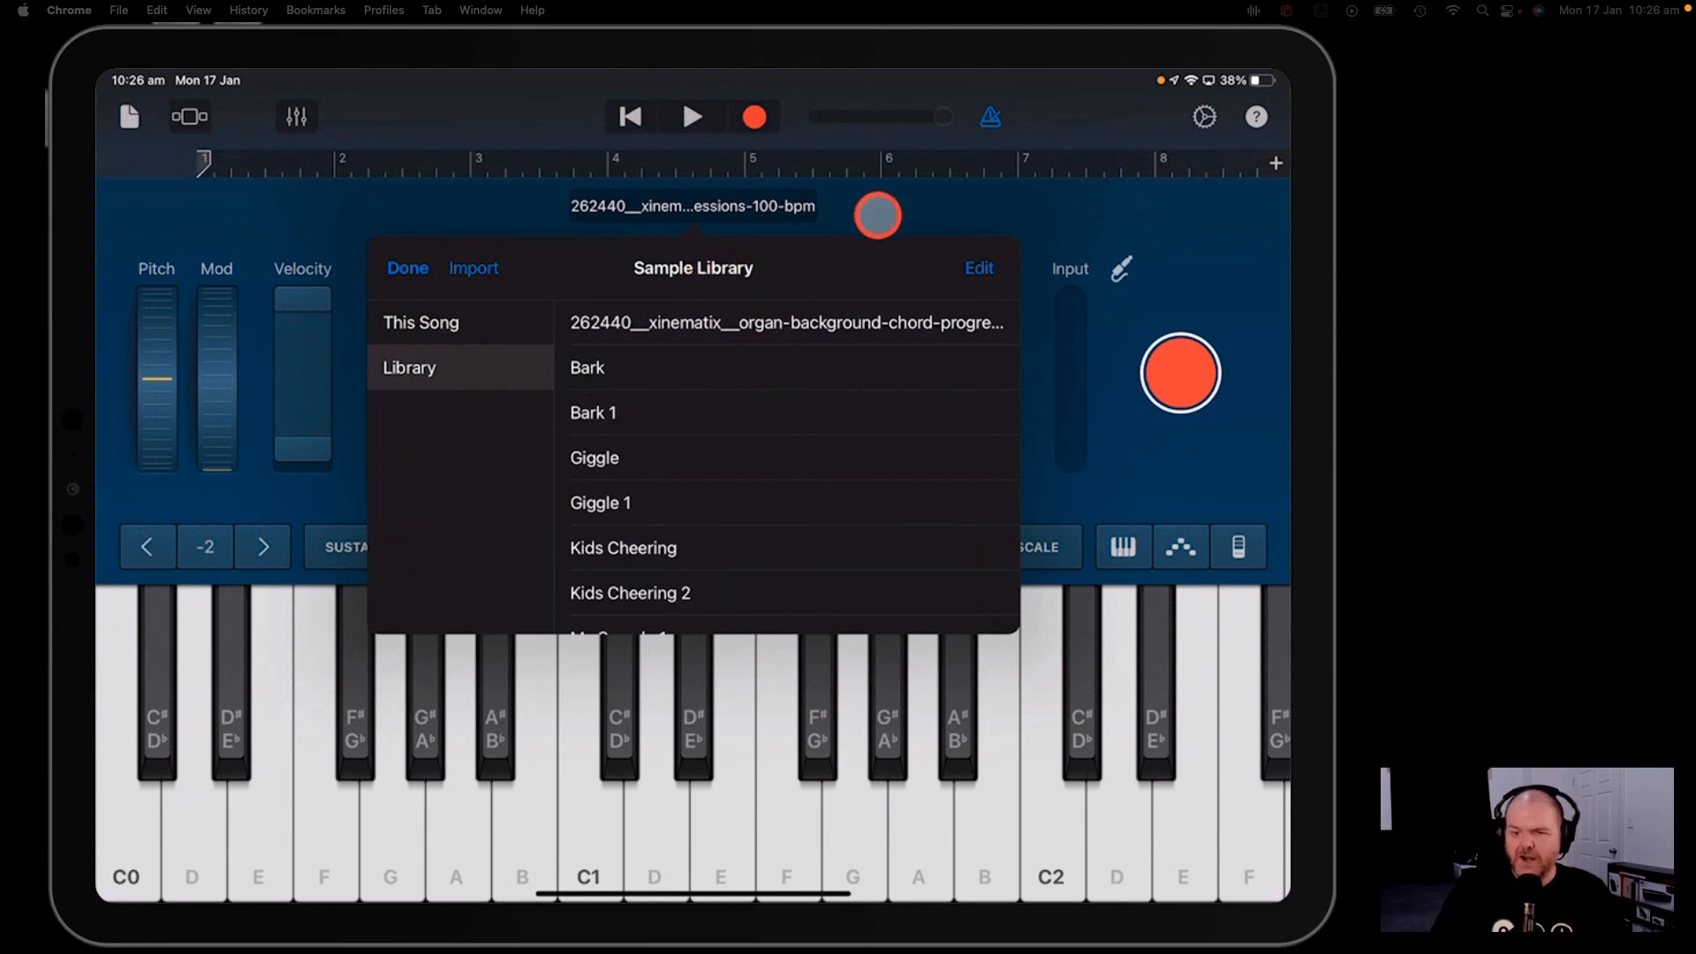
pyautogui.click(786, 321)
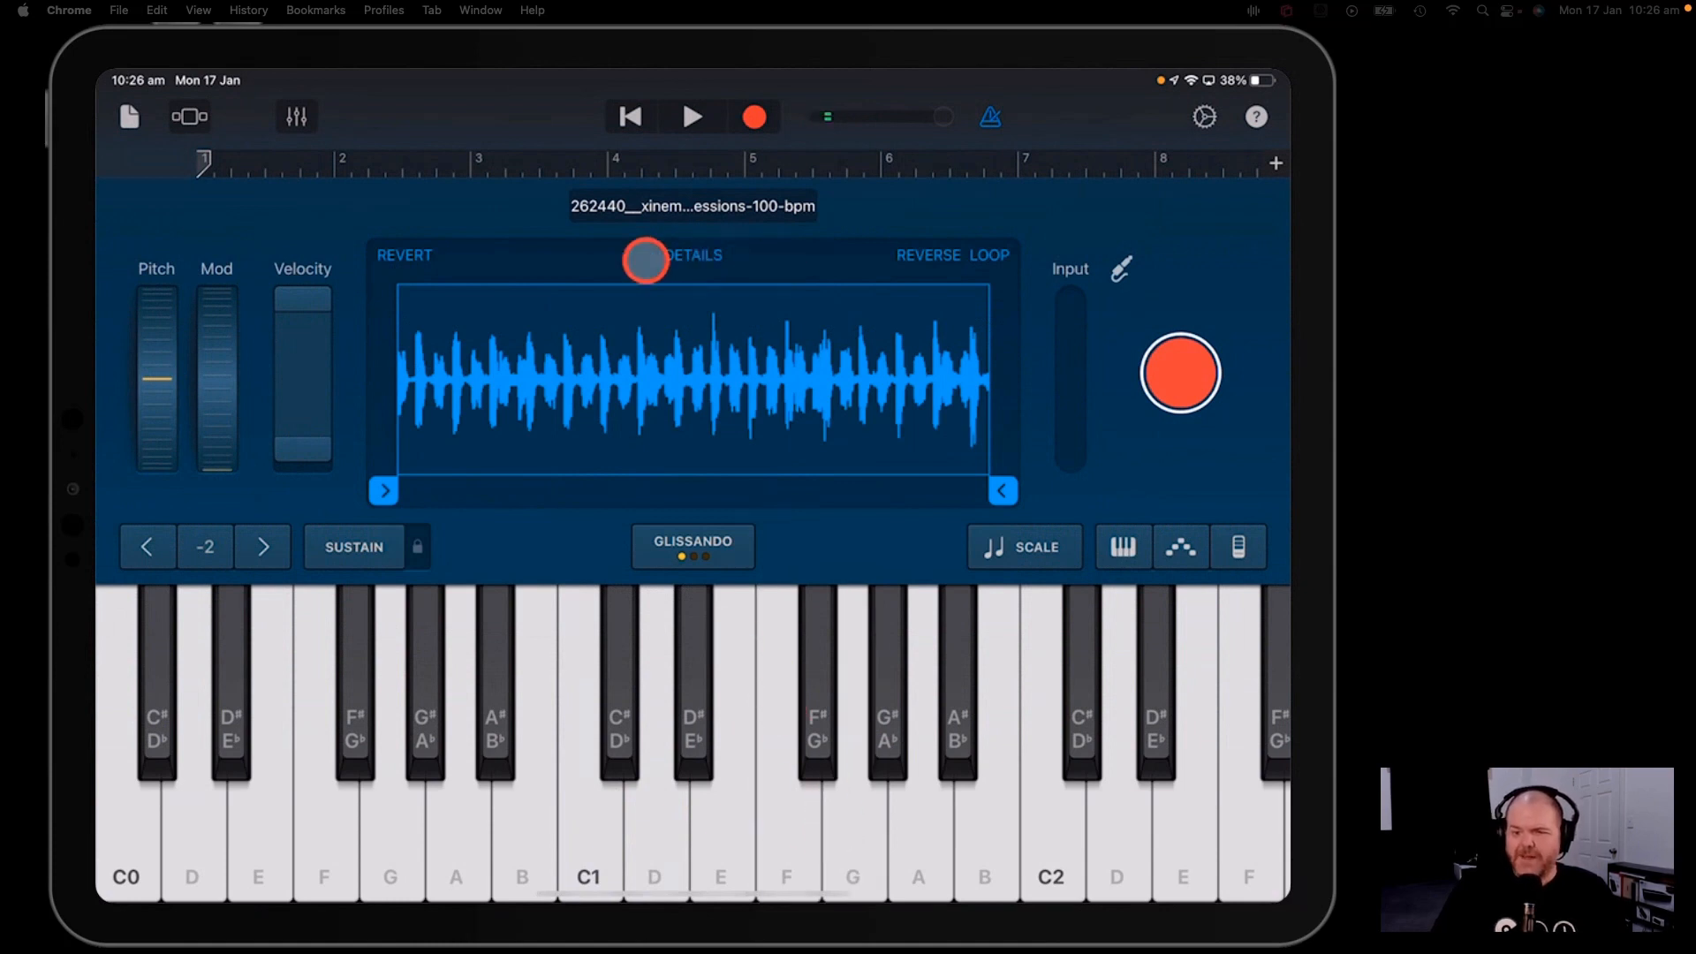
# - Pull the organ sample's start and end markers close together and audition the slice on E
pyautogui.moveTo(645, 259); pyautogui.dragTo(423, 475)
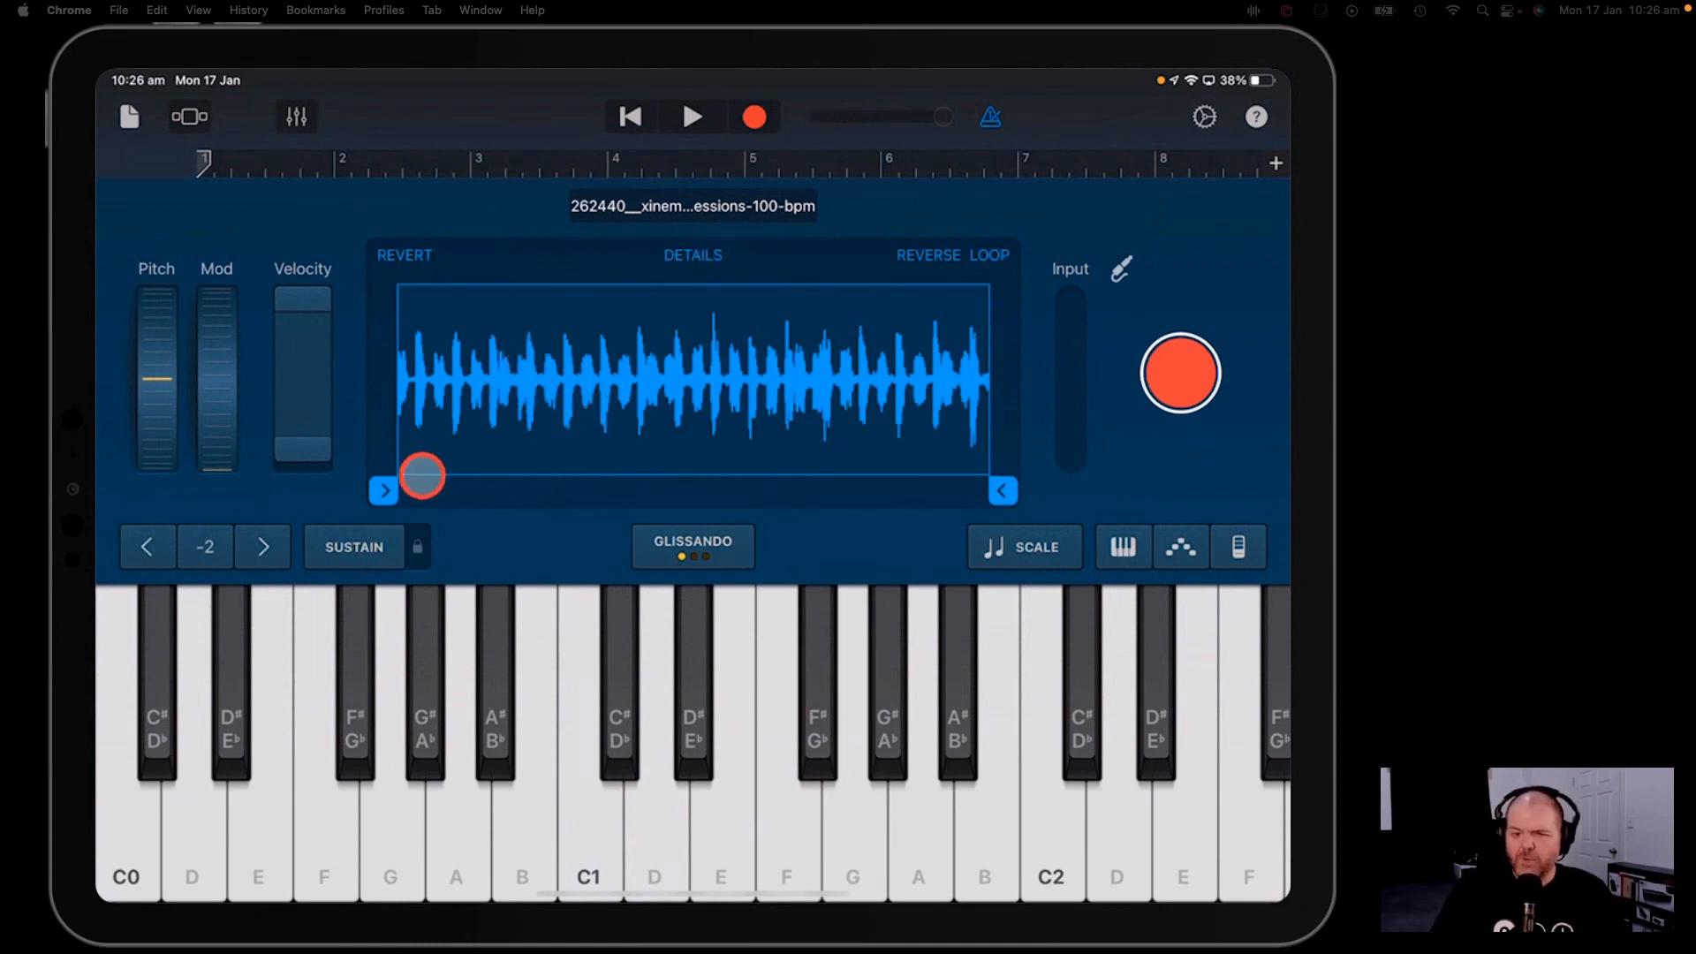
pyautogui.moveTo(422, 475); pyautogui.dragTo(587, 511)
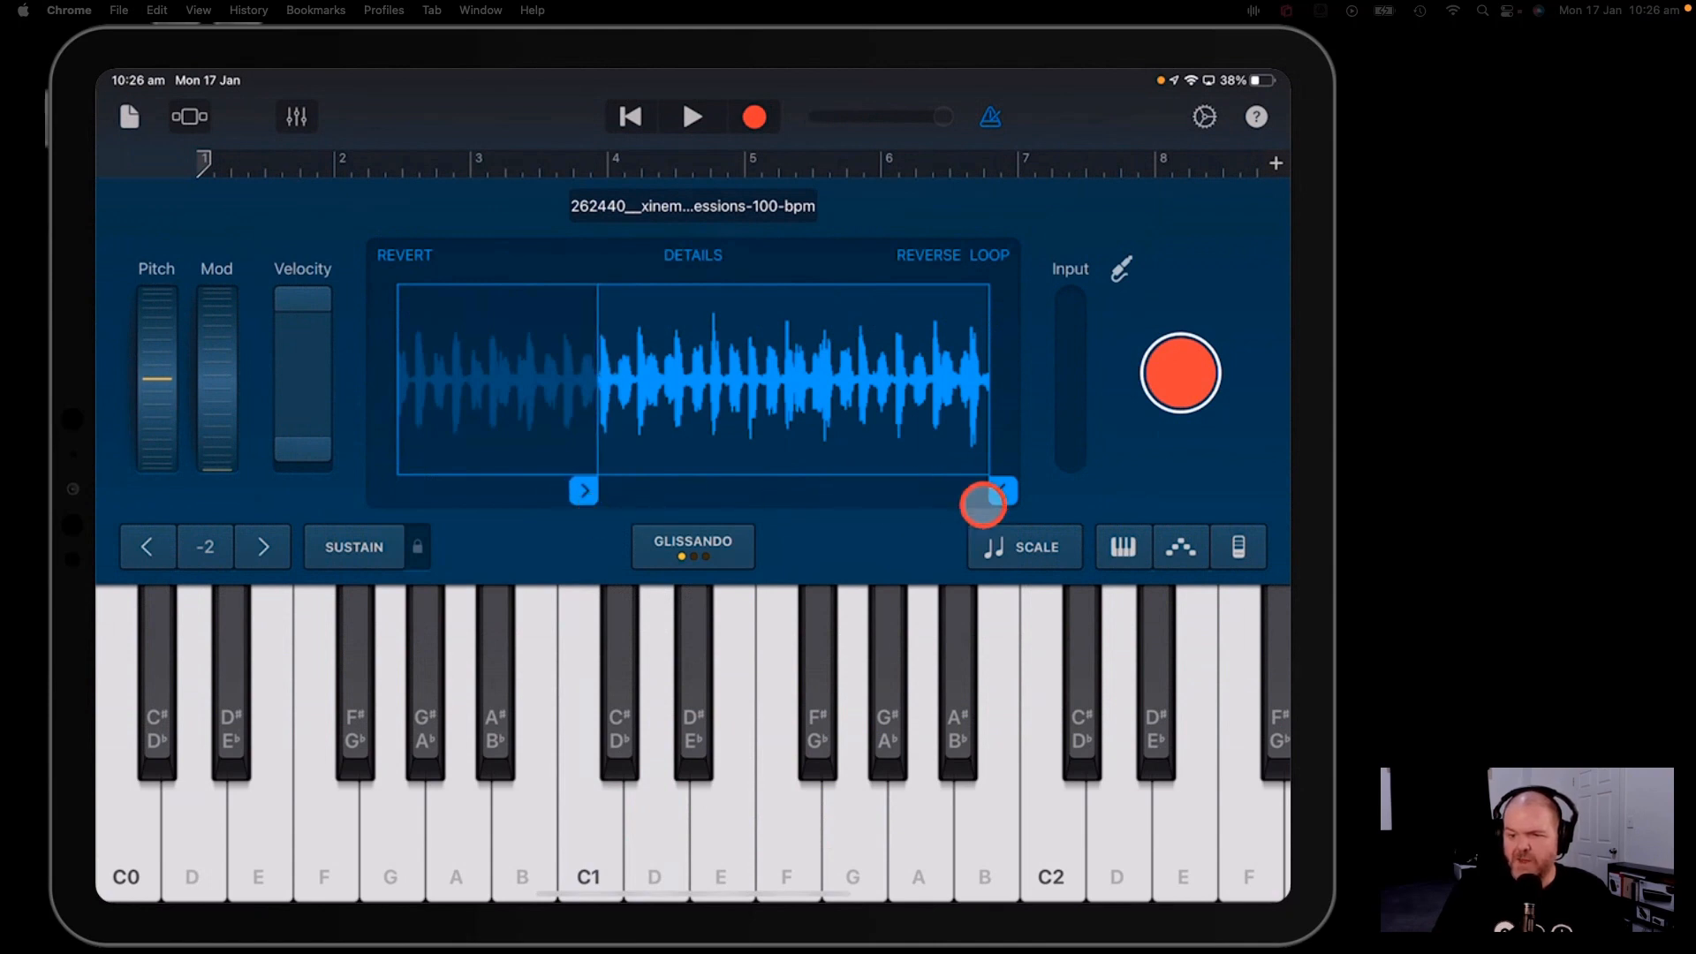
pyautogui.moveTo(984, 506); pyautogui.dragTo(627, 516)
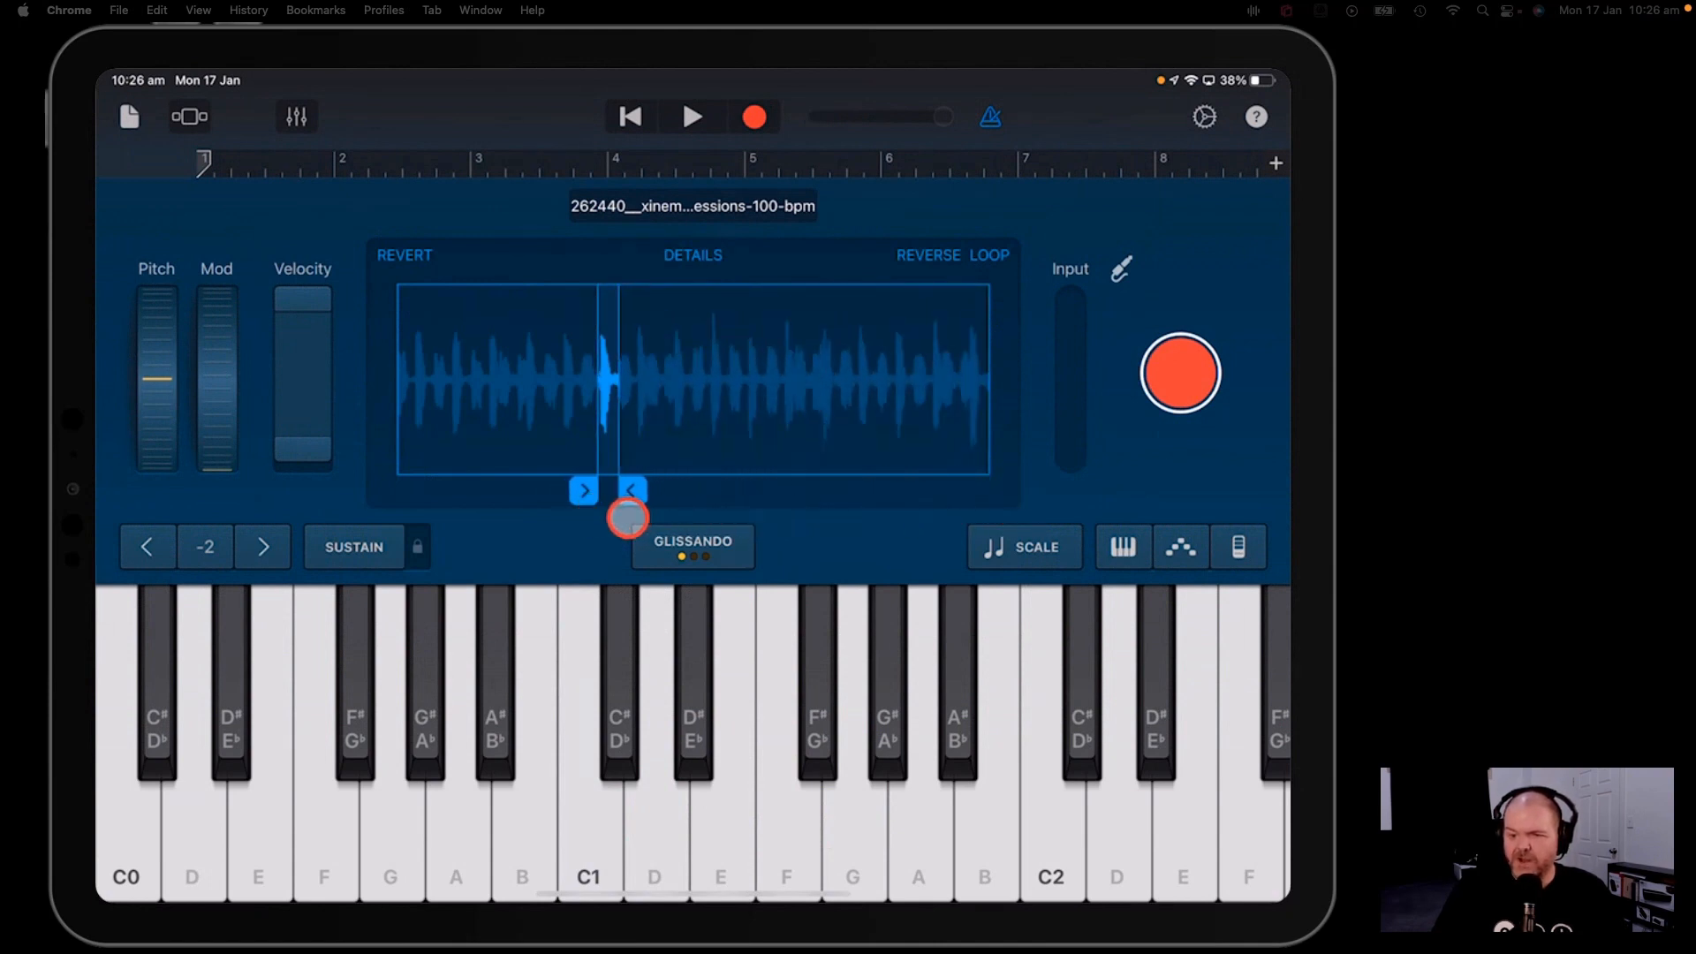
pyautogui.click(721, 832)
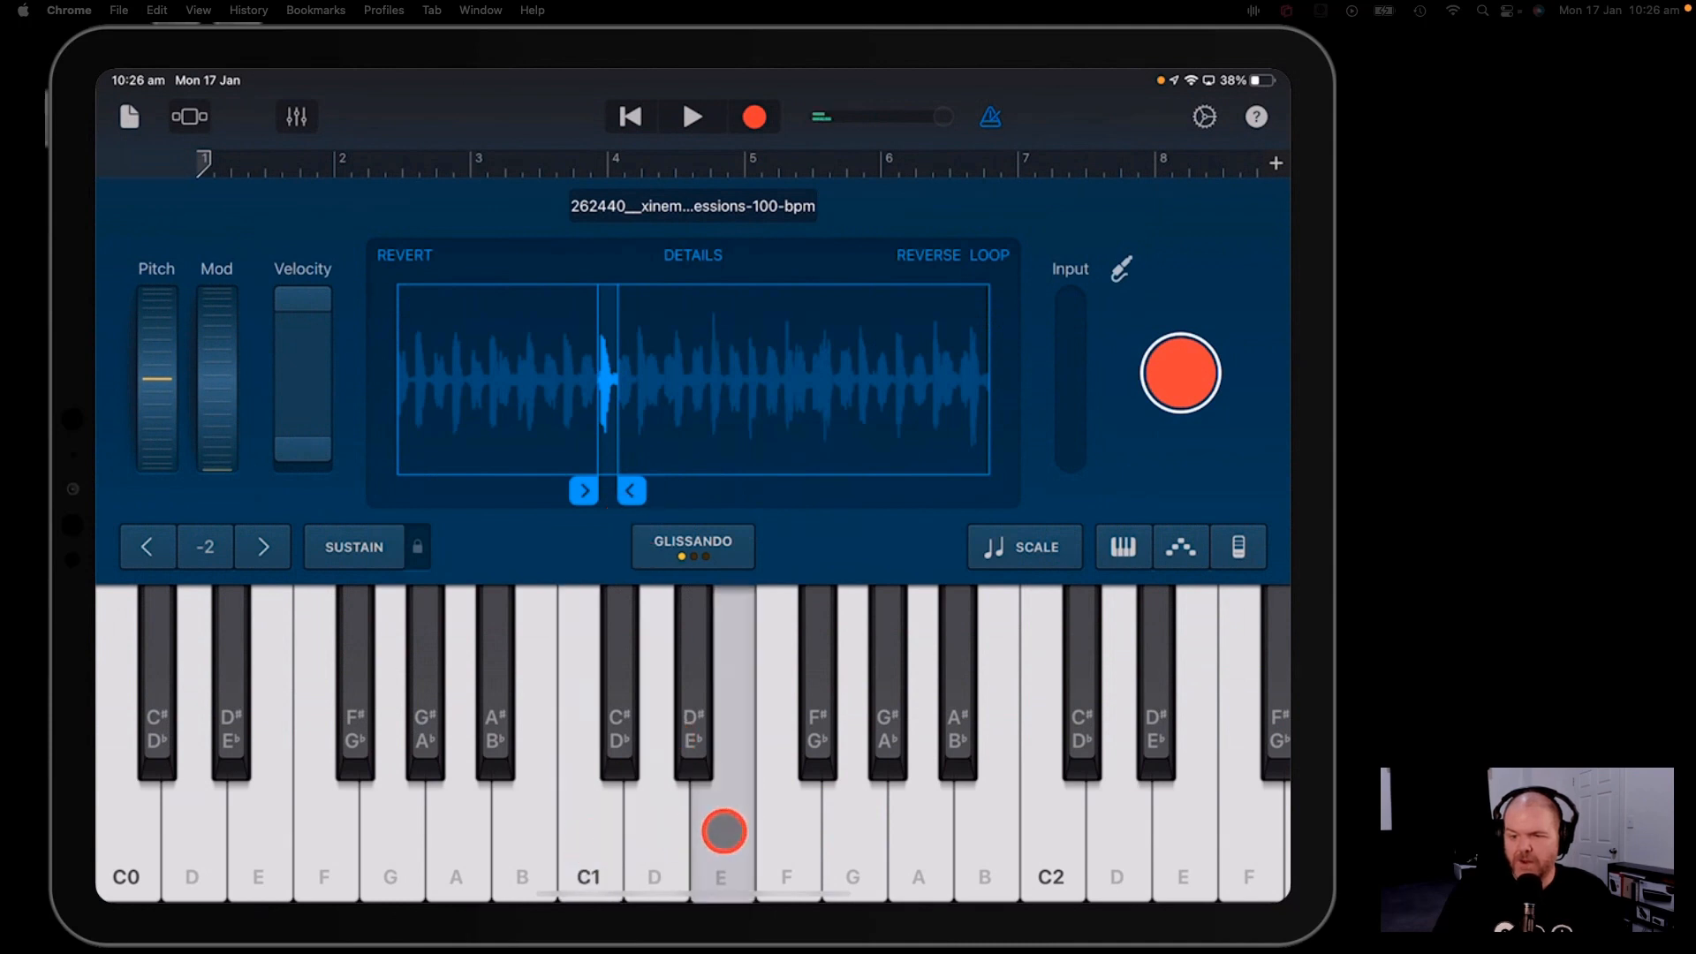
pyautogui.click(827, 815)
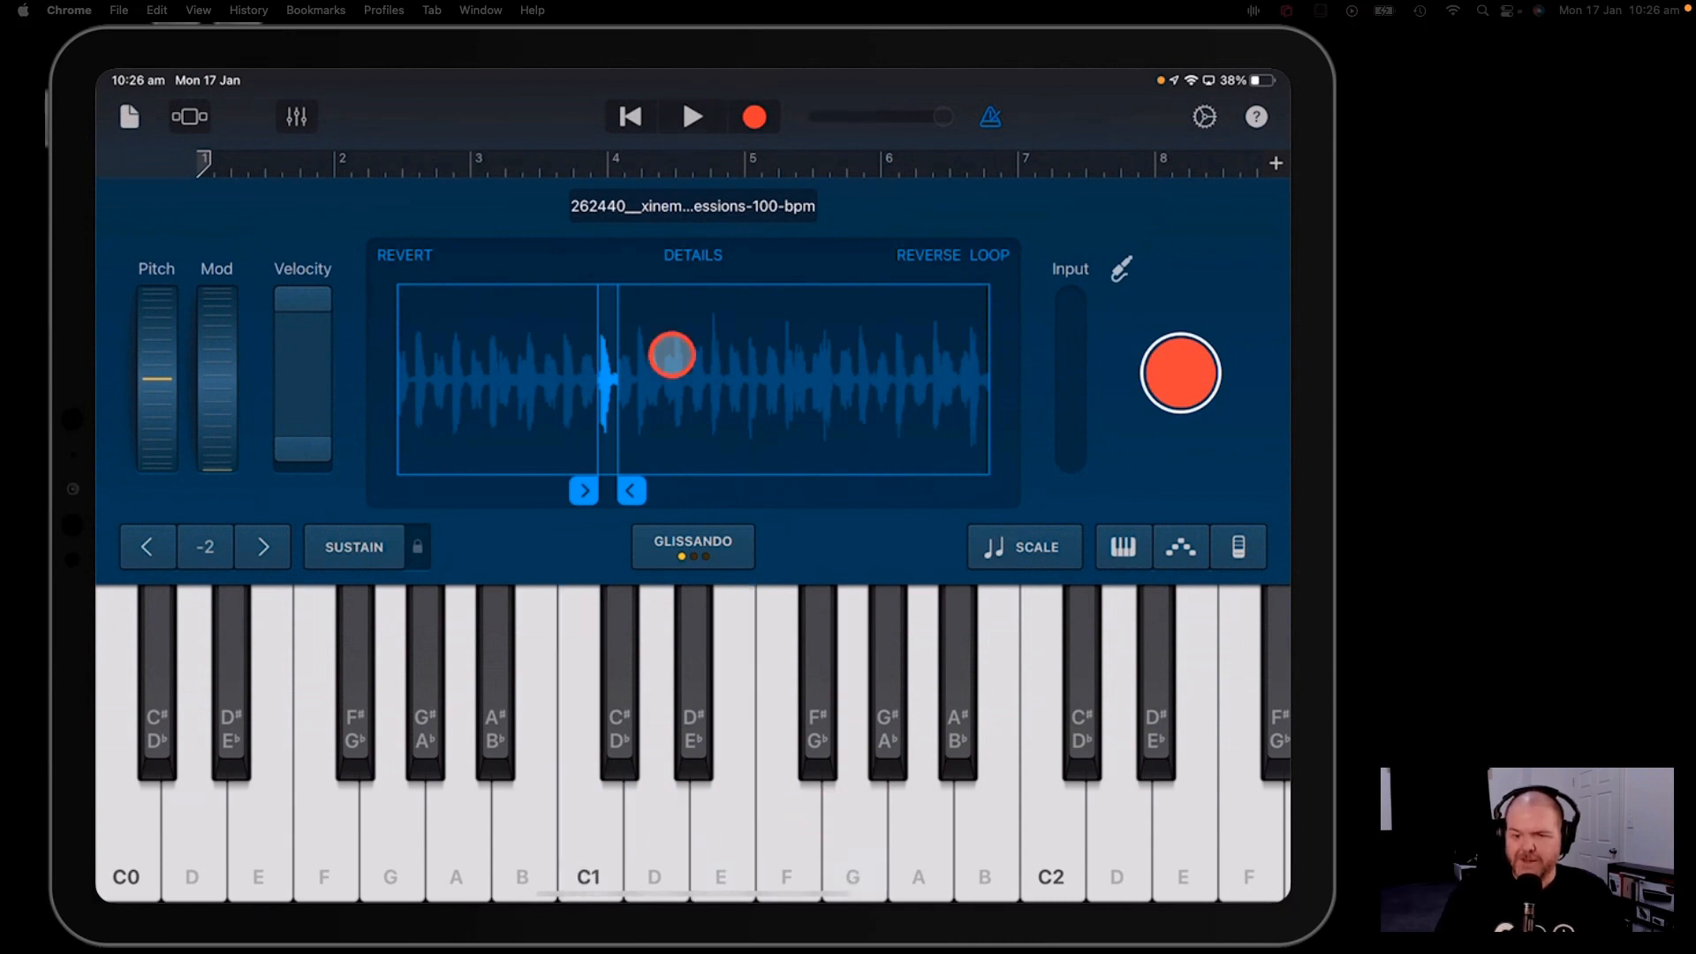
# - Fine-tune both trim points so the slice sits tightly around the loud hit
pyautogui.moveTo(670, 355); pyautogui.dragTo(674, 438)
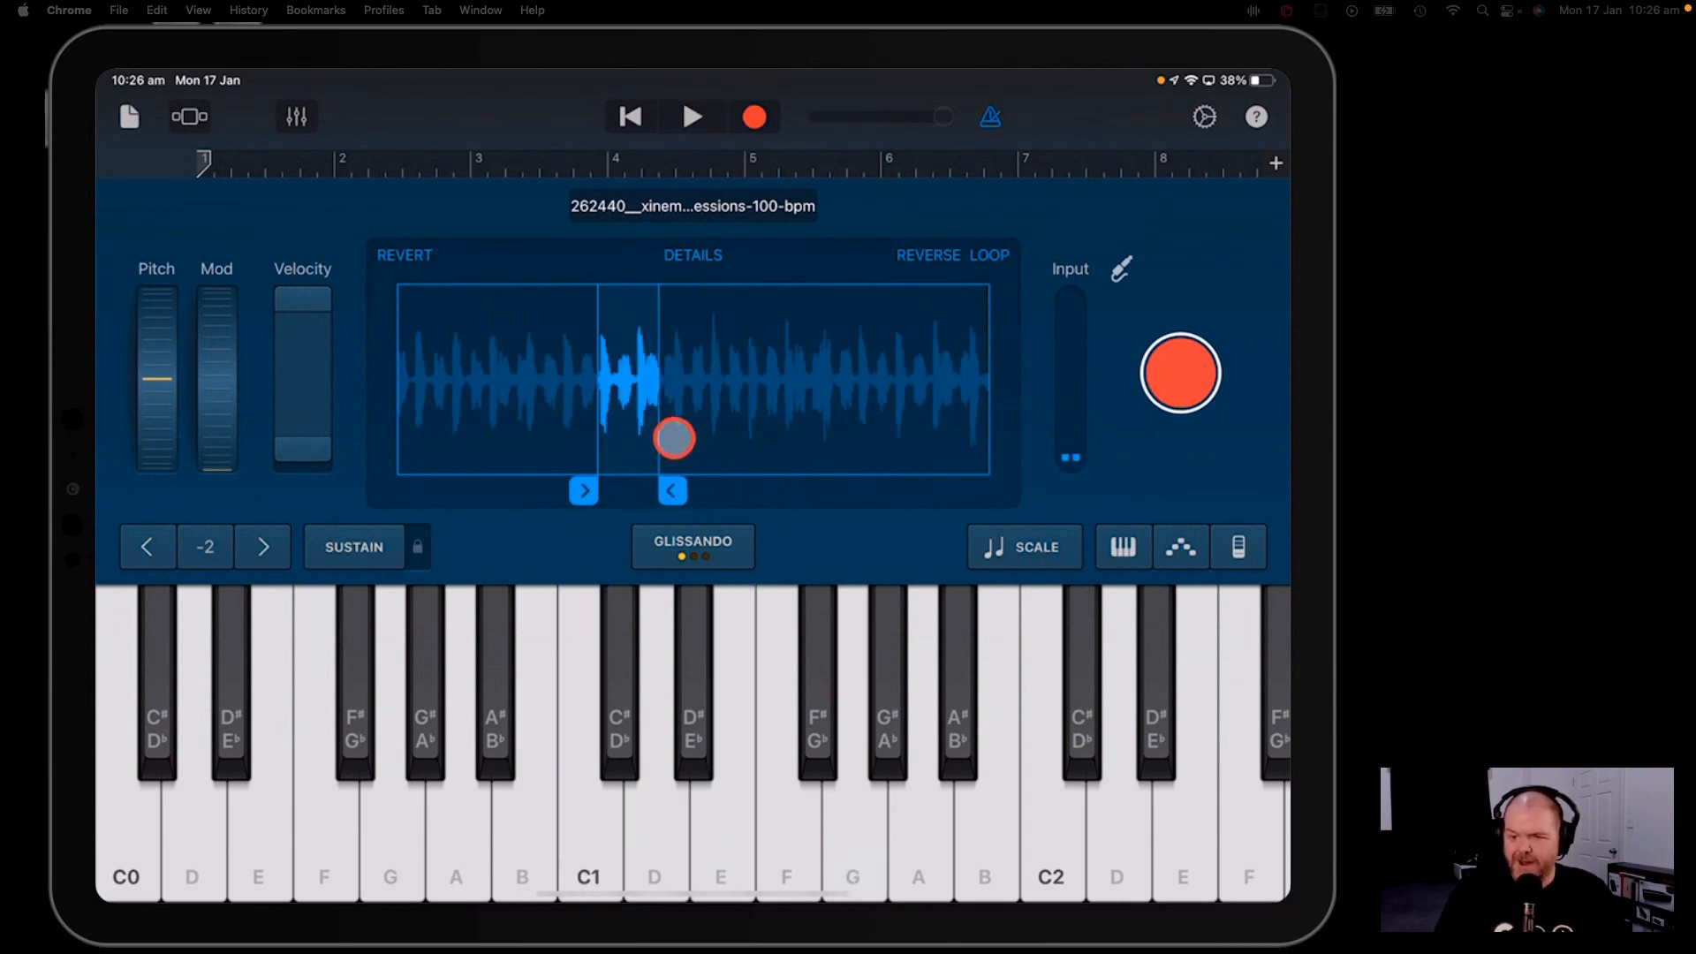
pyautogui.moveTo(673, 438); pyautogui.dragTo(649, 431)
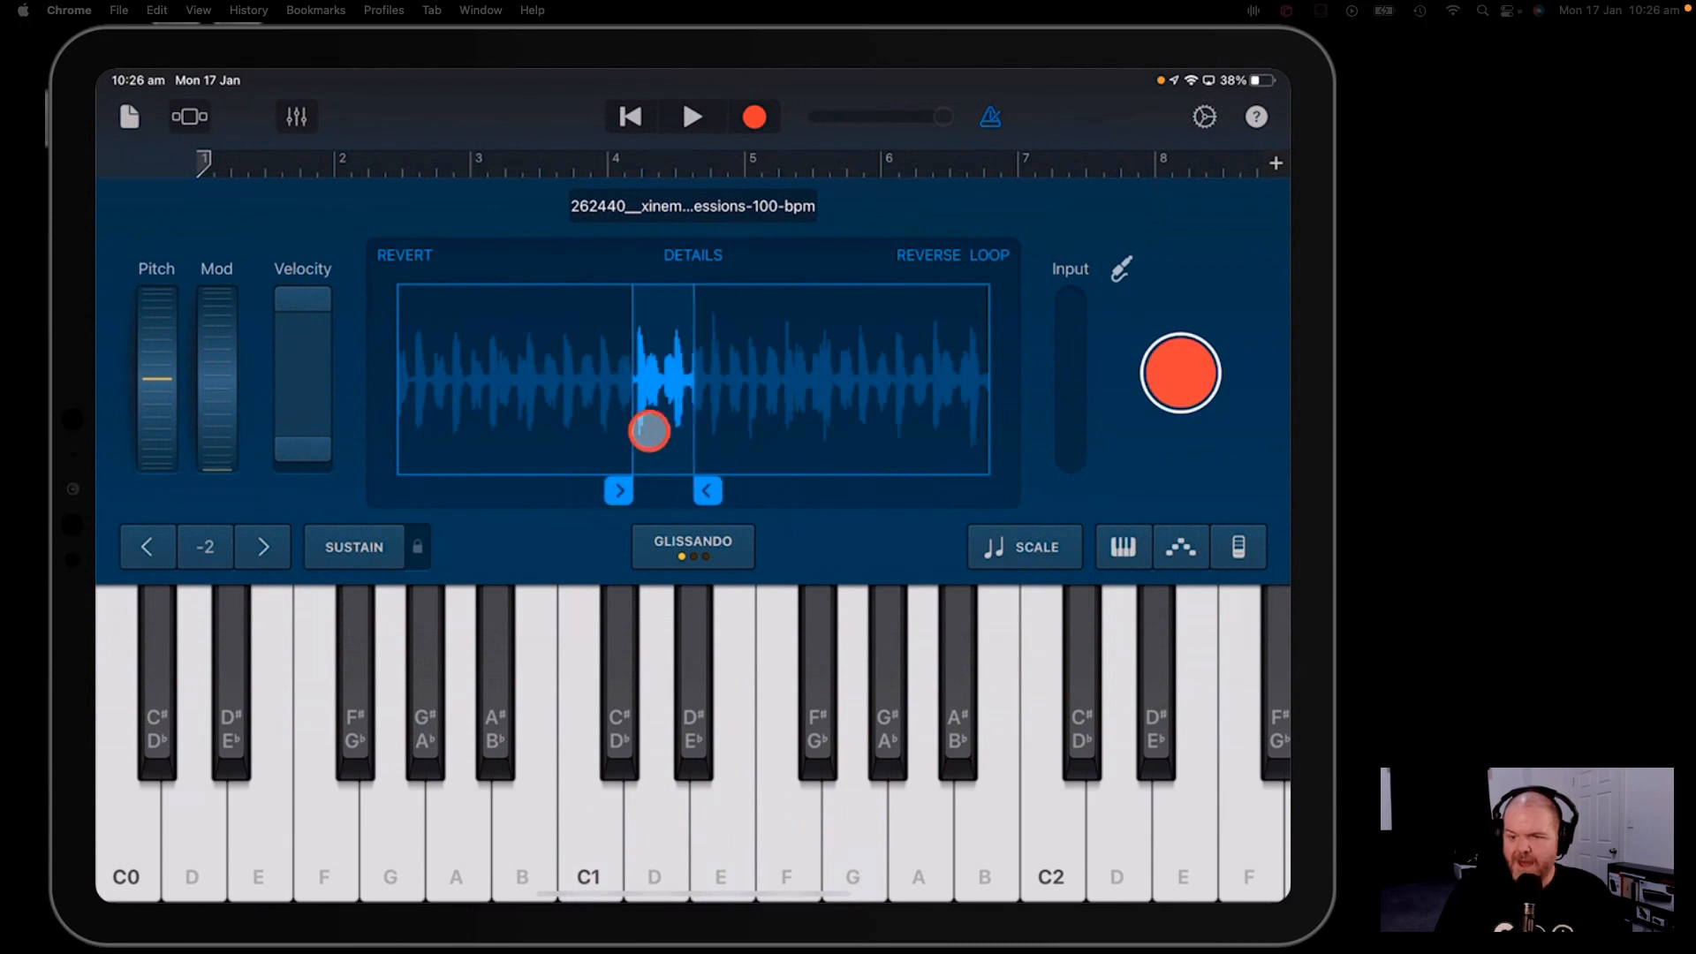
pyautogui.moveTo(649, 431); pyautogui.dragTo(703, 489)
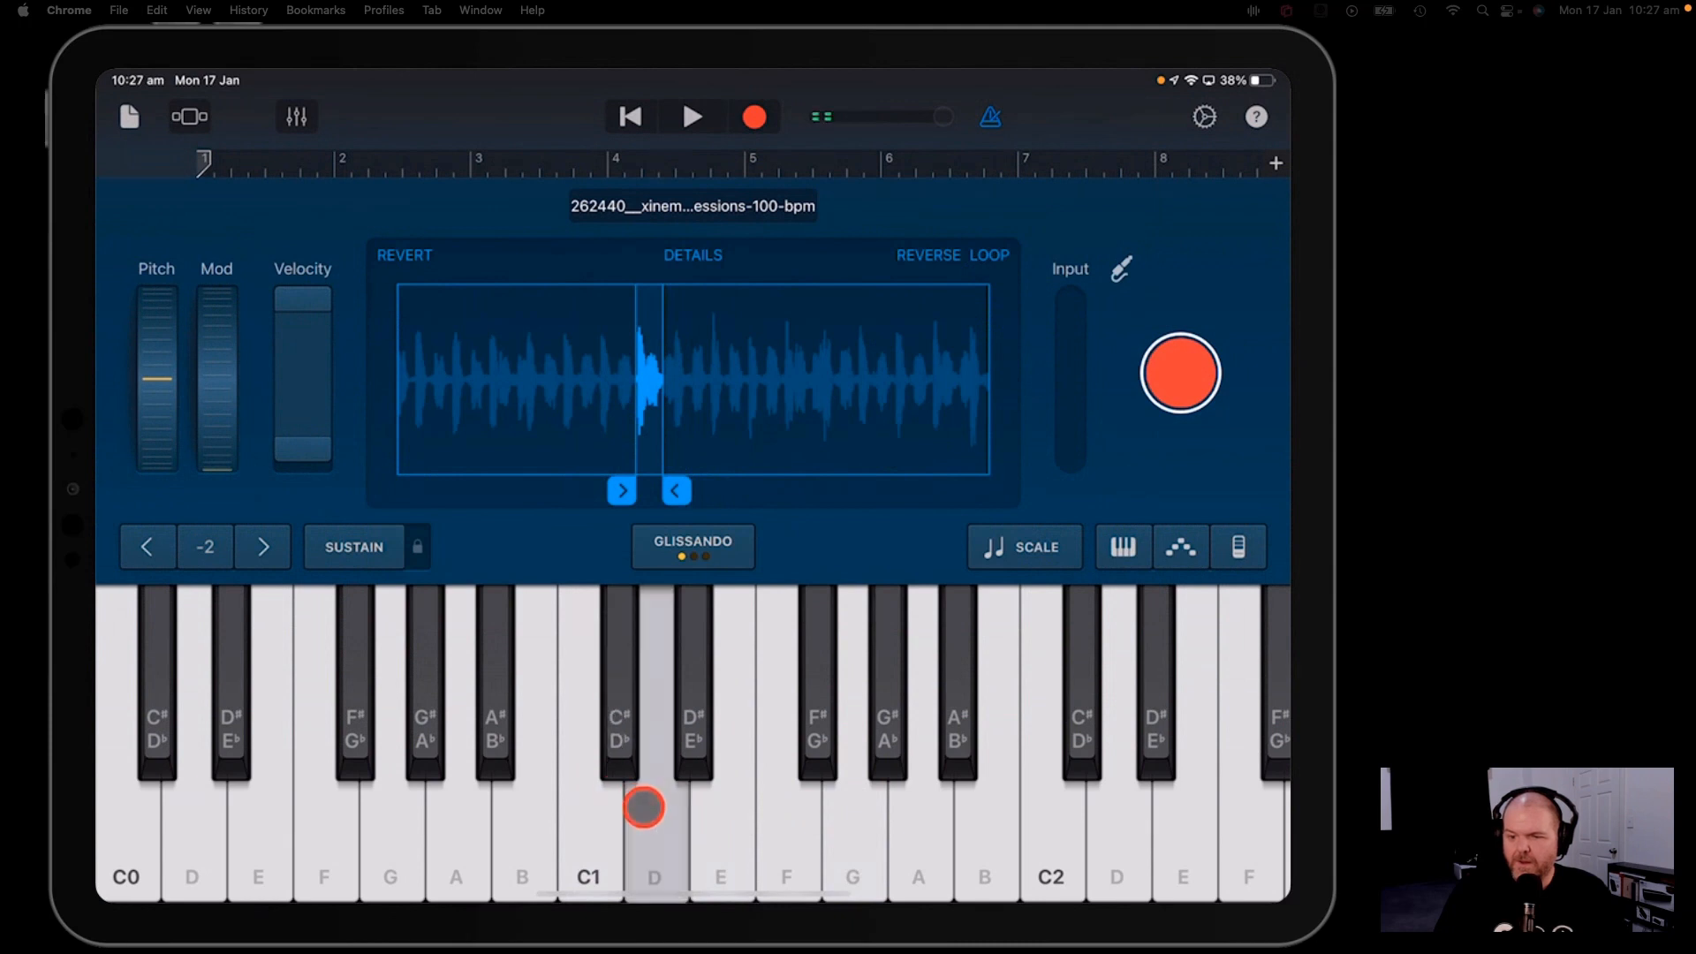
pyautogui.click(770, 812)
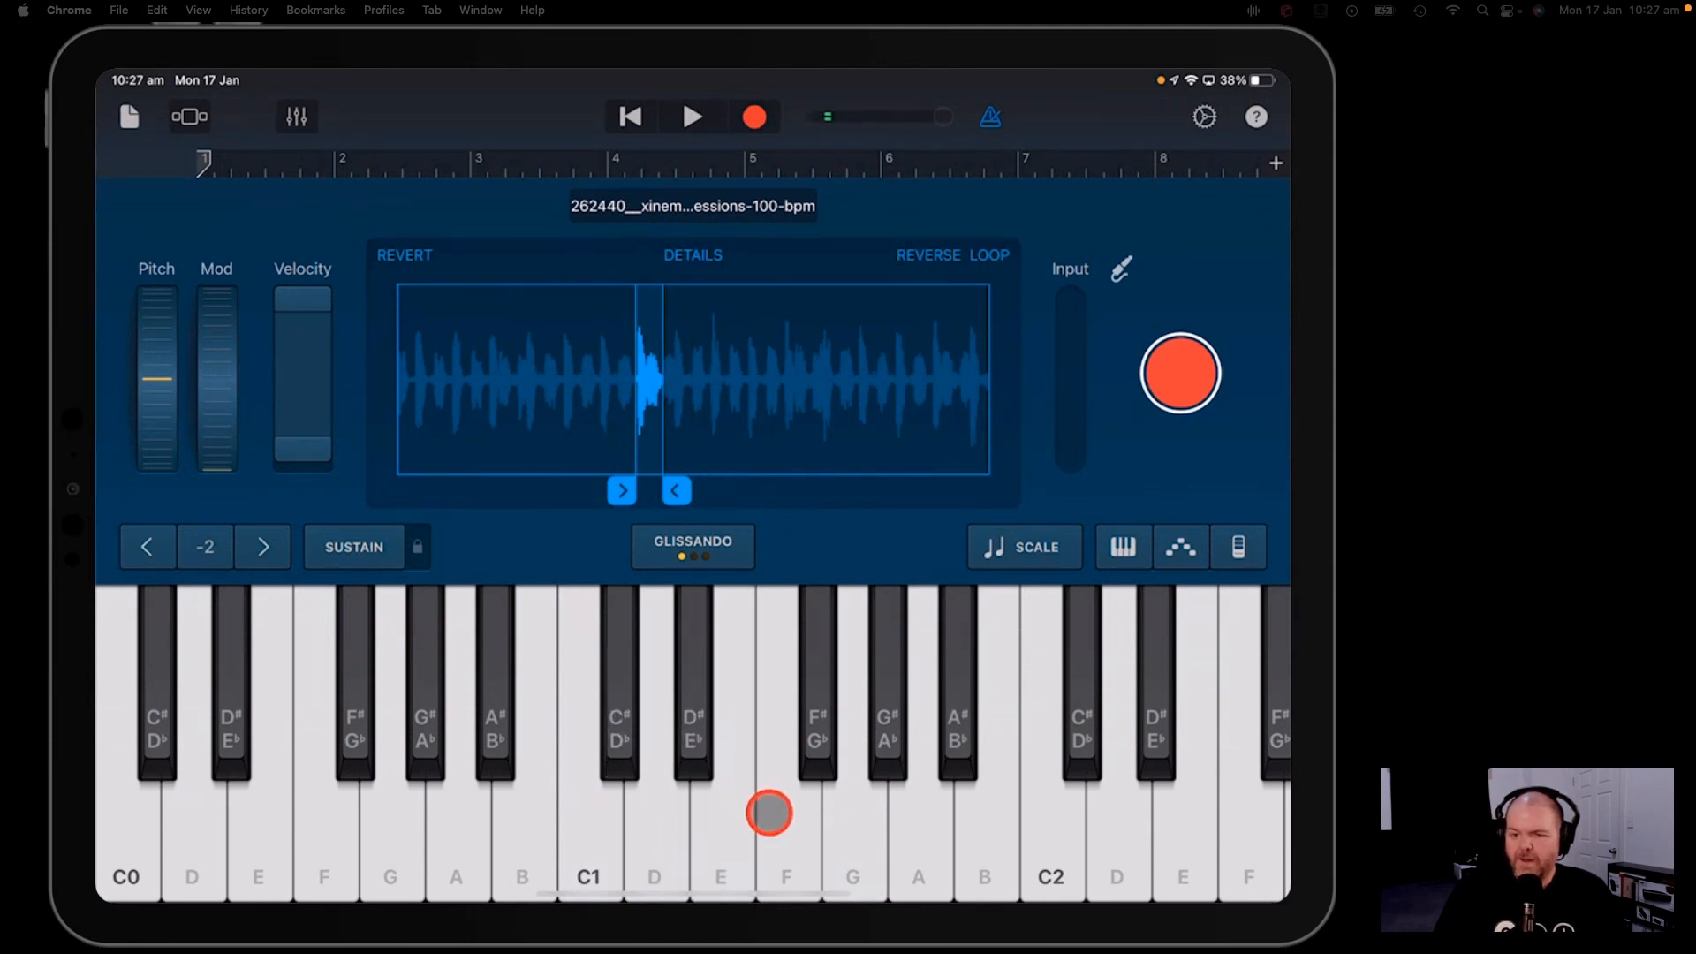
pyautogui.click(923, 782)
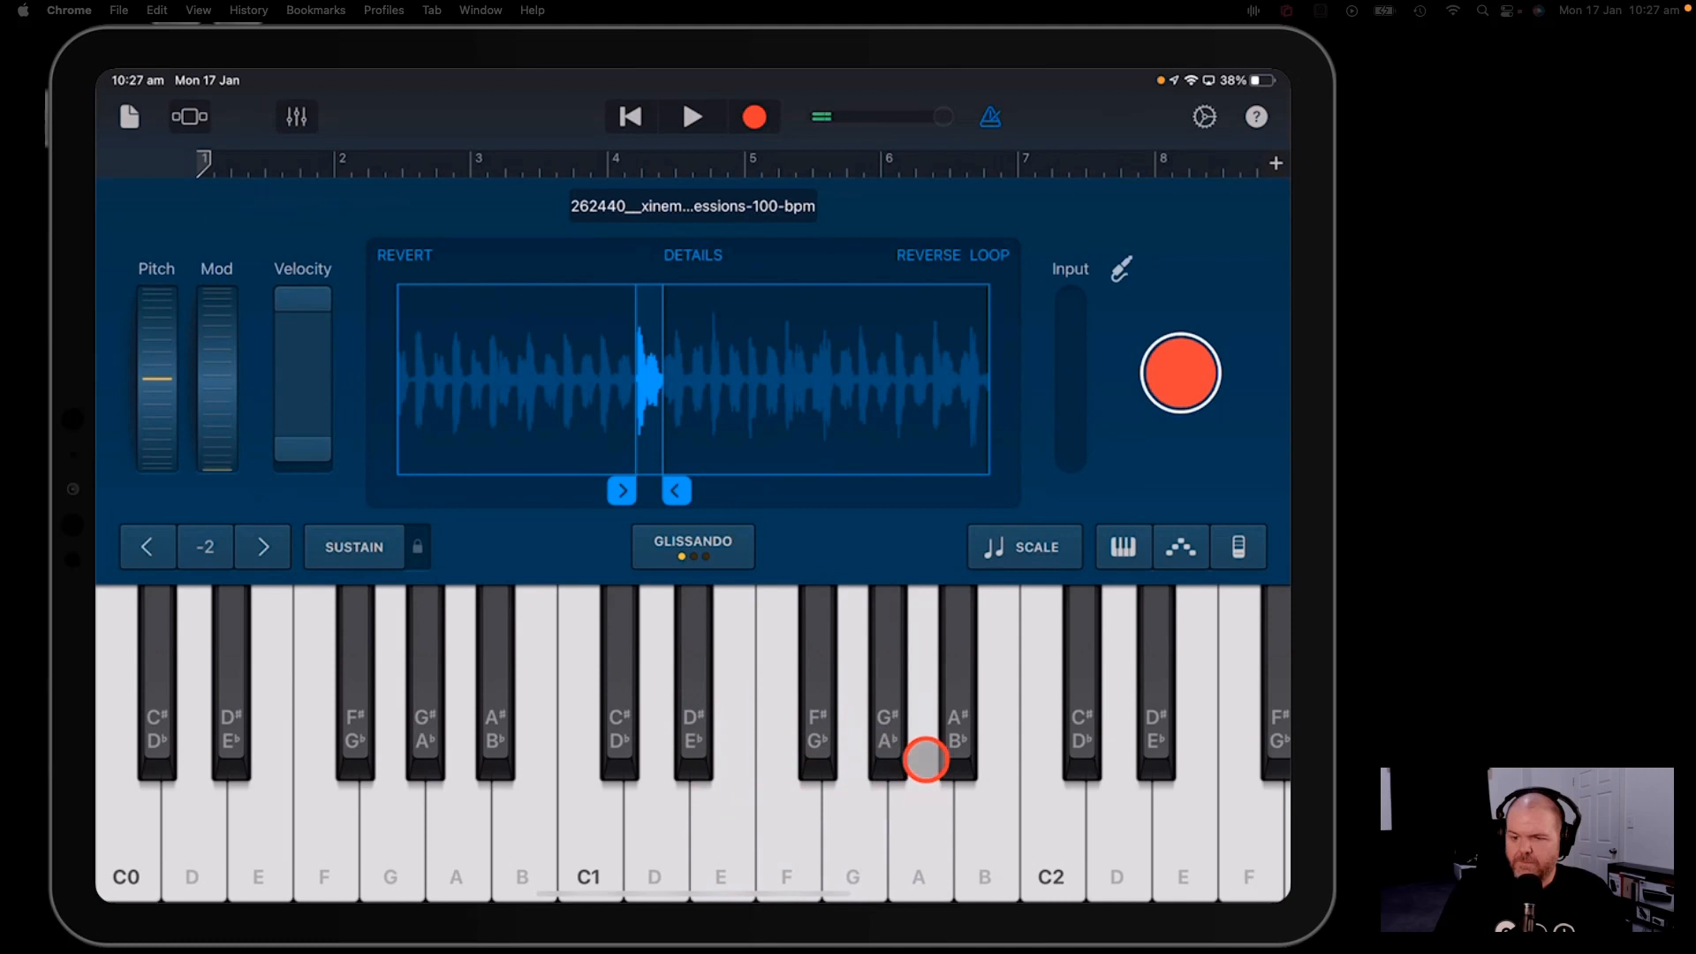
pyautogui.click(790, 836)
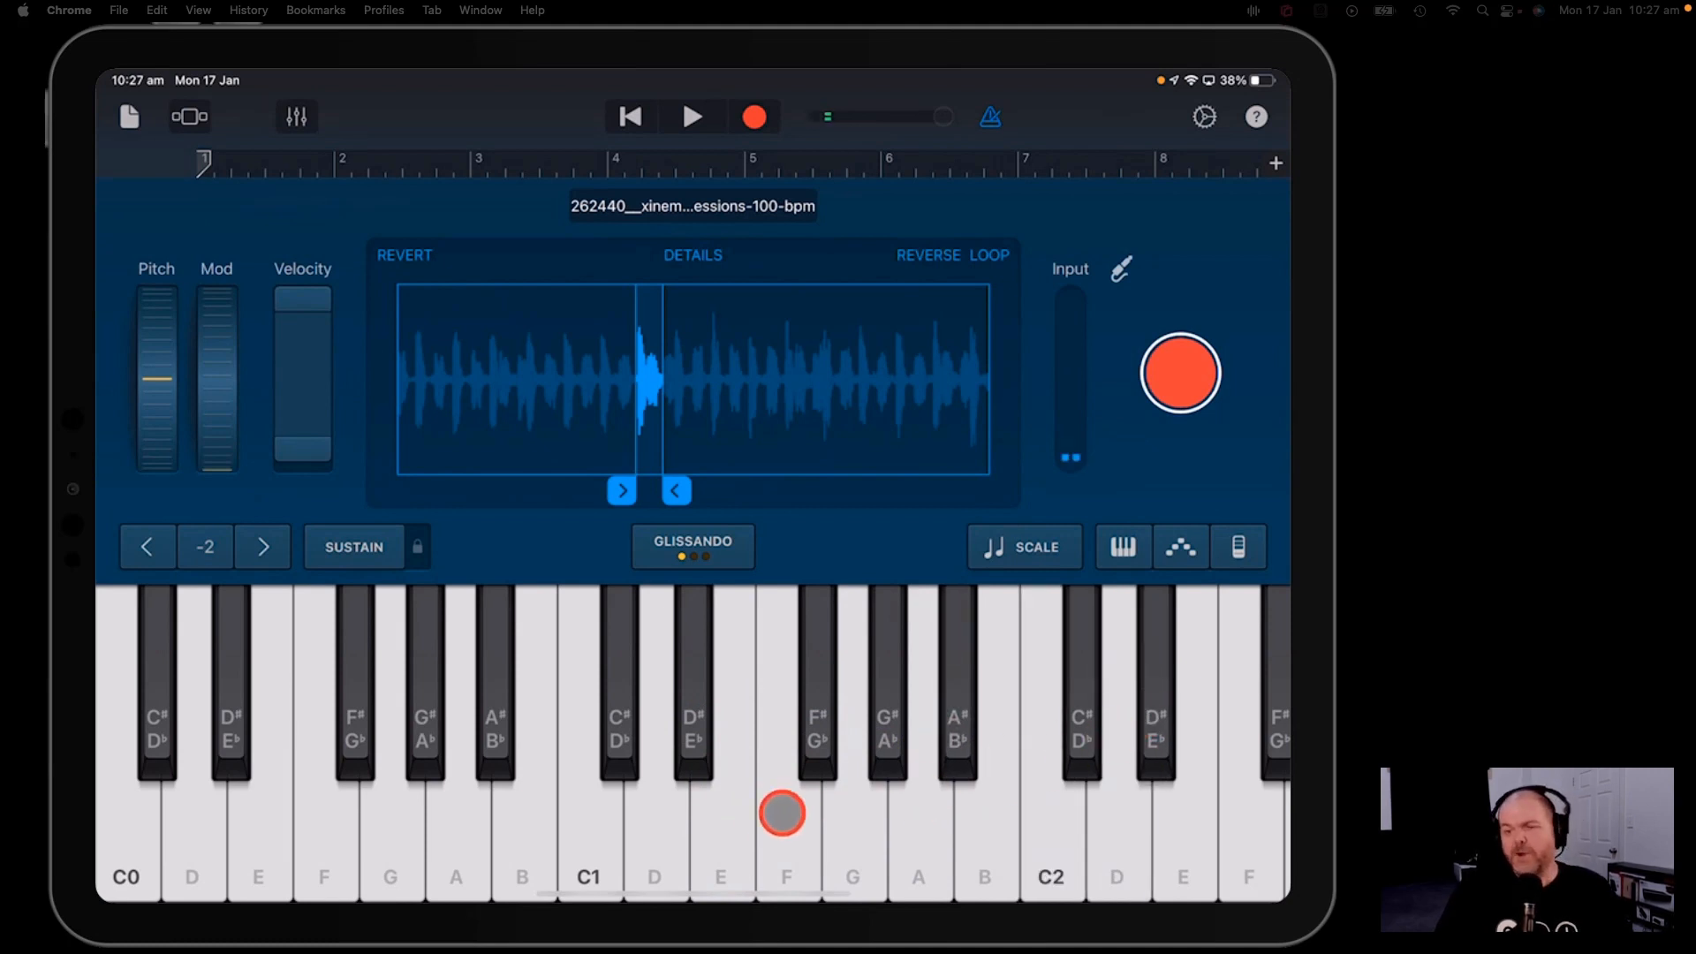
pyautogui.click(622, 744)
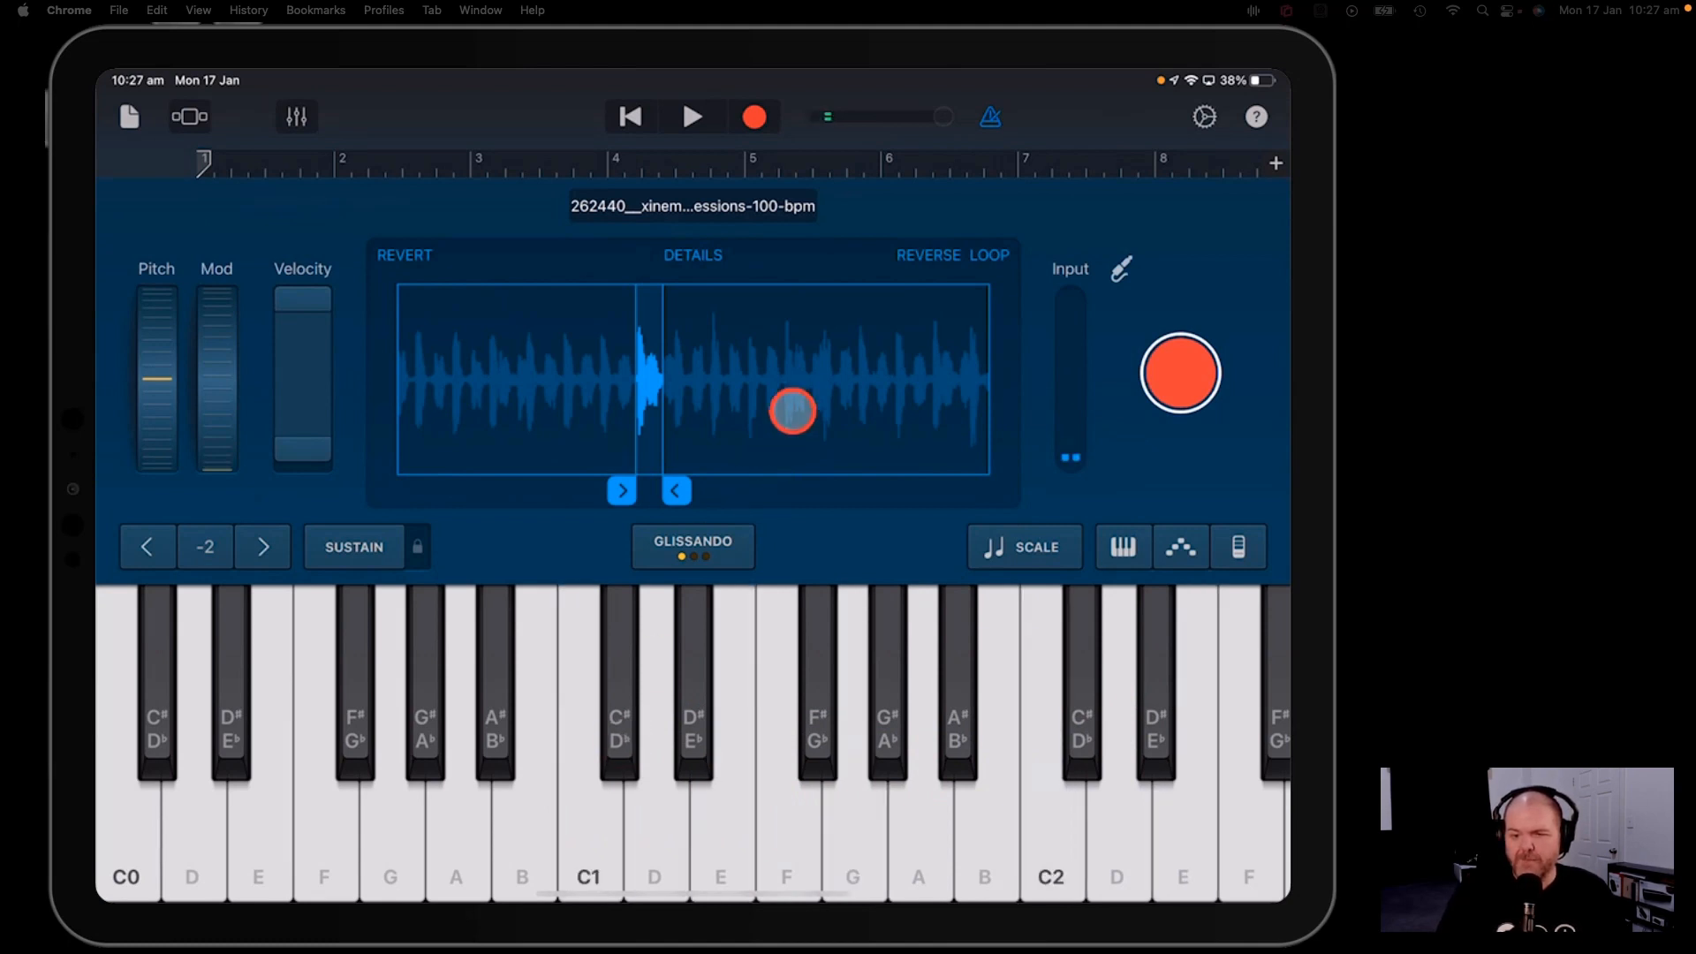
# - Nudge the trim markers a little more, then bring up the sampler's Input Settings via the jack icon
pyautogui.moveTo(793, 411); pyautogui.dragTo(775, 398)
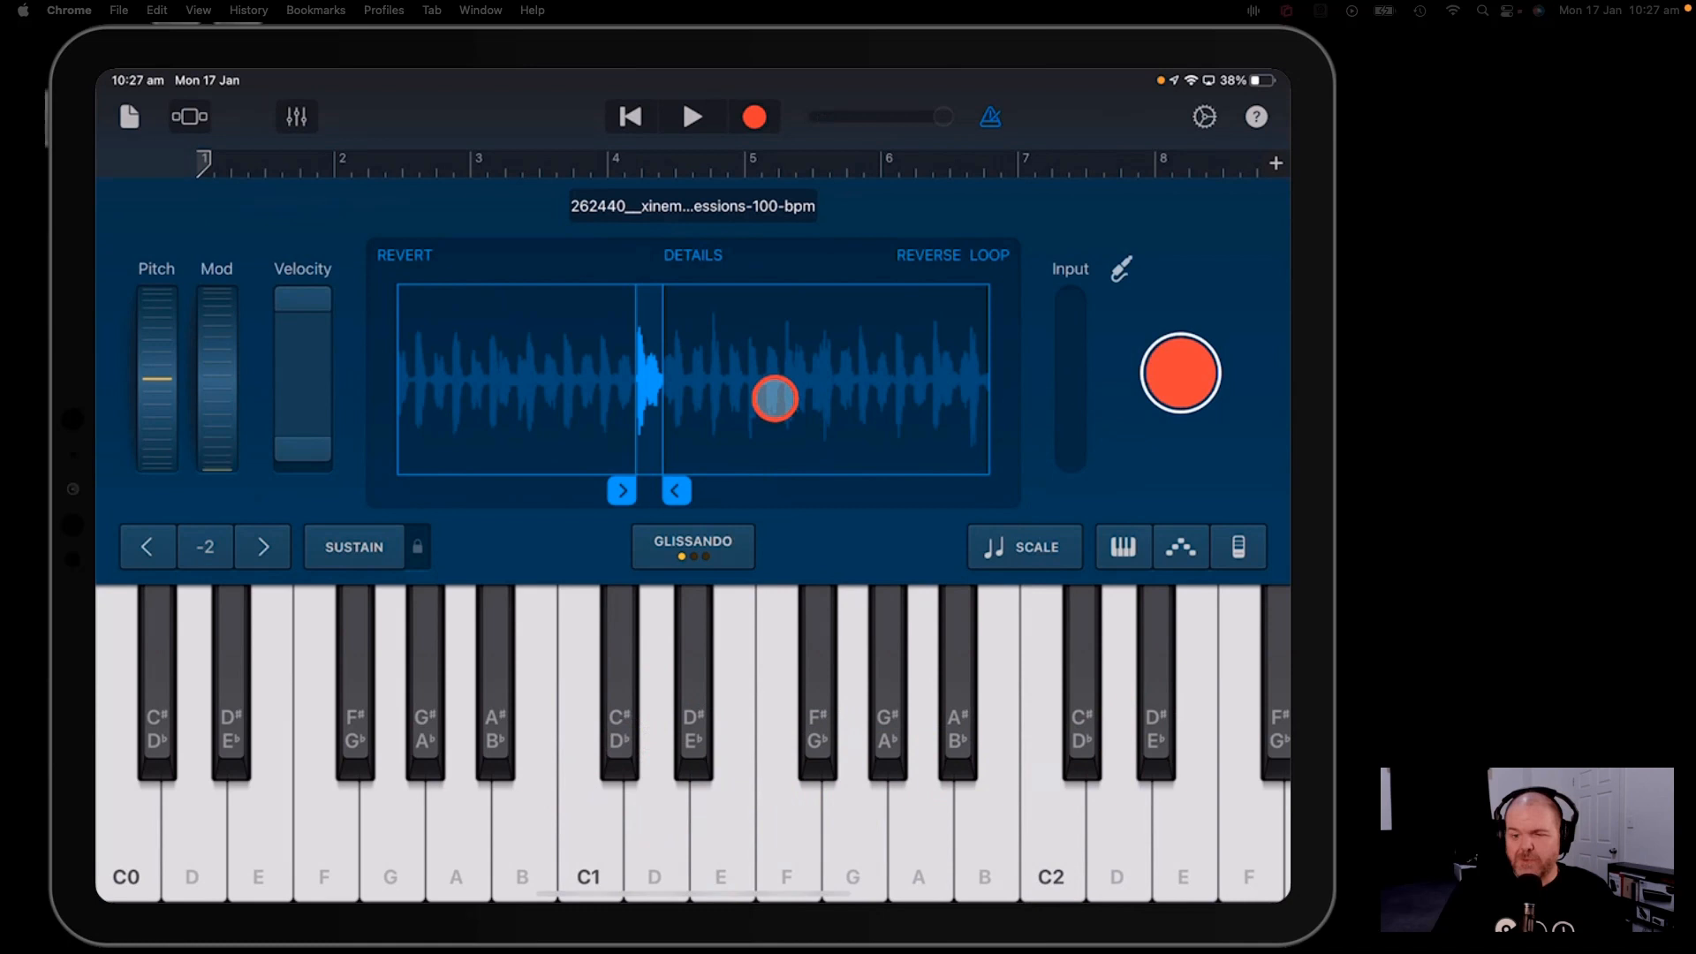
pyautogui.moveTo(774, 399); pyautogui.dragTo(793, 475)
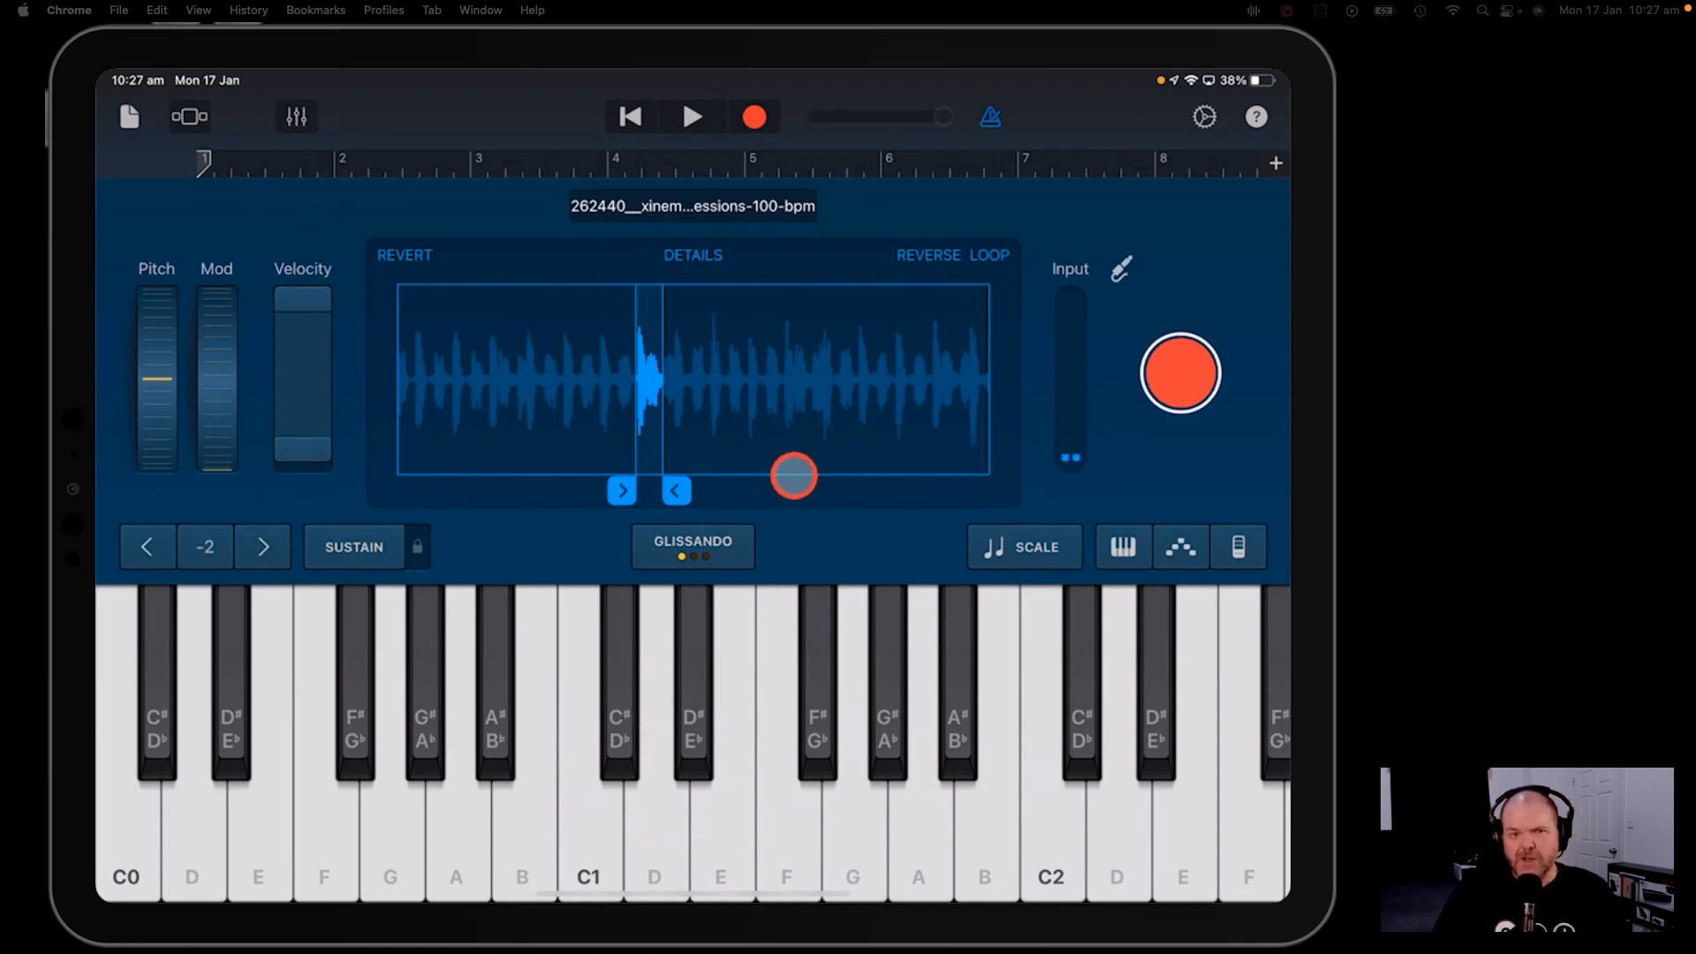
pyautogui.moveTo(793, 475); pyautogui.dragTo(724, 487)
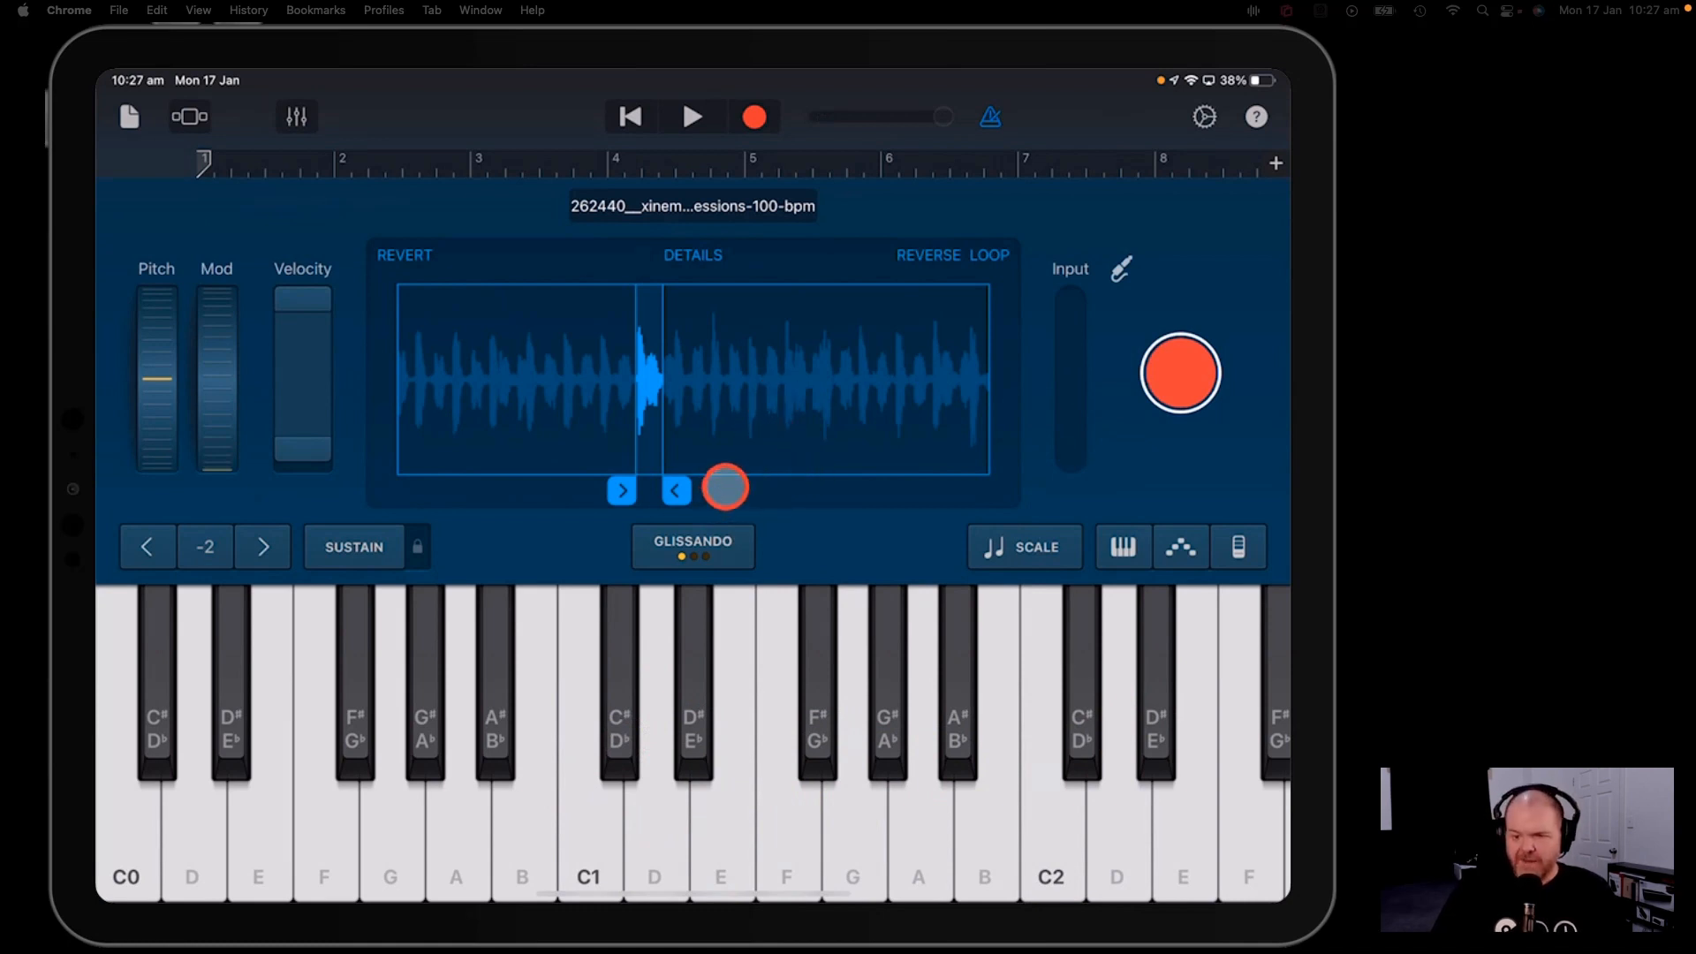
pyautogui.moveTo(724, 487); pyautogui.dragTo(812, 475)
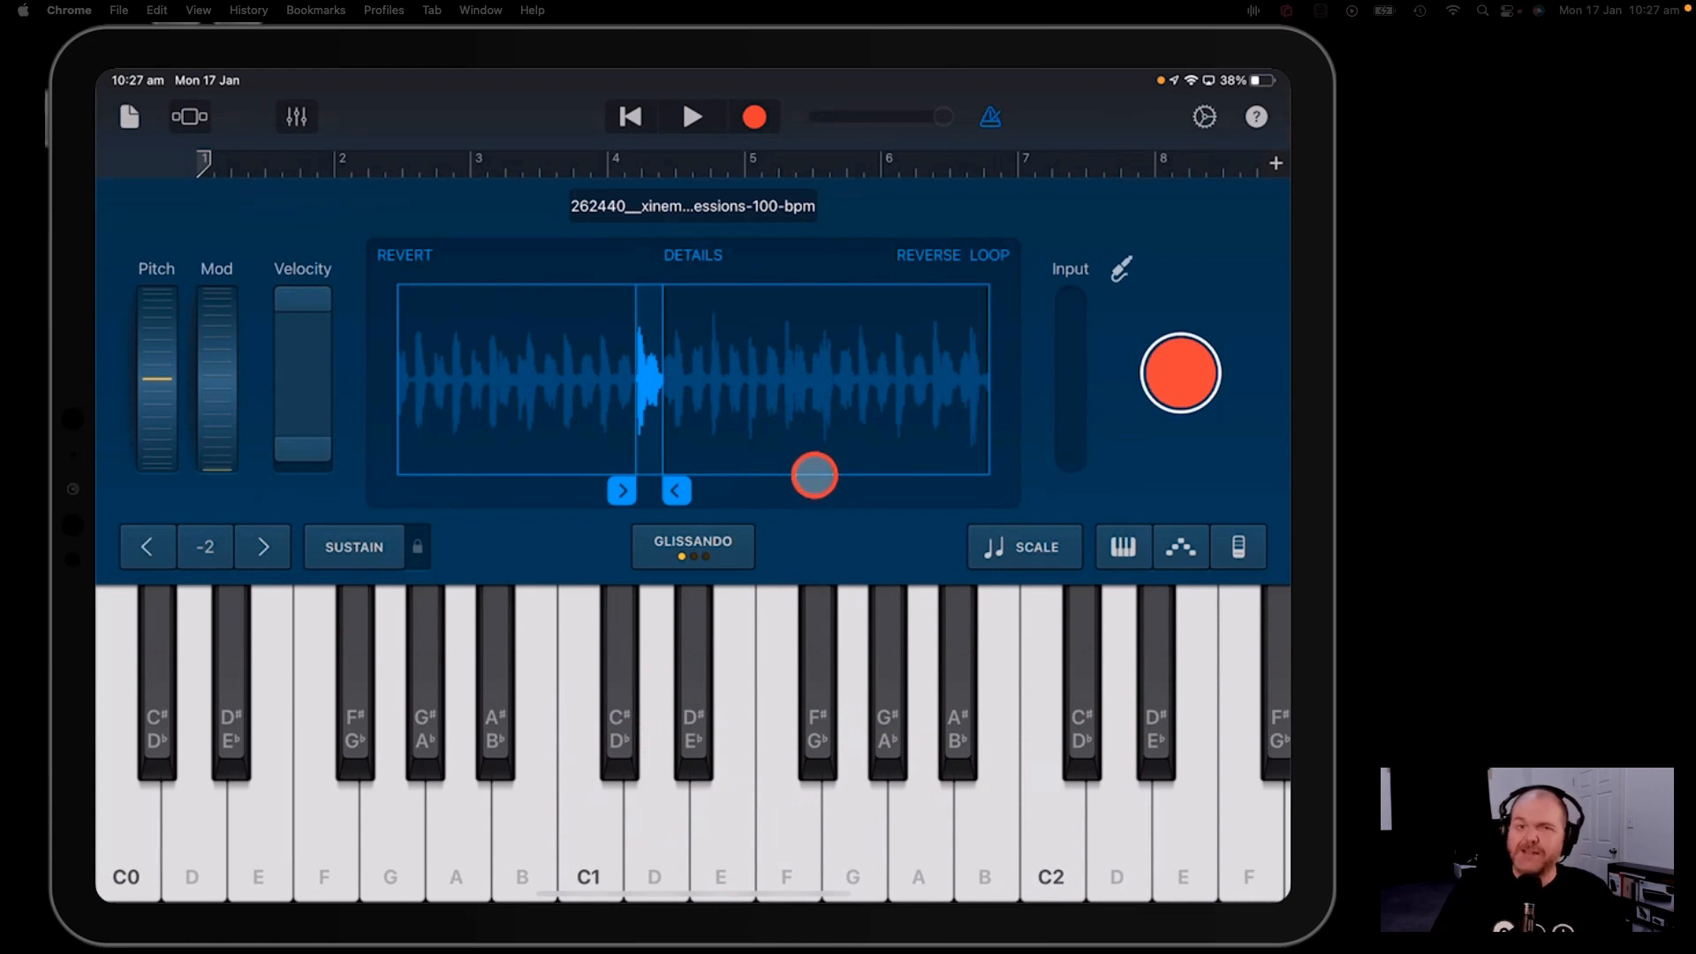
pyautogui.moveTo(814, 475); pyautogui.dragTo(759, 495)
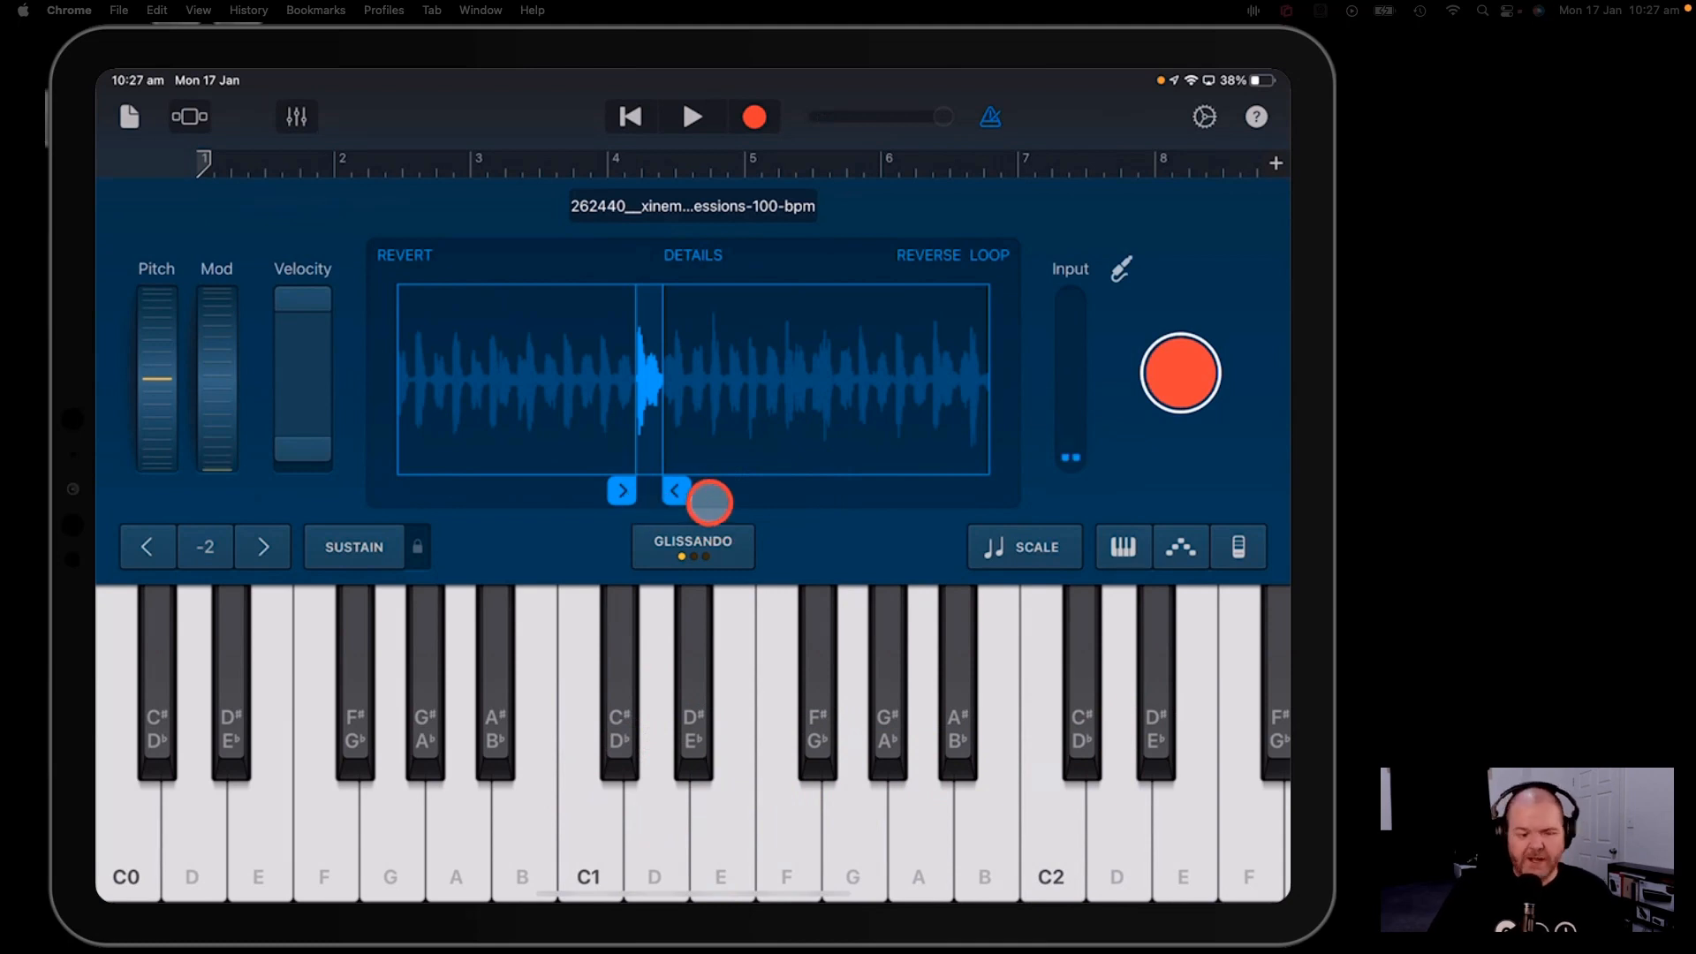
pyautogui.moveTo(710, 500); pyautogui.dragTo(841, 493)
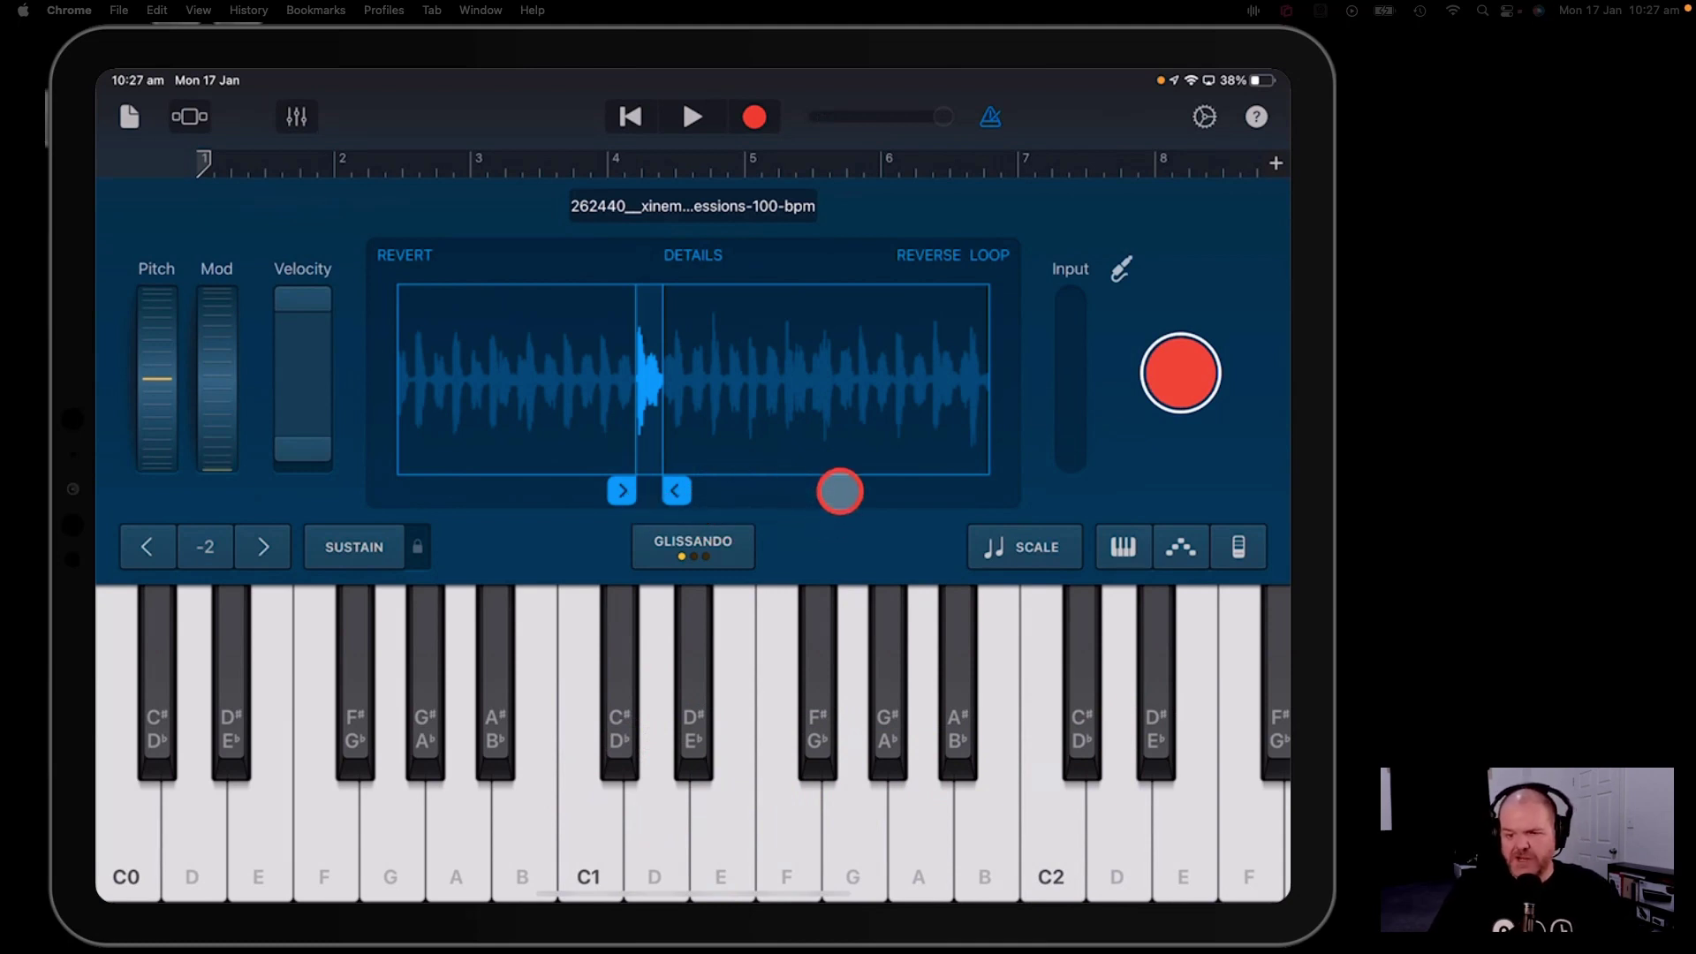
pyautogui.moveTo(841, 492); pyautogui.dragTo(1050, 473)
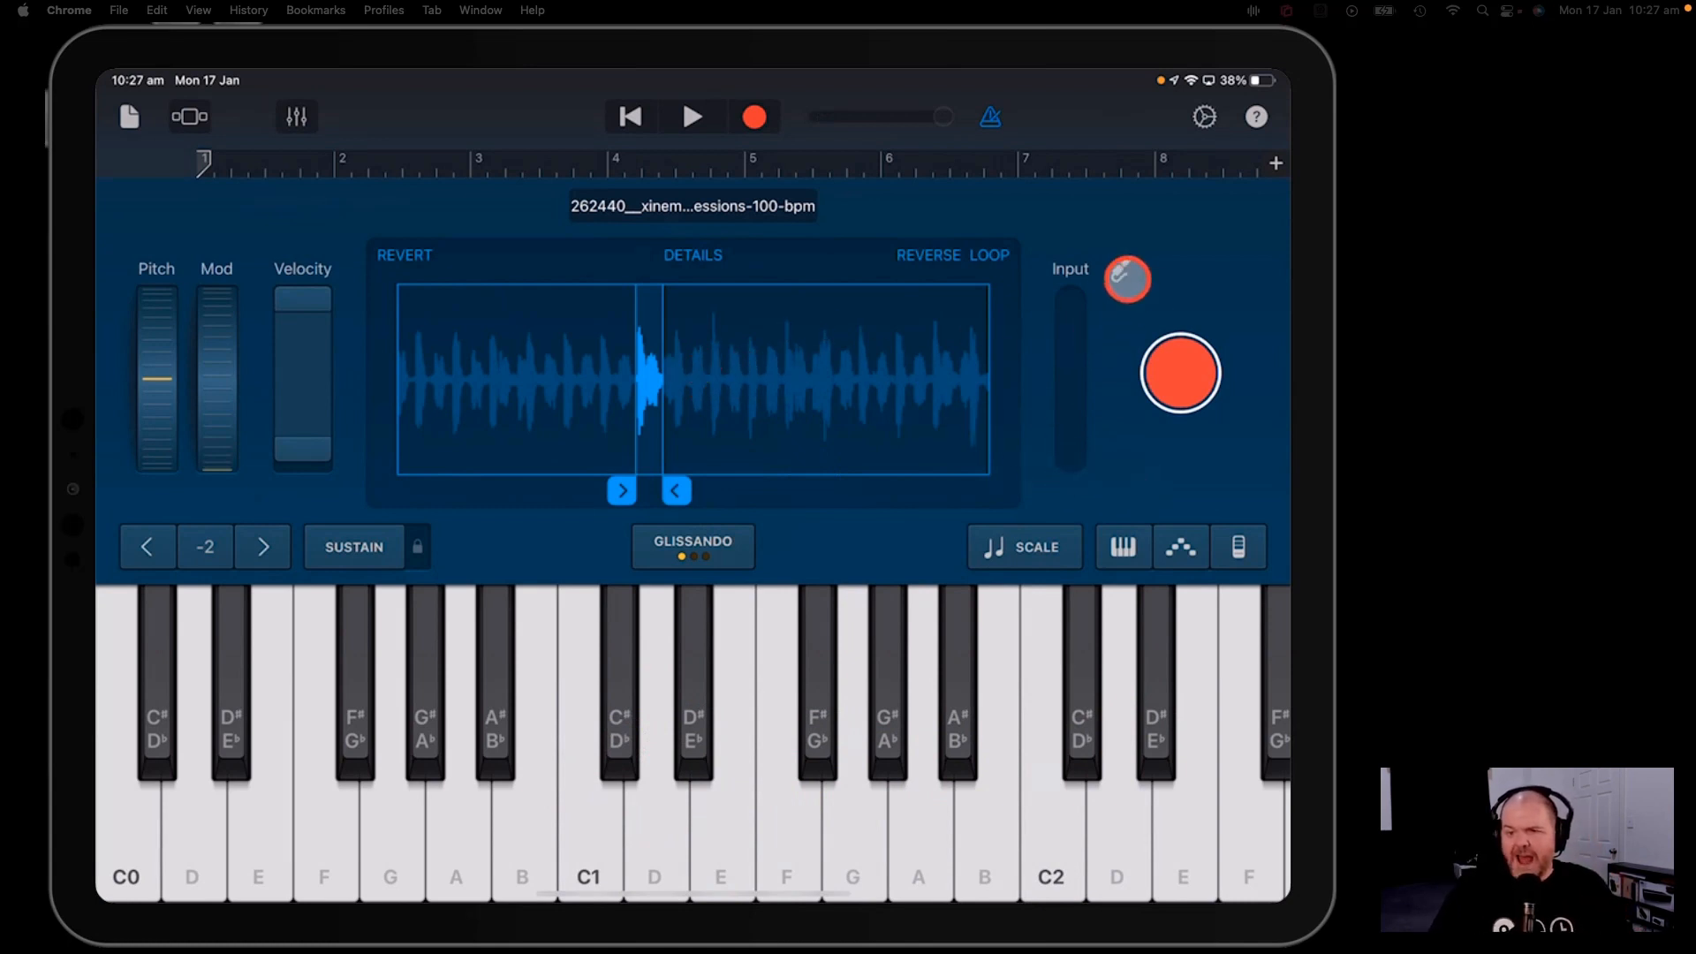
pyautogui.click(1127, 279)
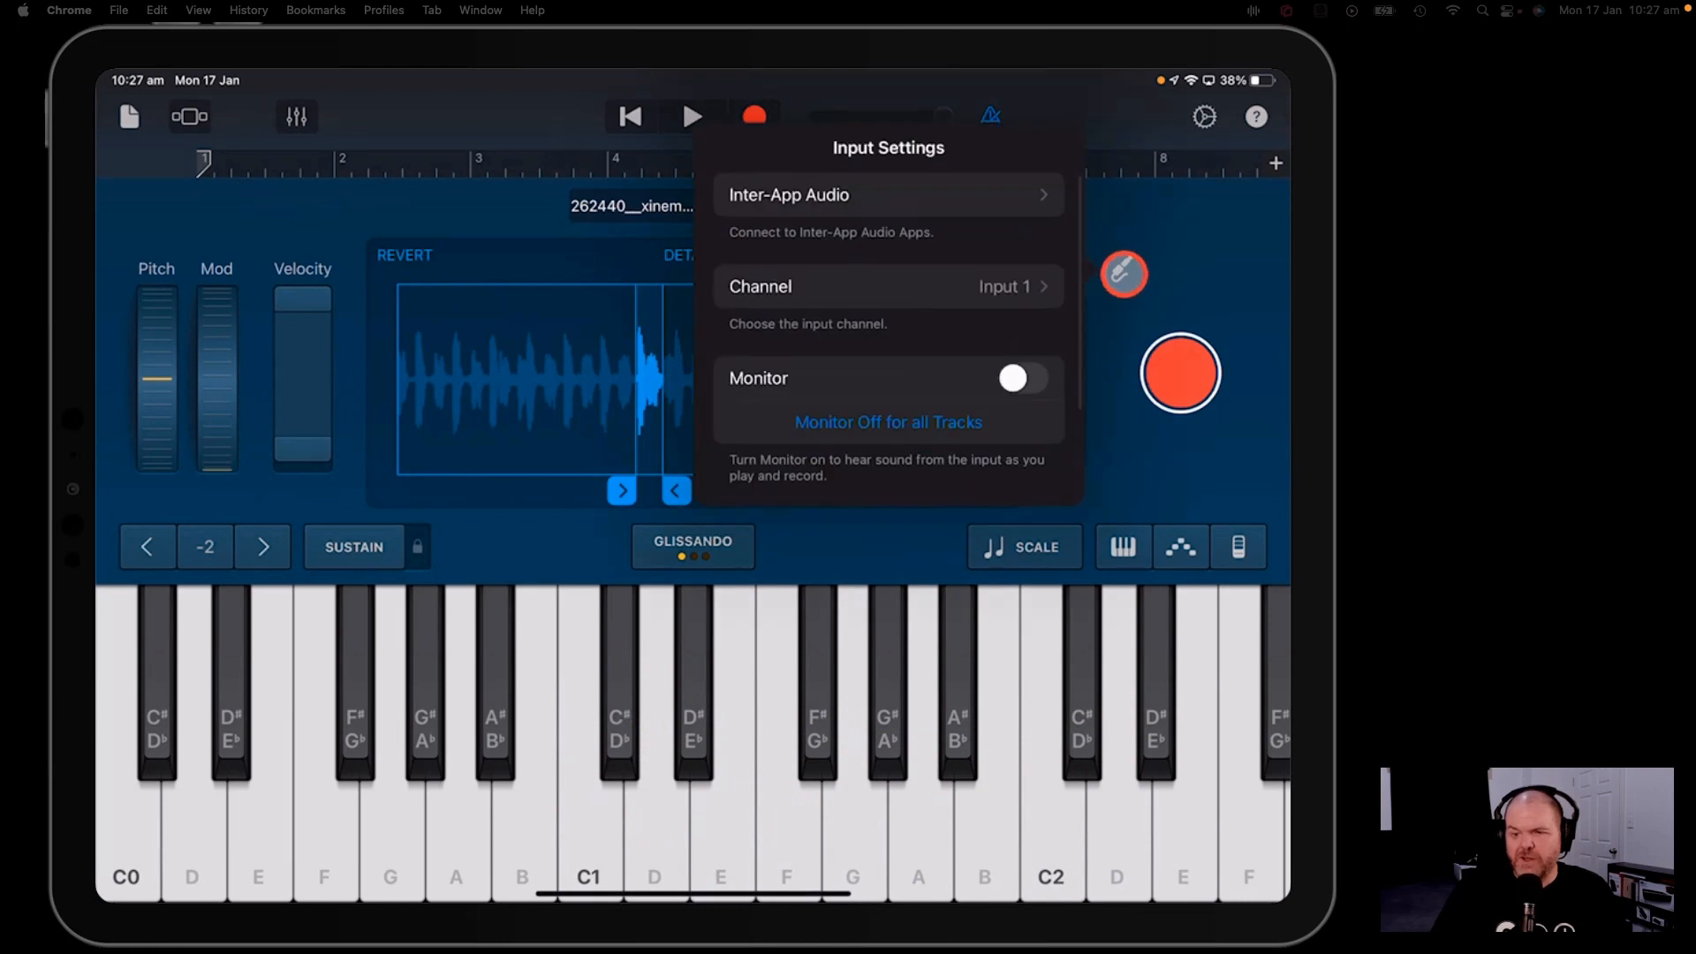
# - Keep Input 1 as the channel and switch input monitoring on
pyautogui.click(887, 286)
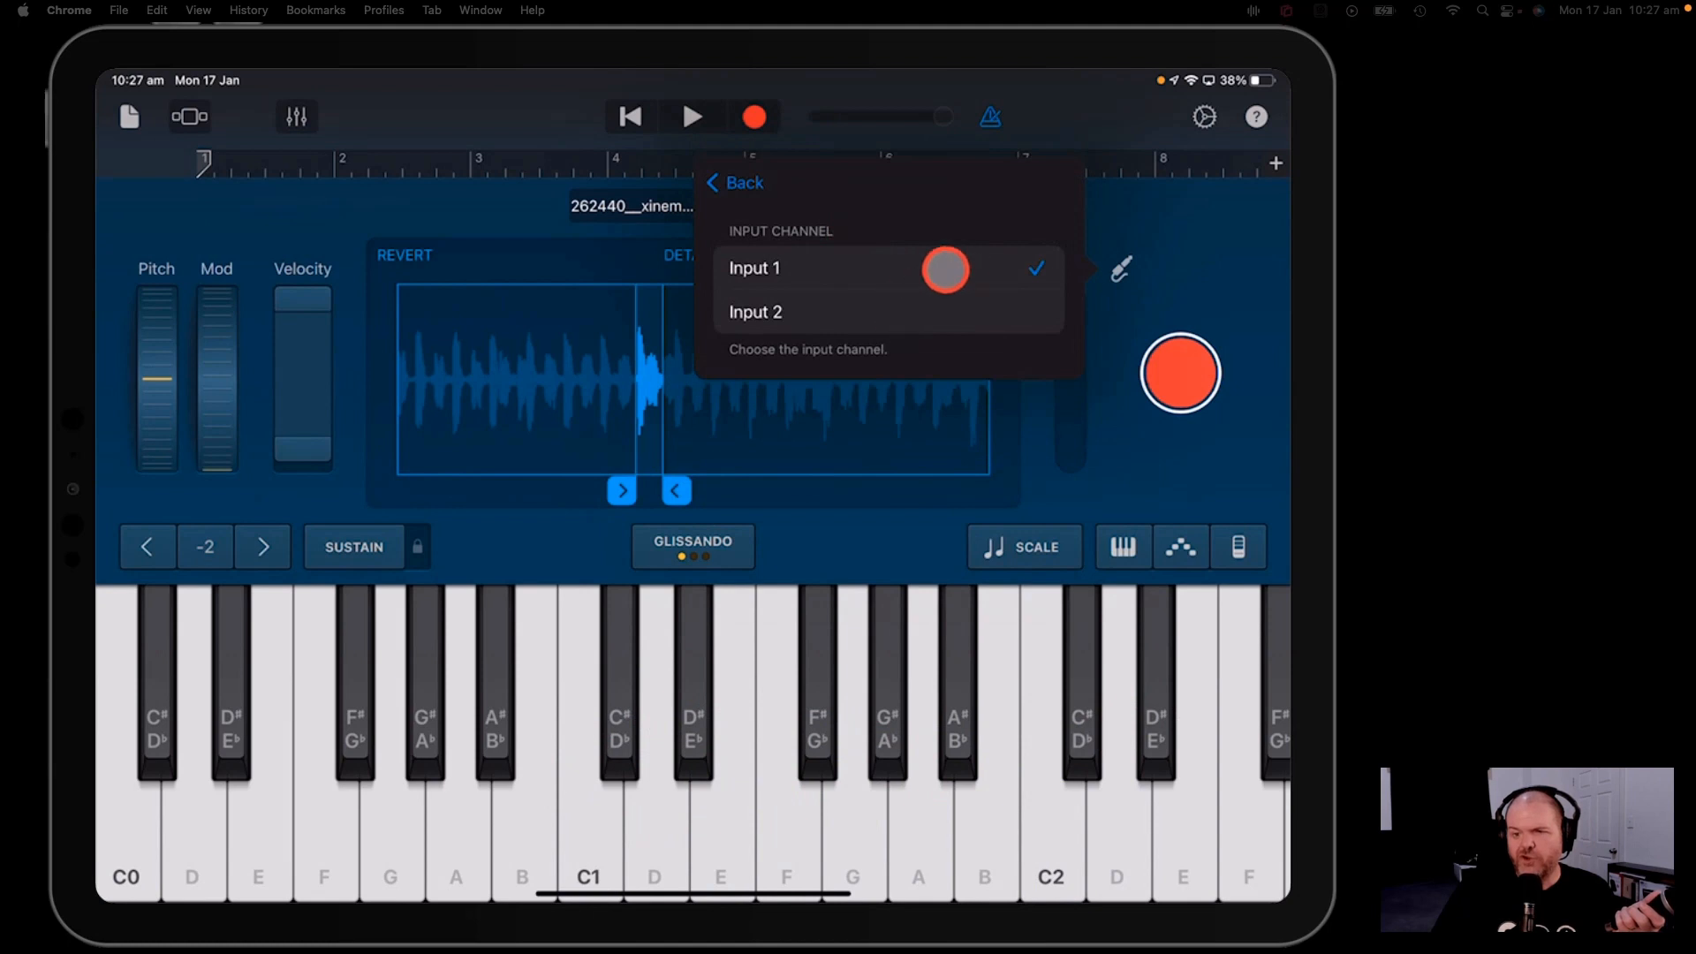
pyautogui.click(732, 182)
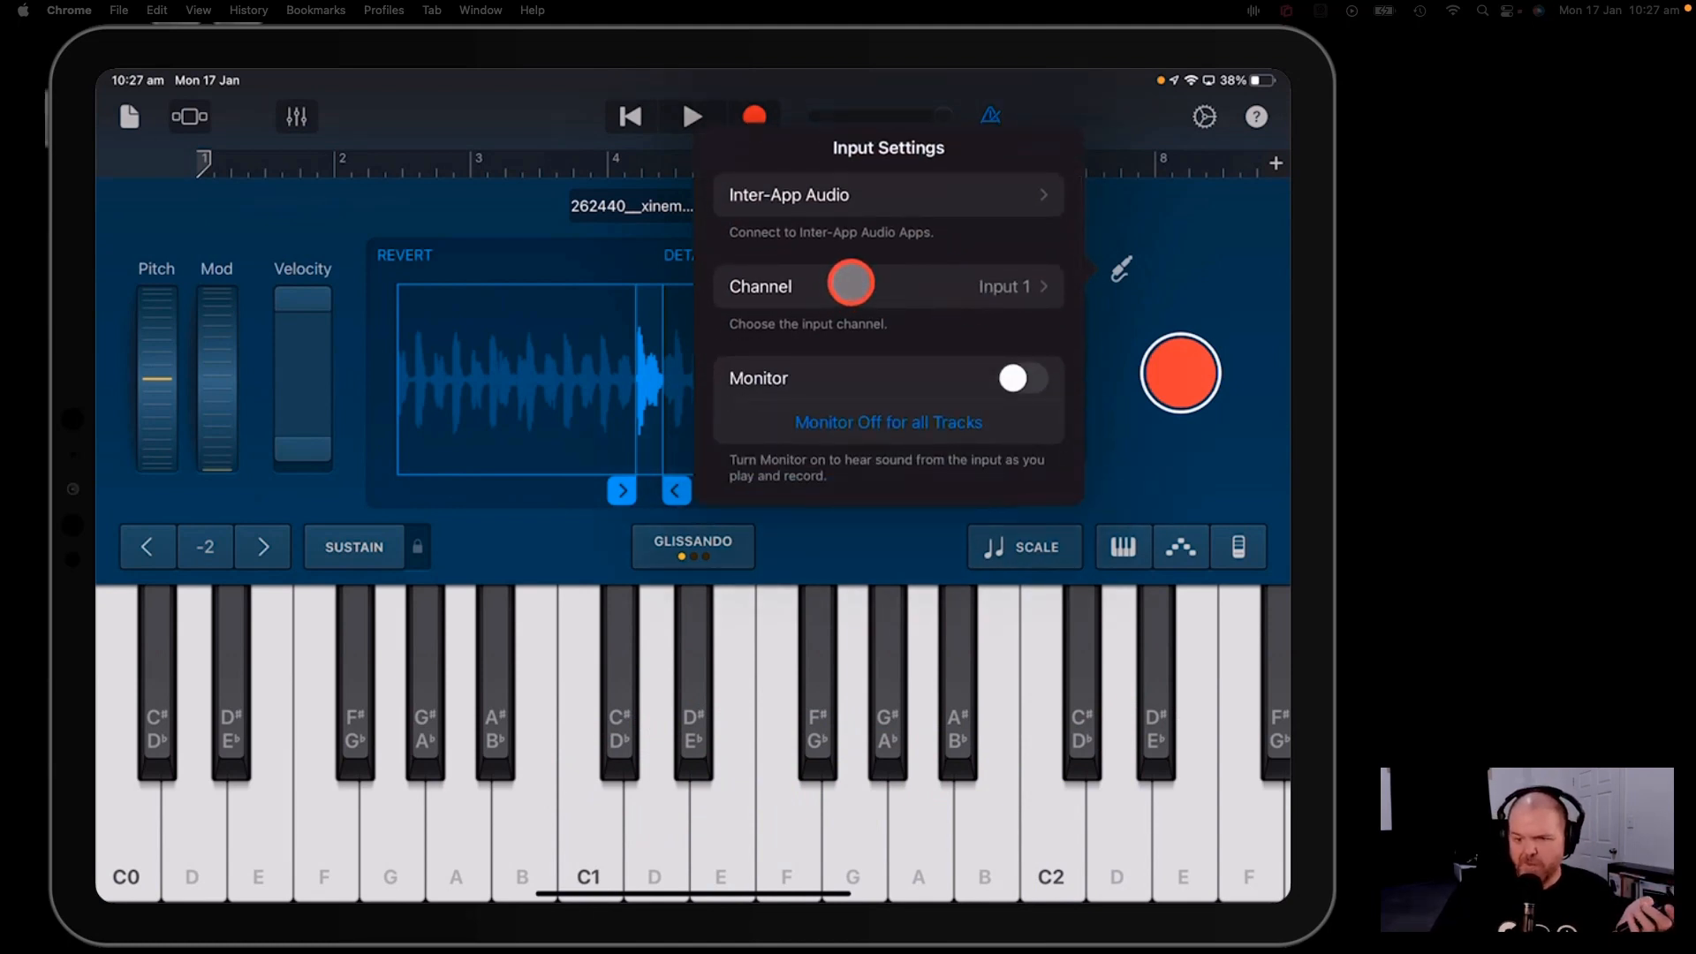
pyautogui.click(1022, 378)
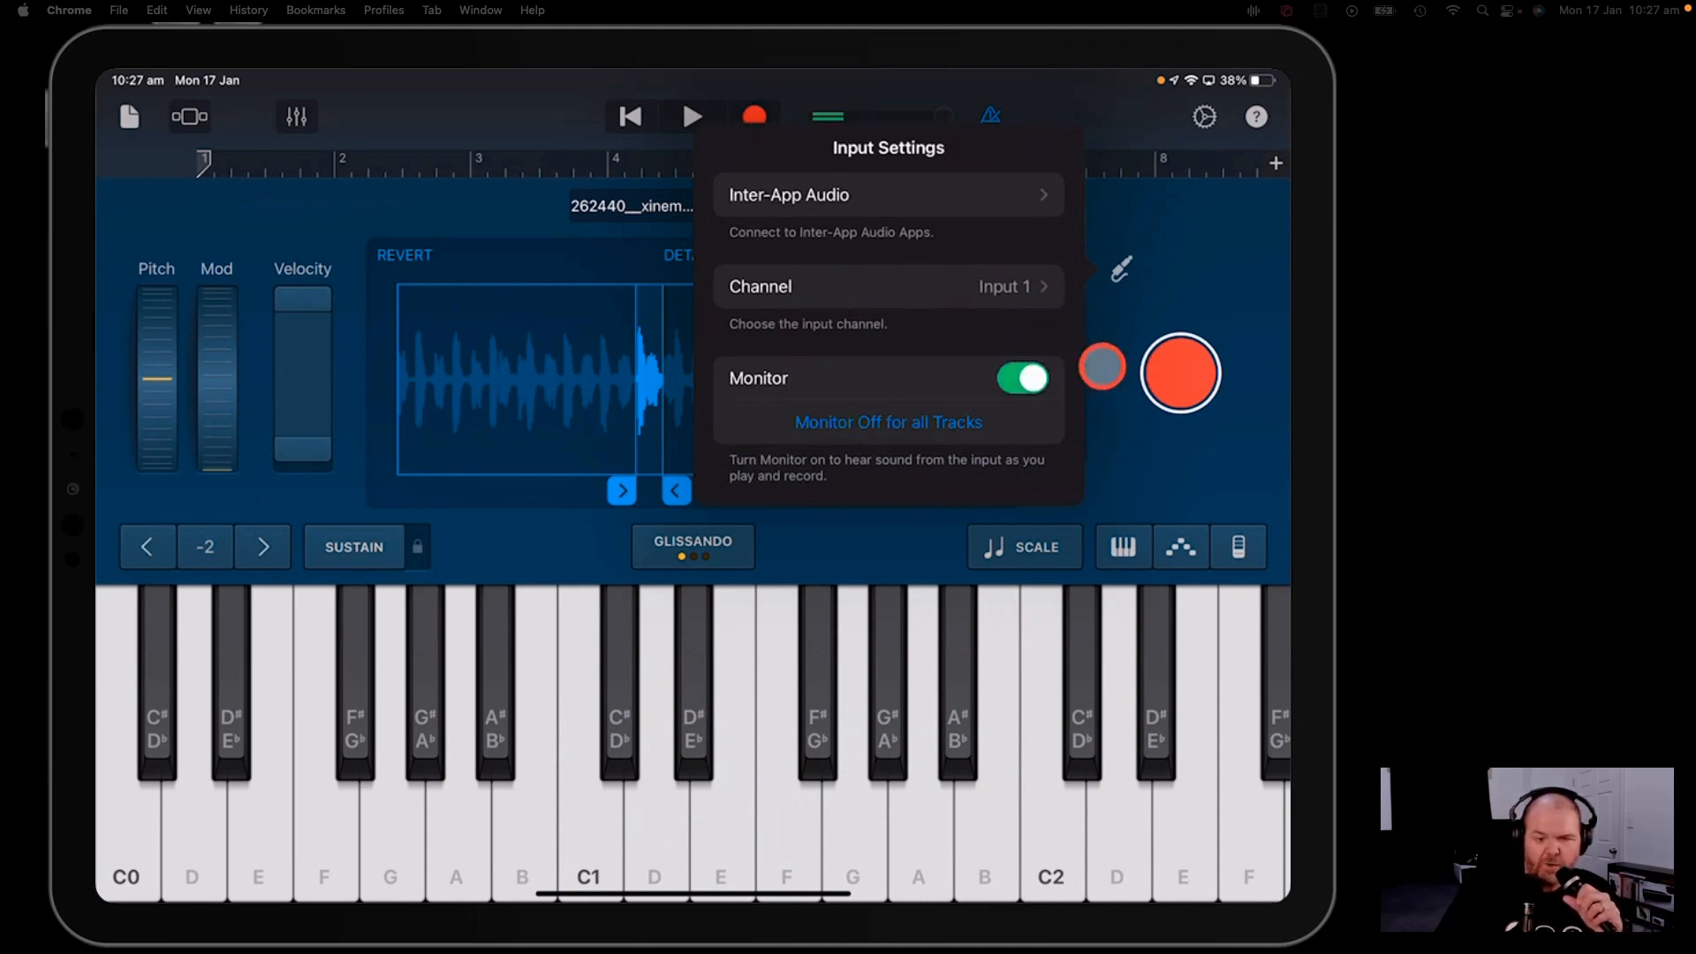
pyautogui.click(1021, 378)
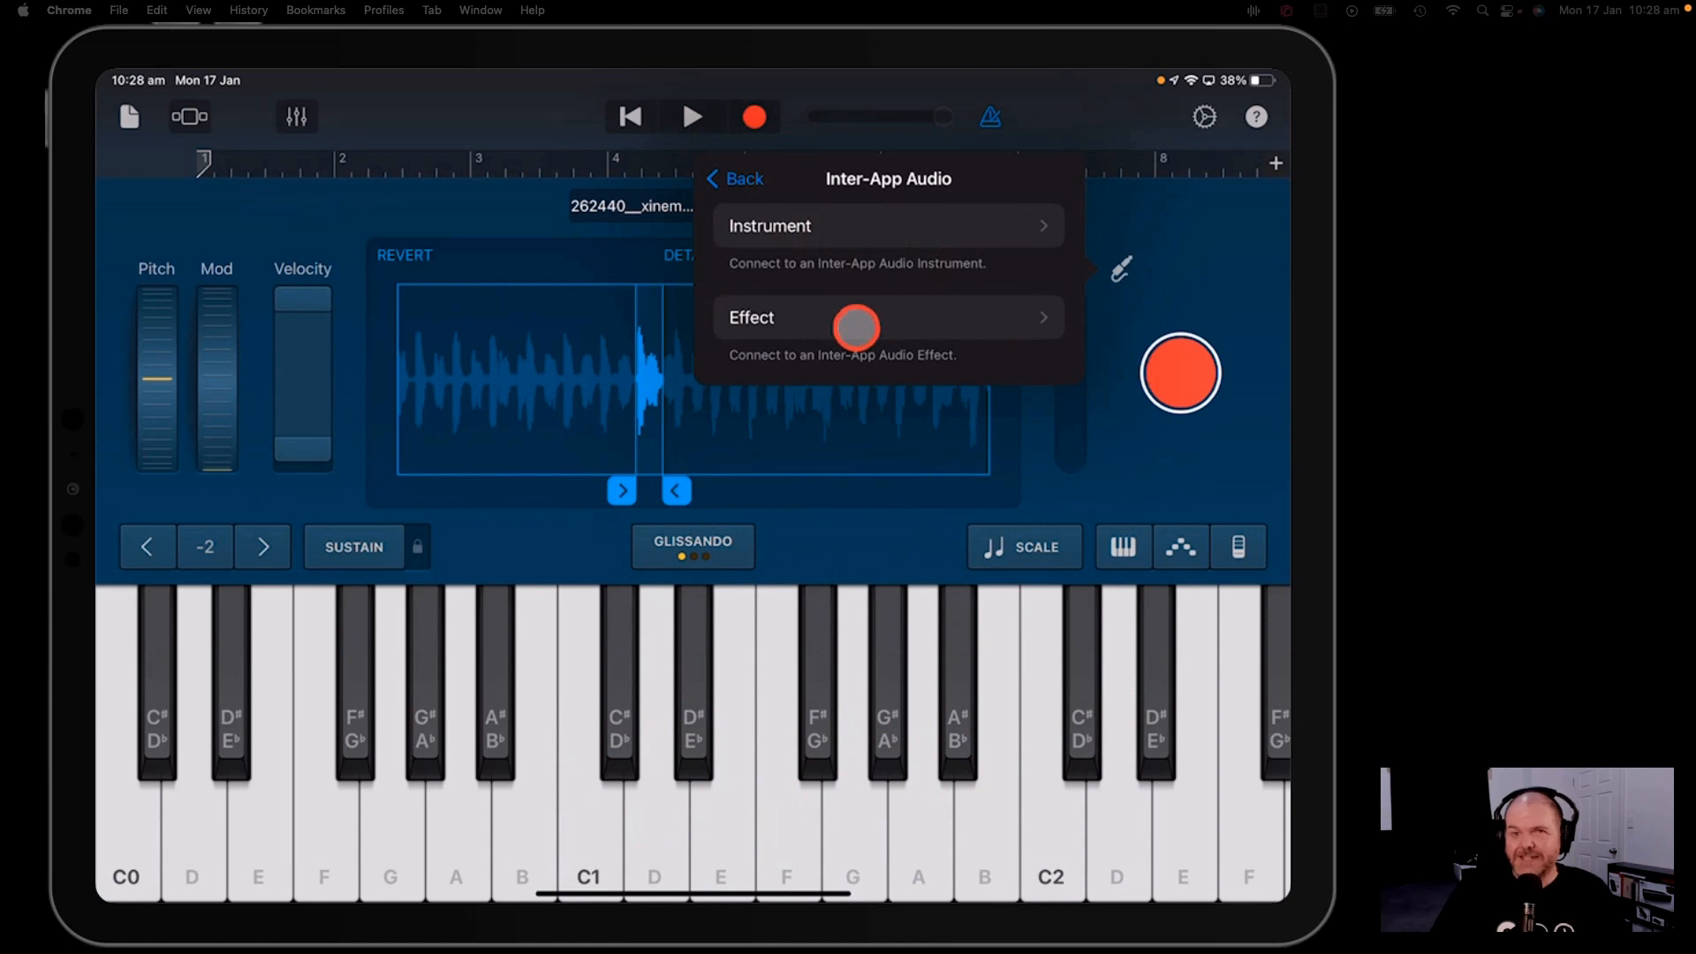
pyautogui.moveTo(841, 328)
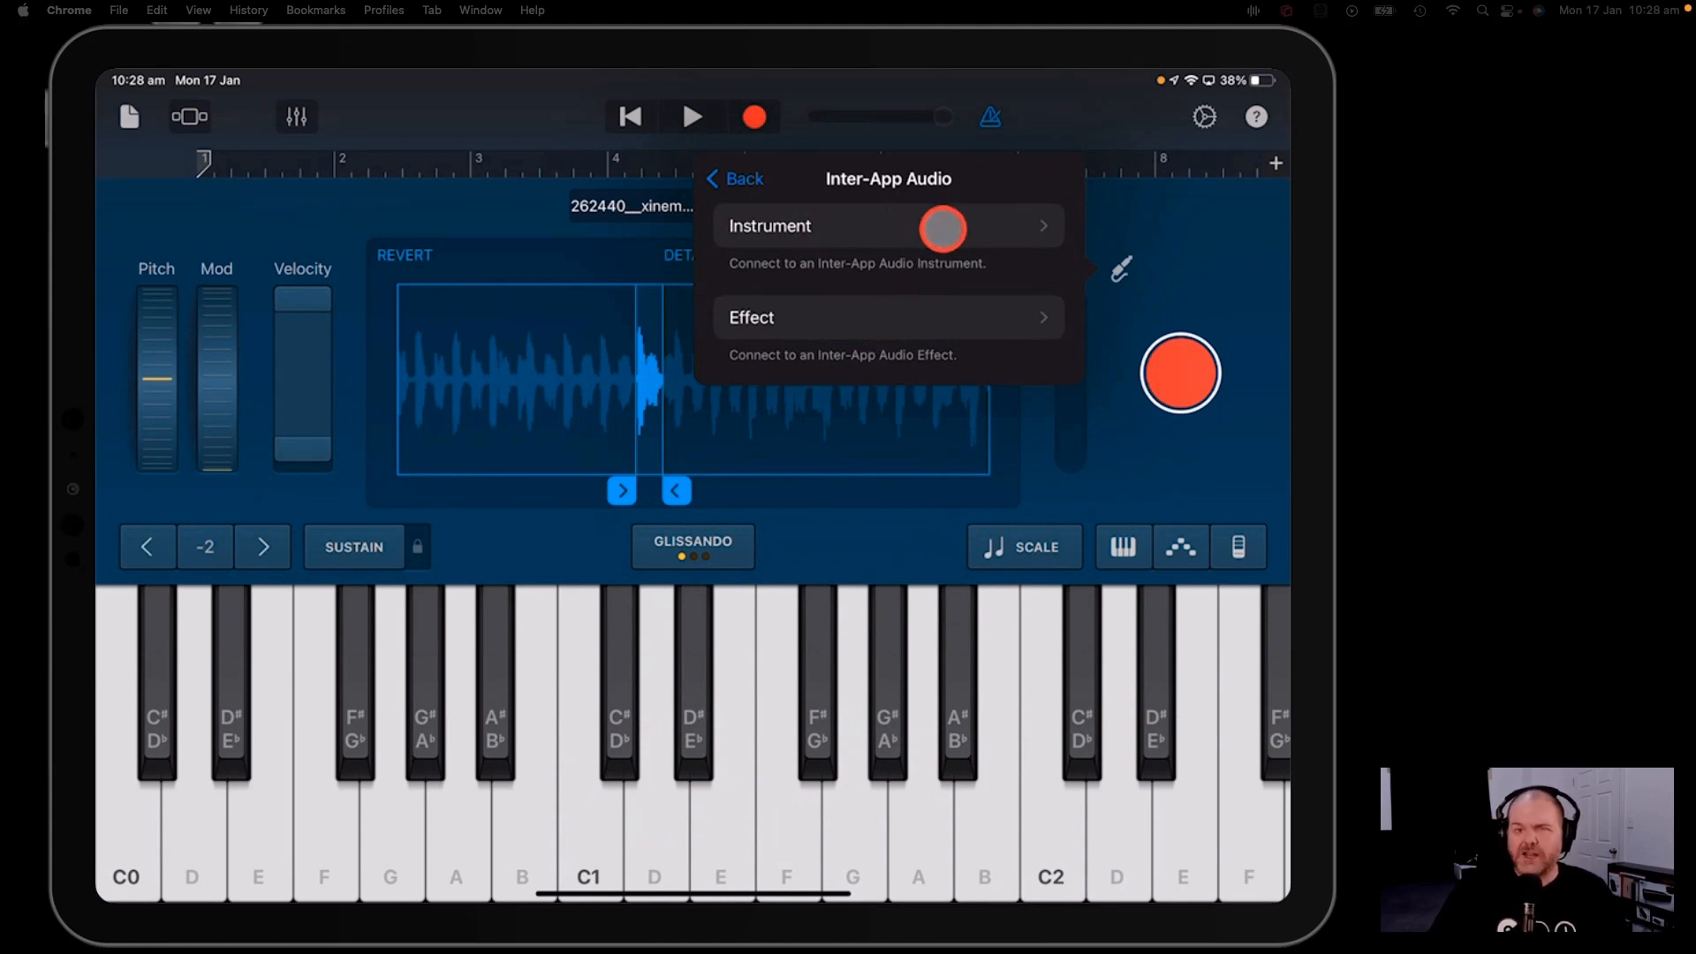
# - Choose SensualSax from the Inter-App Audio instrument list as the sampler's input
pyautogui.click(806, 226)
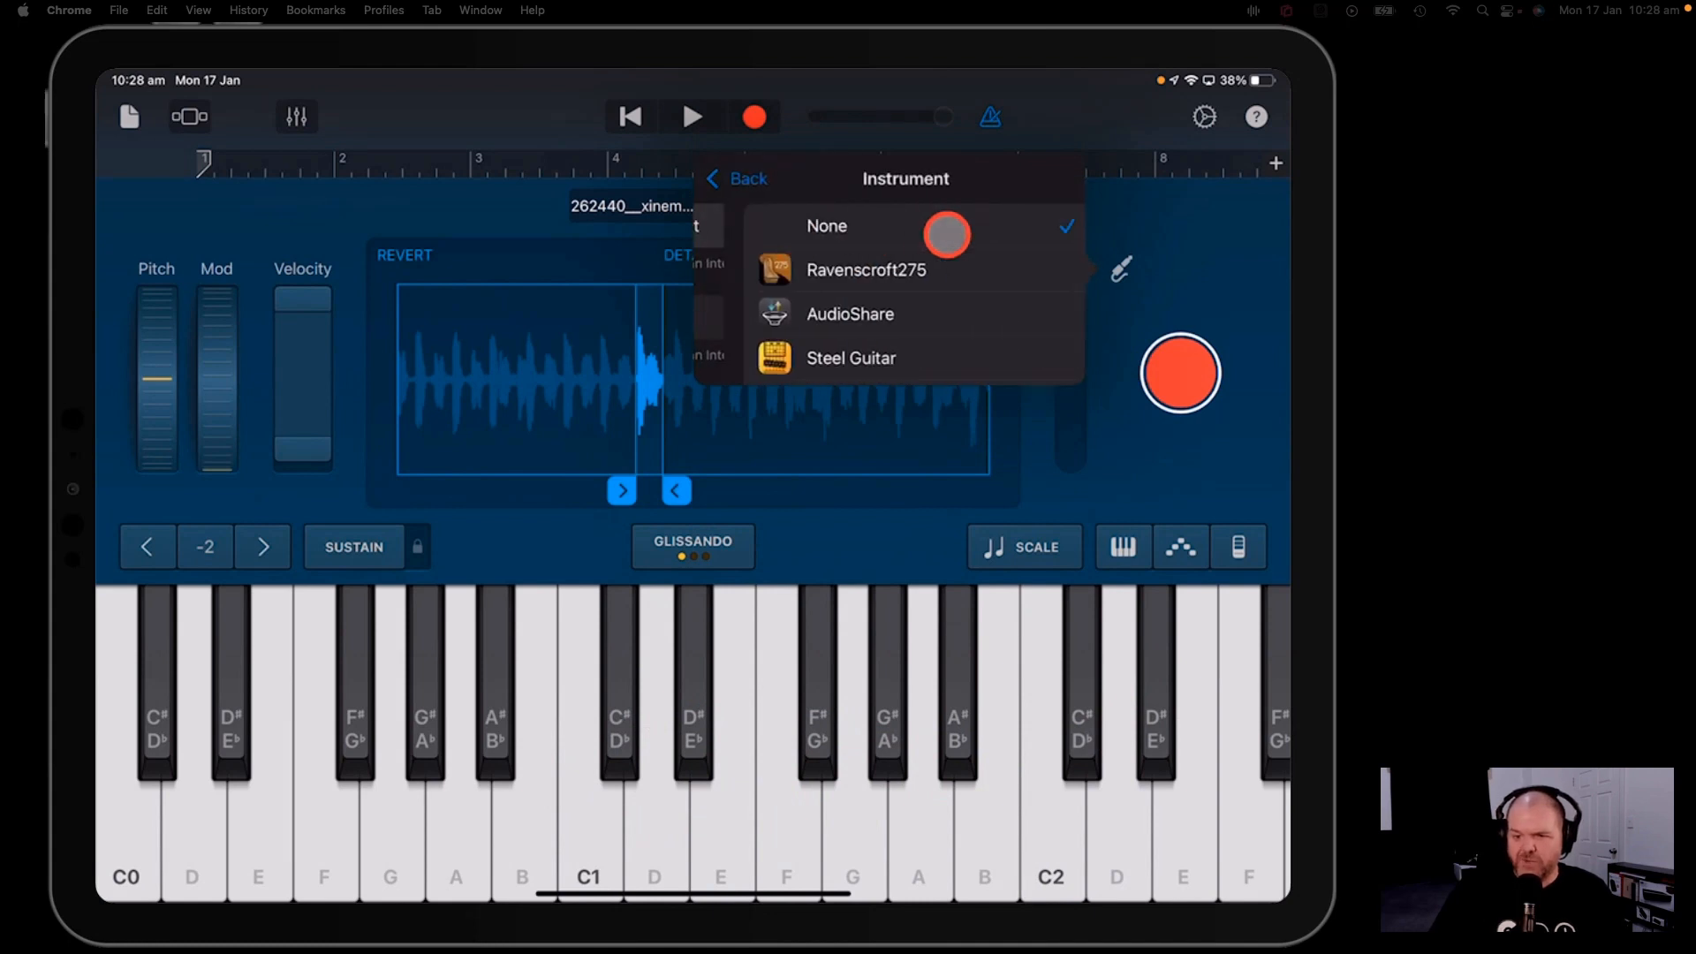
pyautogui.scroll(-3)
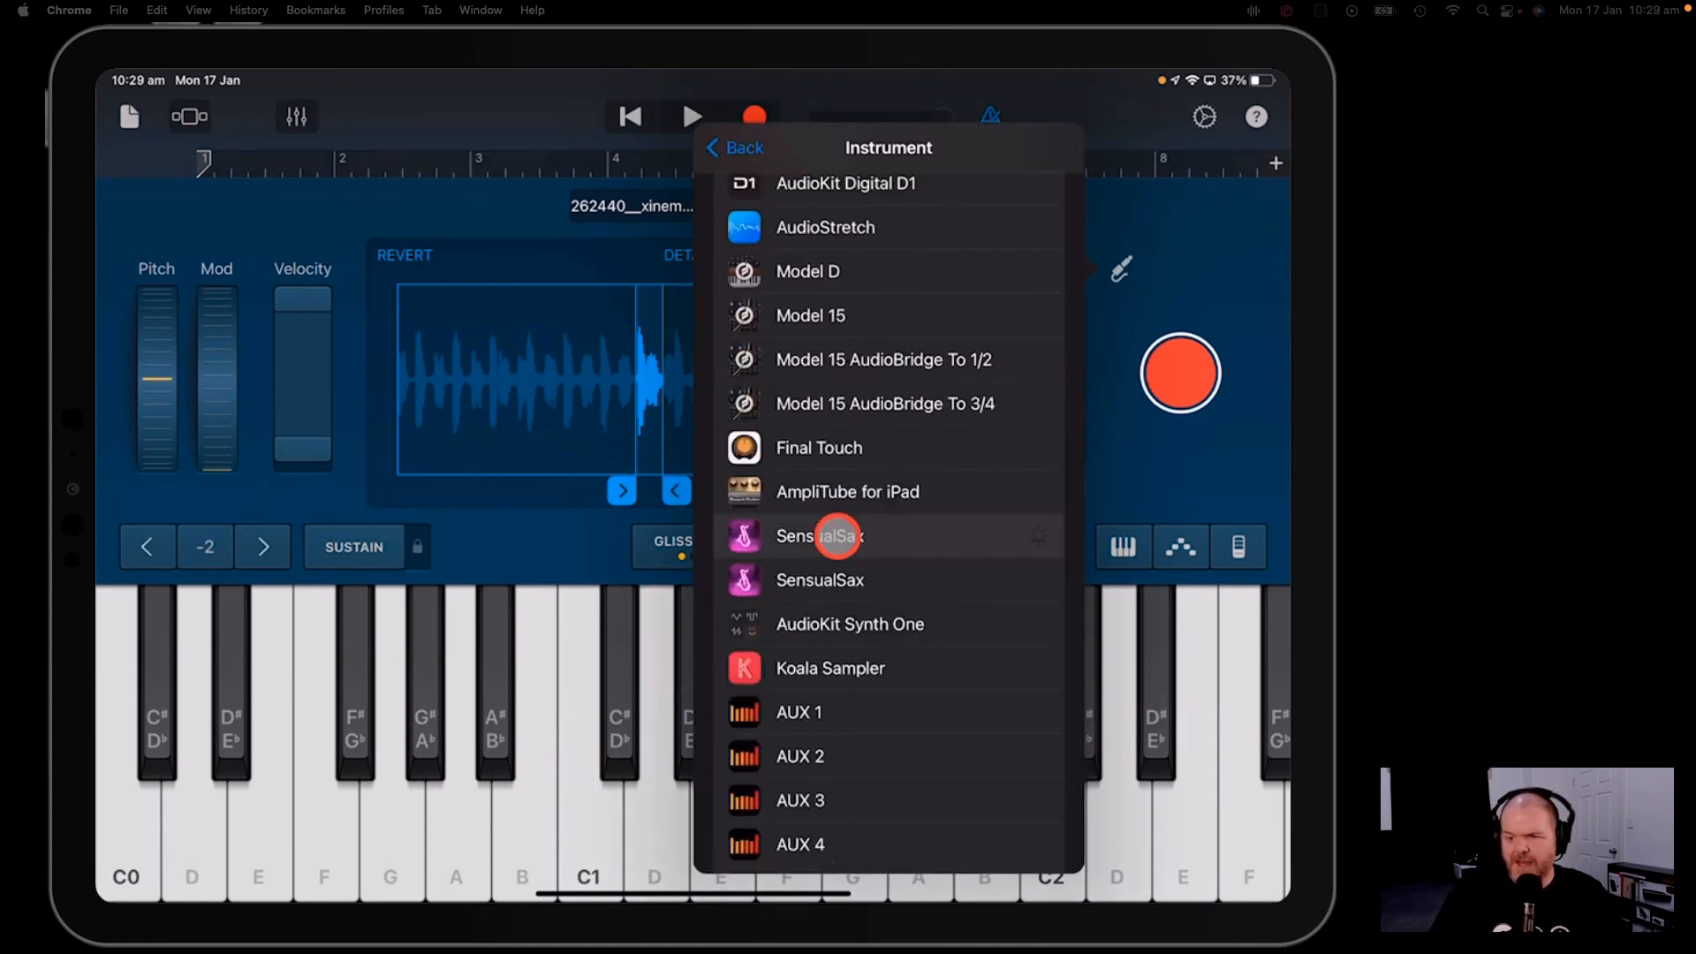
pyautogui.click(823, 536)
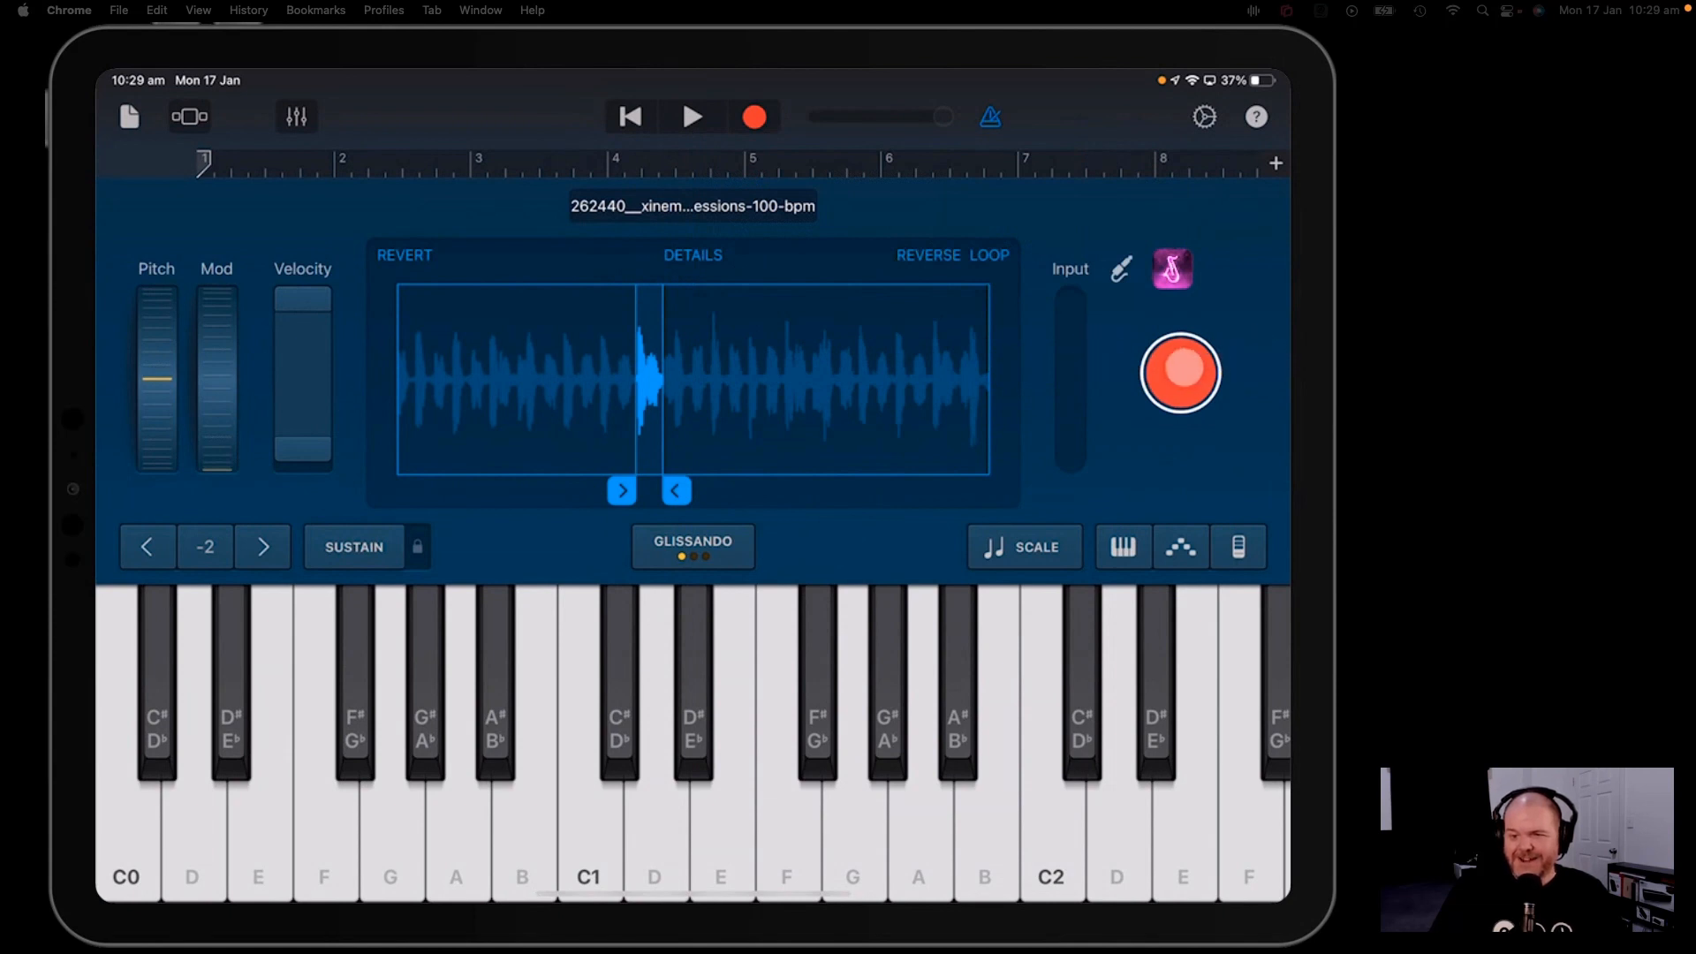
# - Start a sampler recording and bring up the Sensual Sax app to play a note
pyautogui.click(1180, 373)
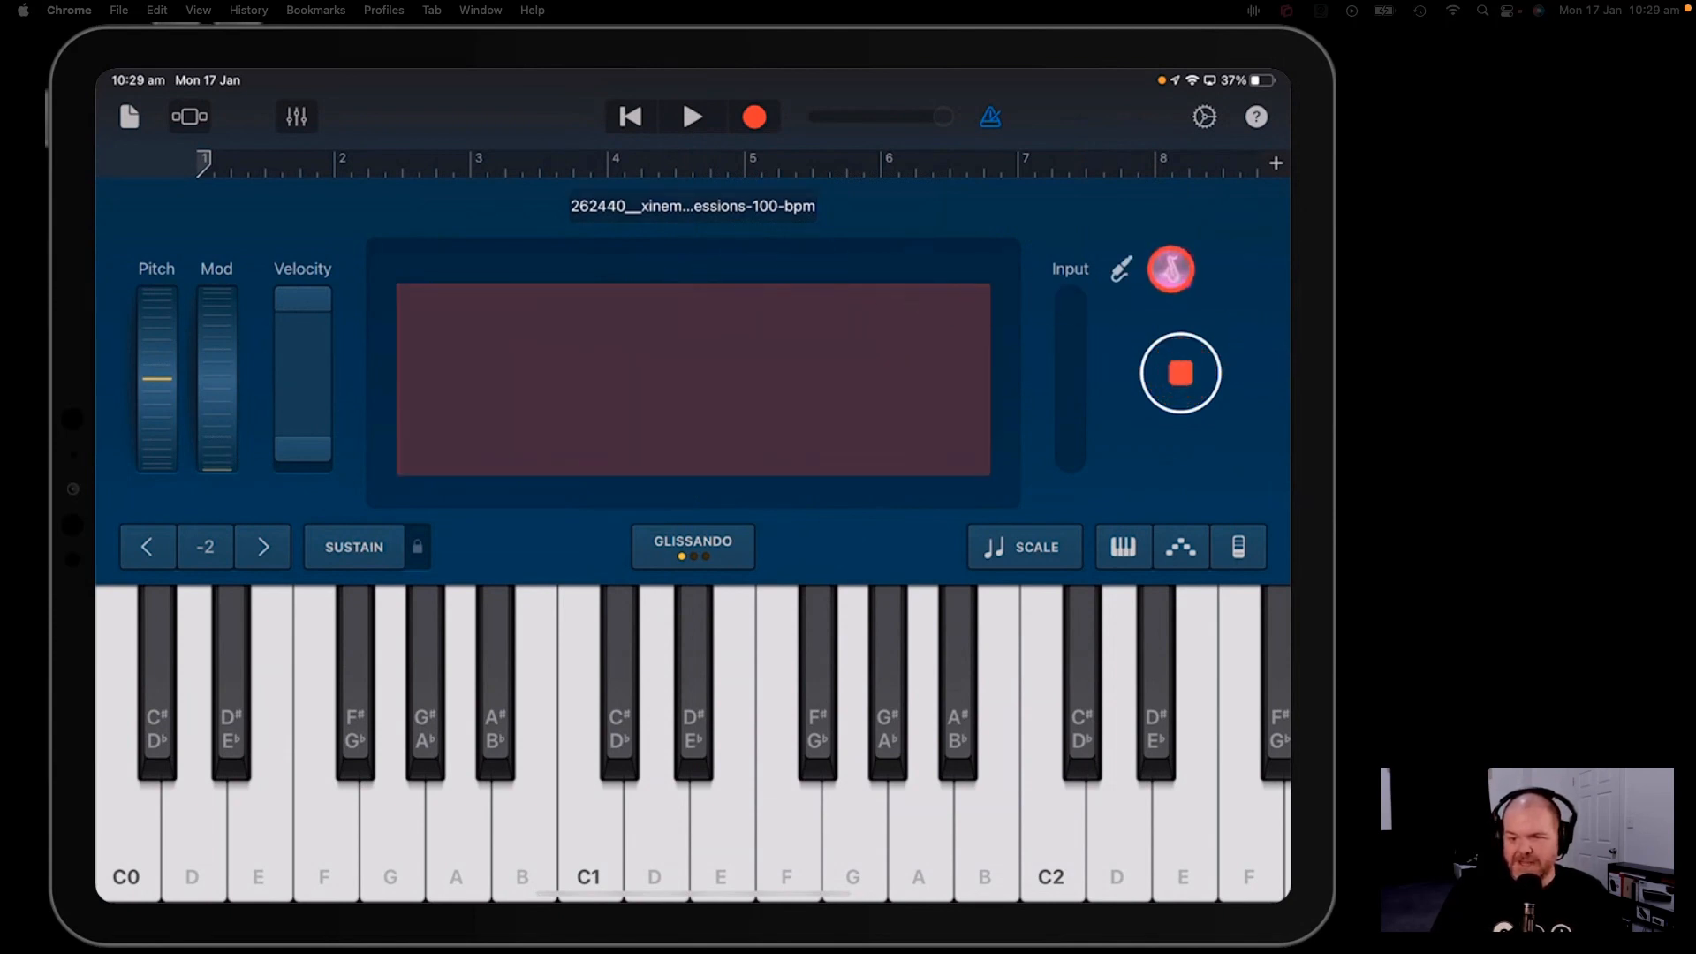
pyautogui.click(1120, 268)
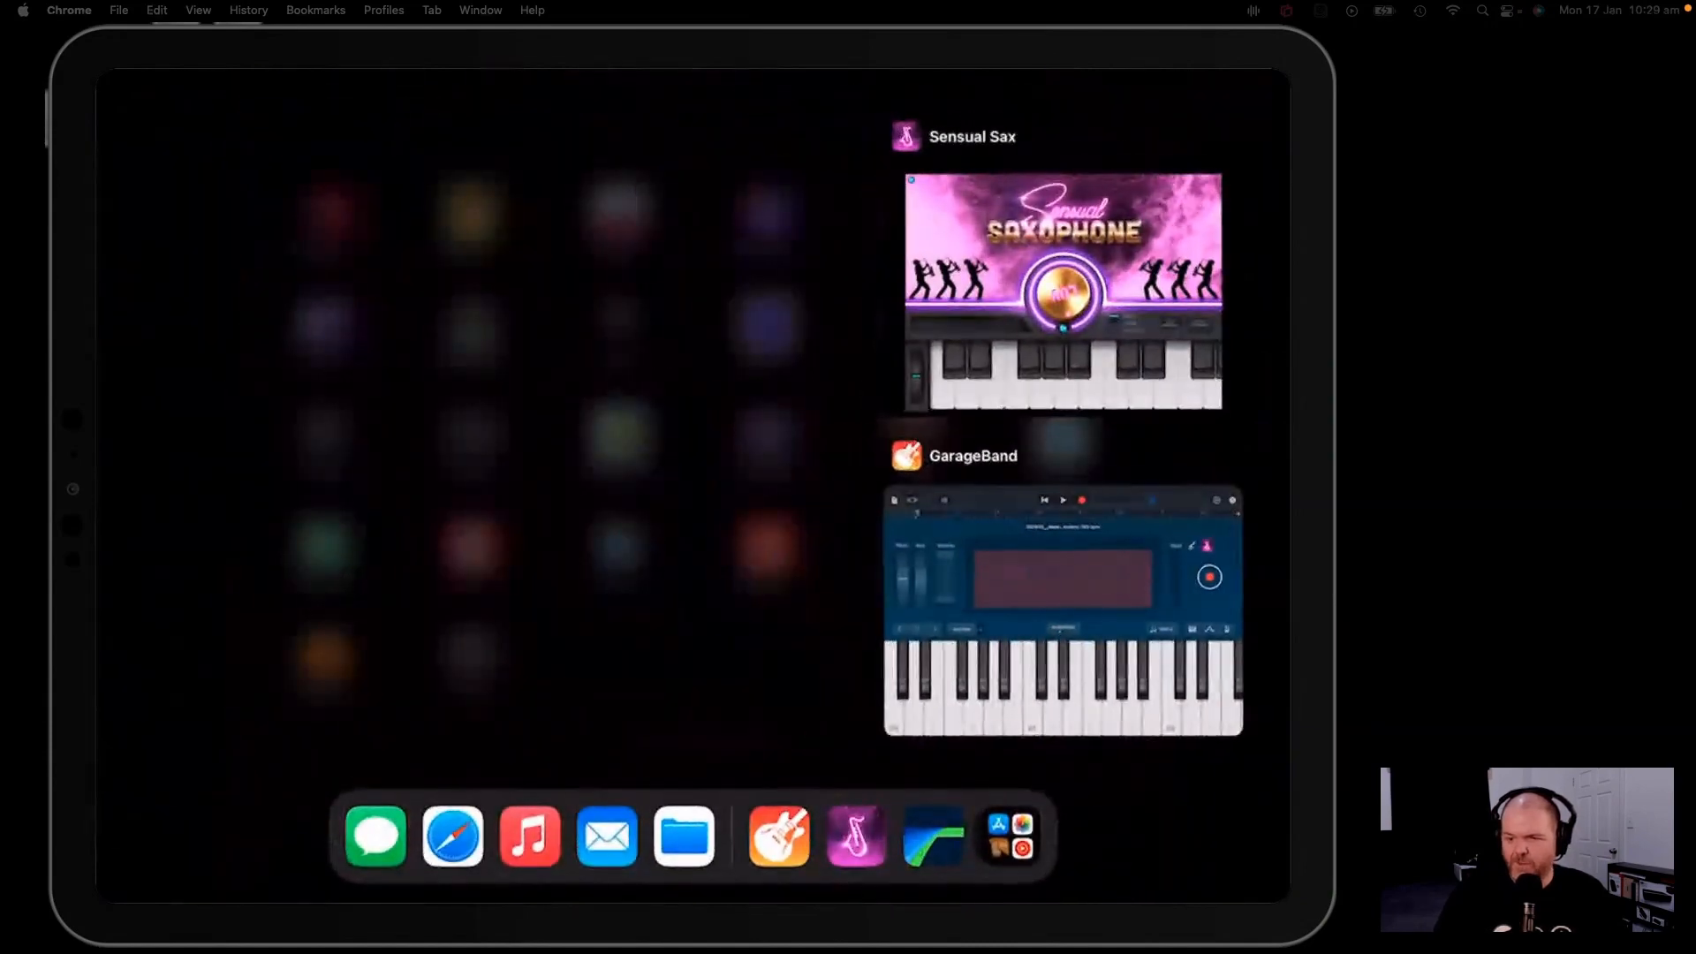
# - Return to GarageBand and stop recording, leaving the sax note as sample SensualSax 1
pyautogui.click(1062, 608)
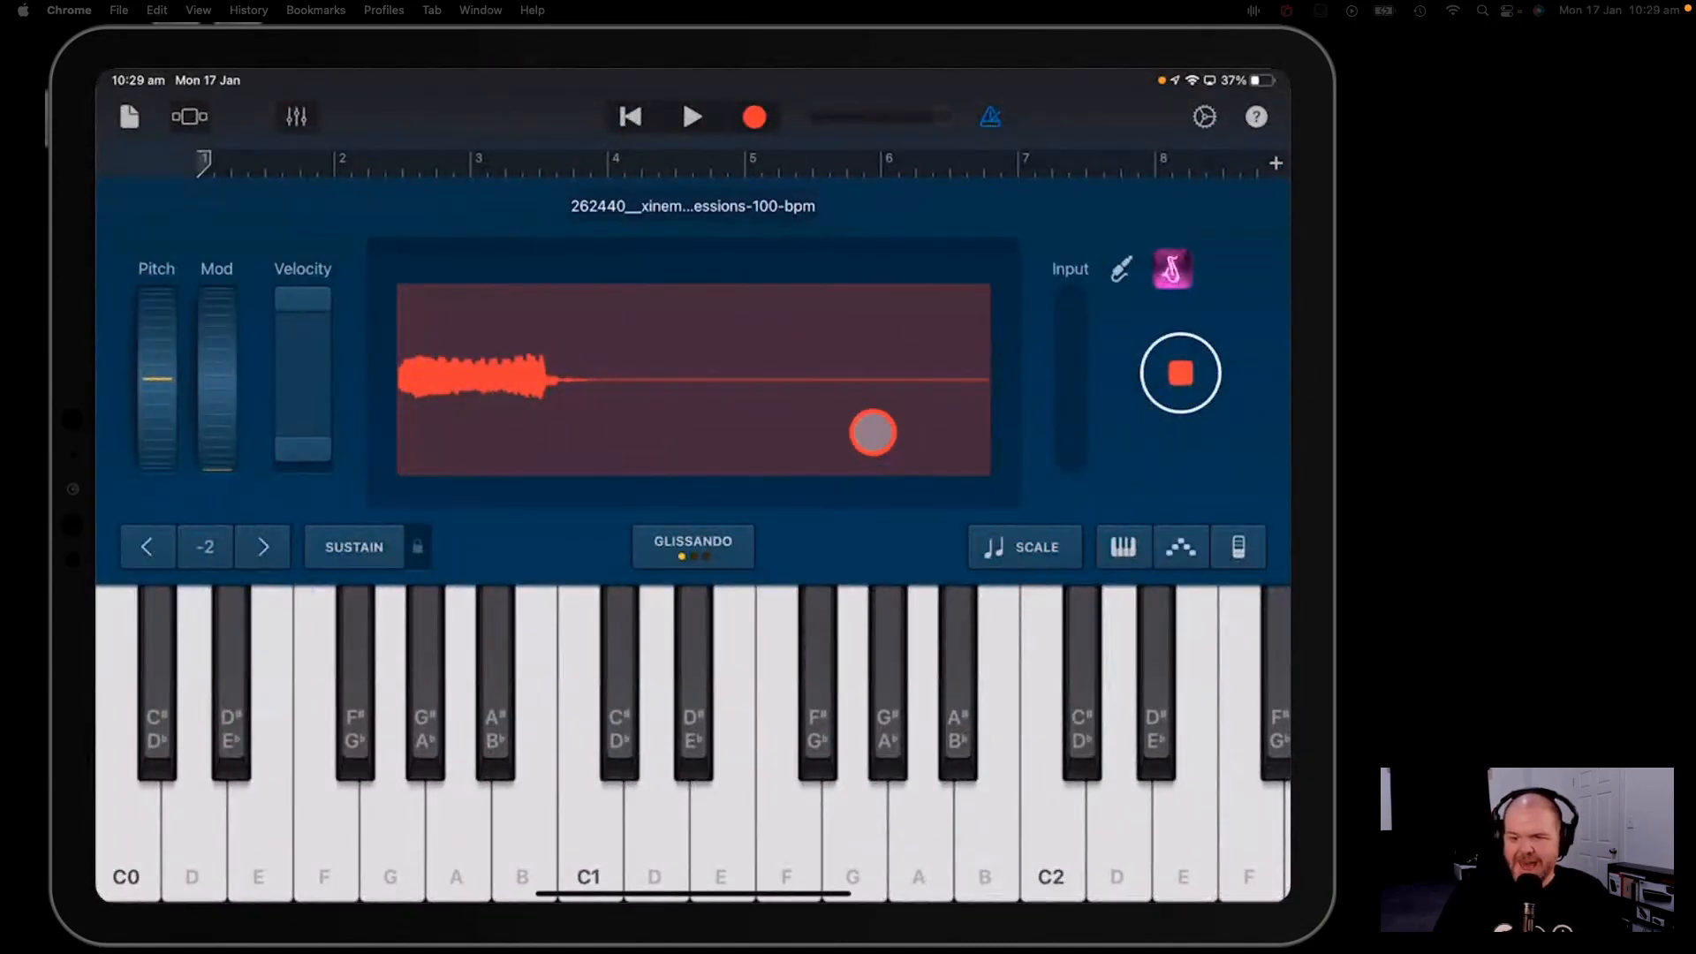
pyautogui.click(1180, 373)
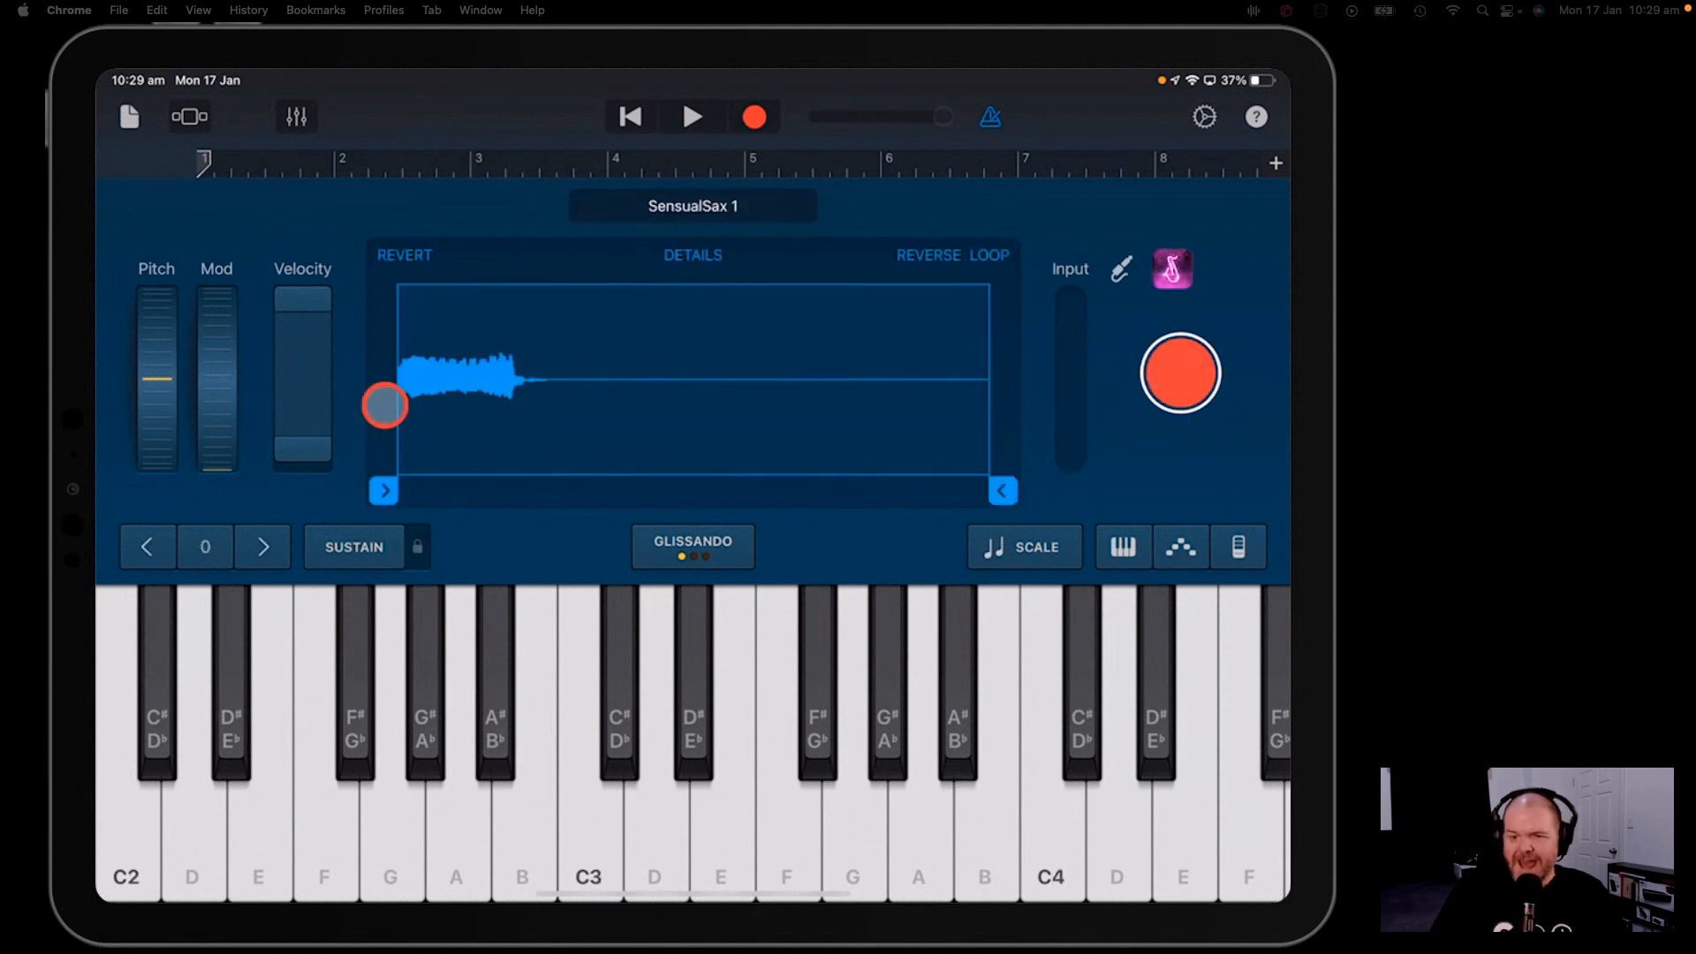
pyautogui.moveTo(385, 403); pyautogui.dragTo(356, 498)
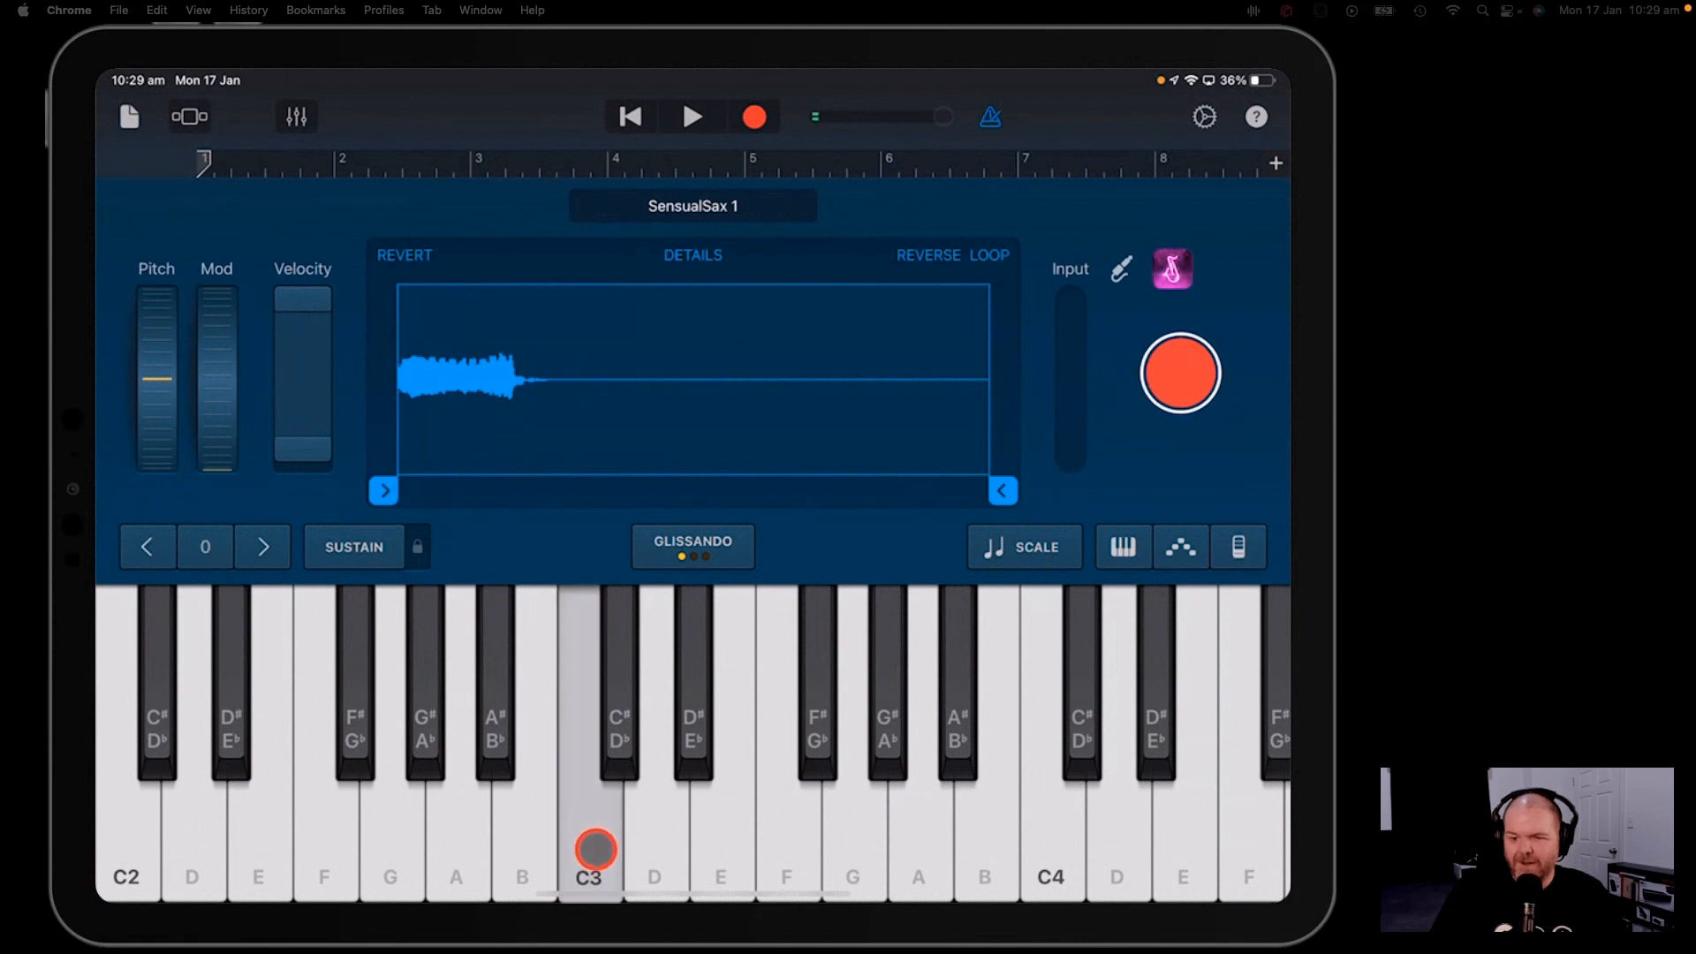
# - Play SensualSax 1 on C3 and G3, adjust the Velocity slider, and play C3 again
pyautogui.click(855, 728)
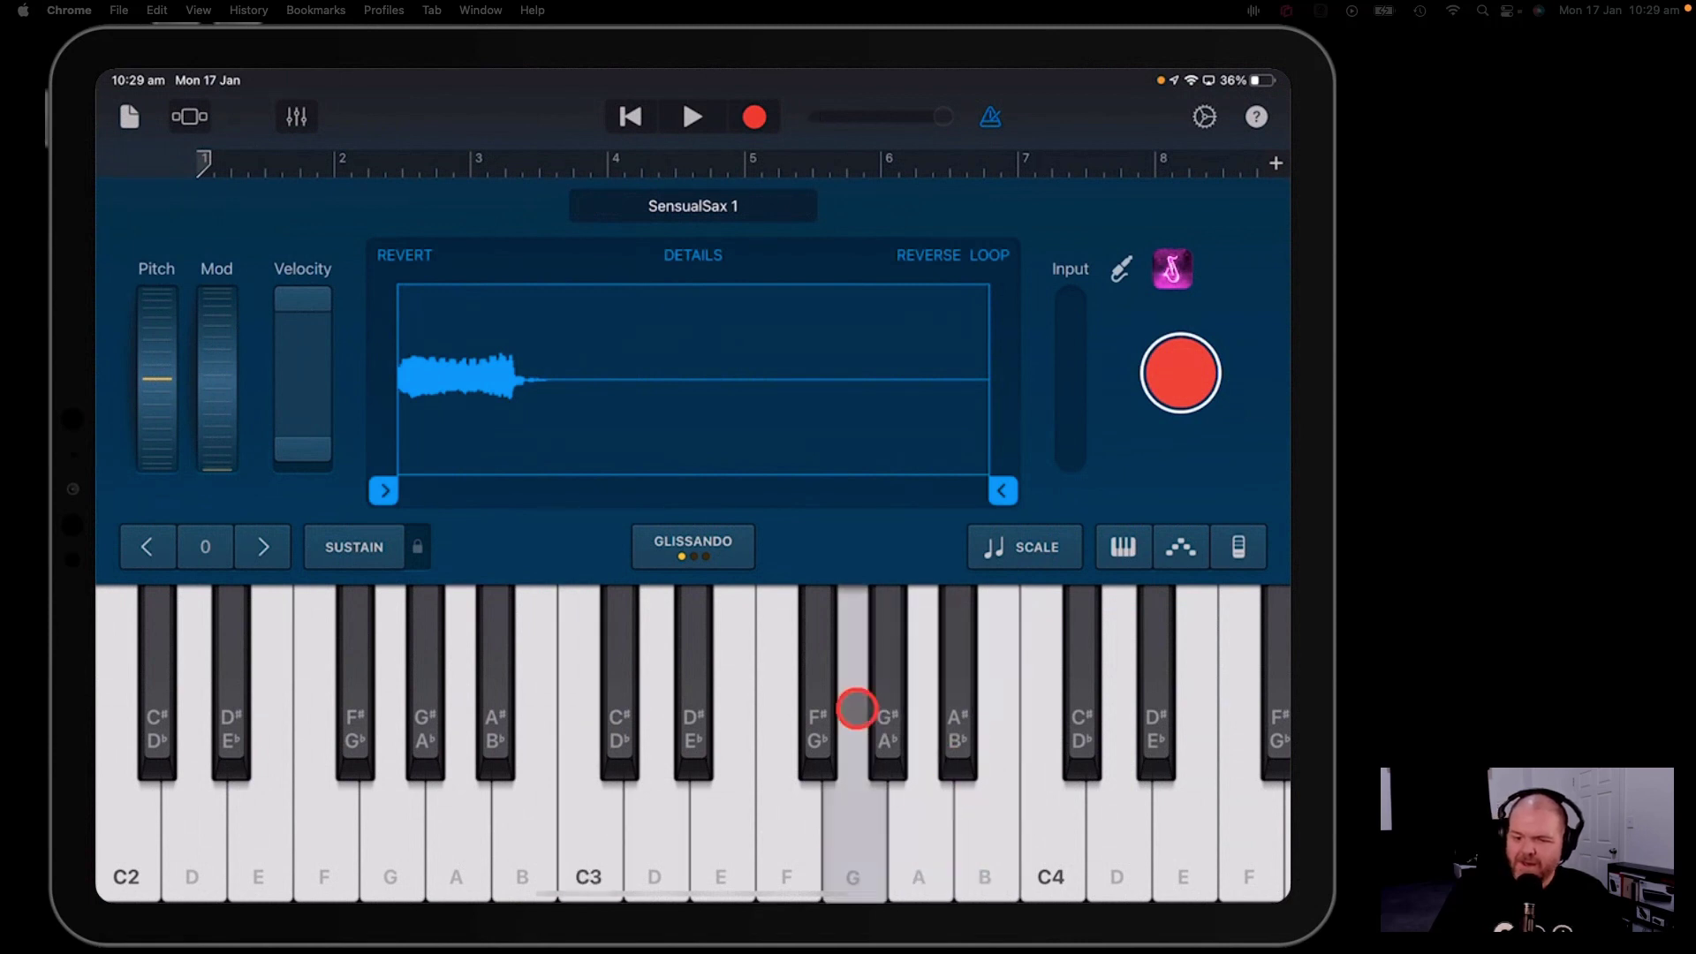
pyautogui.click(601, 823)
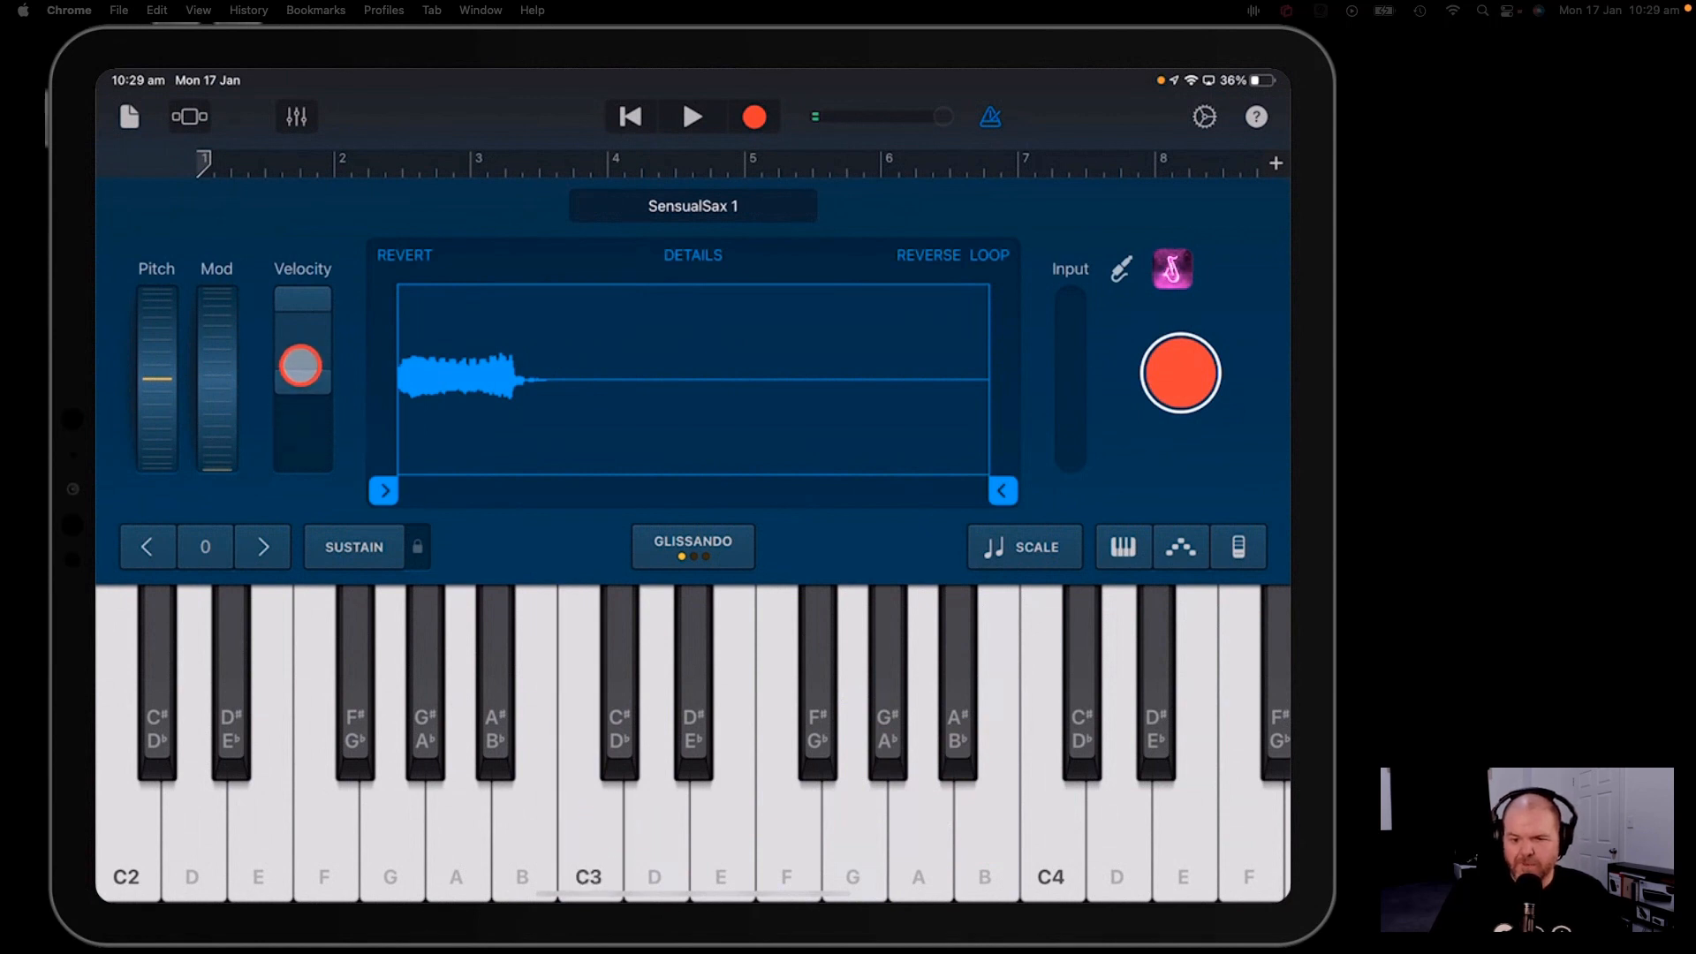
pyautogui.click(575, 866)
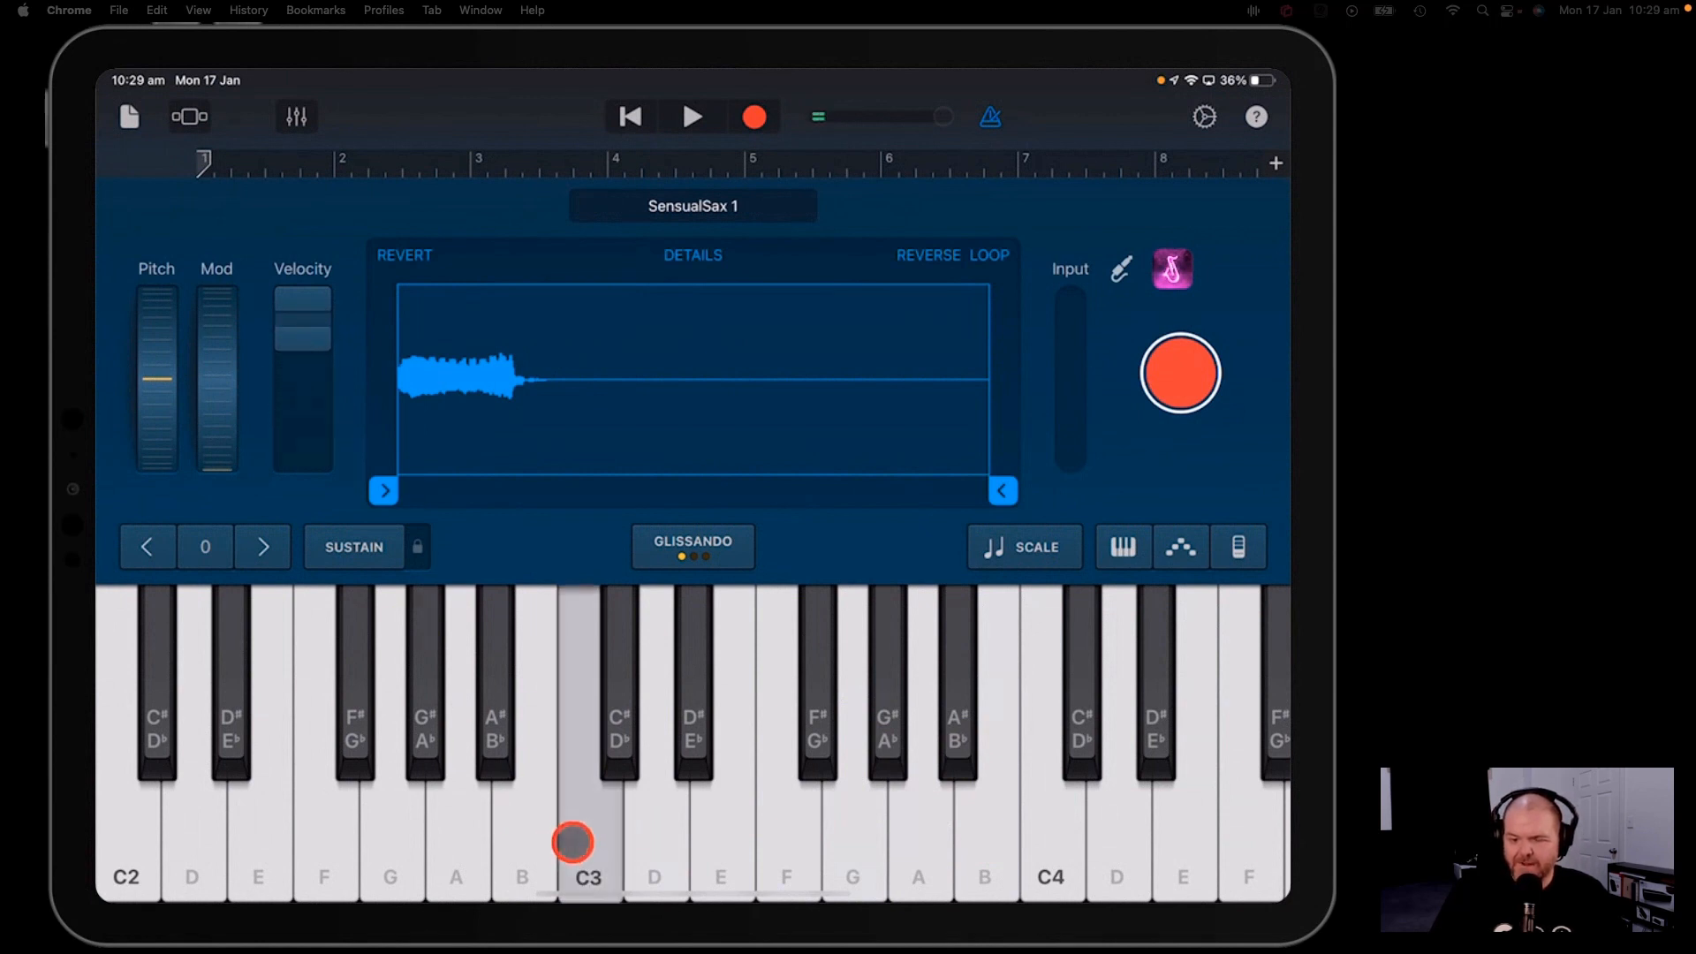
pyautogui.click(536, 854)
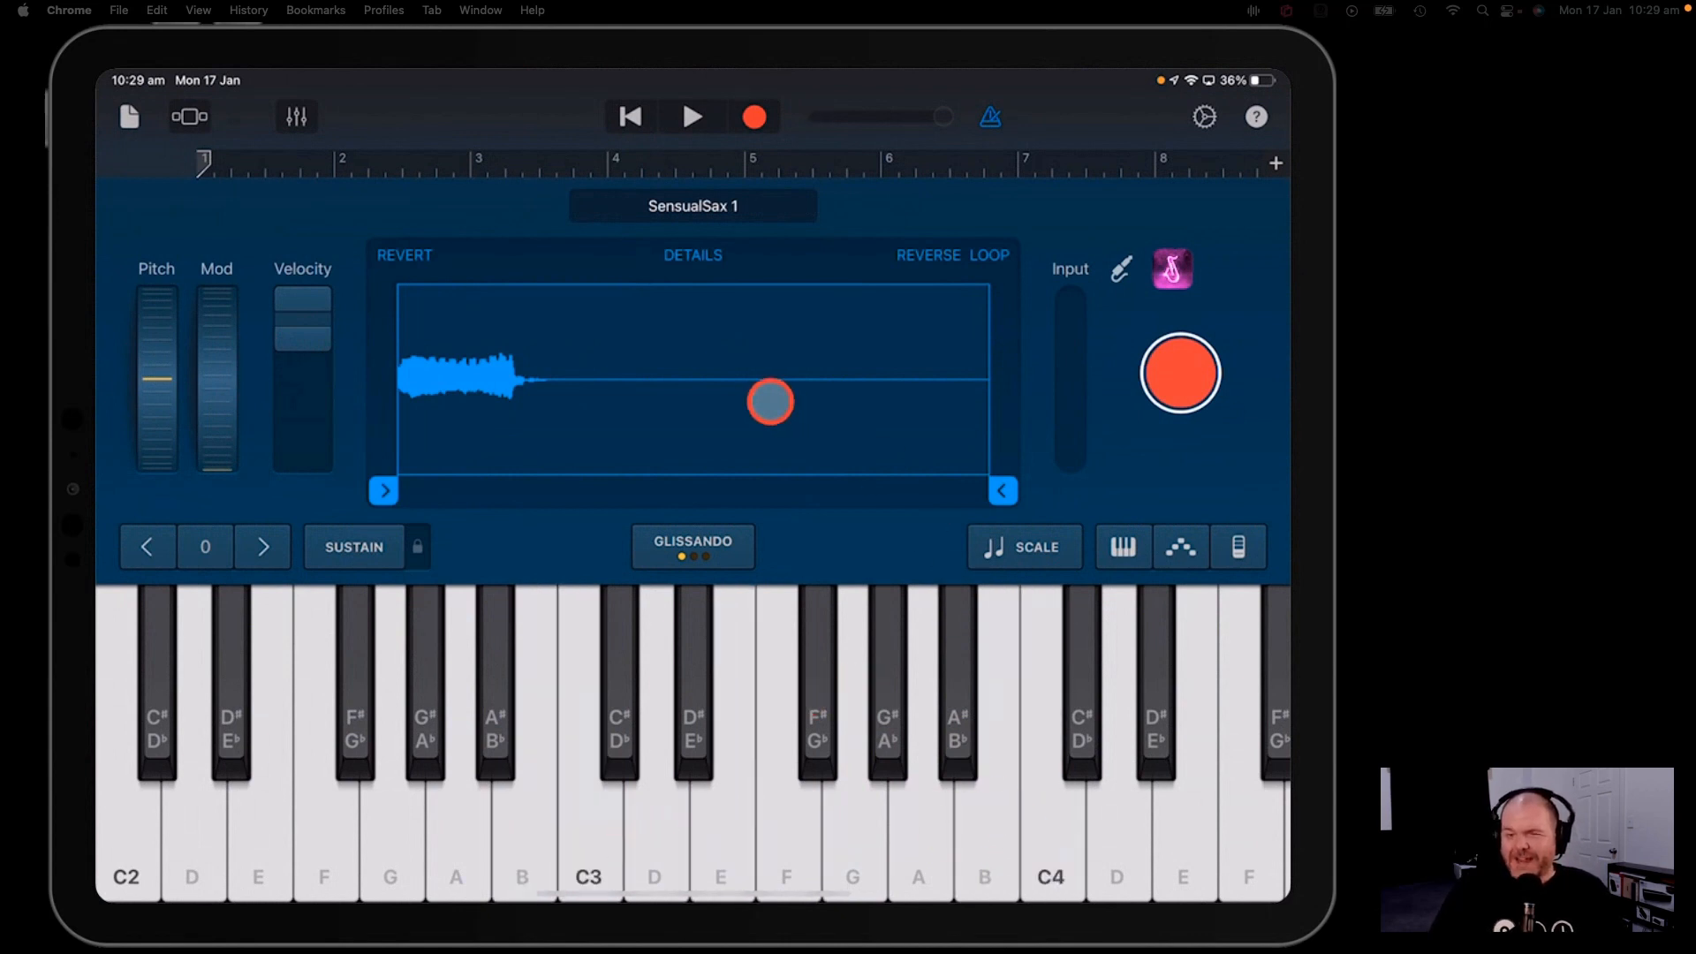
# - Drag SensualSax 1's end marker left so it finishes just after the sax note
pyautogui.moveTo(770, 403); pyautogui.dragTo(668, 345)
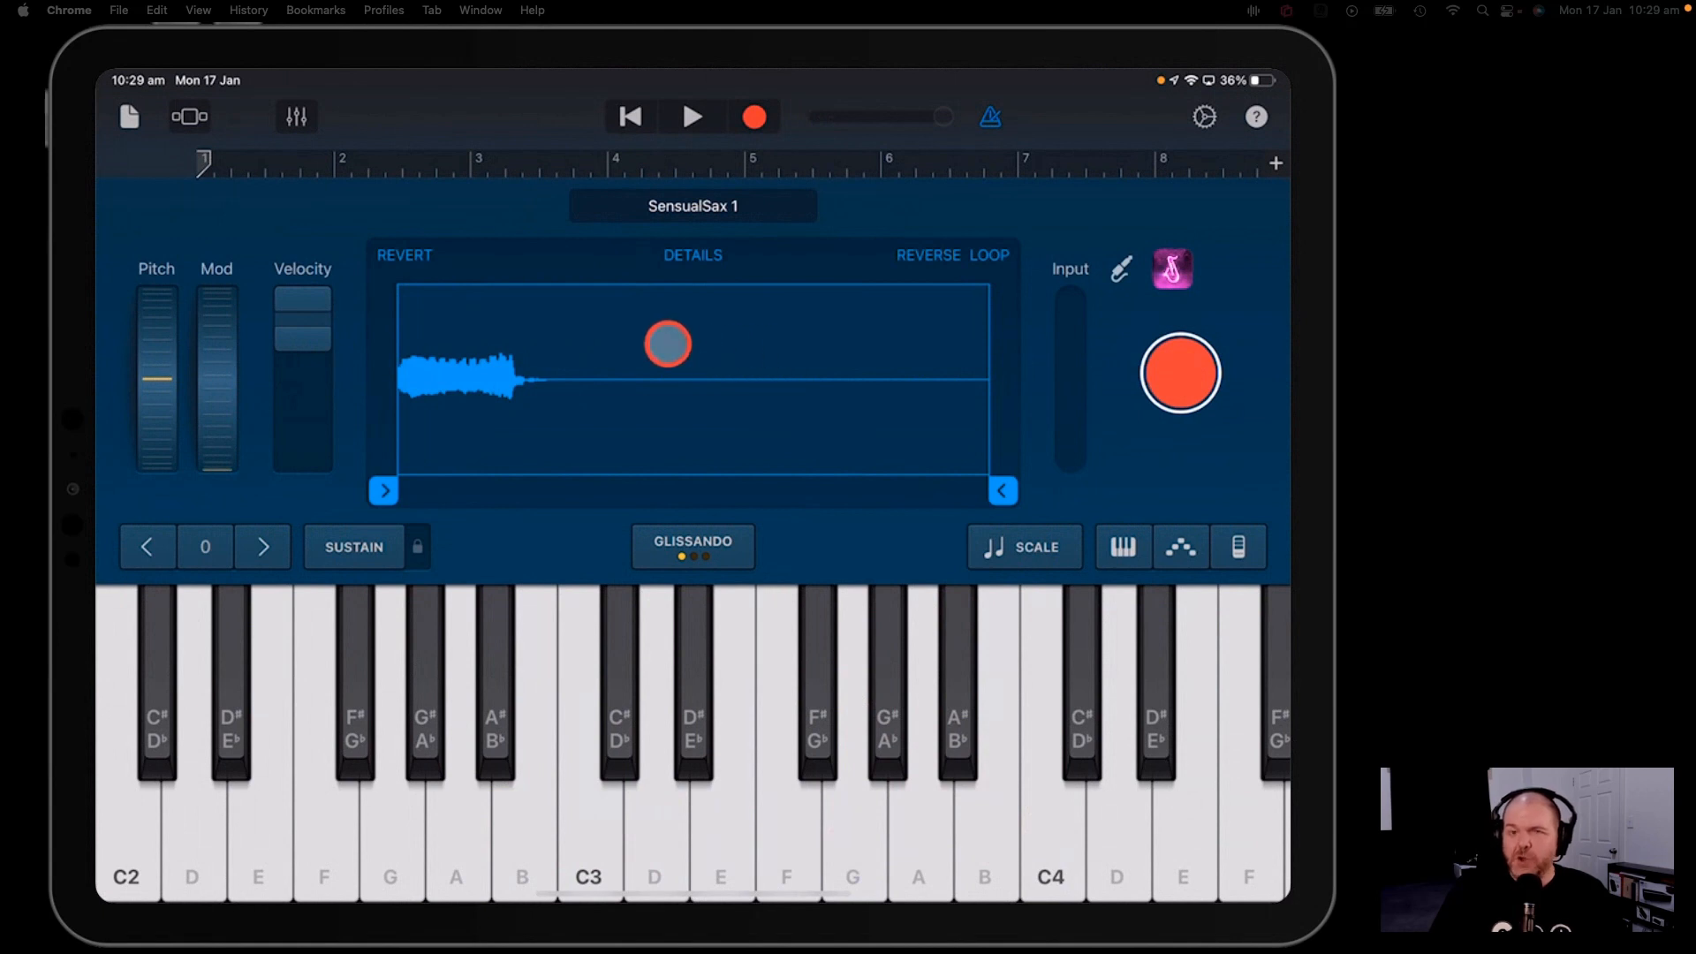
pyautogui.moveTo(668, 344); pyautogui.dragTo(663, 403)
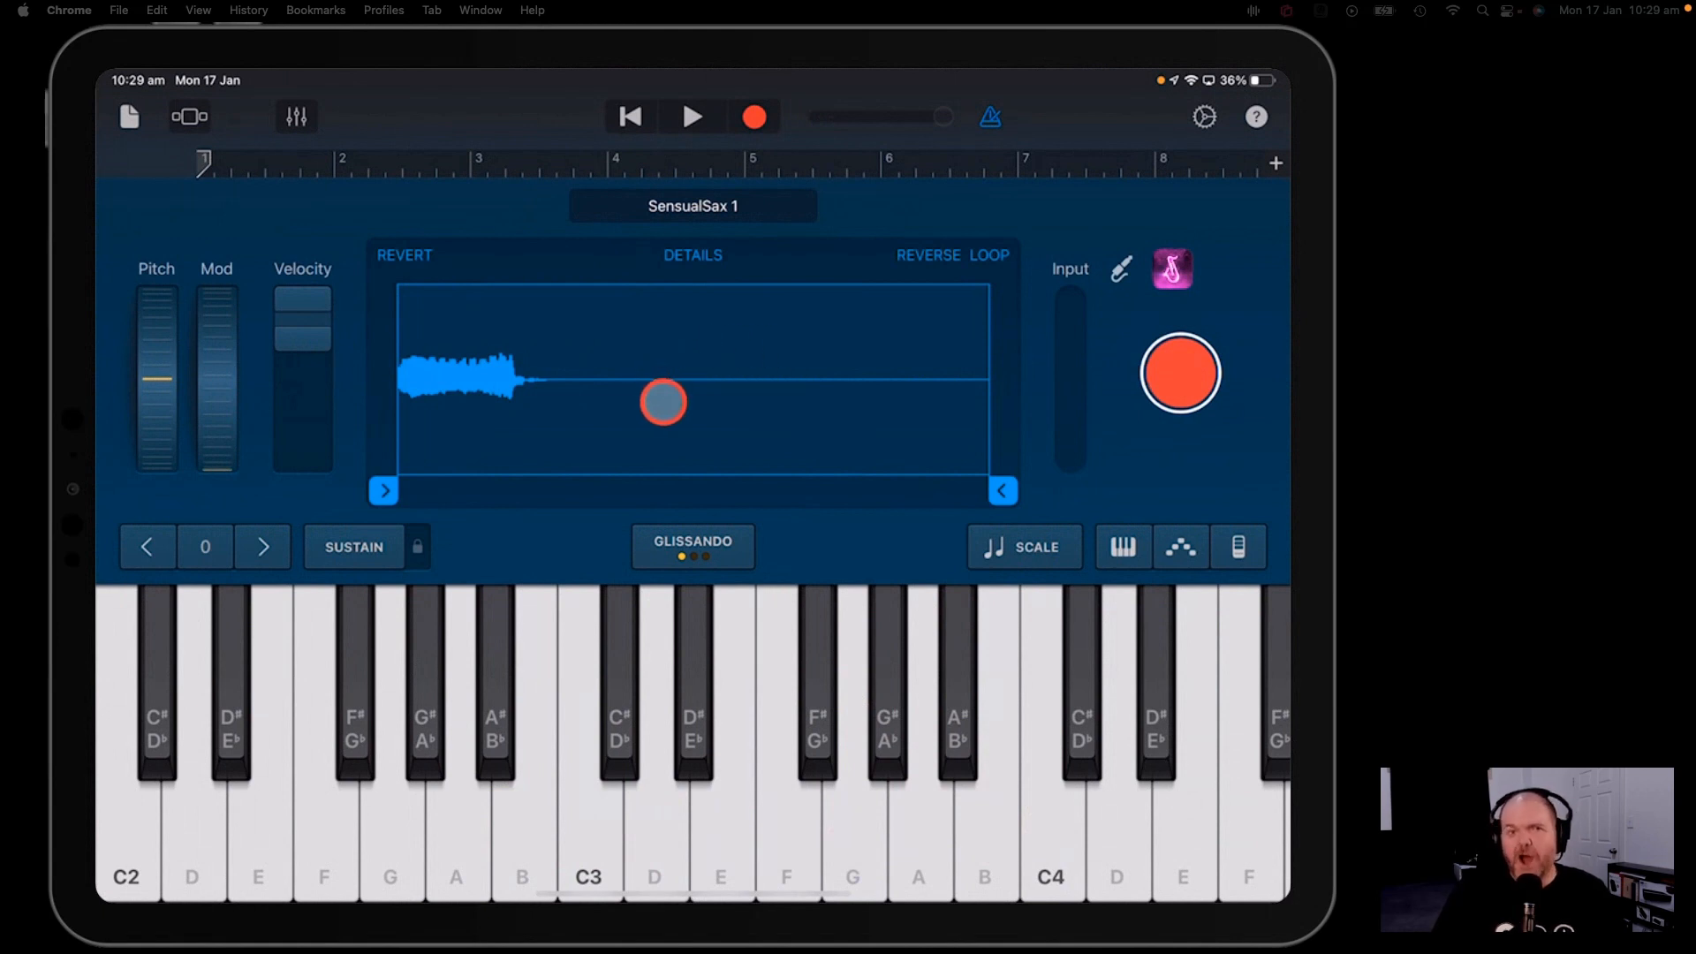
pyautogui.moveTo(662, 401); pyautogui.dragTo(995, 488)
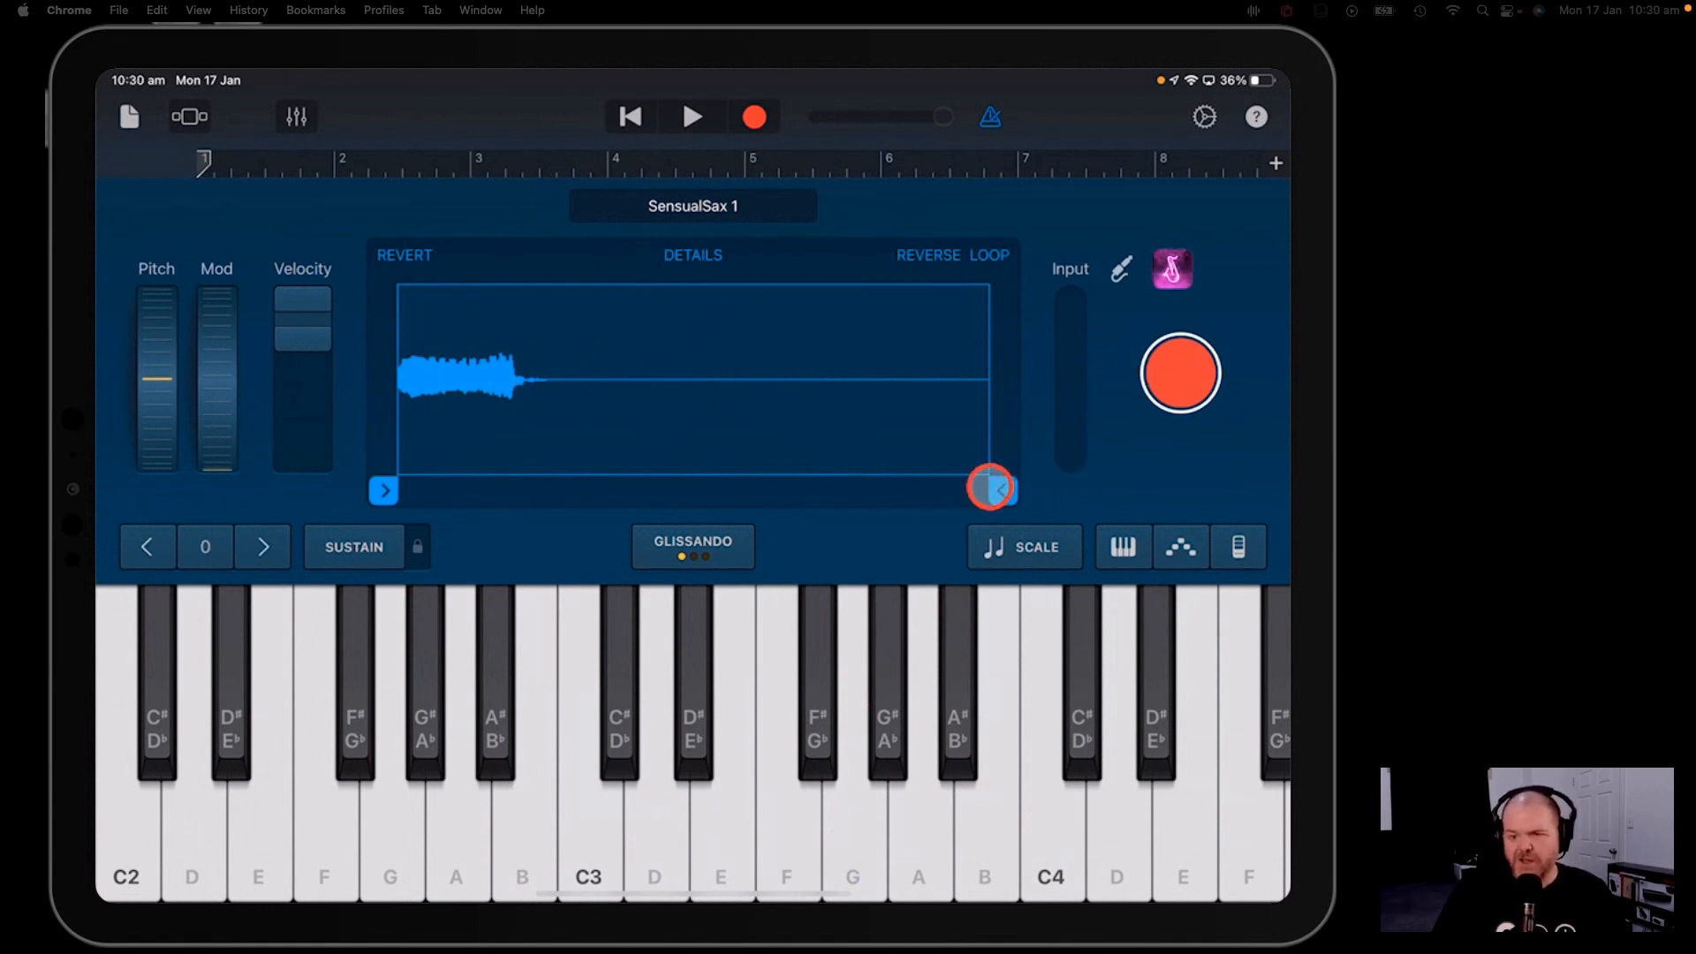
pyautogui.moveTo(991, 489); pyautogui.dragTo(580, 493)
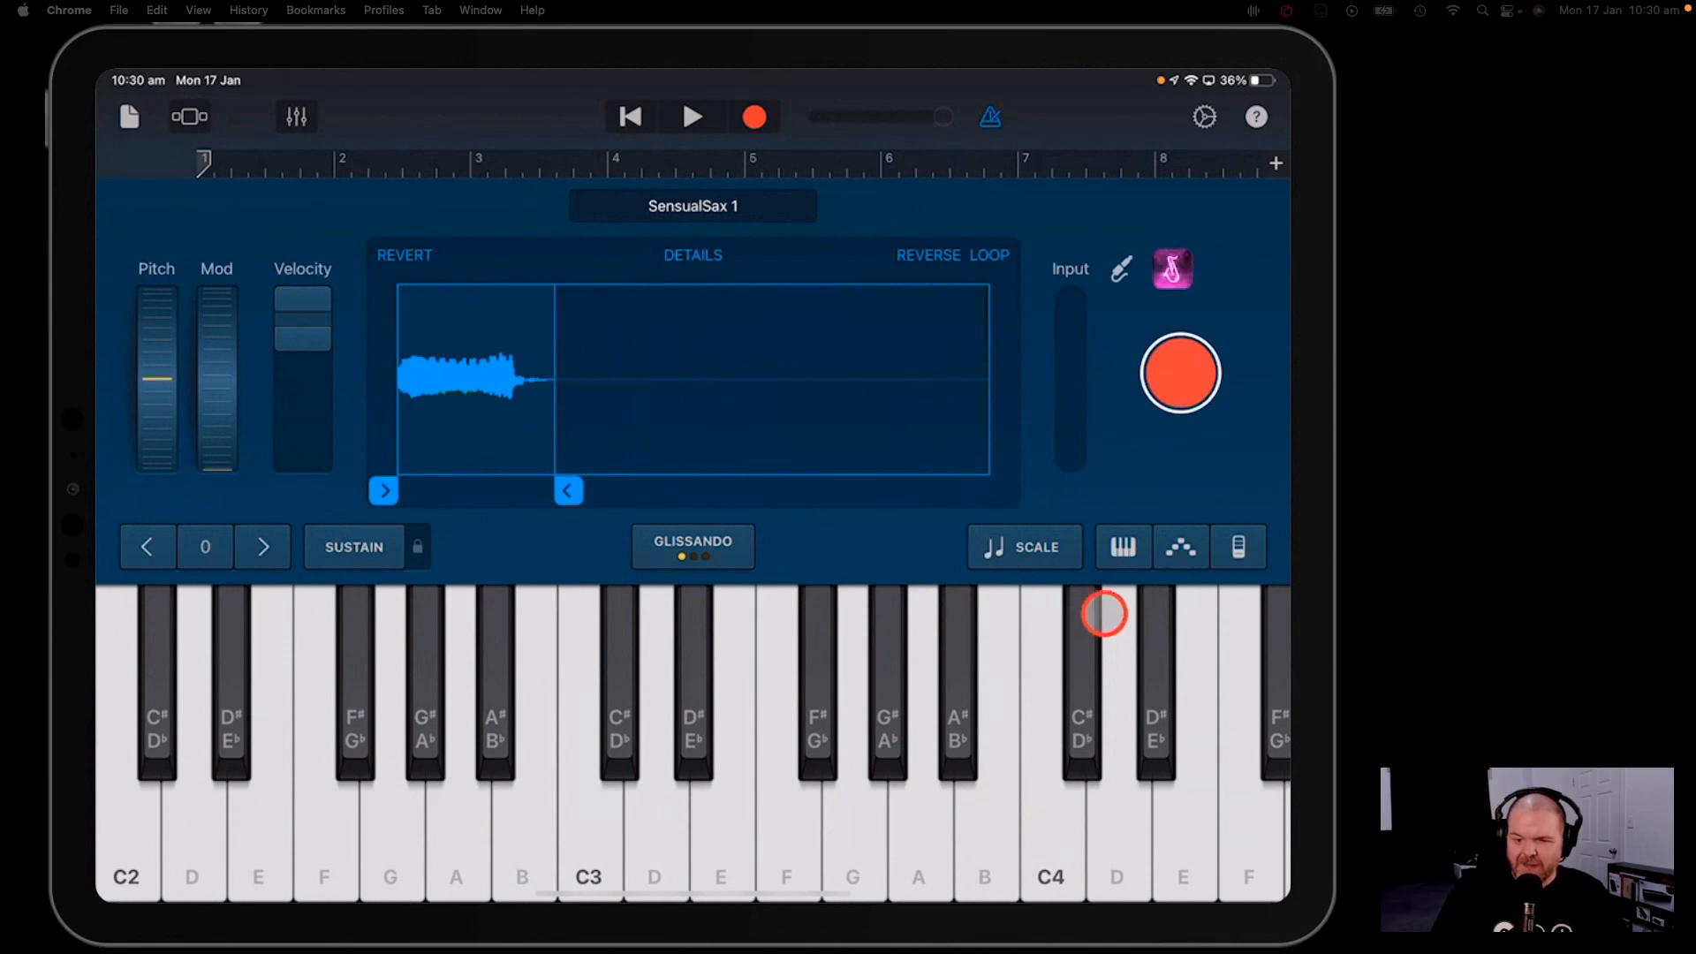
# - Audition the trimmed sample on a higher key and as a Dm chord on the chord strips
pyautogui.click(1179, 548)
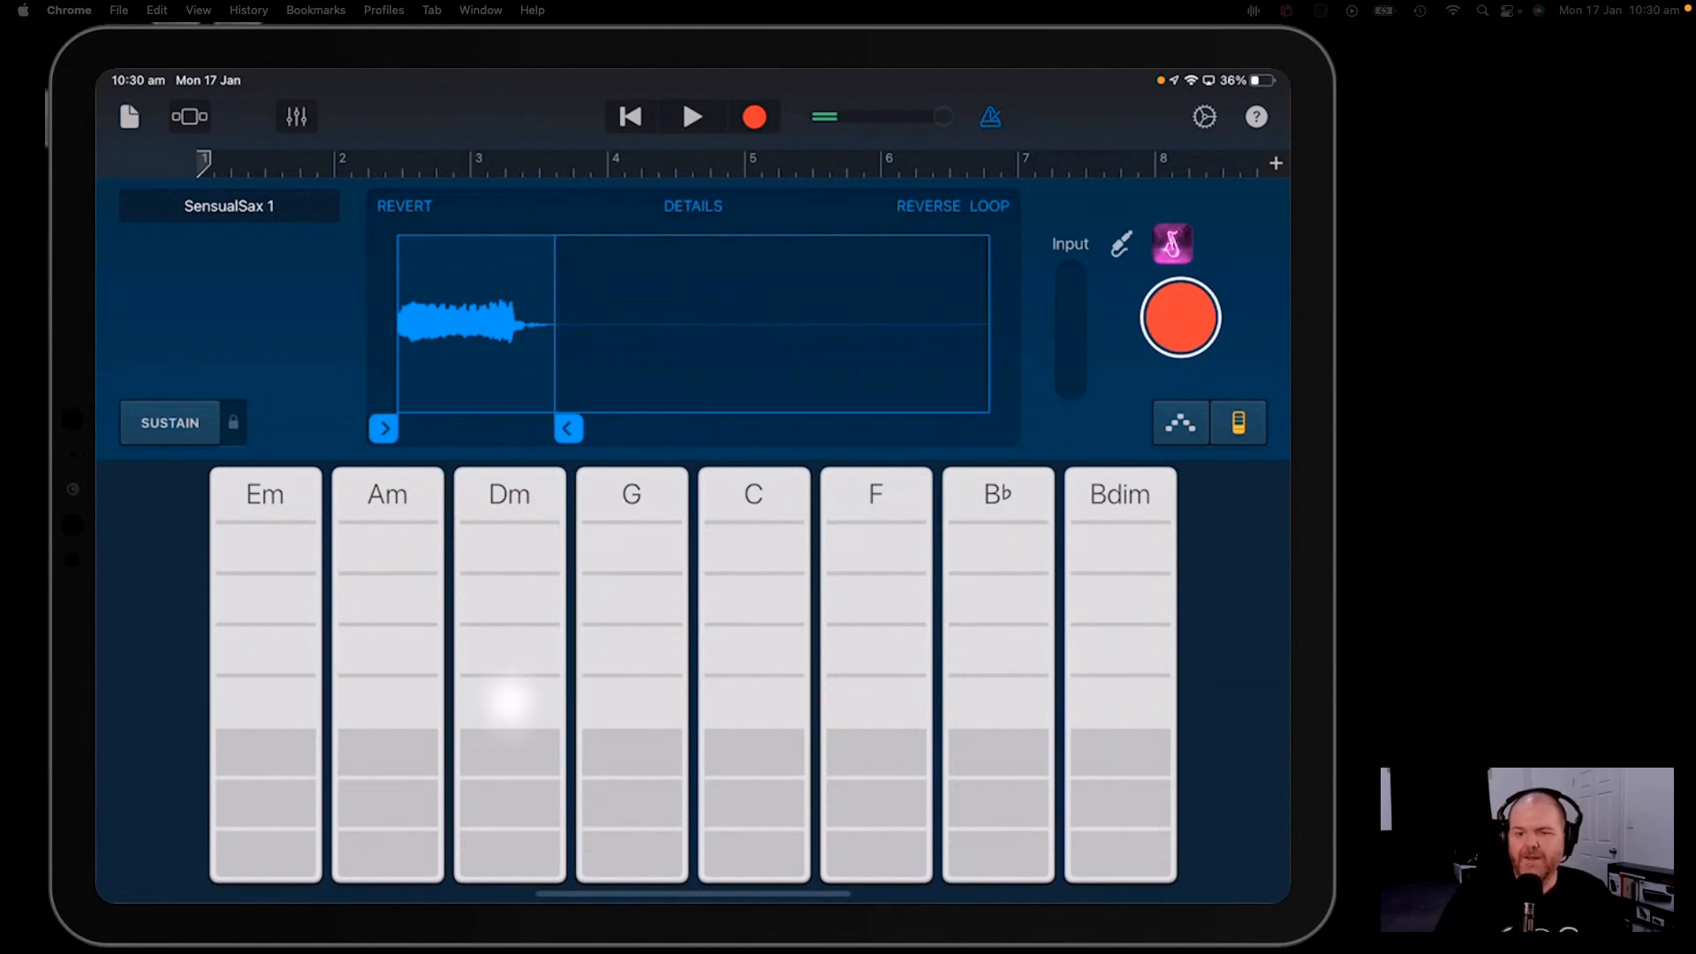
pyautogui.click(629, 558)
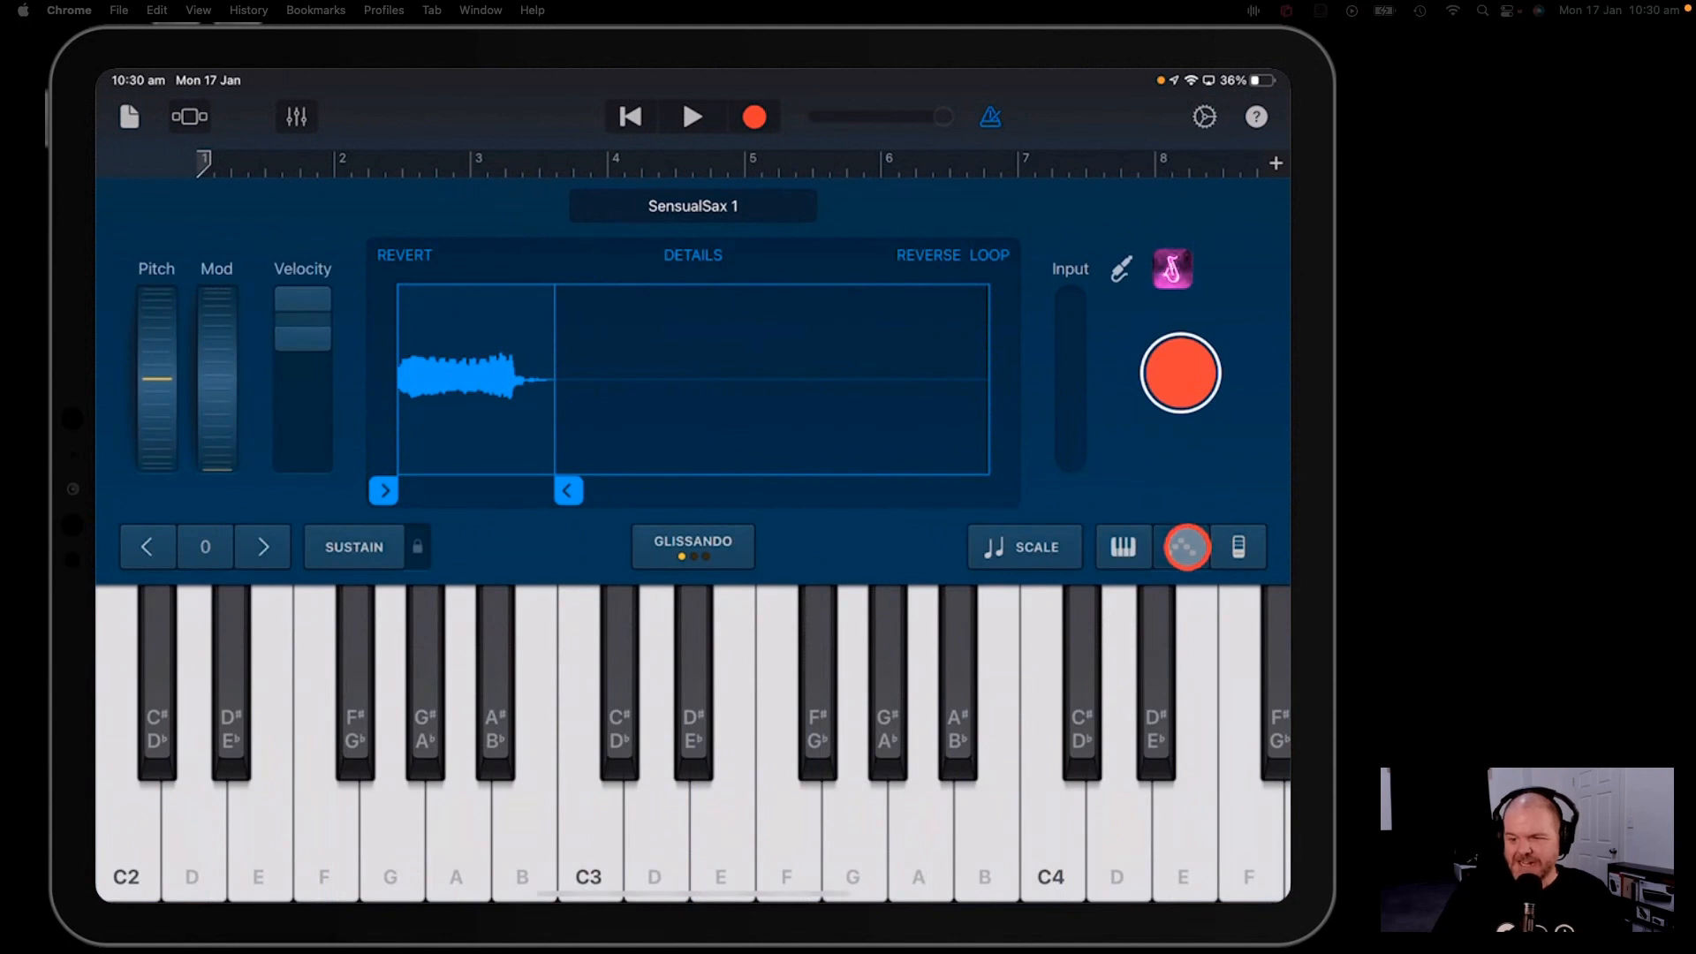
# - Set the arpeggiator's Note Rate to 1/8 Note and dismiss the popover
pyautogui.click(1185, 546)
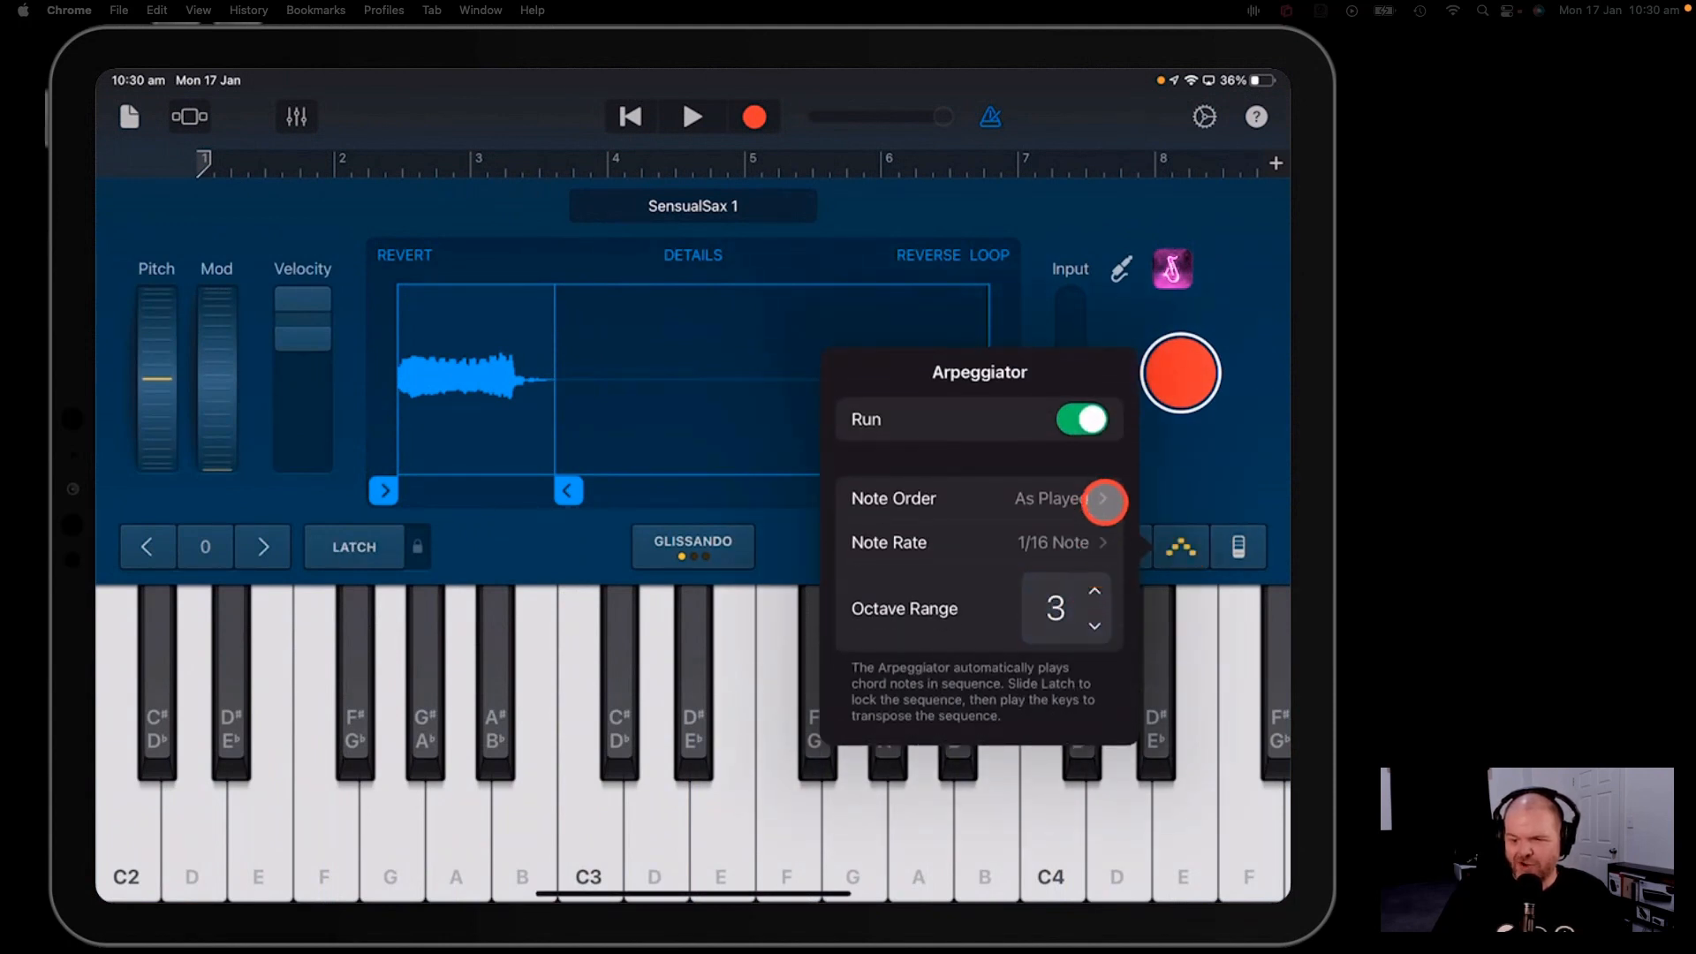
pyautogui.click(1064, 543)
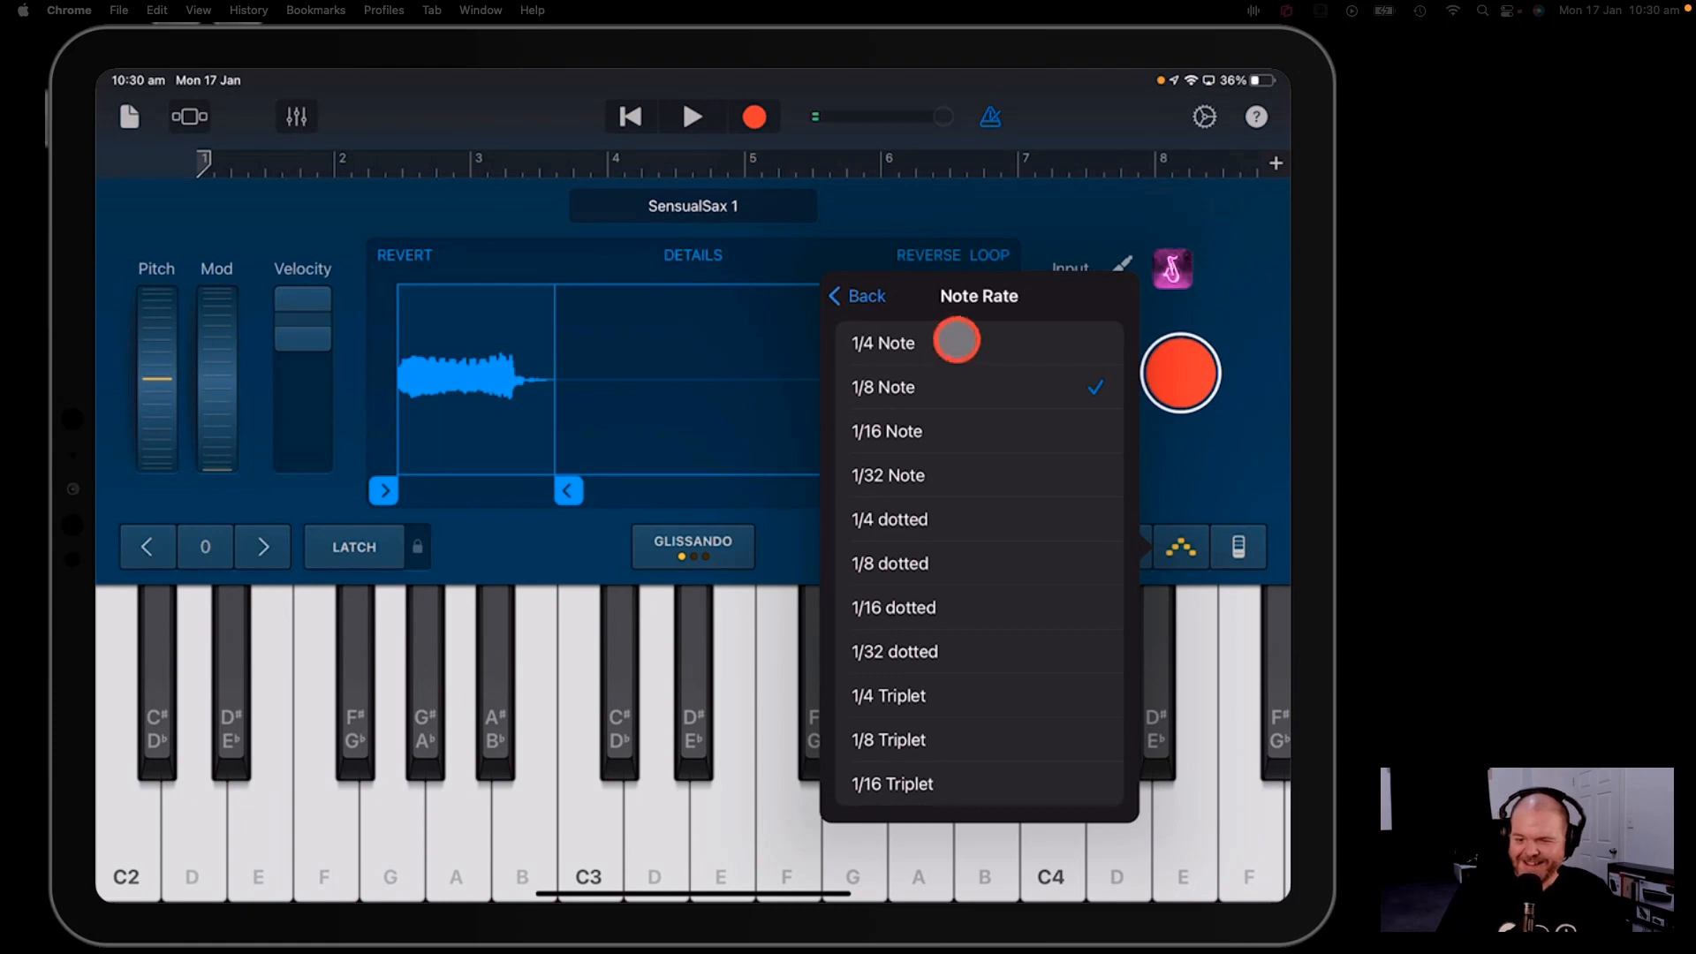
pyautogui.click(859, 296)
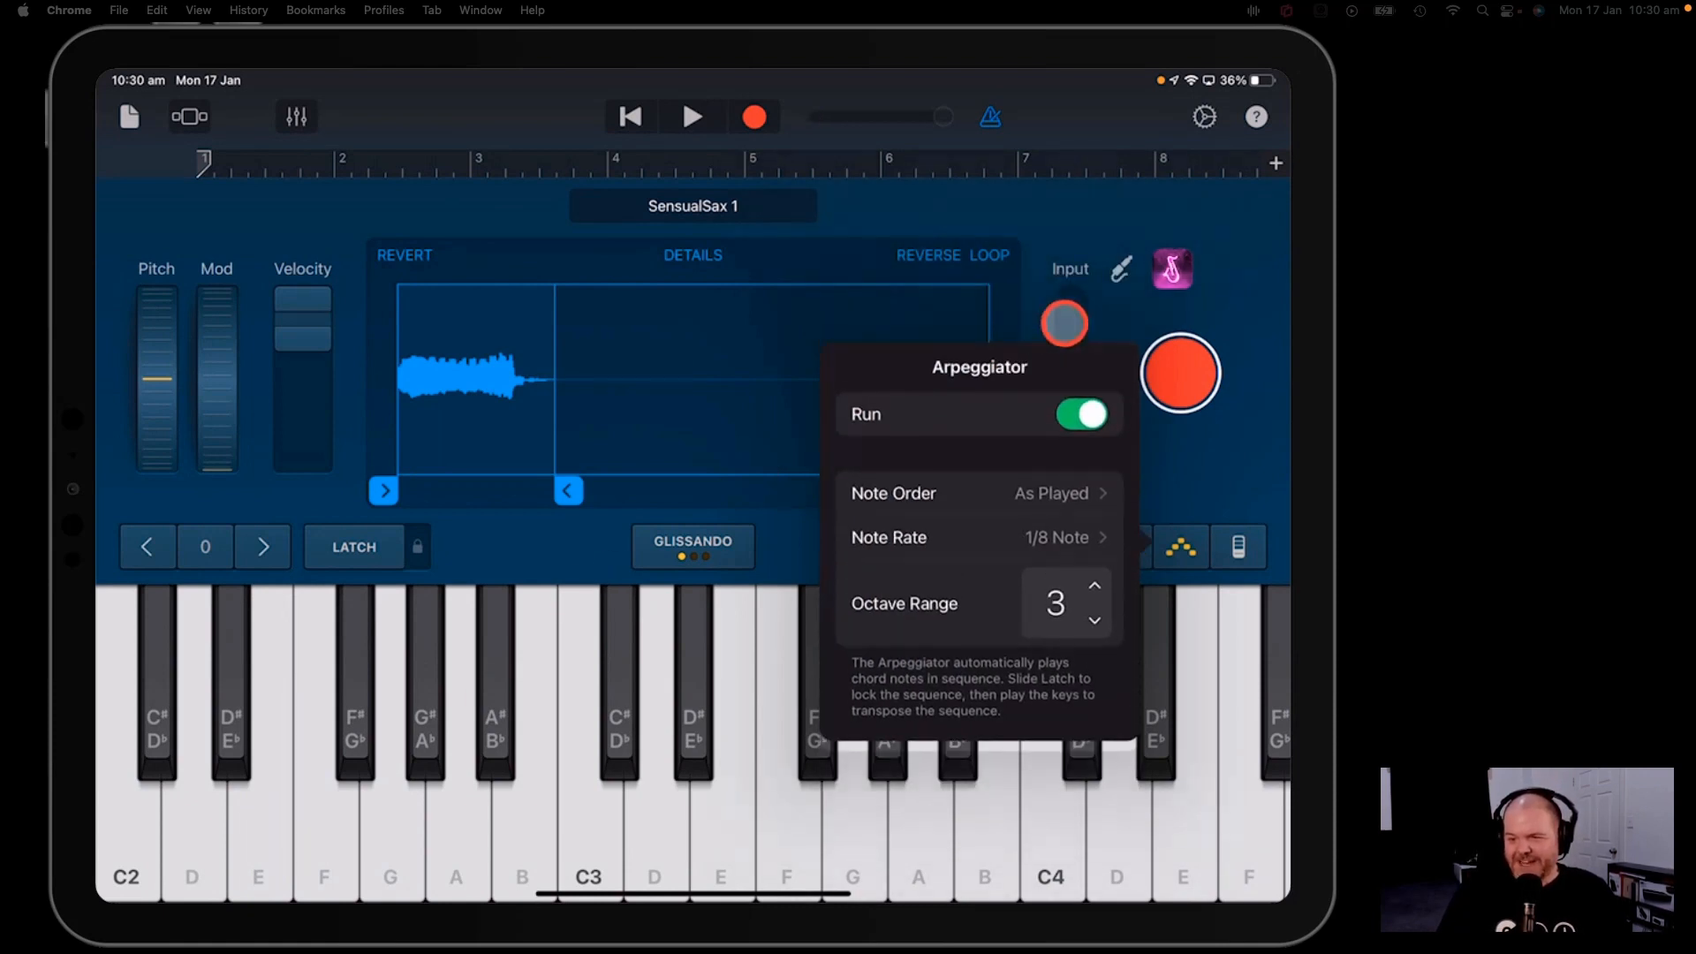
pyautogui.click(1079, 414)
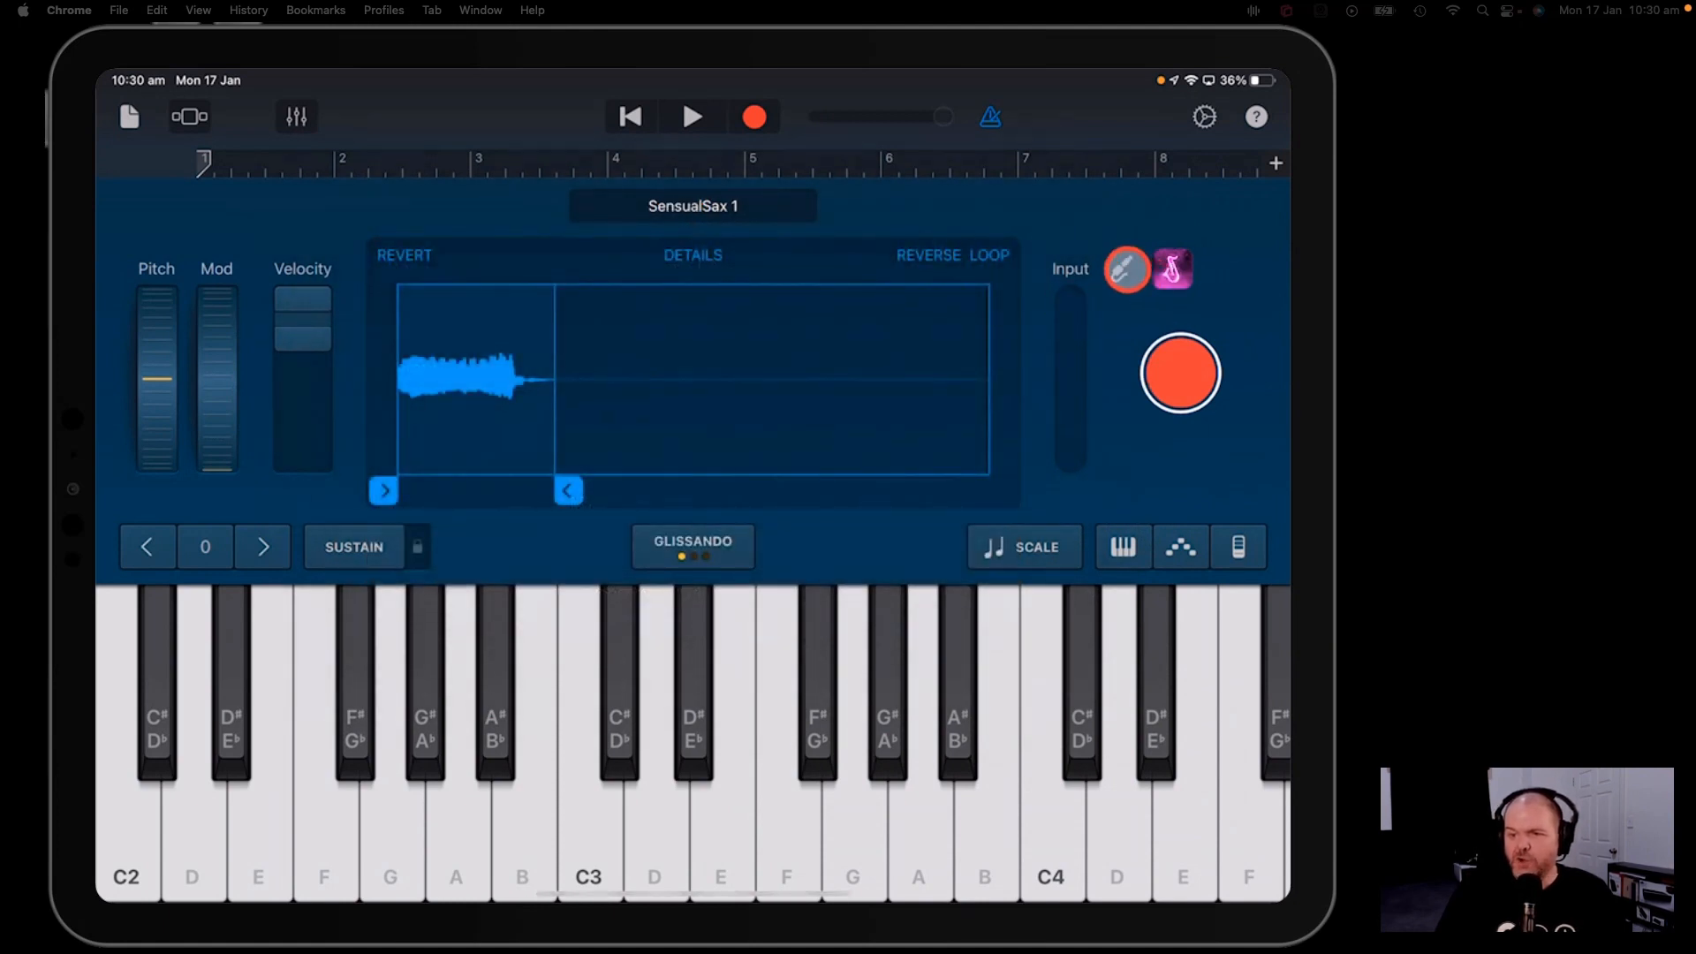
pyautogui.click(1127, 268)
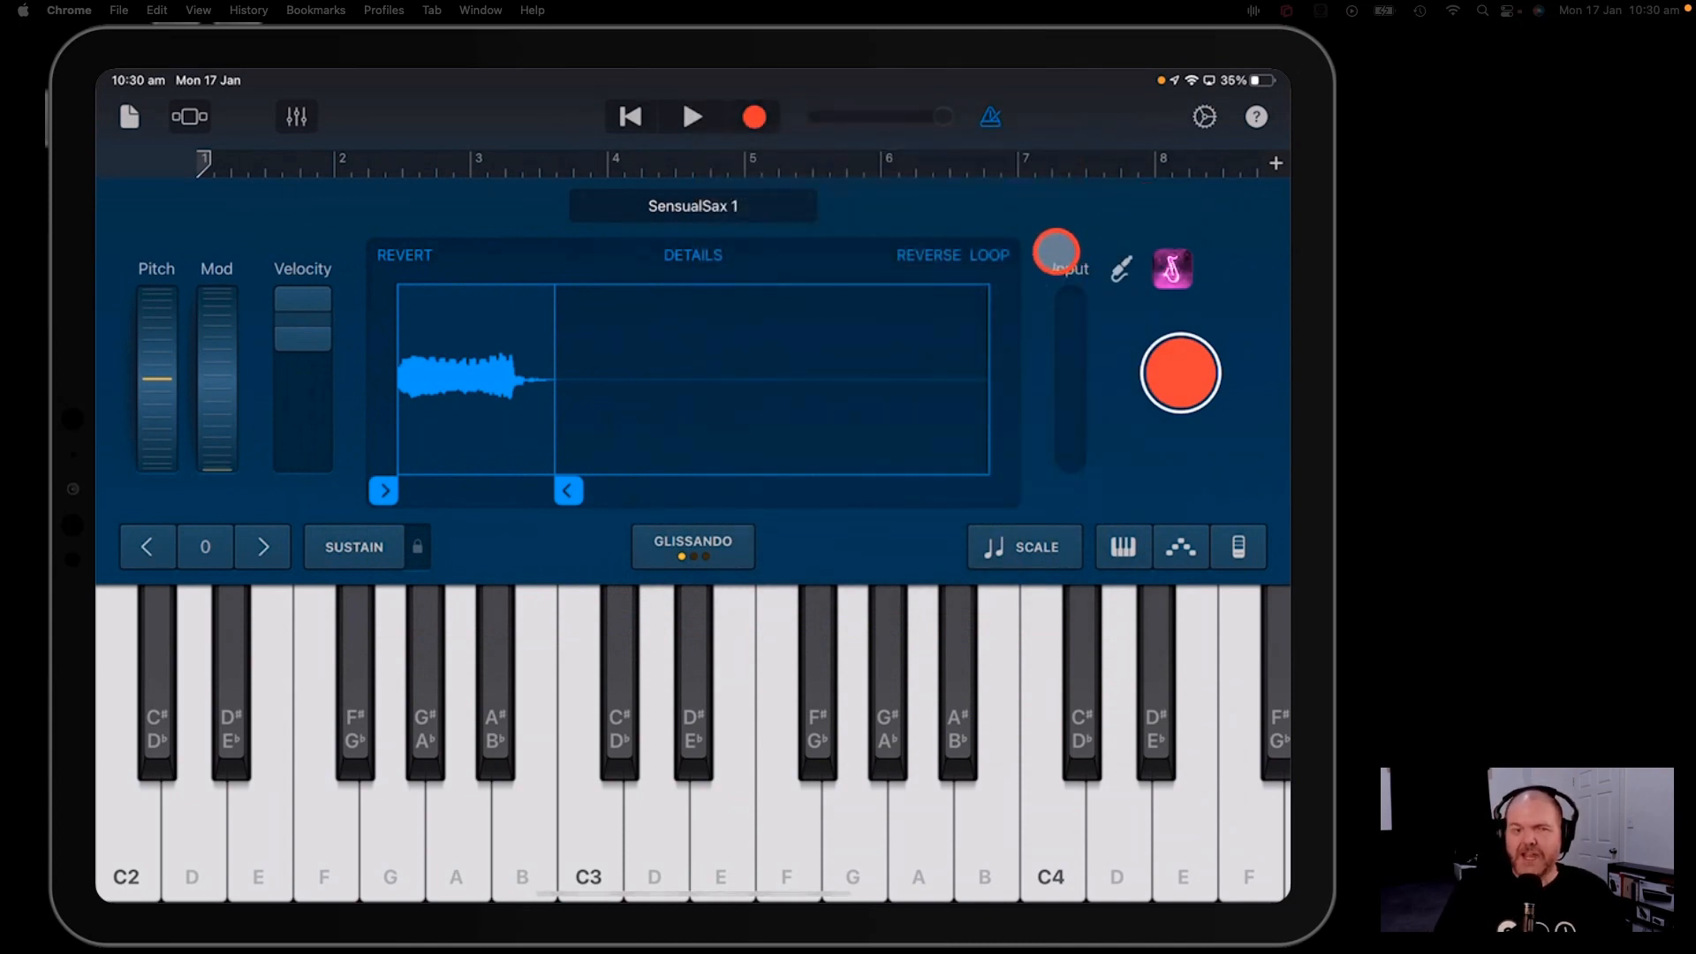
pyautogui.moveTo(1055, 251); pyautogui.dragTo(807, 404)
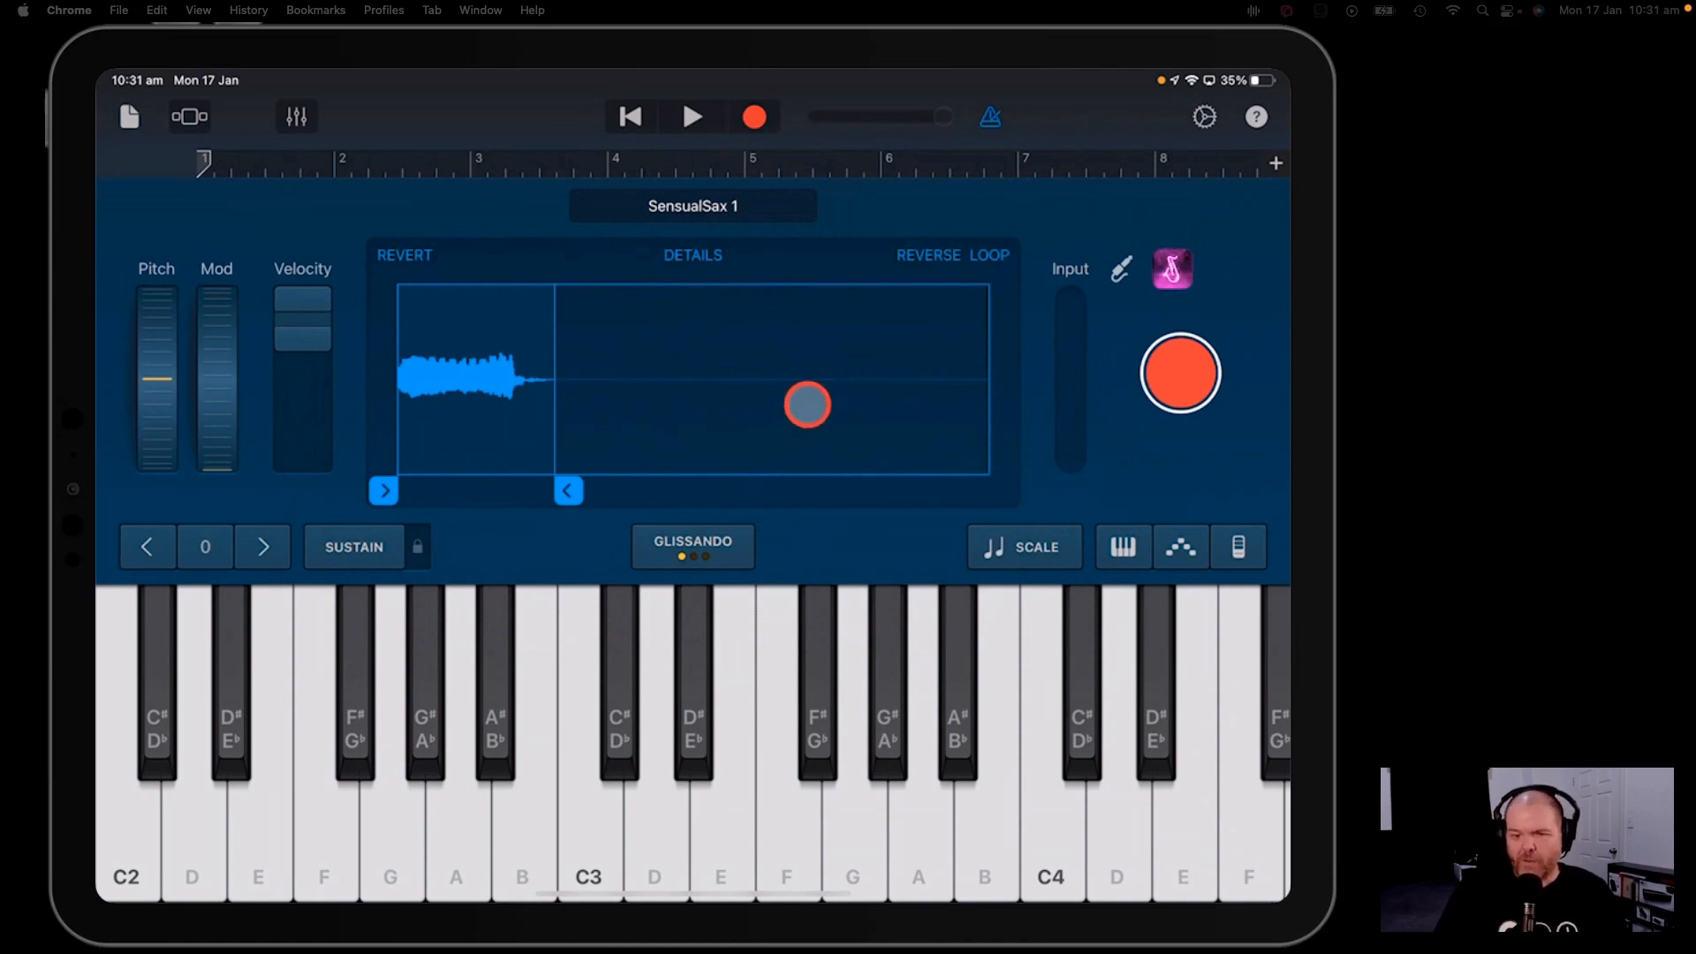